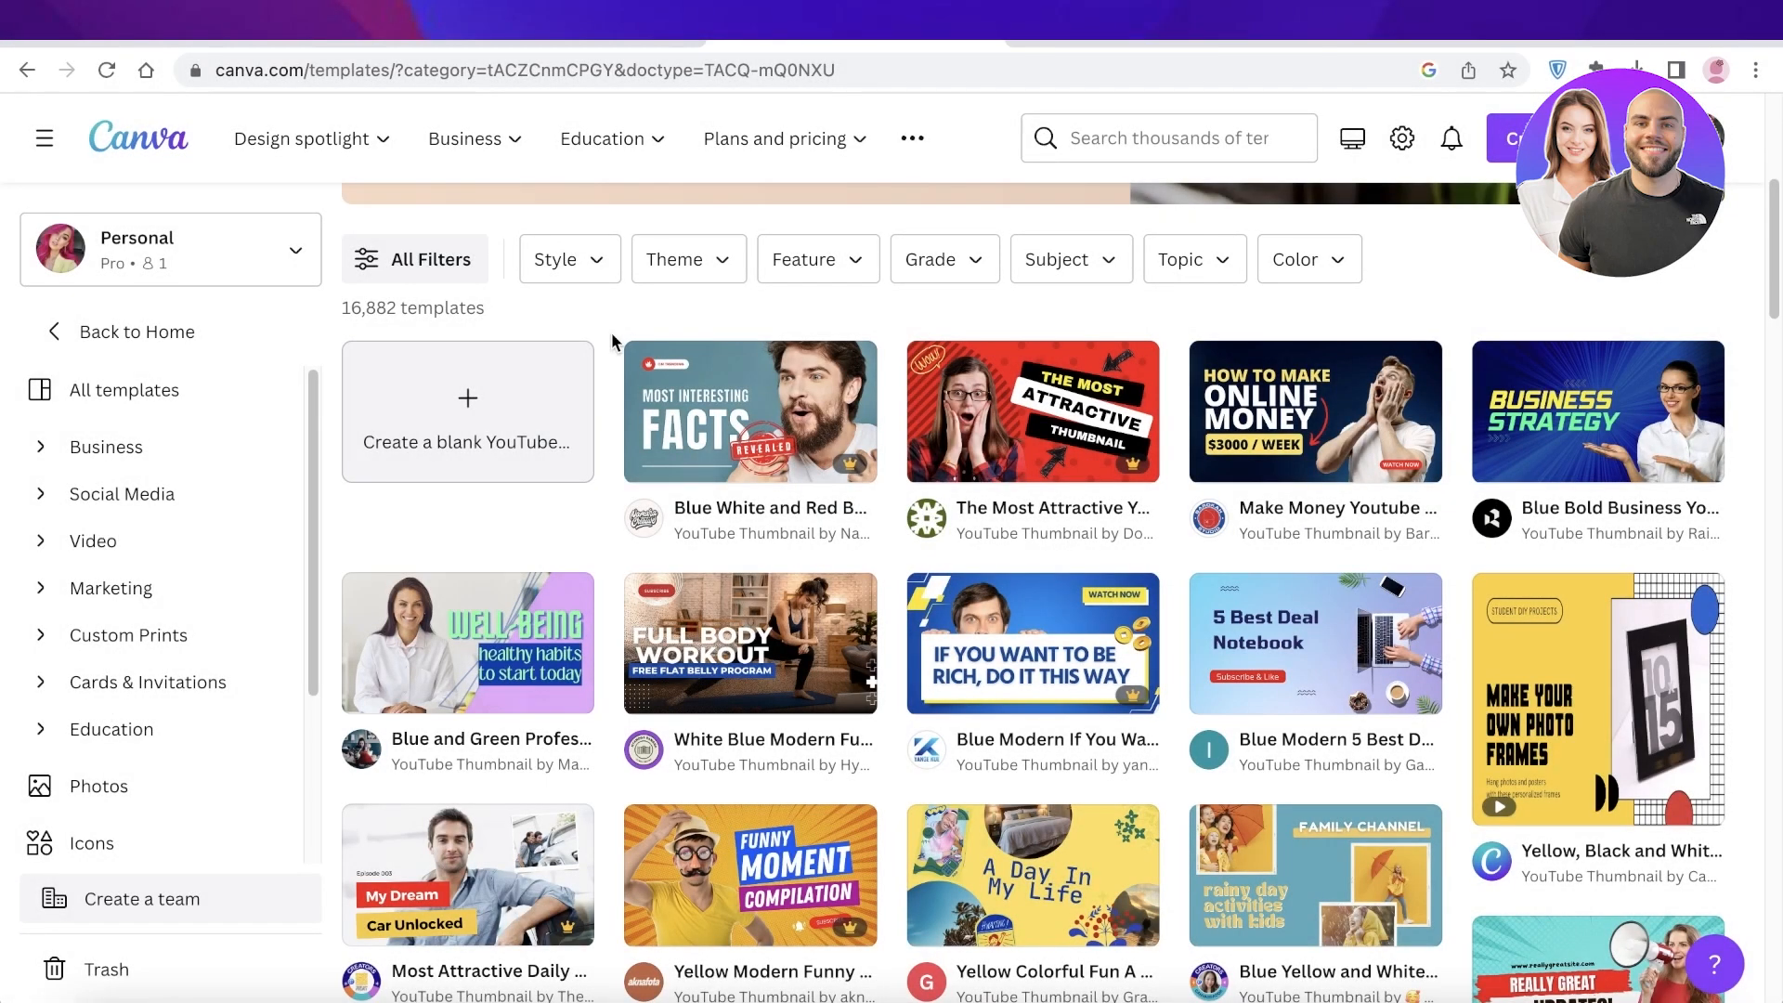
# - Browse the YouTube thumbnail template gallery and type 'thum' into the home design search
pyautogui.scroll(-3)
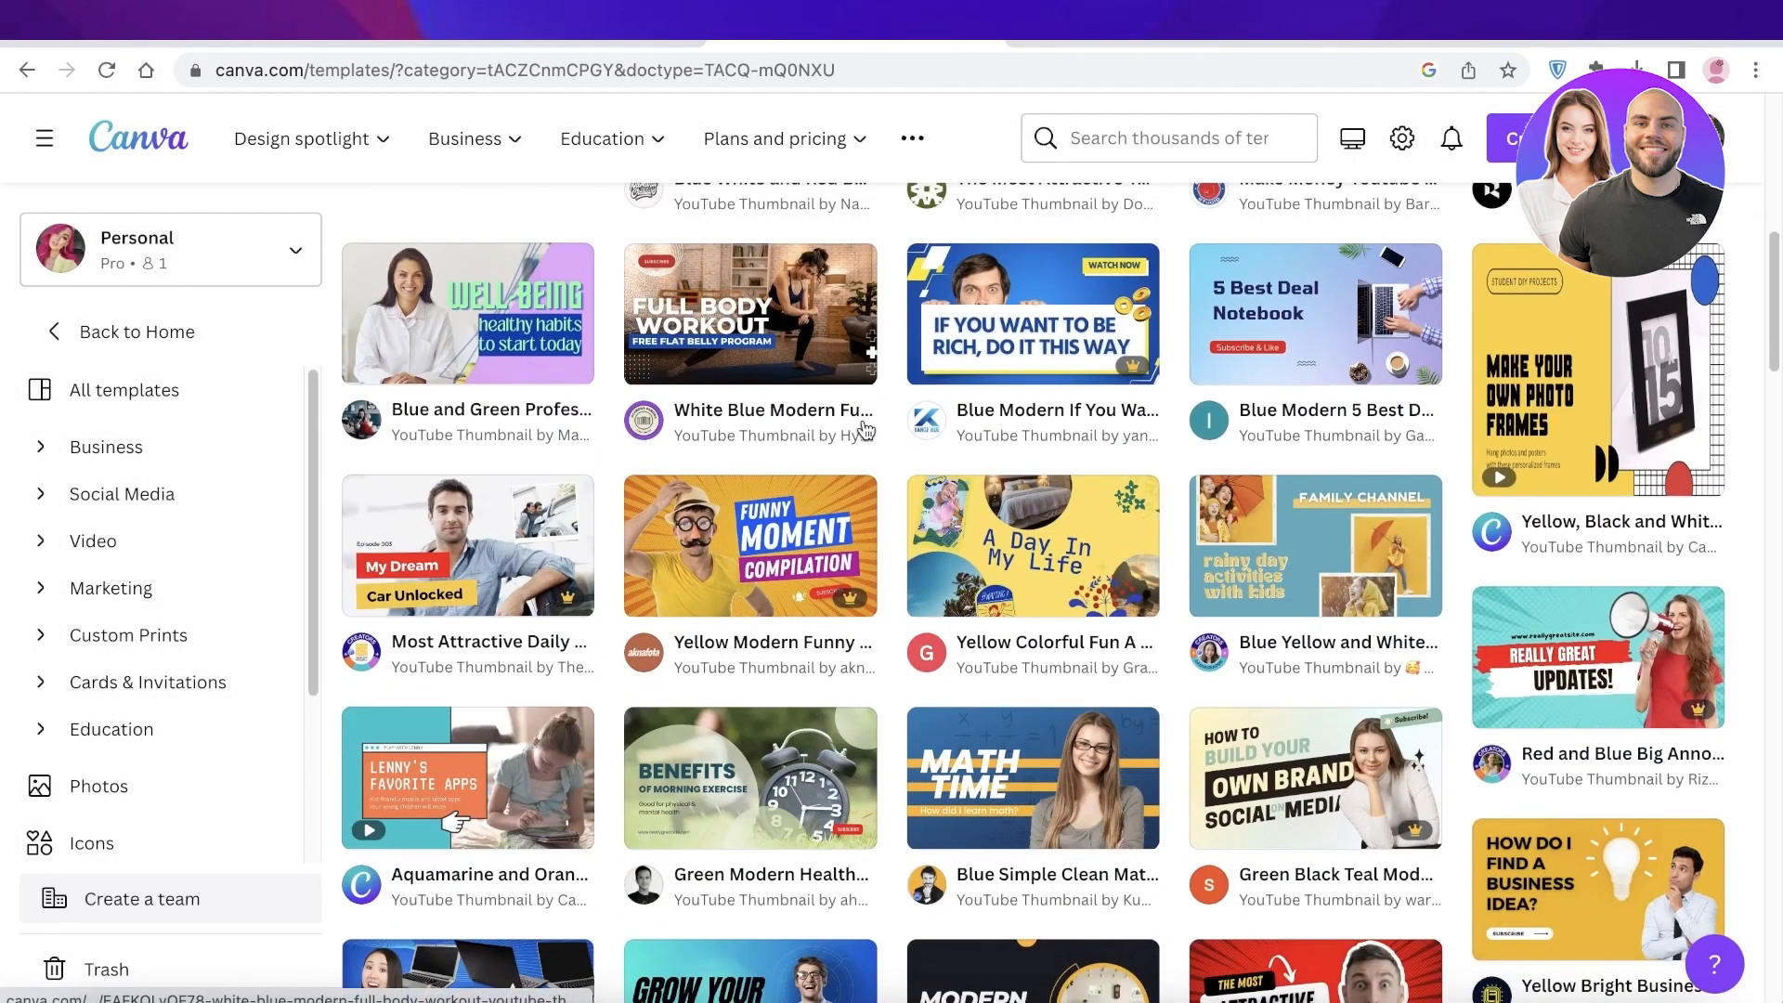
pyautogui.scroll(-3)
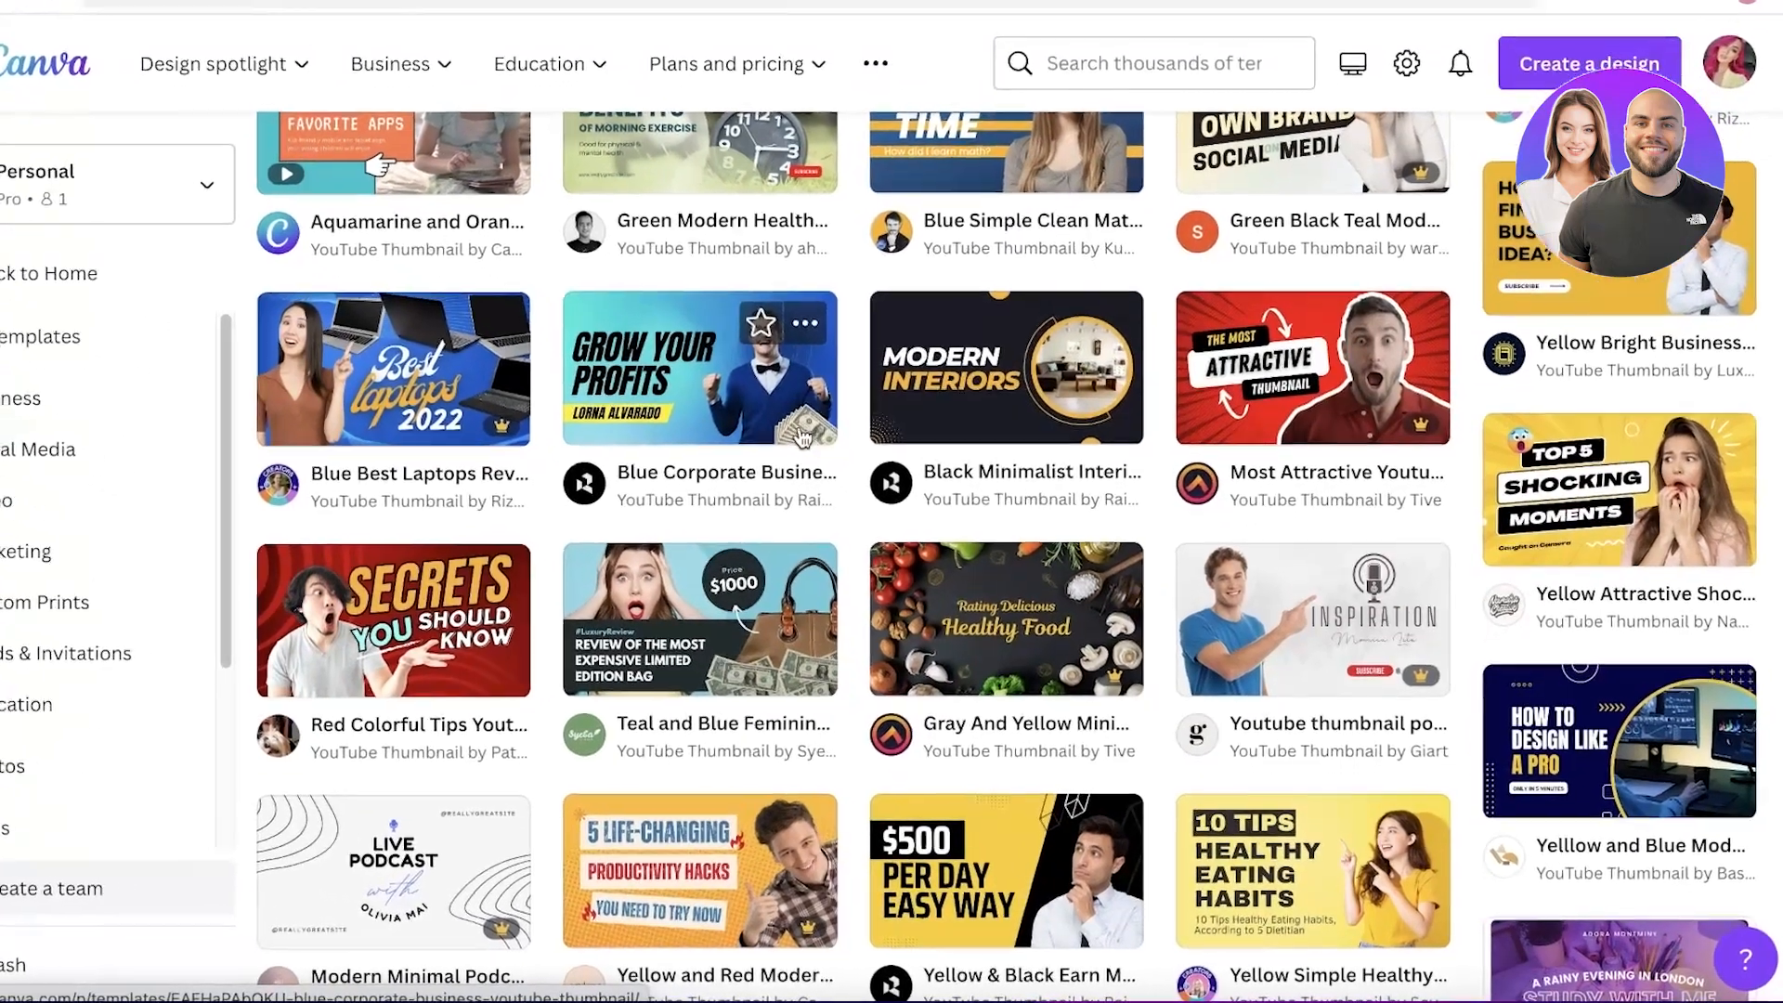
pyautogui.scroll(-3)
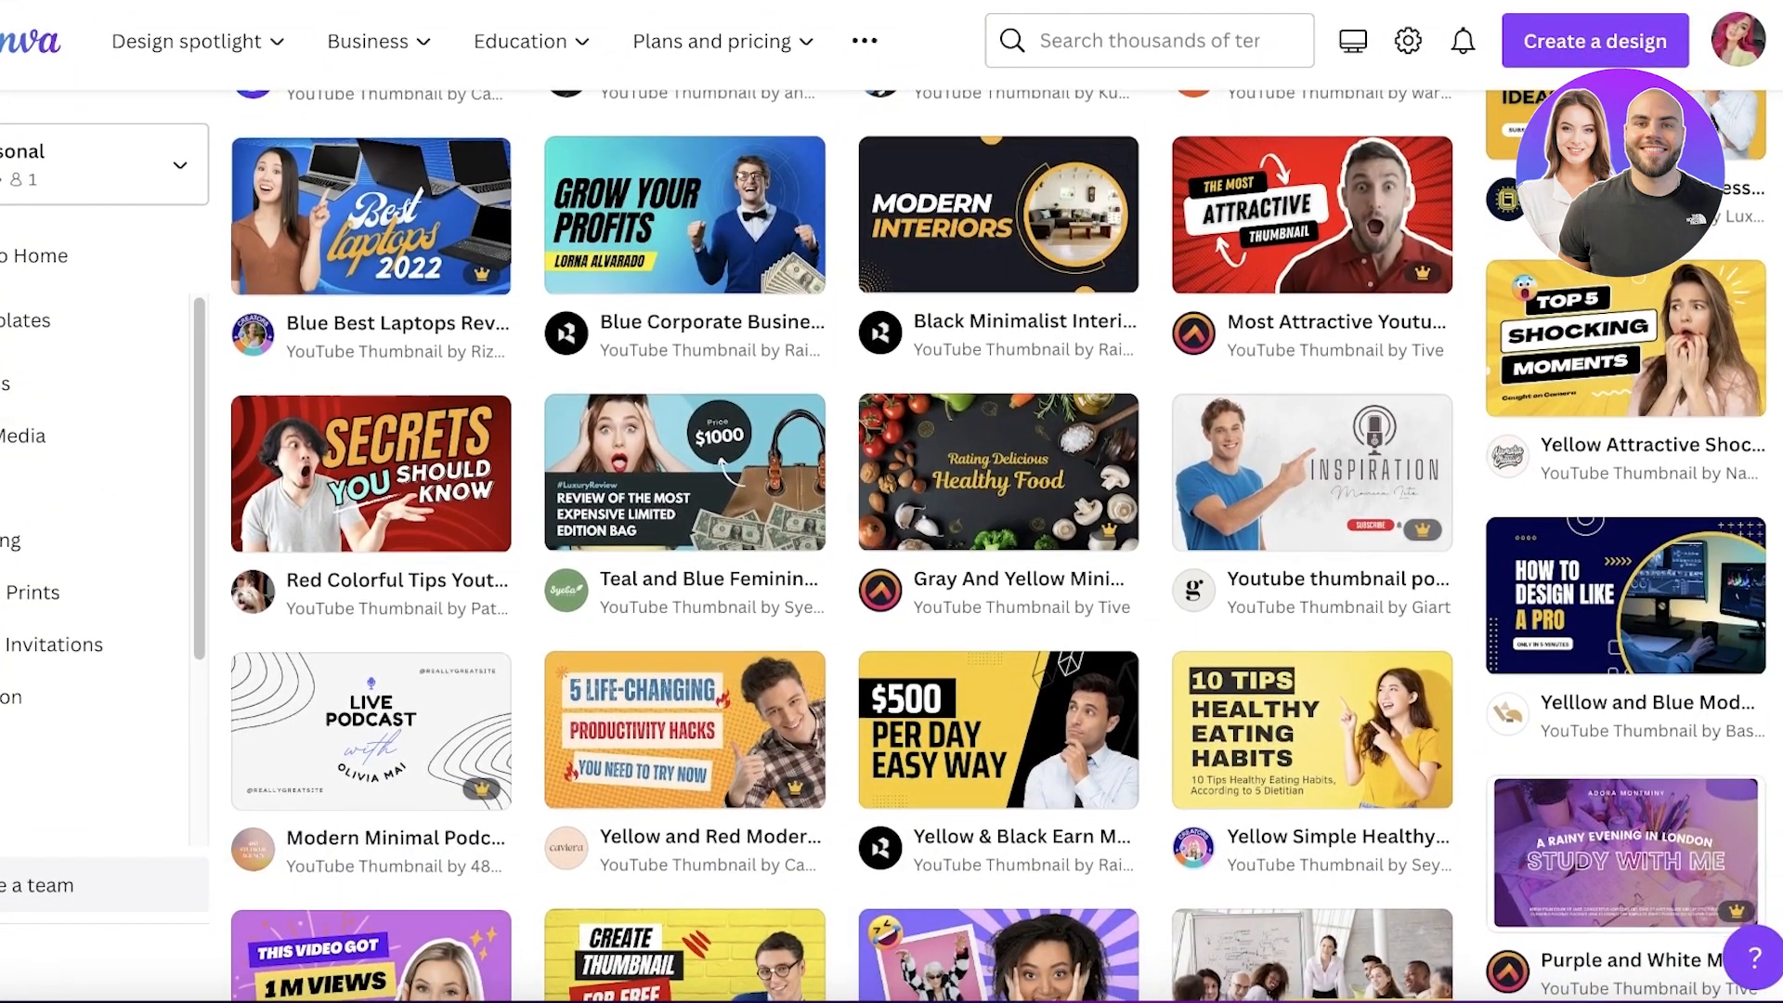
pyautogui.write('thum')
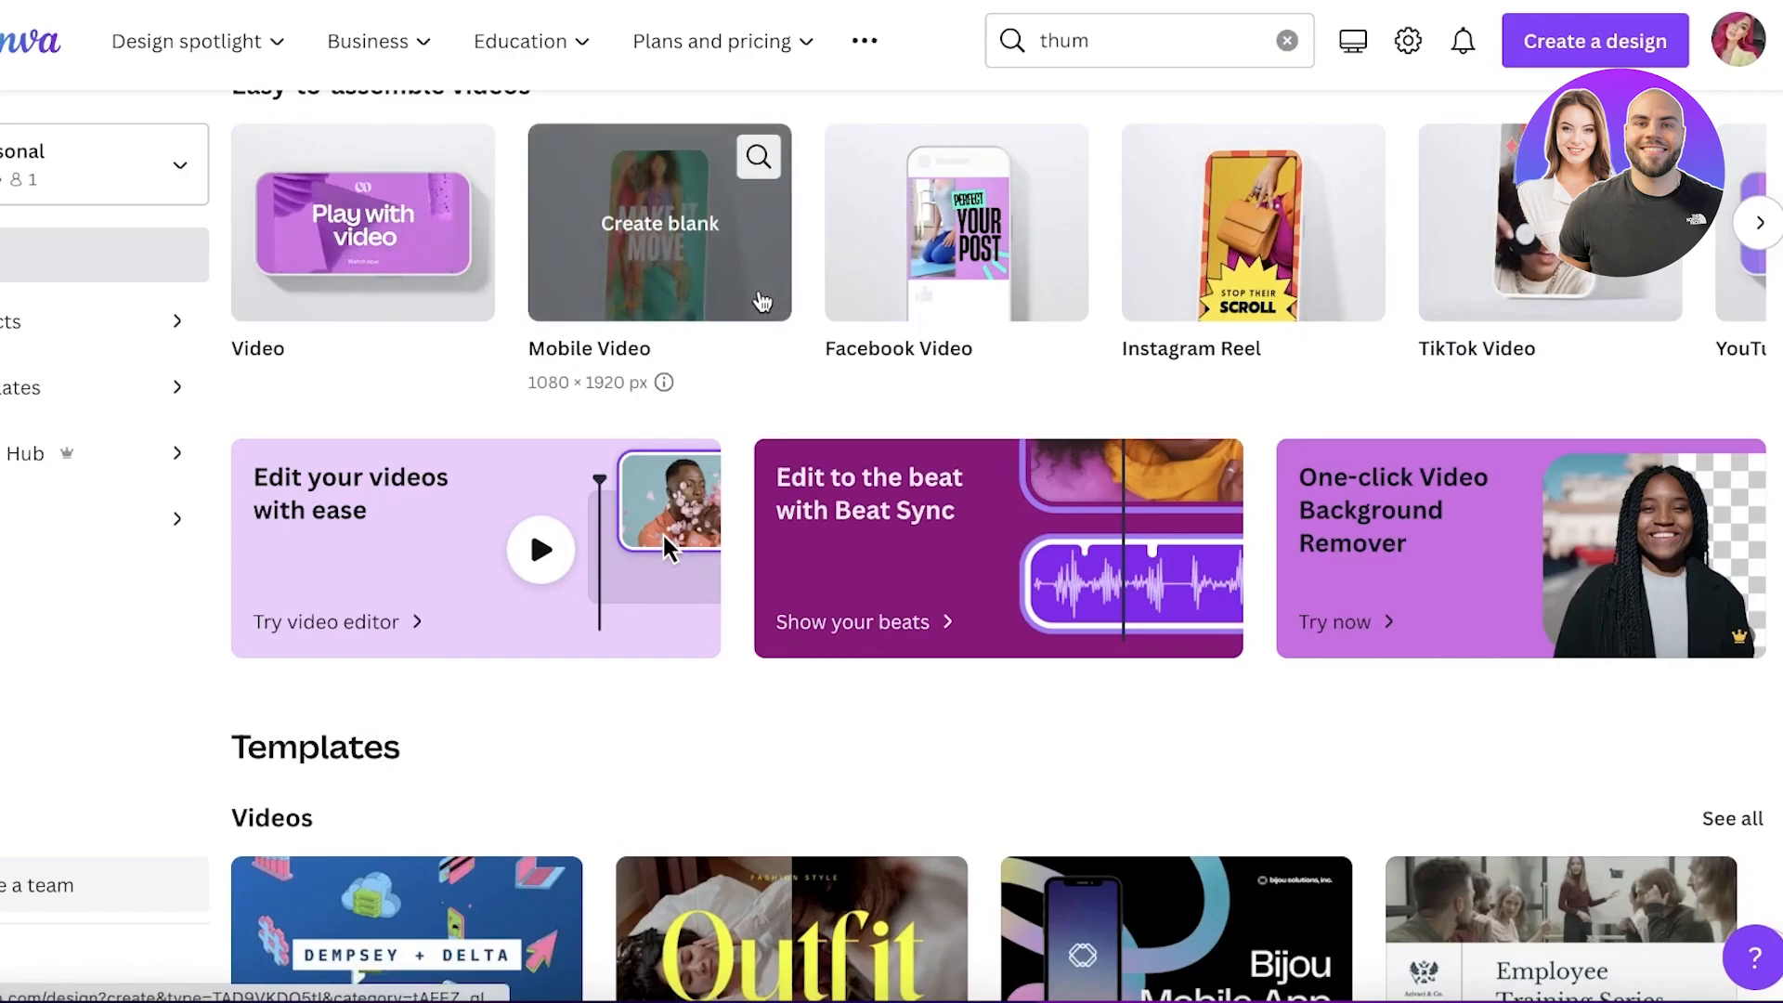
pyautogui.scroll(-3)
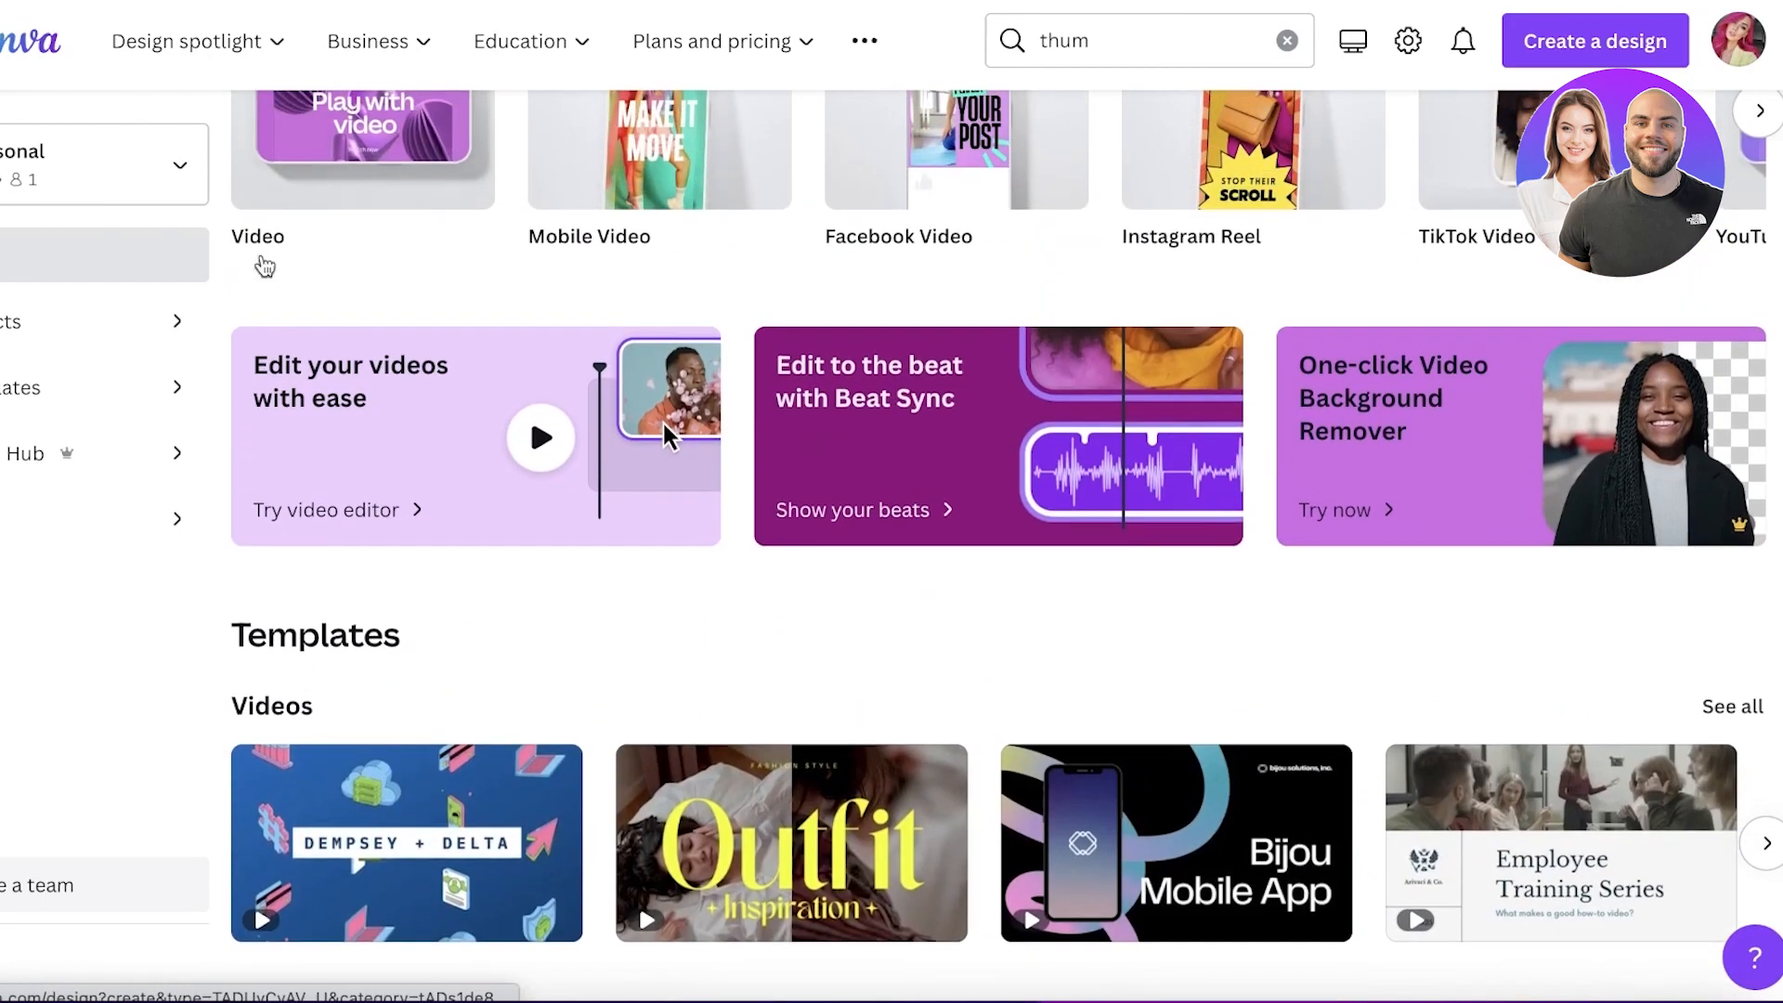
pyautogui.scroll(3)
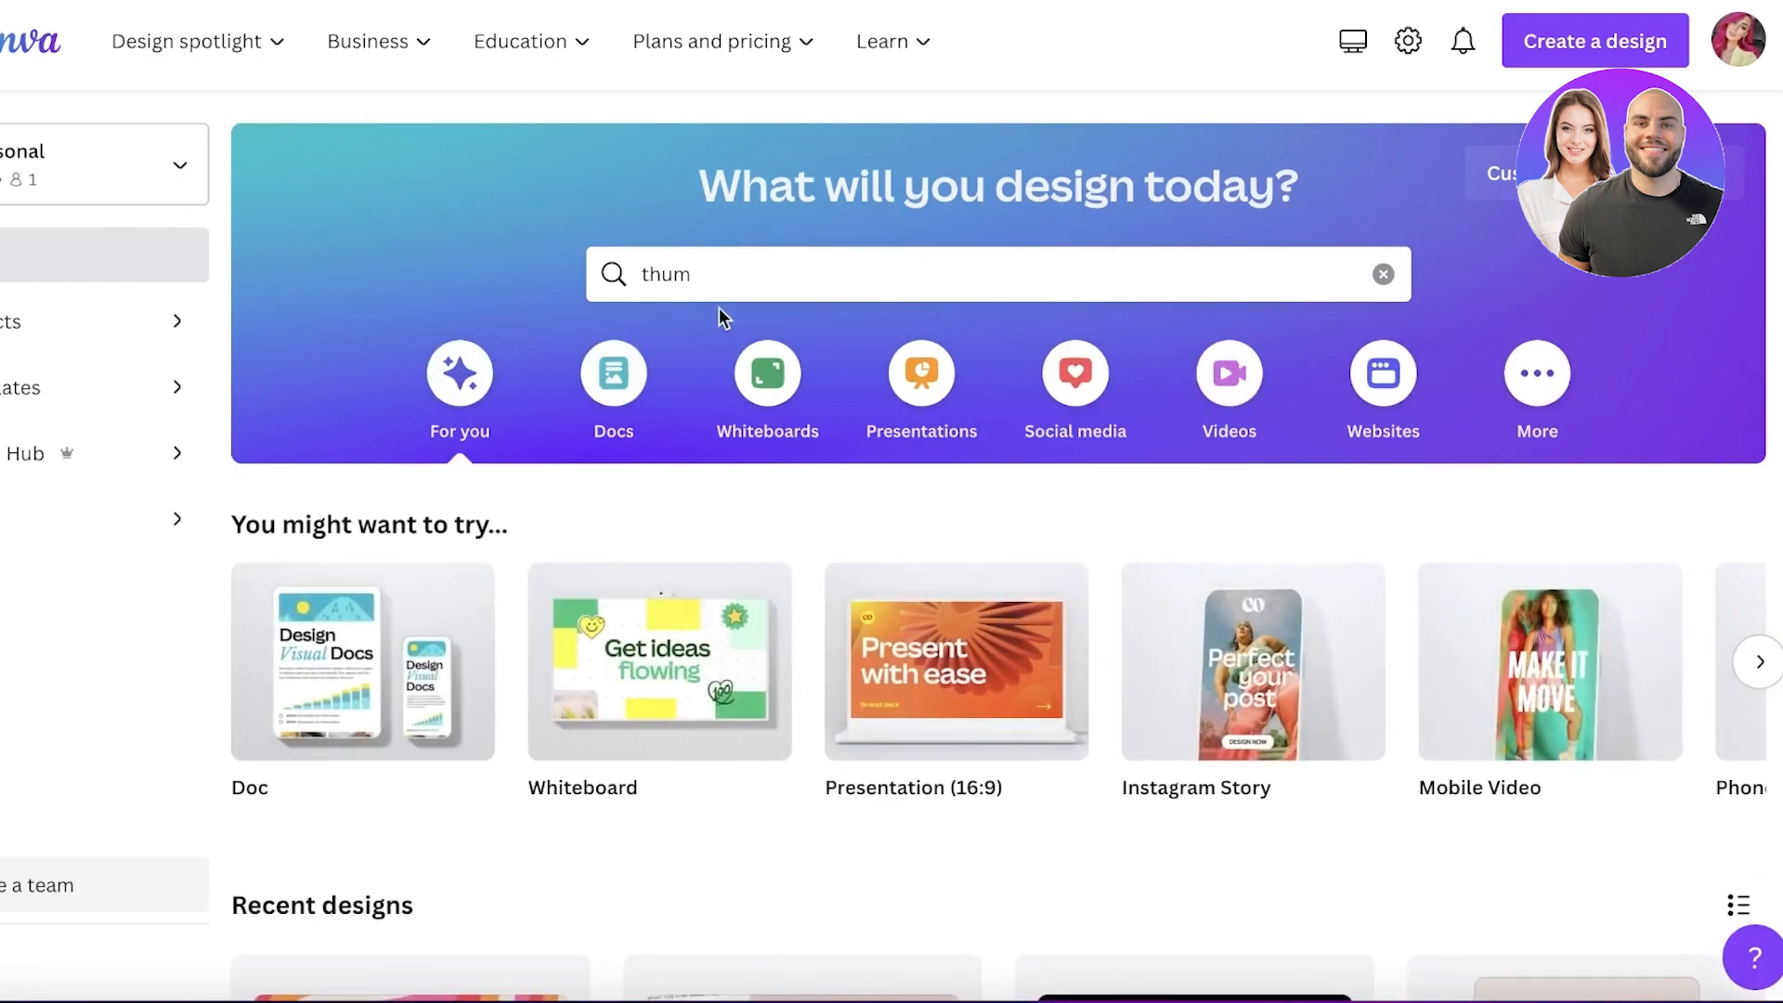
# - Clear the partial 'thum' term from the home page design search
pyautogui.click(1383, 274)
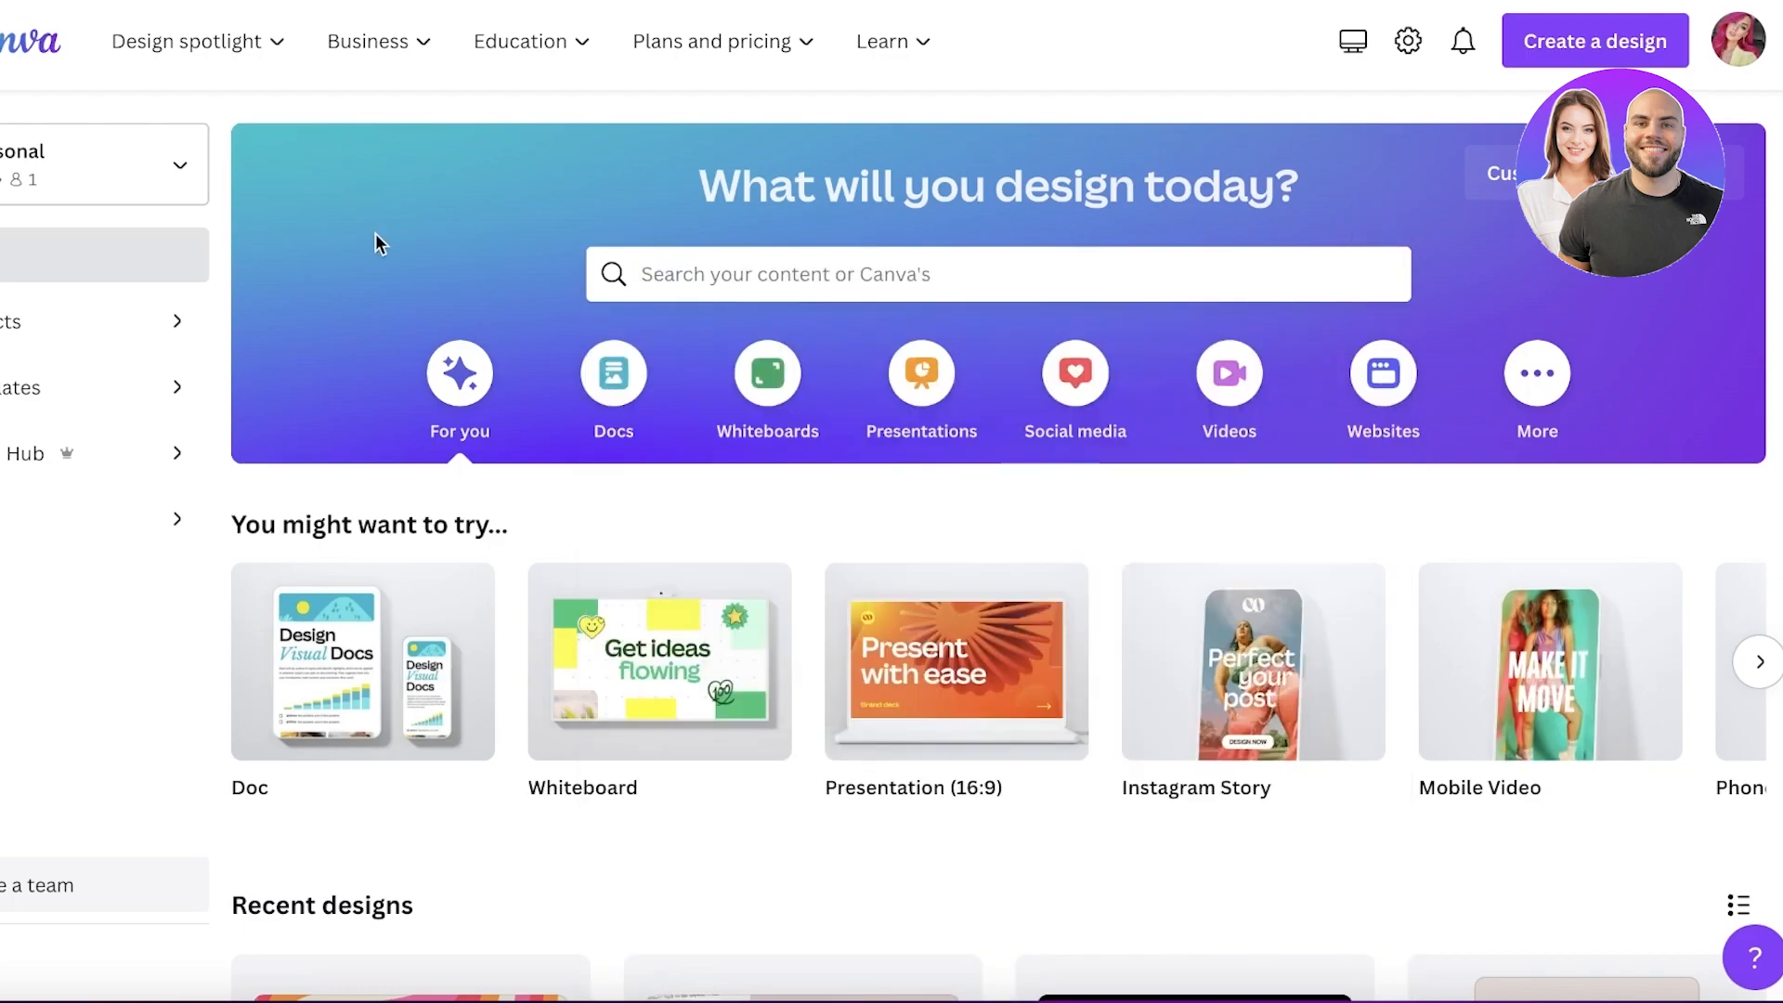
pyautogui.scroll(3)
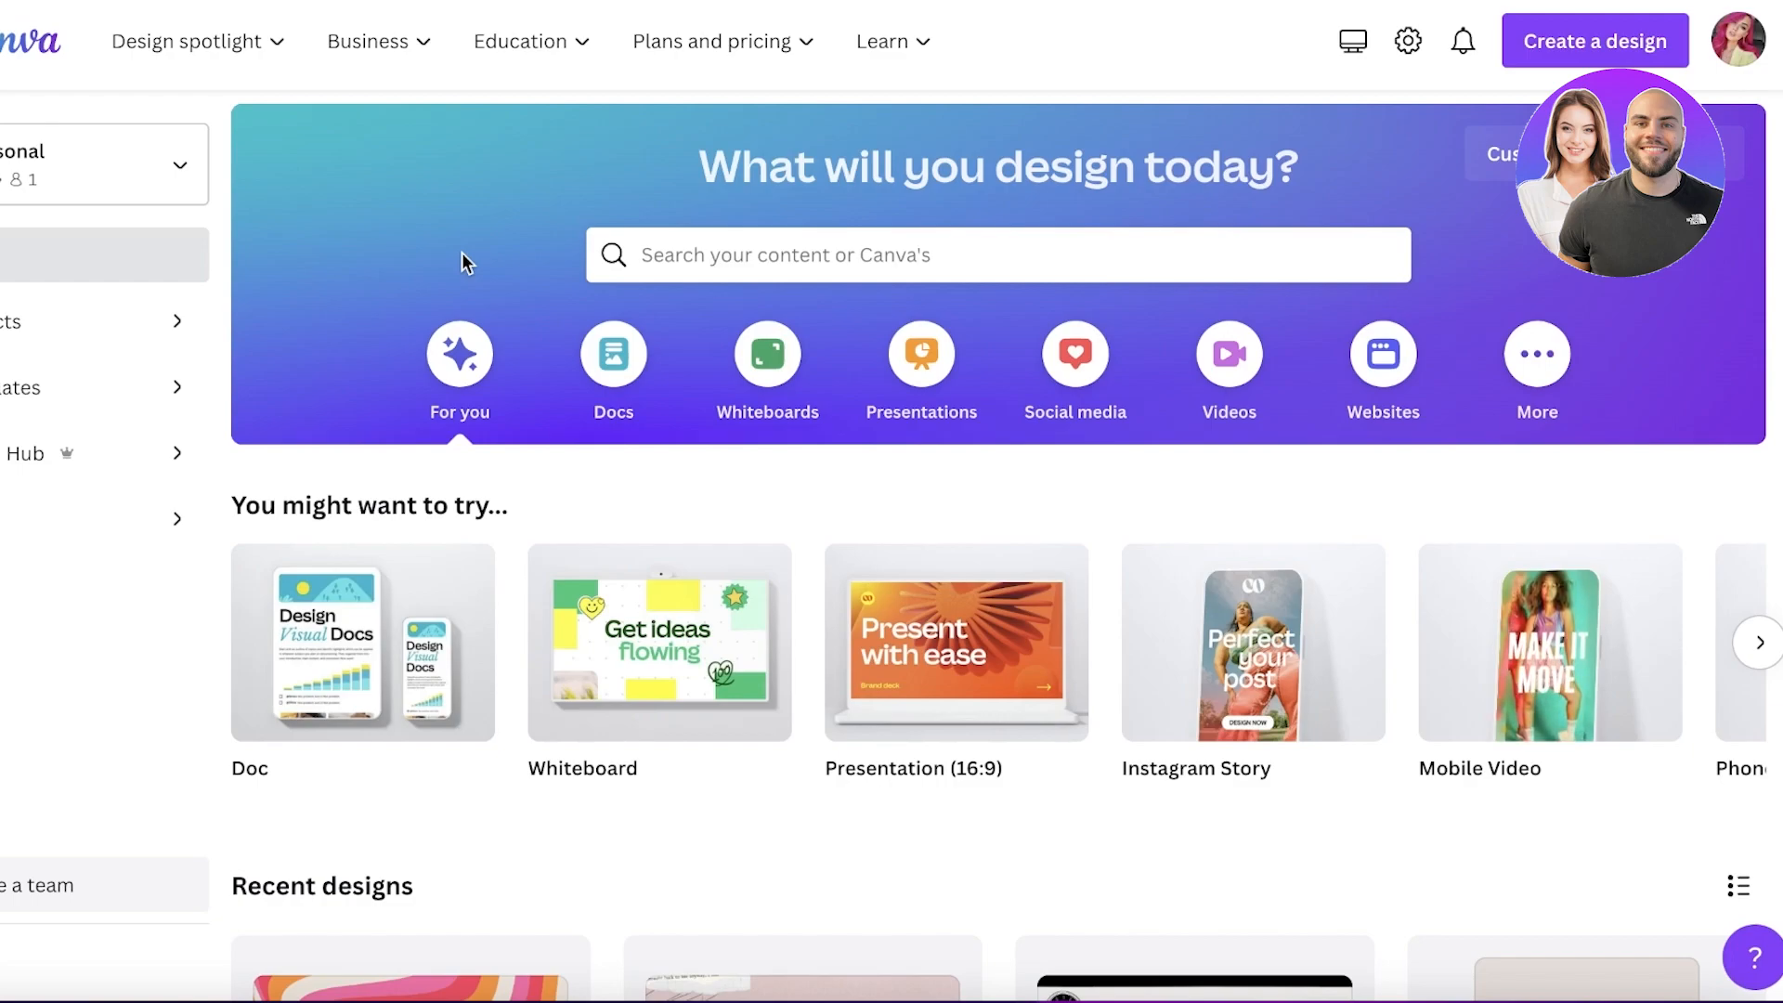
pyautogui.moveTo(679, 255)
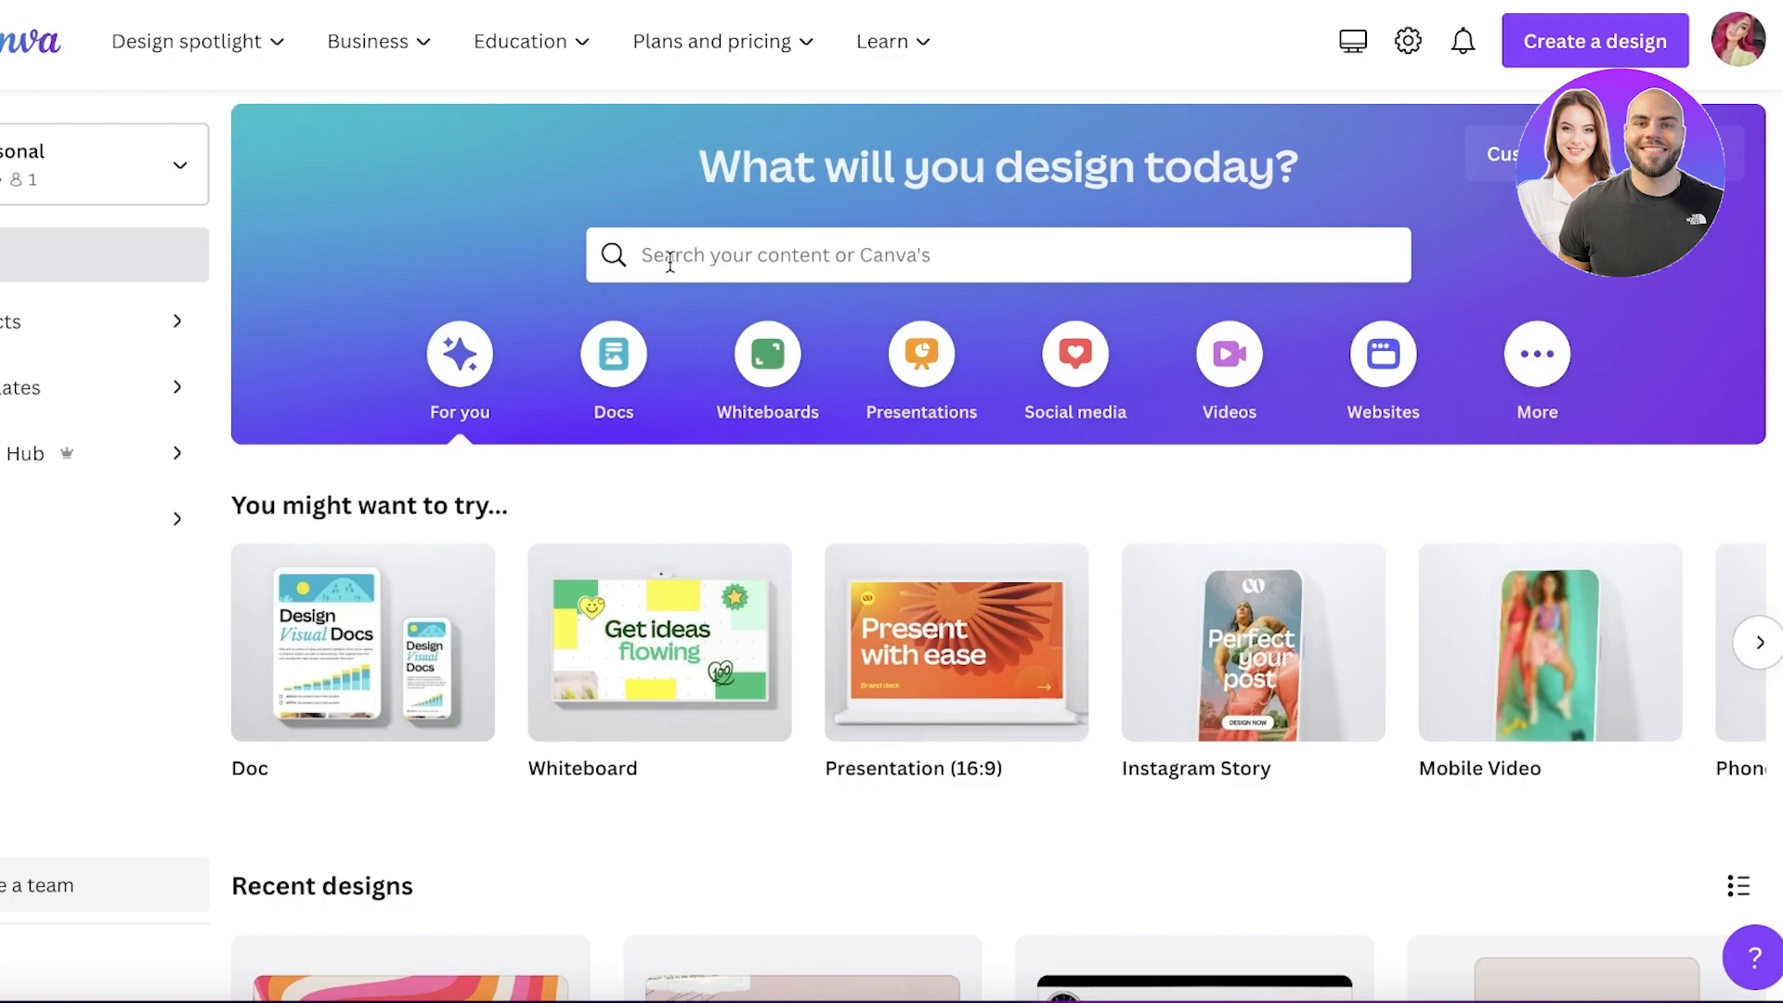
pyautogui.moveTo(401, 277)
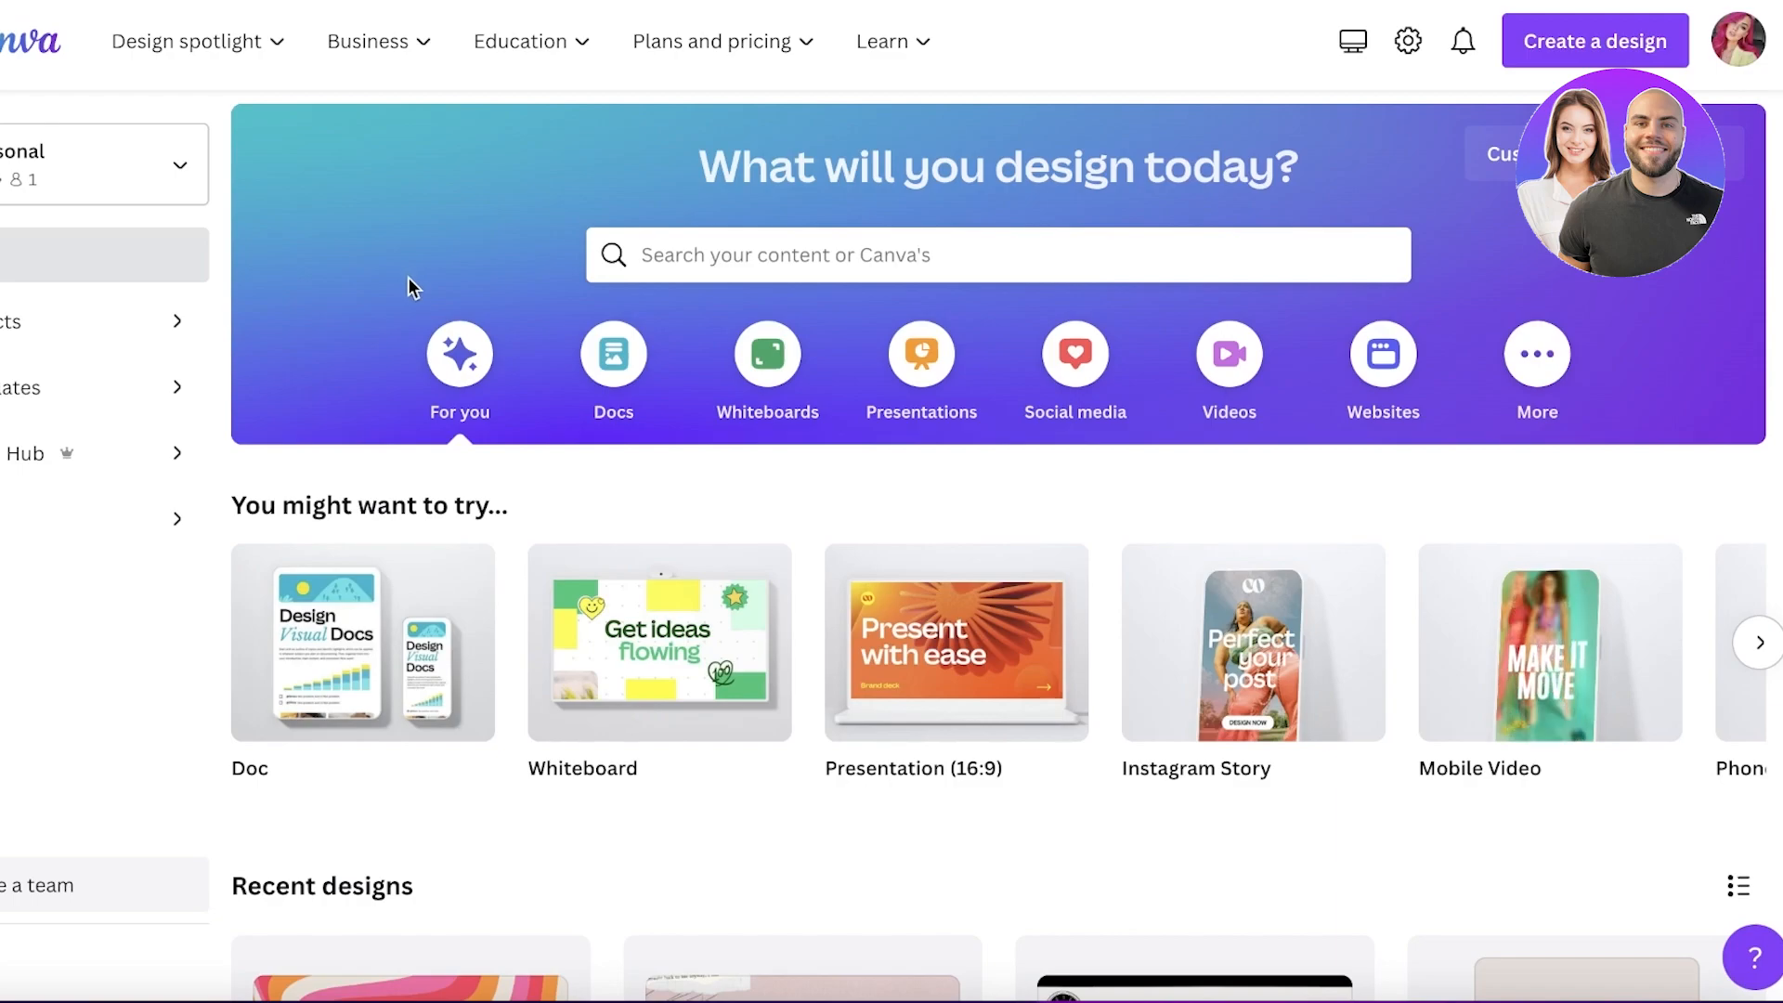
pyautogui.moveTo(487, 253)
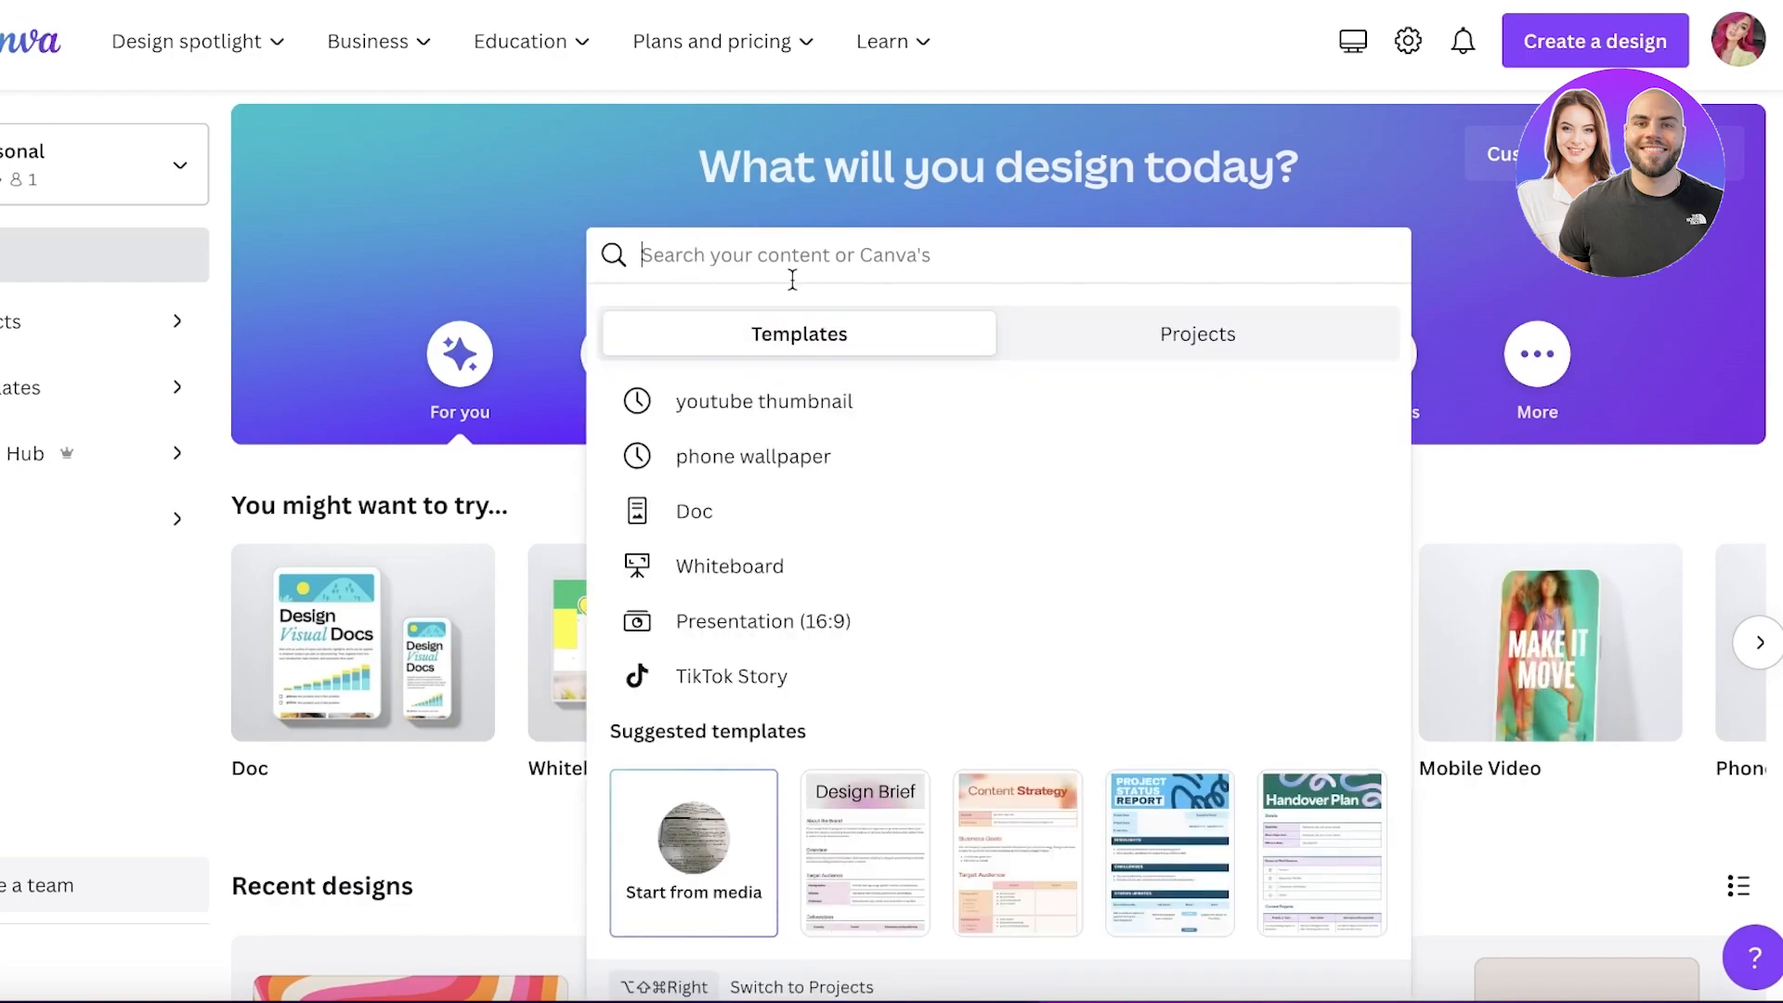
# - Search 'thumbnail', pick the YouTube Thumbnail category, and scroll through the 16,882 templates
pyautogui.write('thumbnail')
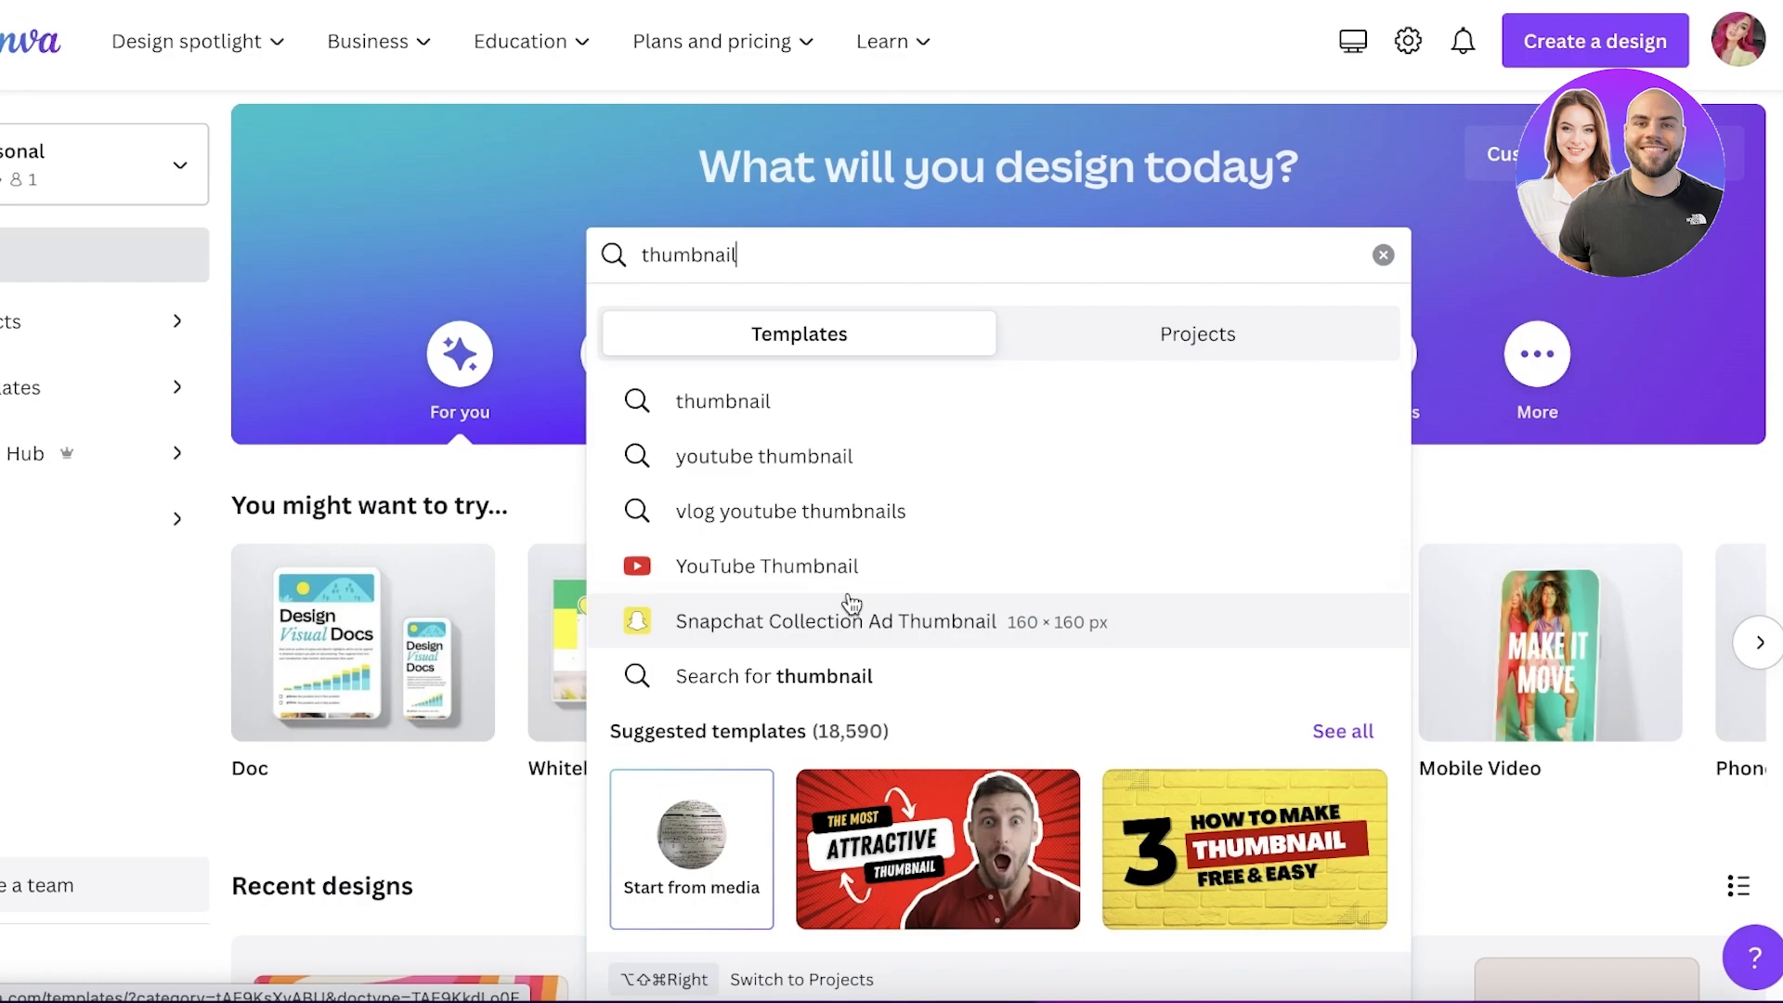
pyautogui.moveTo(680, 523)
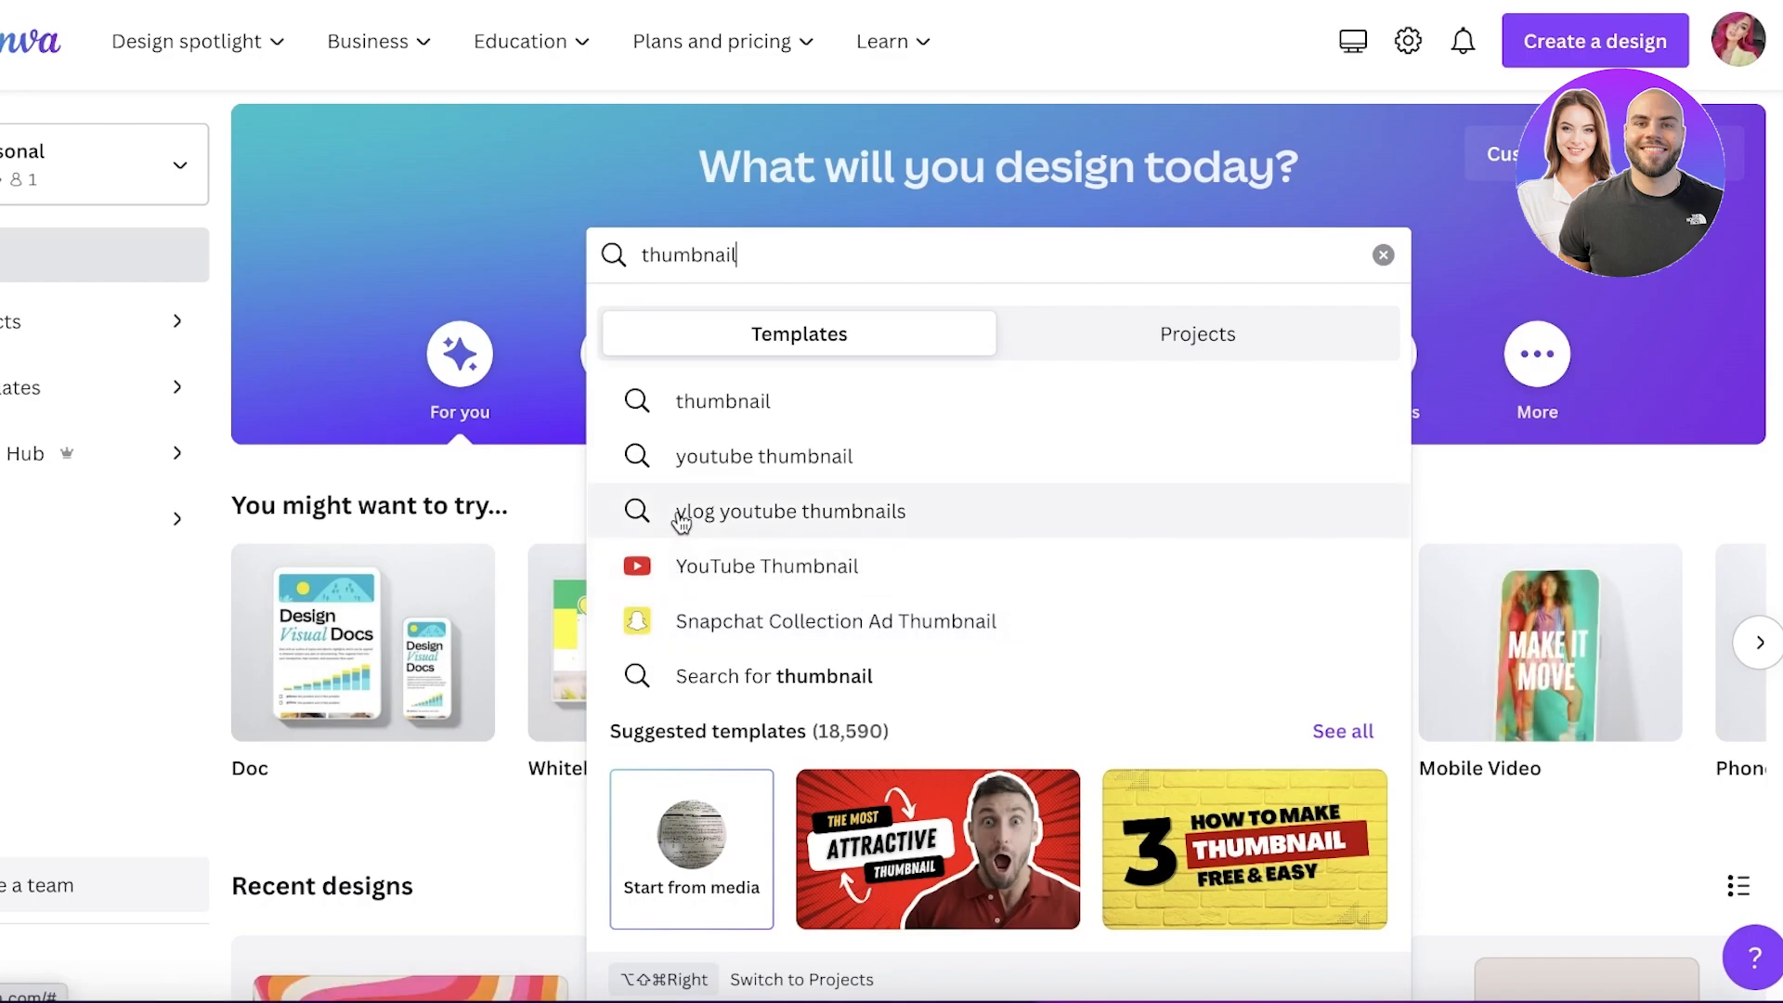
pyautogui.click(766, 565)
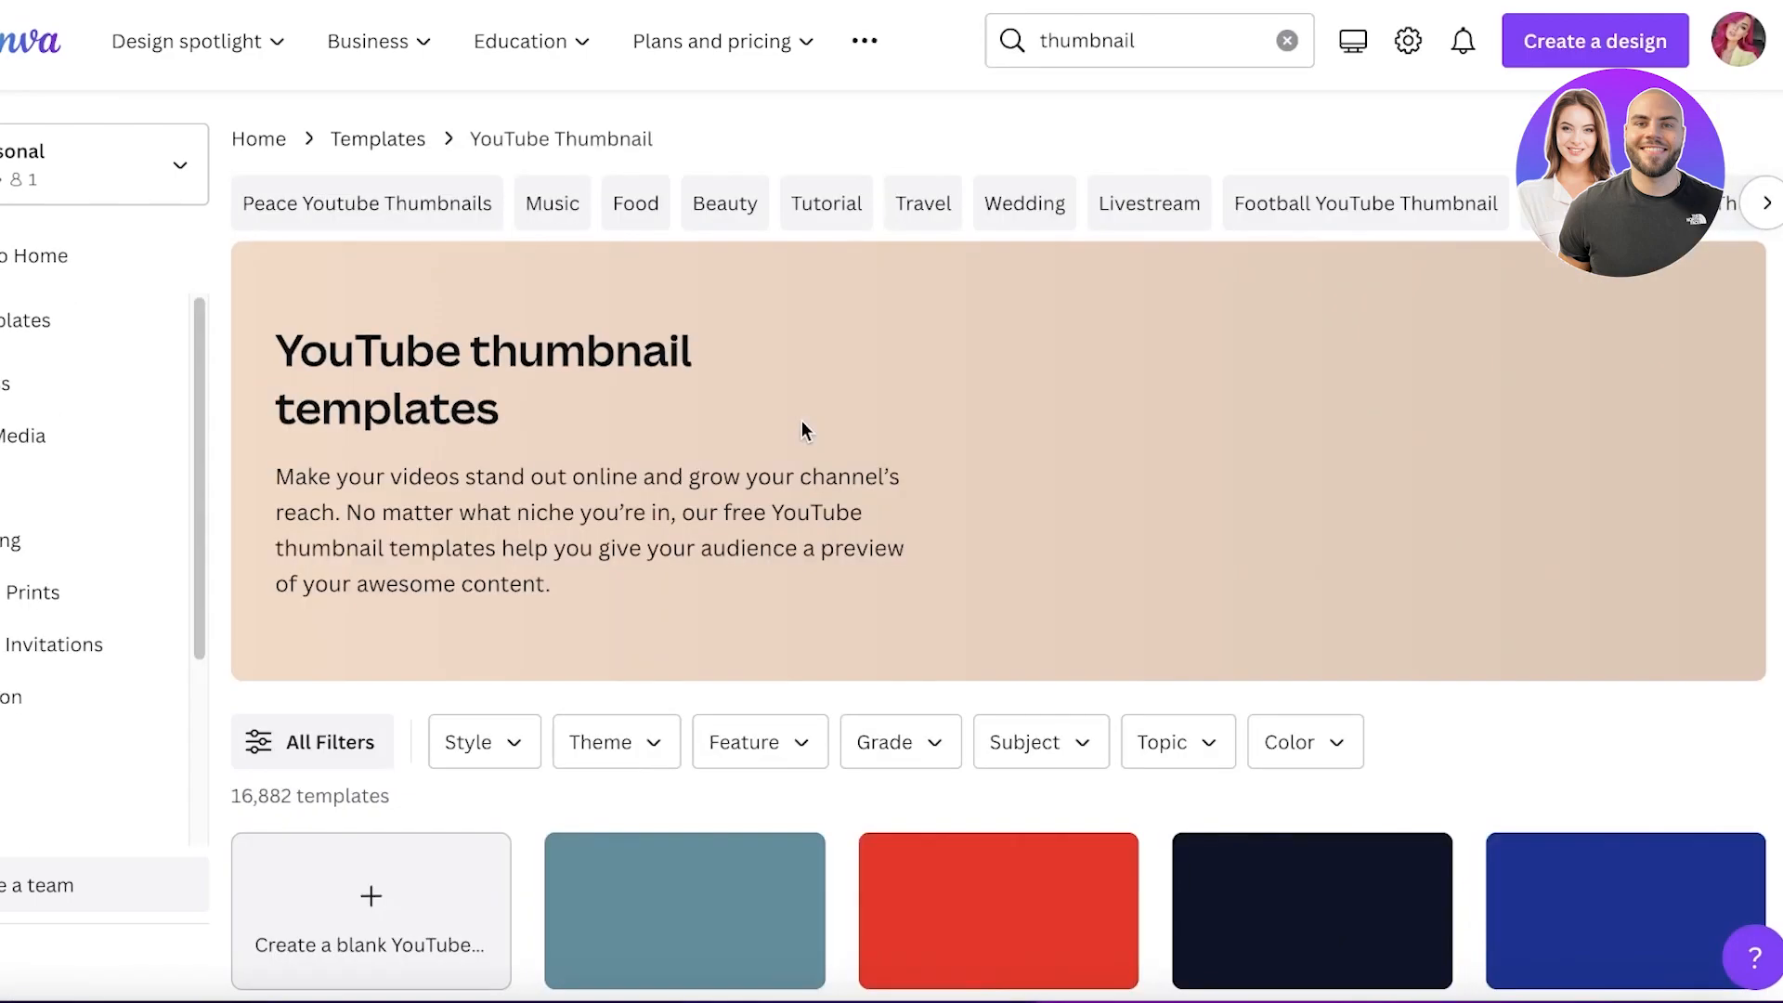
pyautogui.scroll(-3)
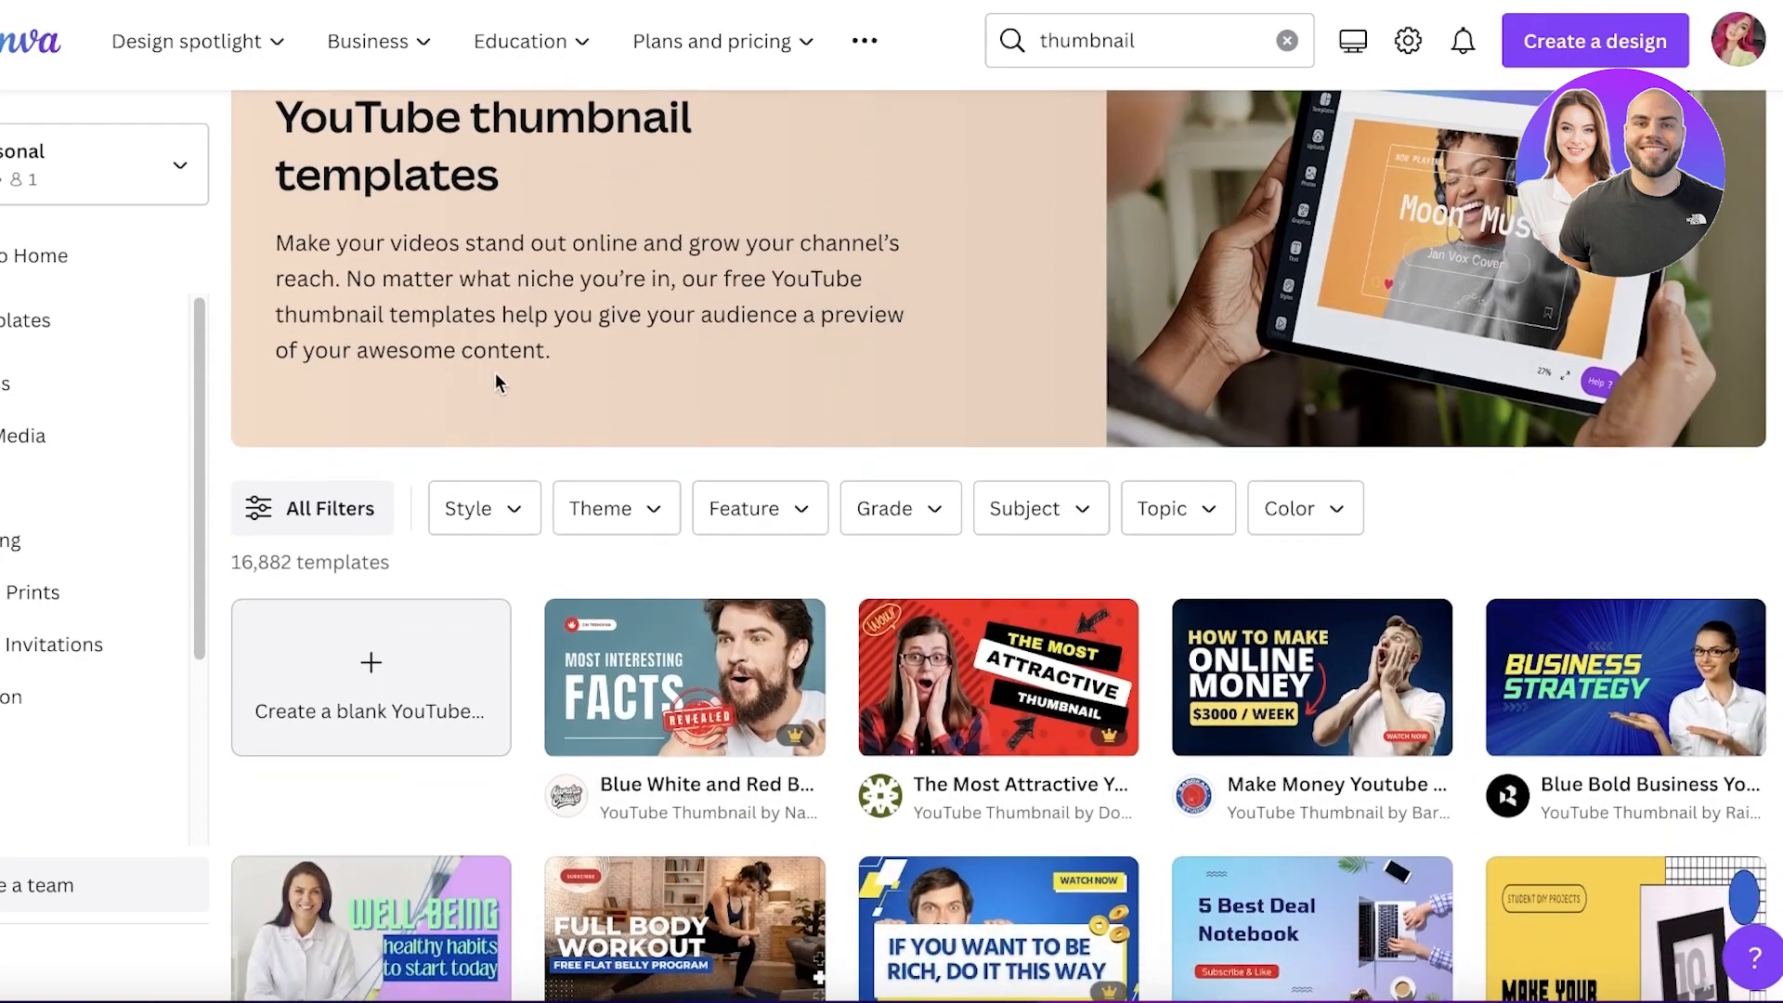
pyautogui.moveTo(635, 319)
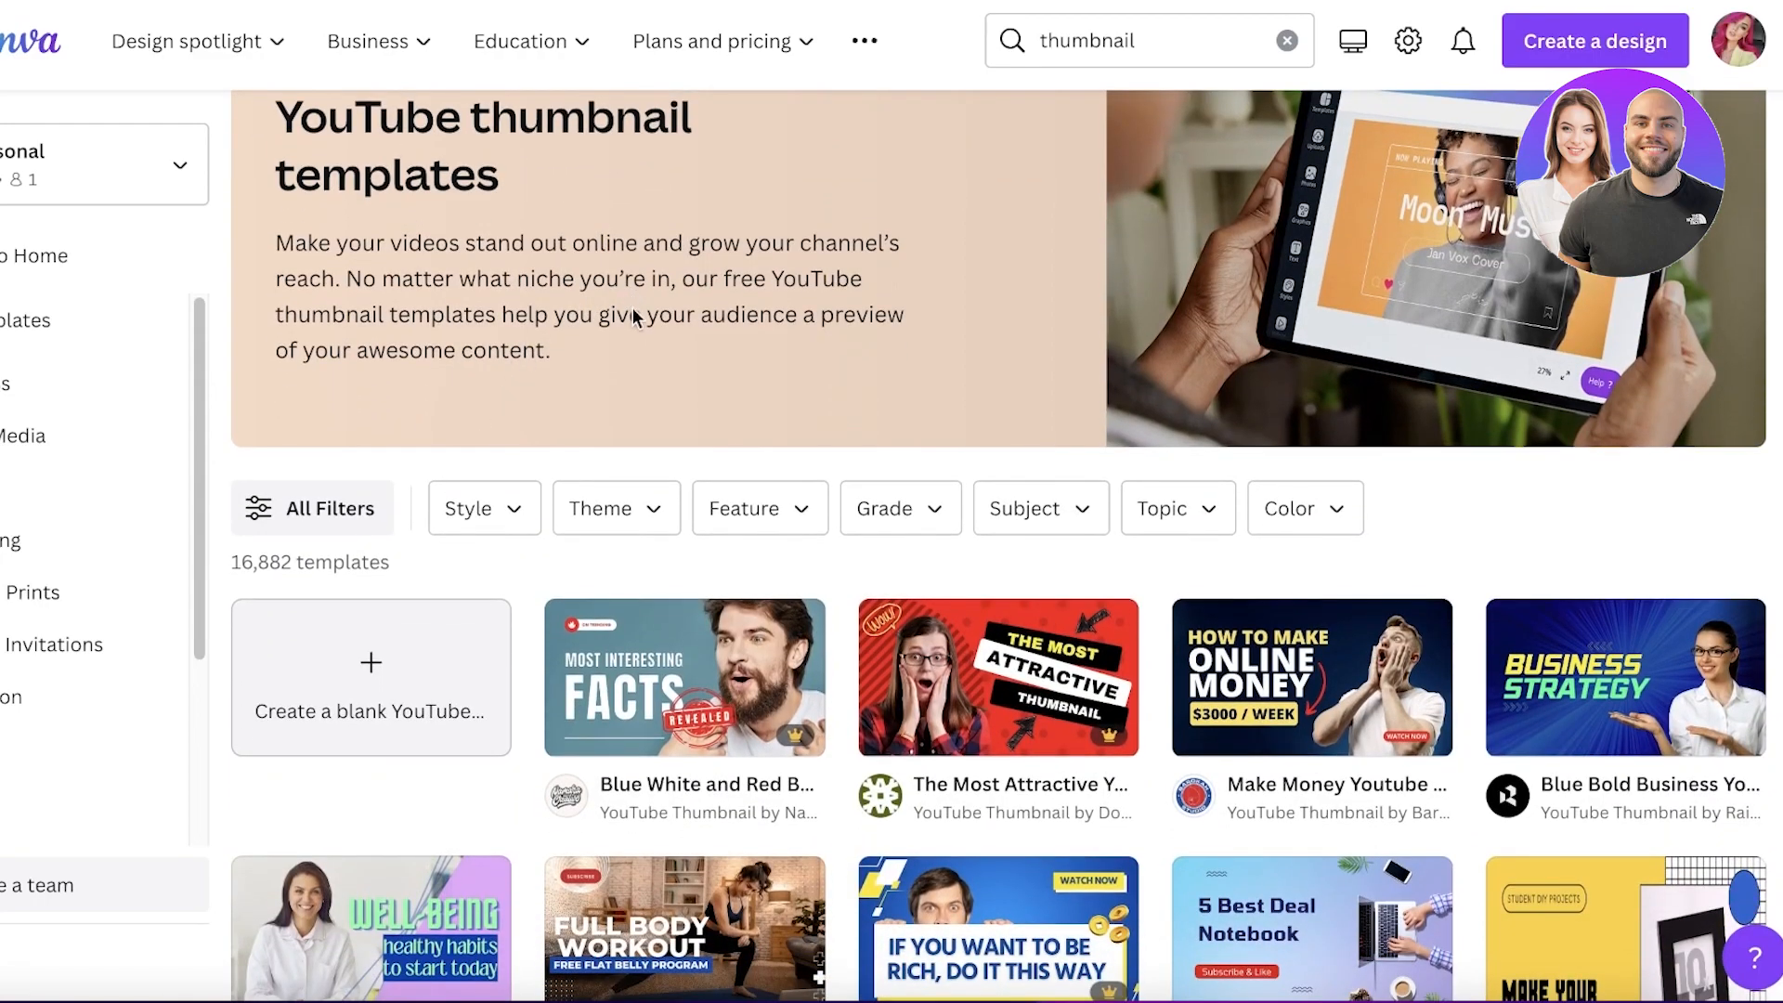
pyautogui.scroll(-3)
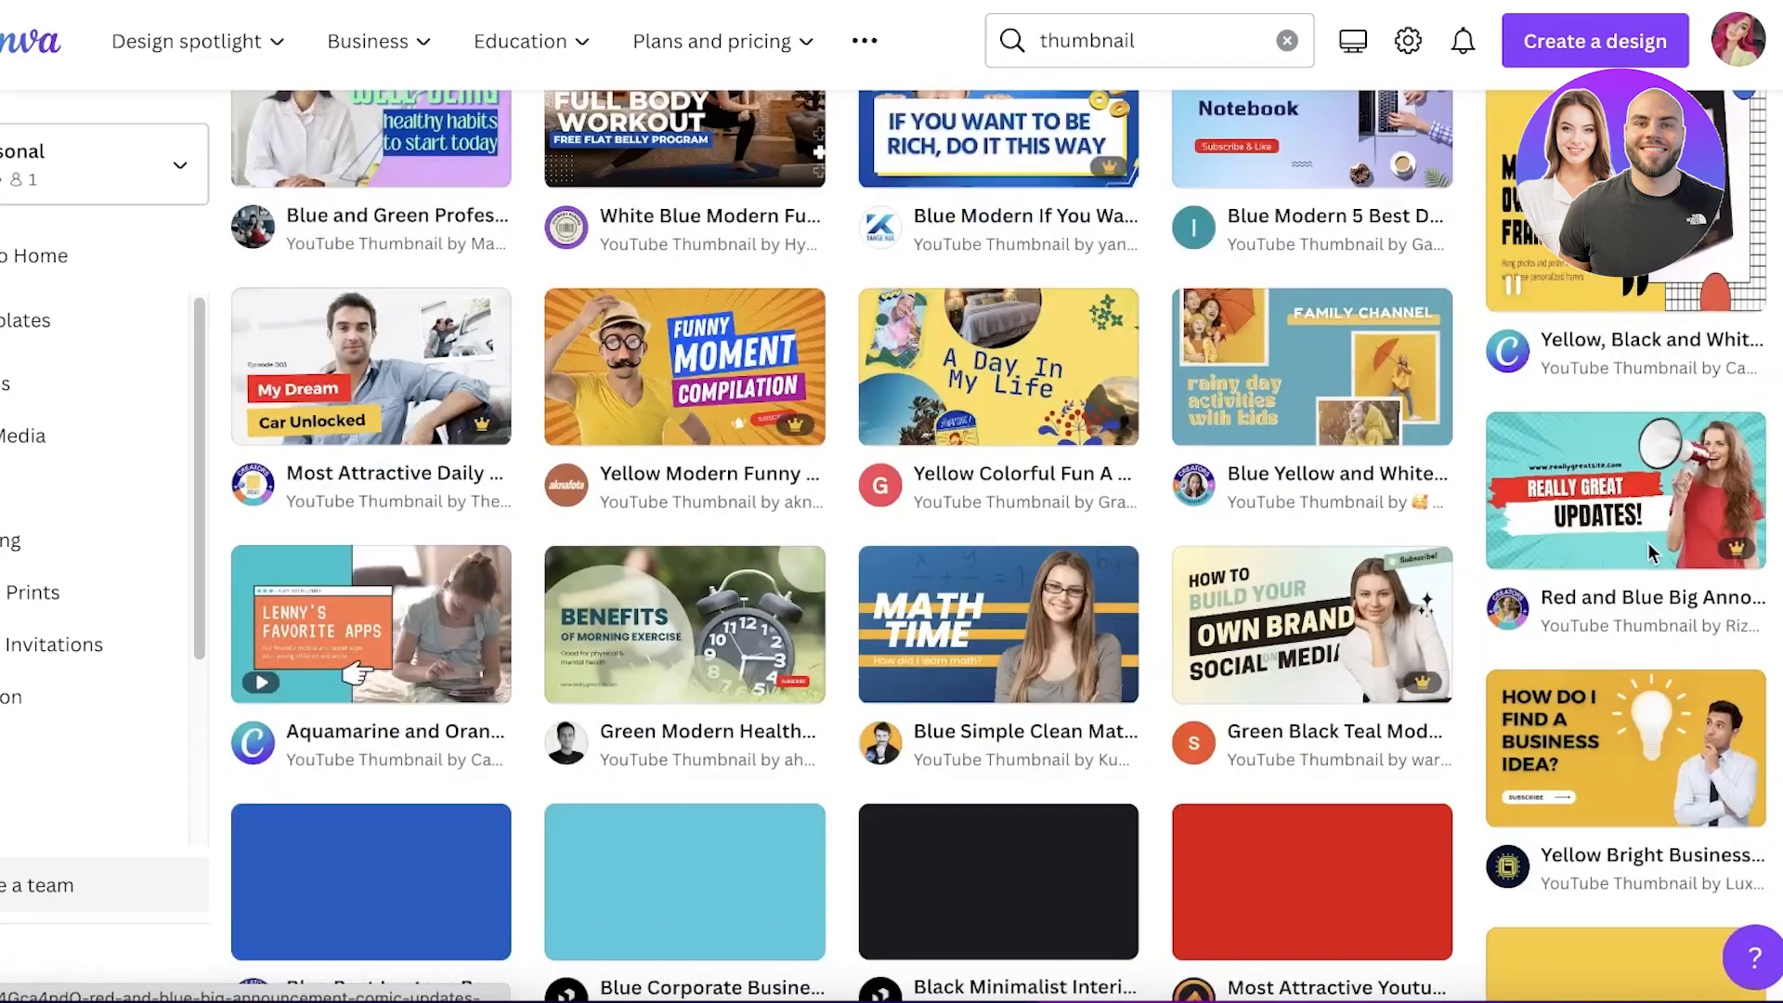
pyautogui.scroll(-3)
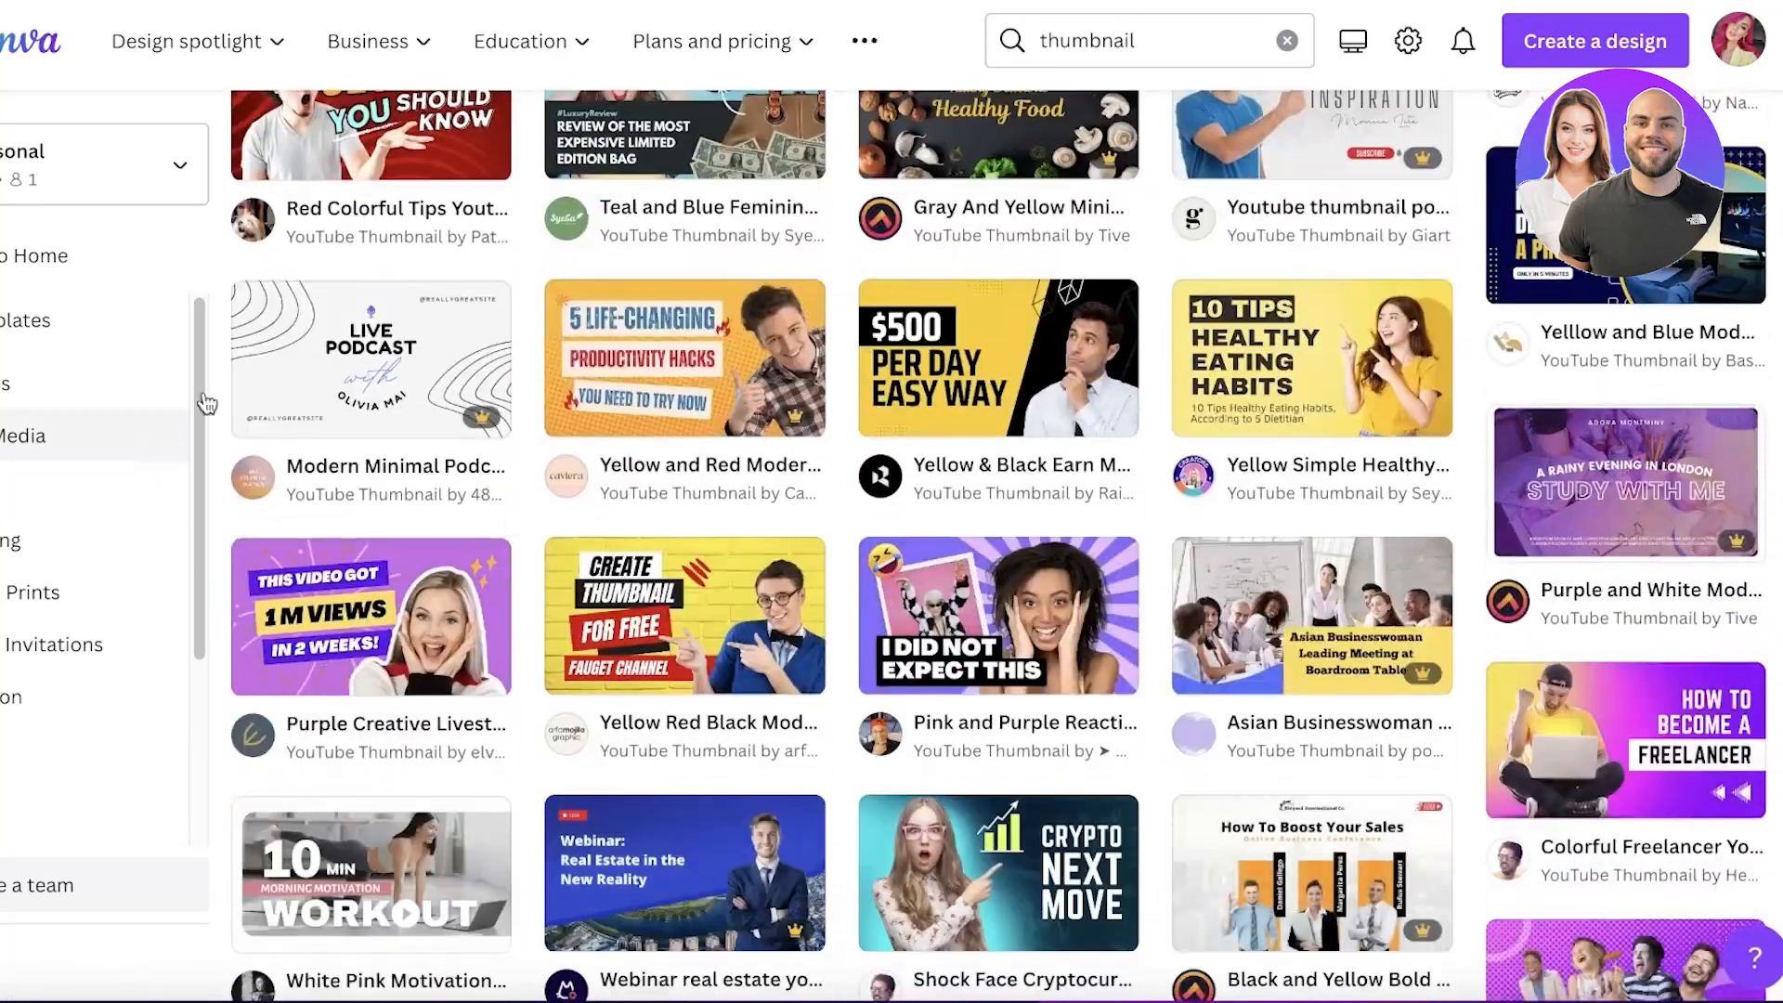
pyautogui.scroll(-3)
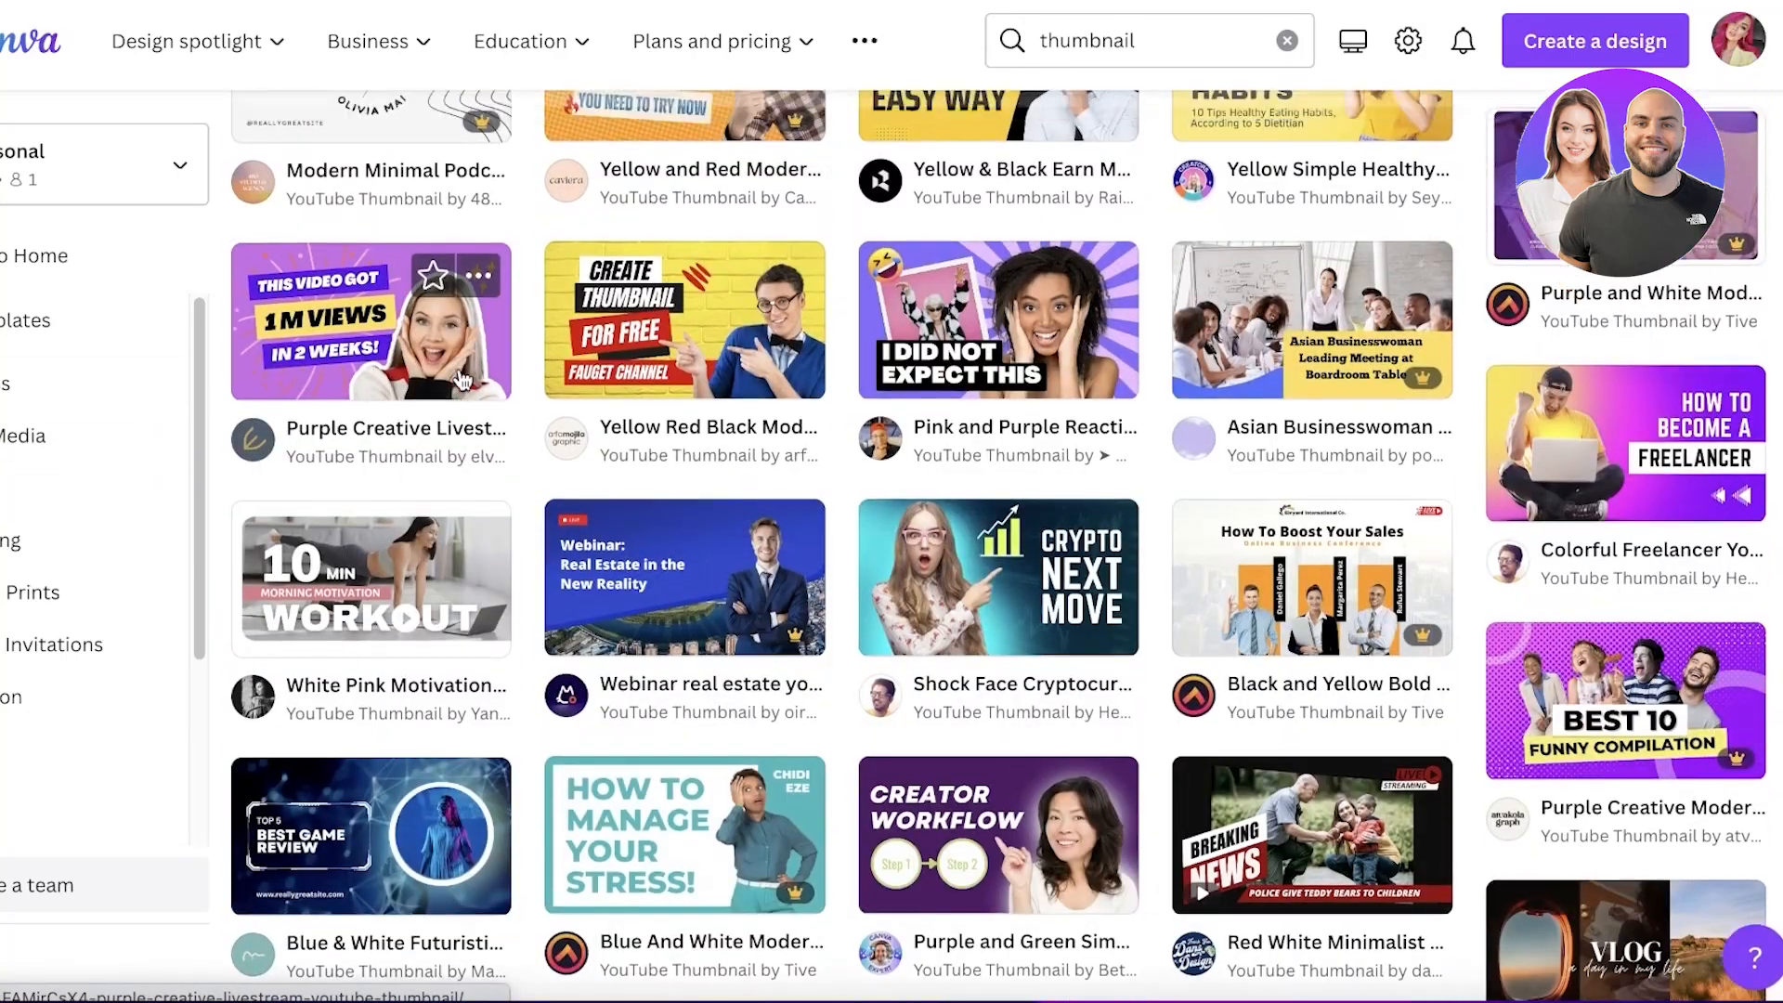
pyautogui.scroll(-3)
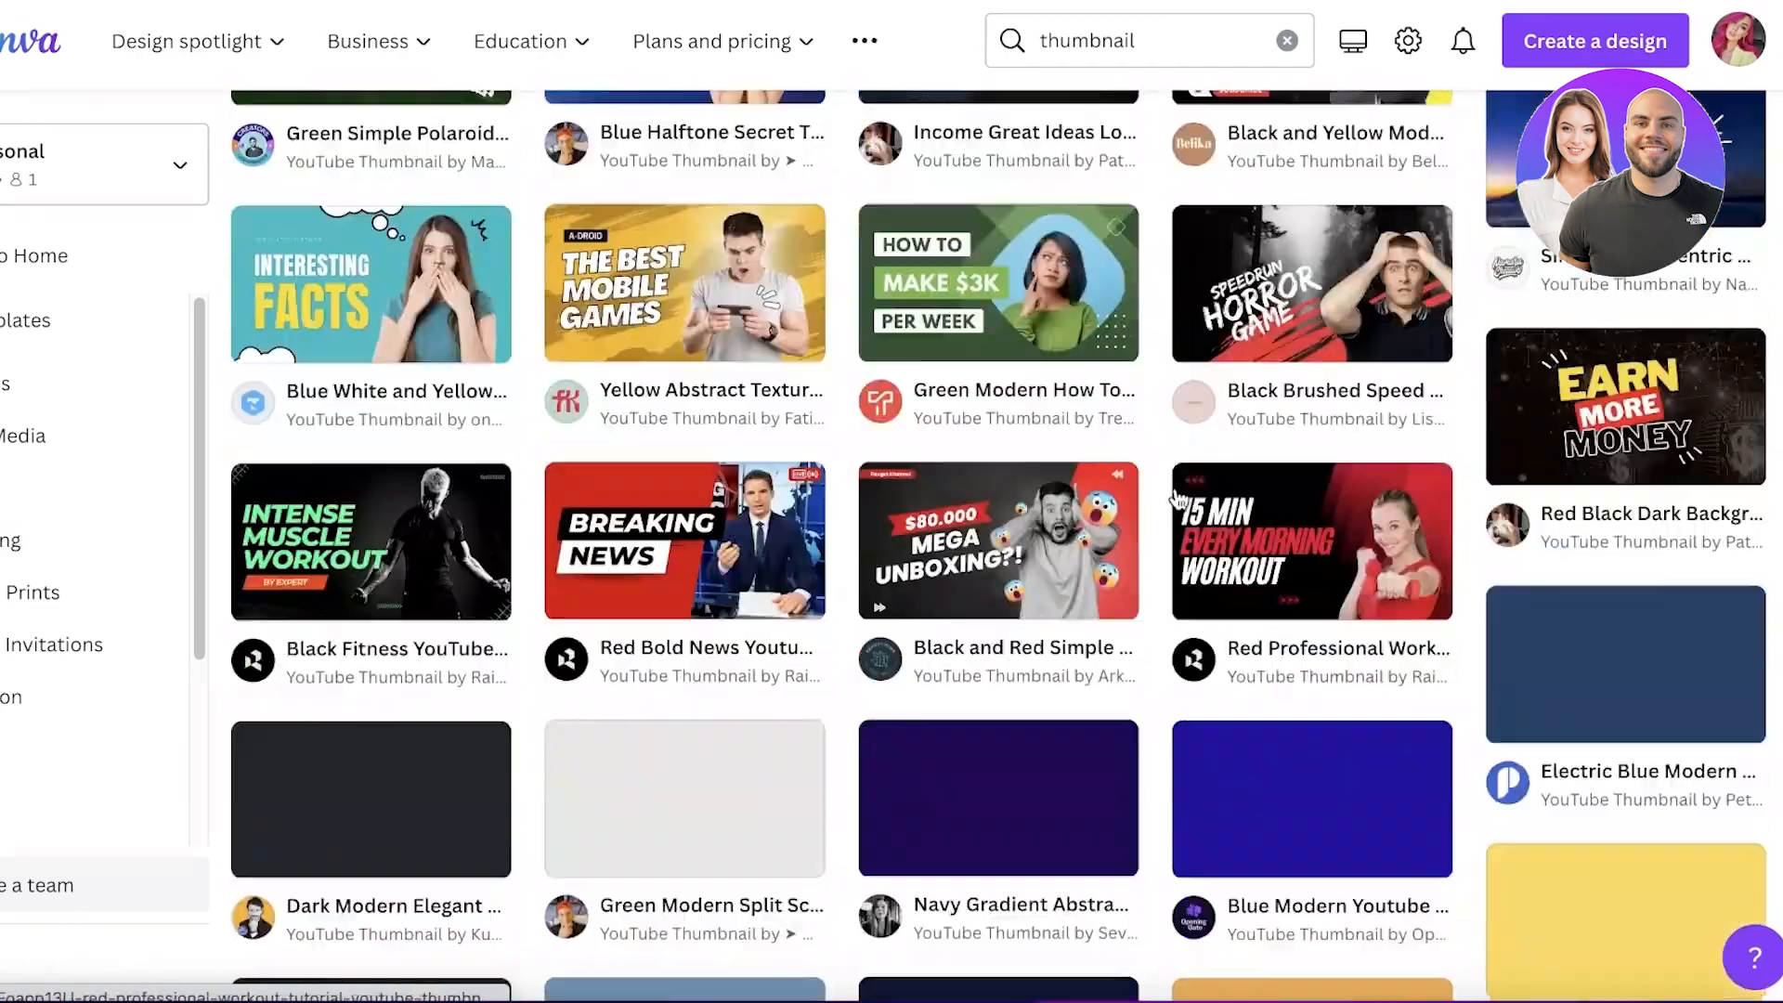
pyautogui.scroll(-3)
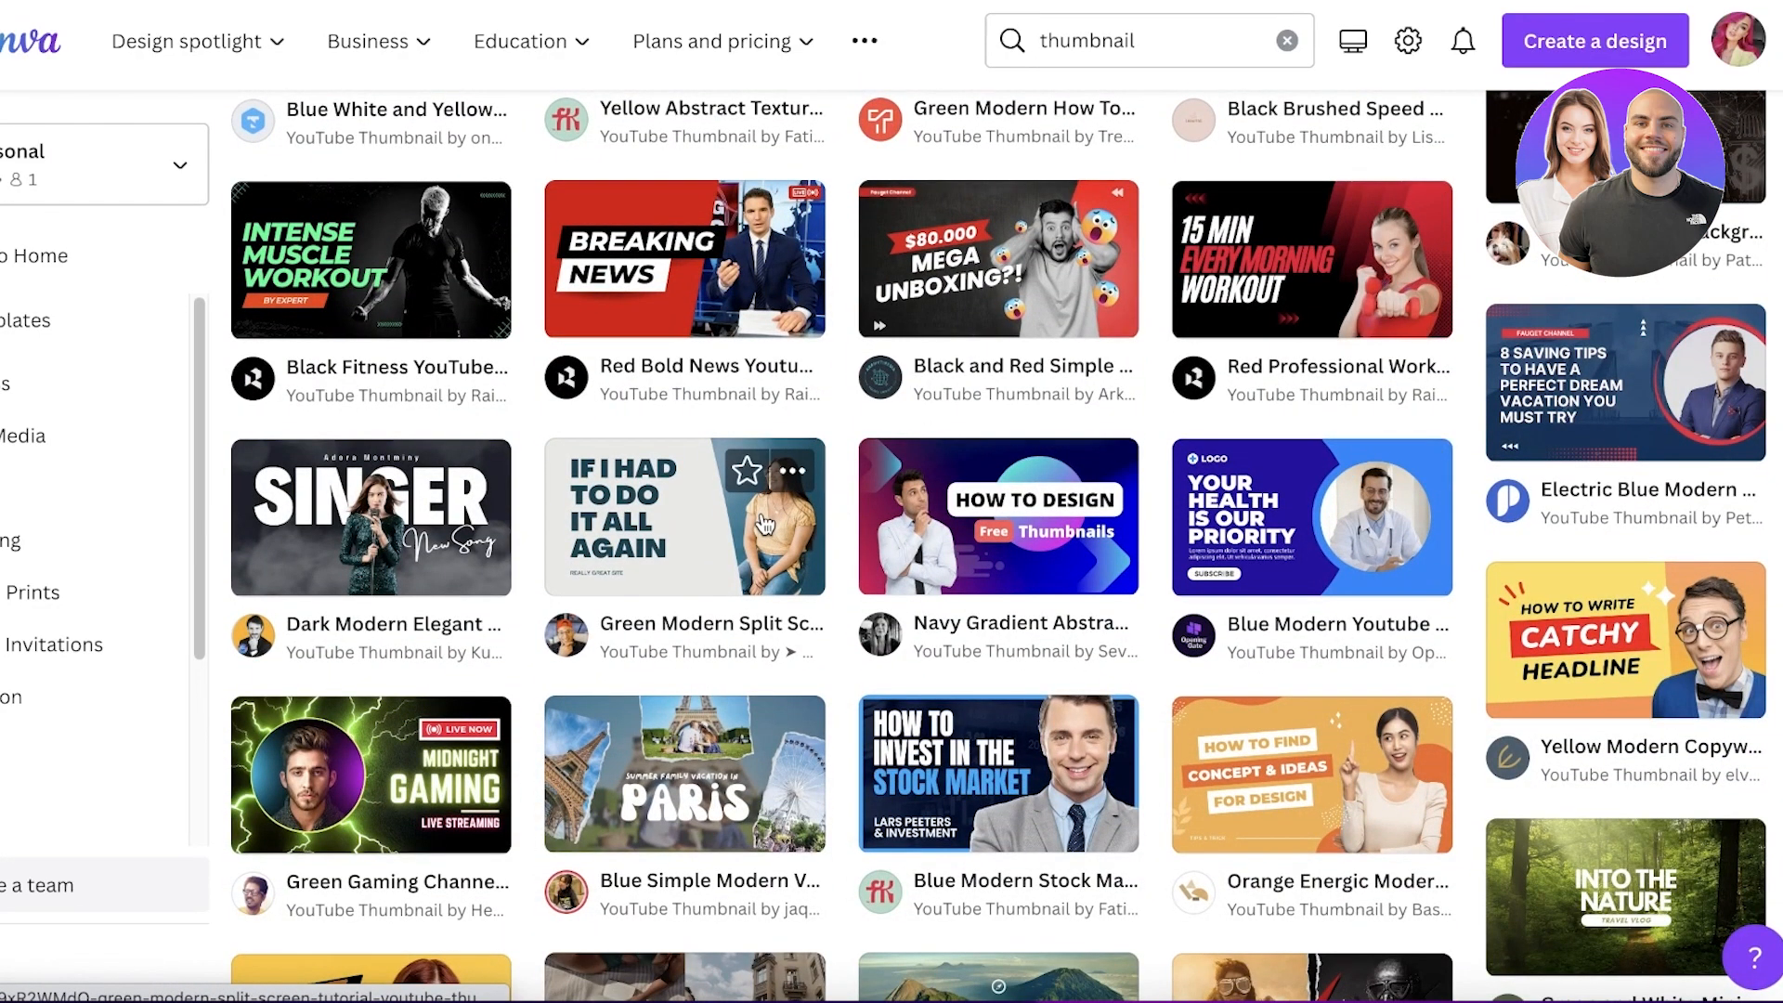
pyautogui.moveTo(766, 518)
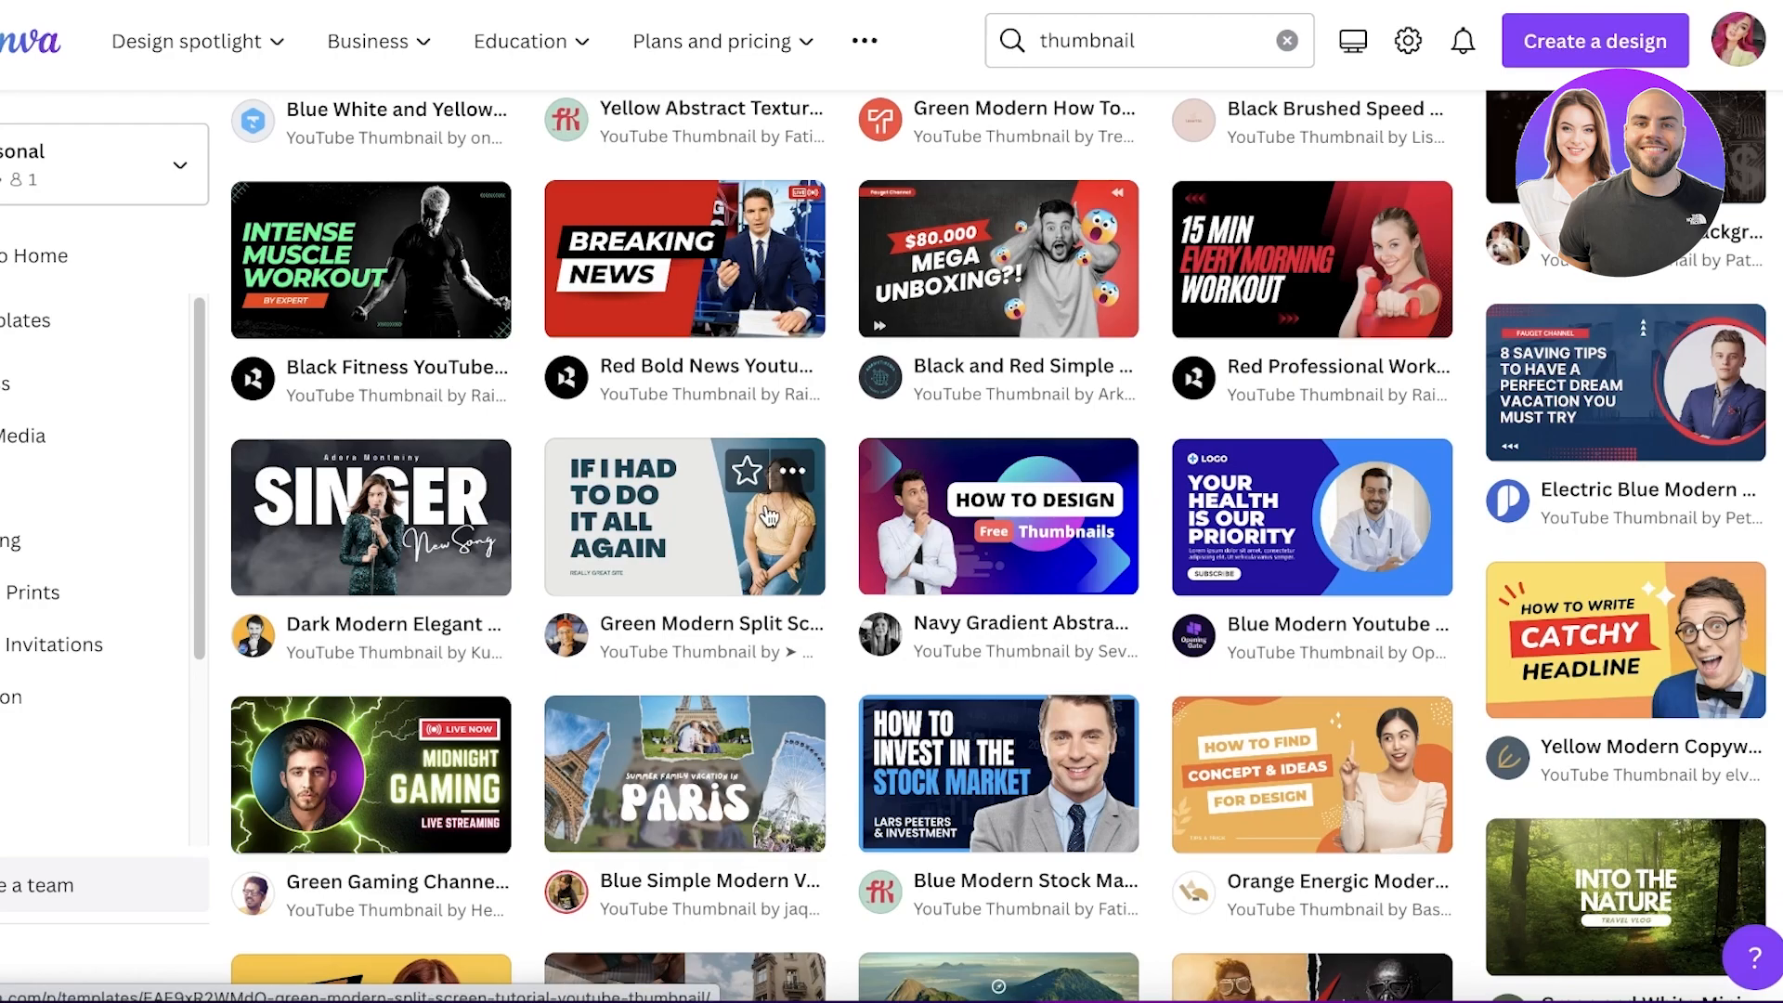
pyautogui.scroll(-3)
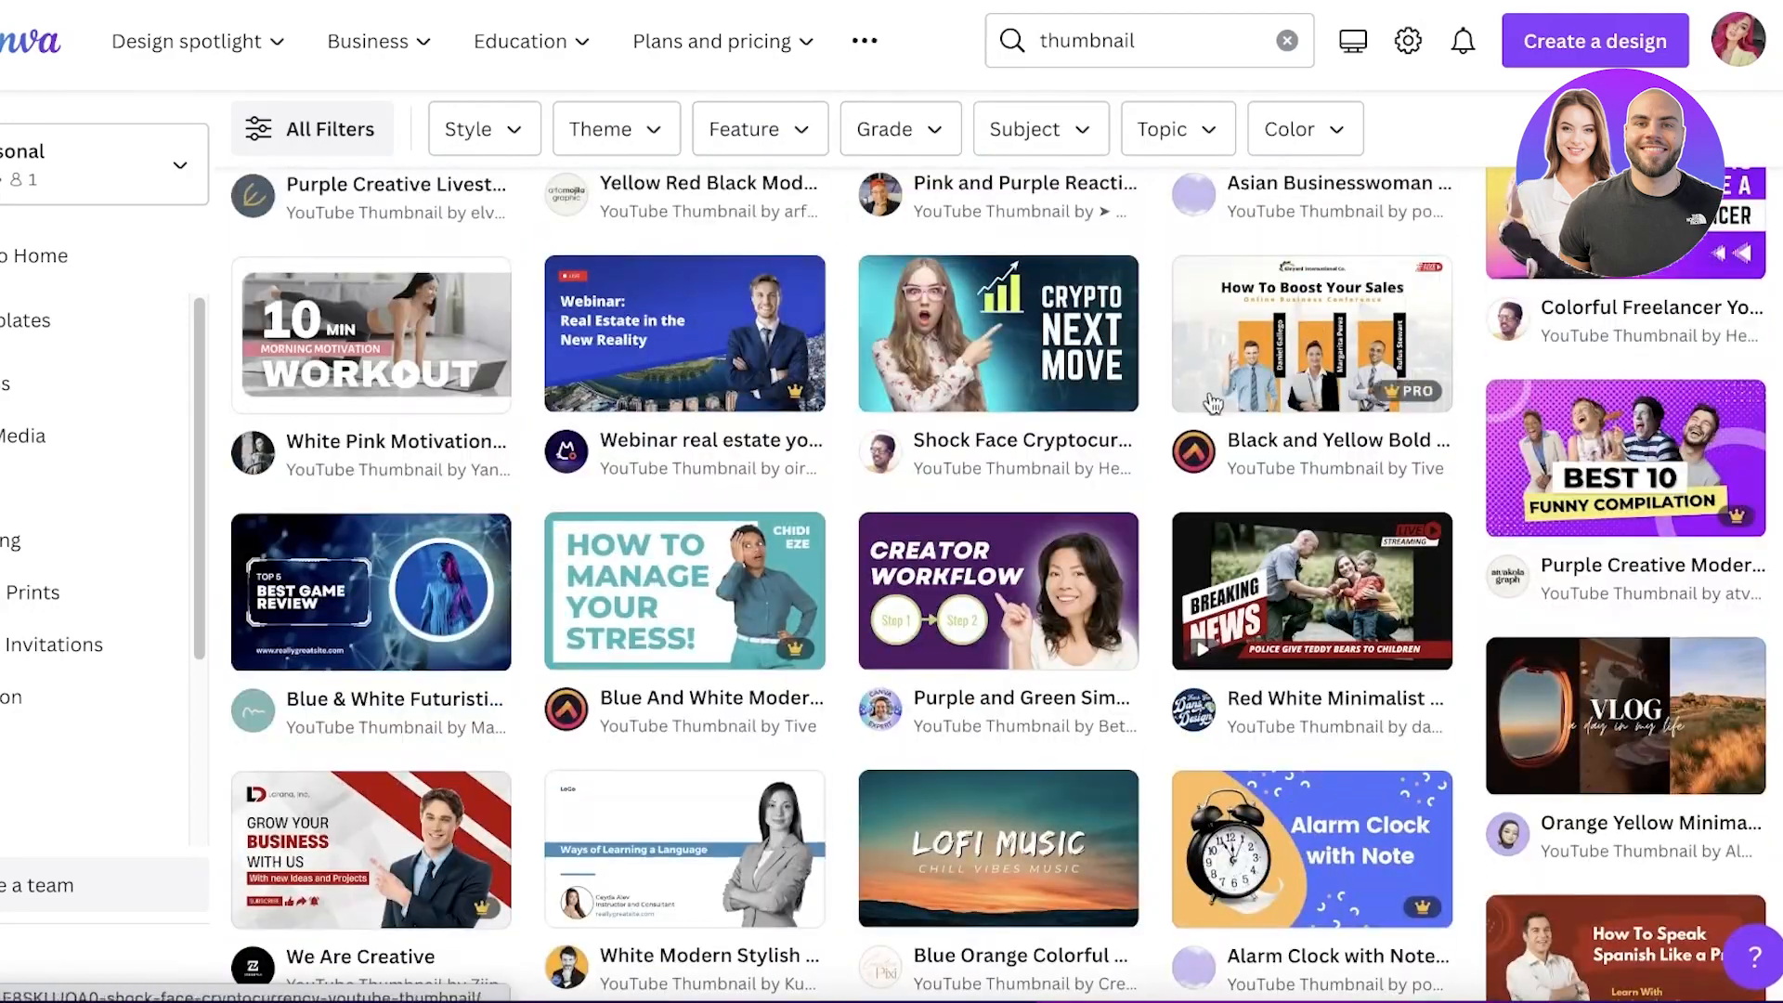
pyautogui.scroll(-3)
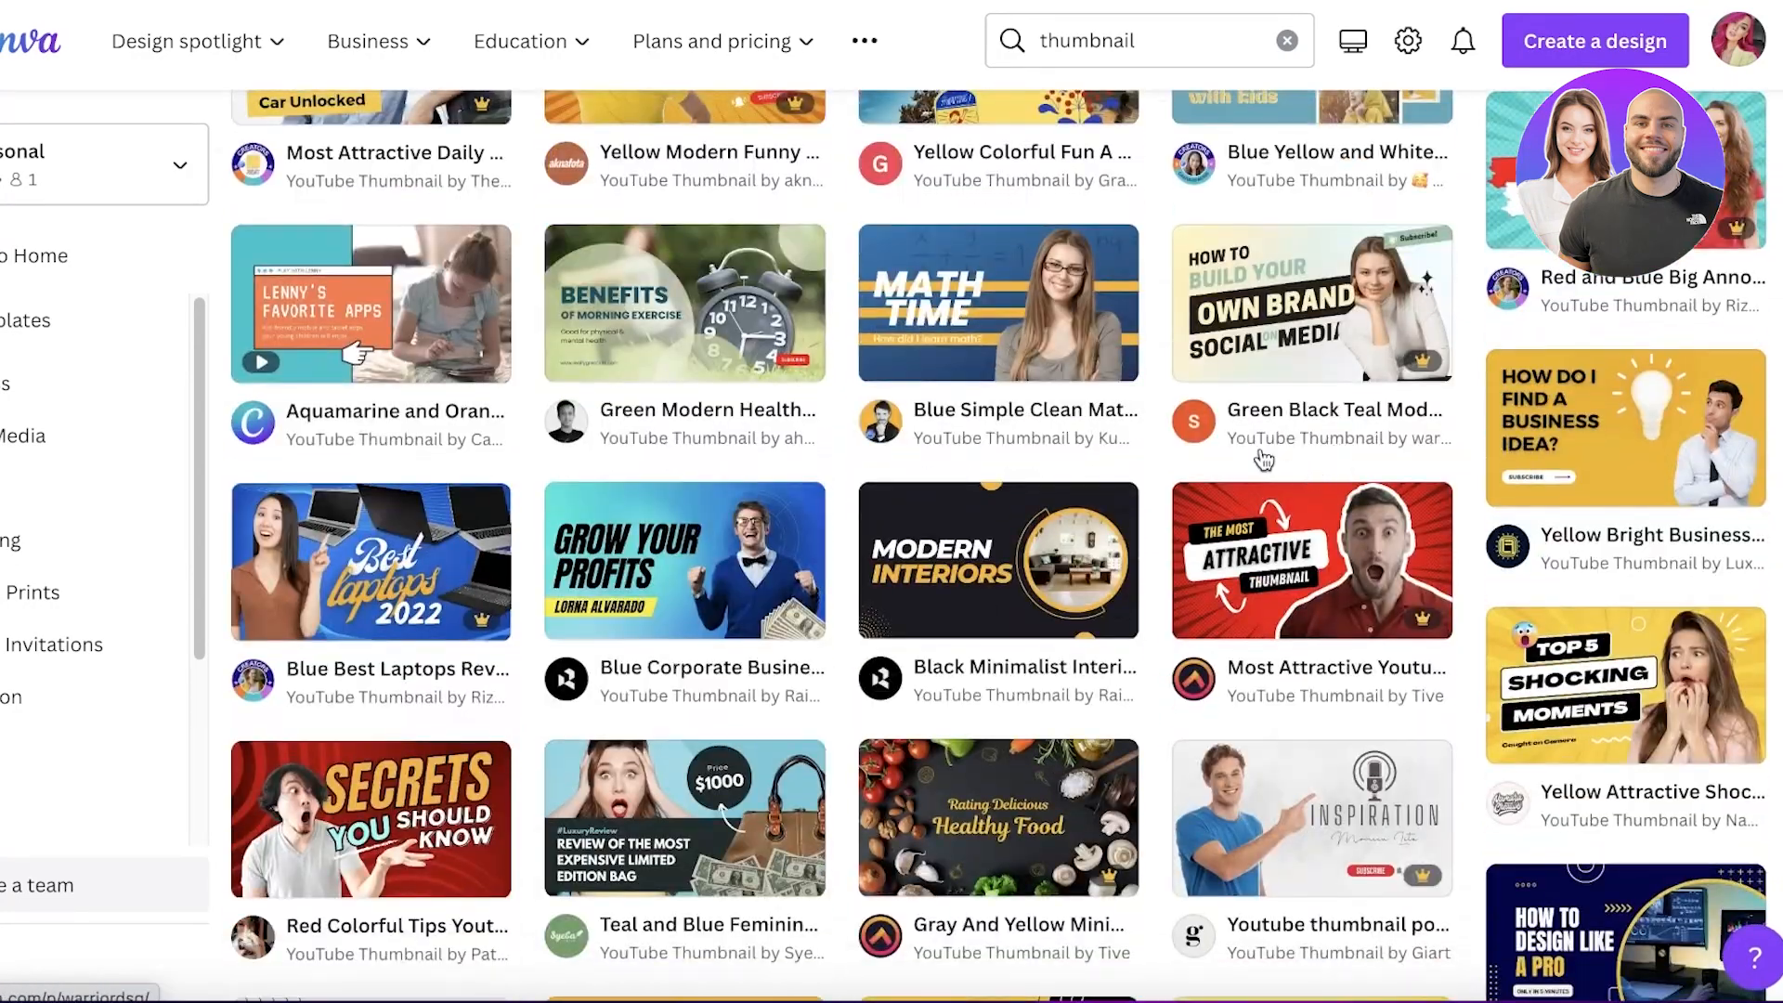
pyautogui.moveTo(1308, 561)
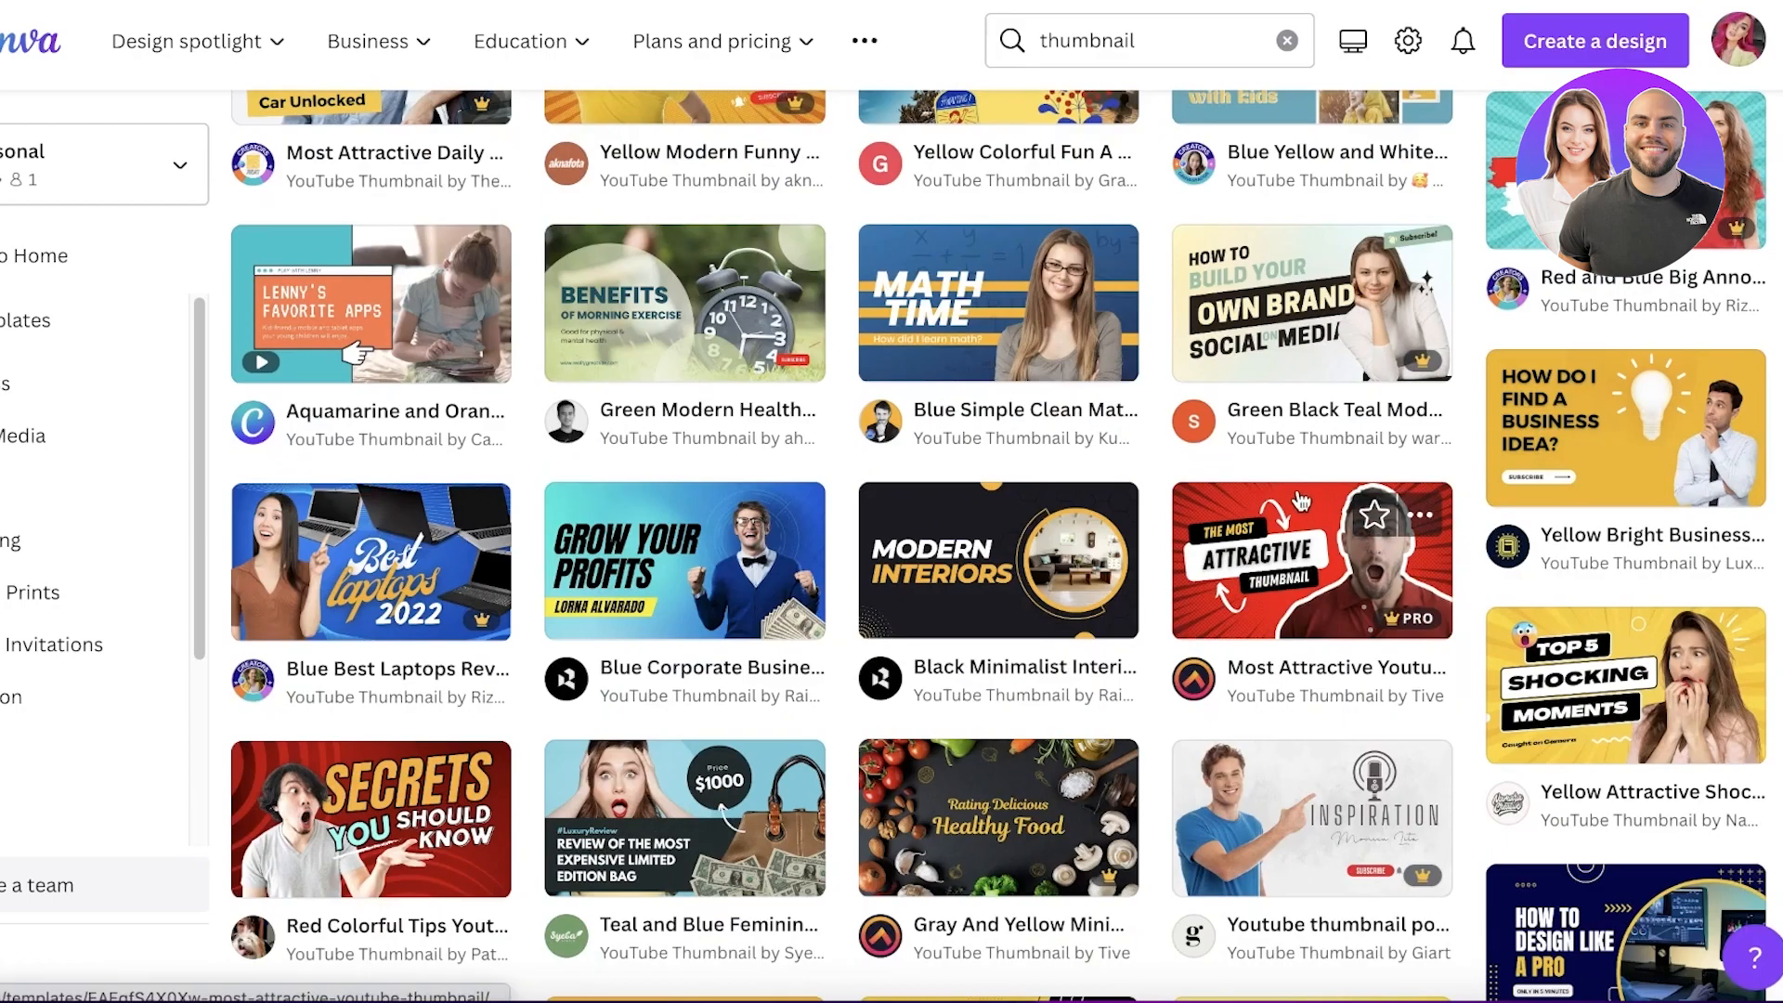
pyautogui.scroll(-3)
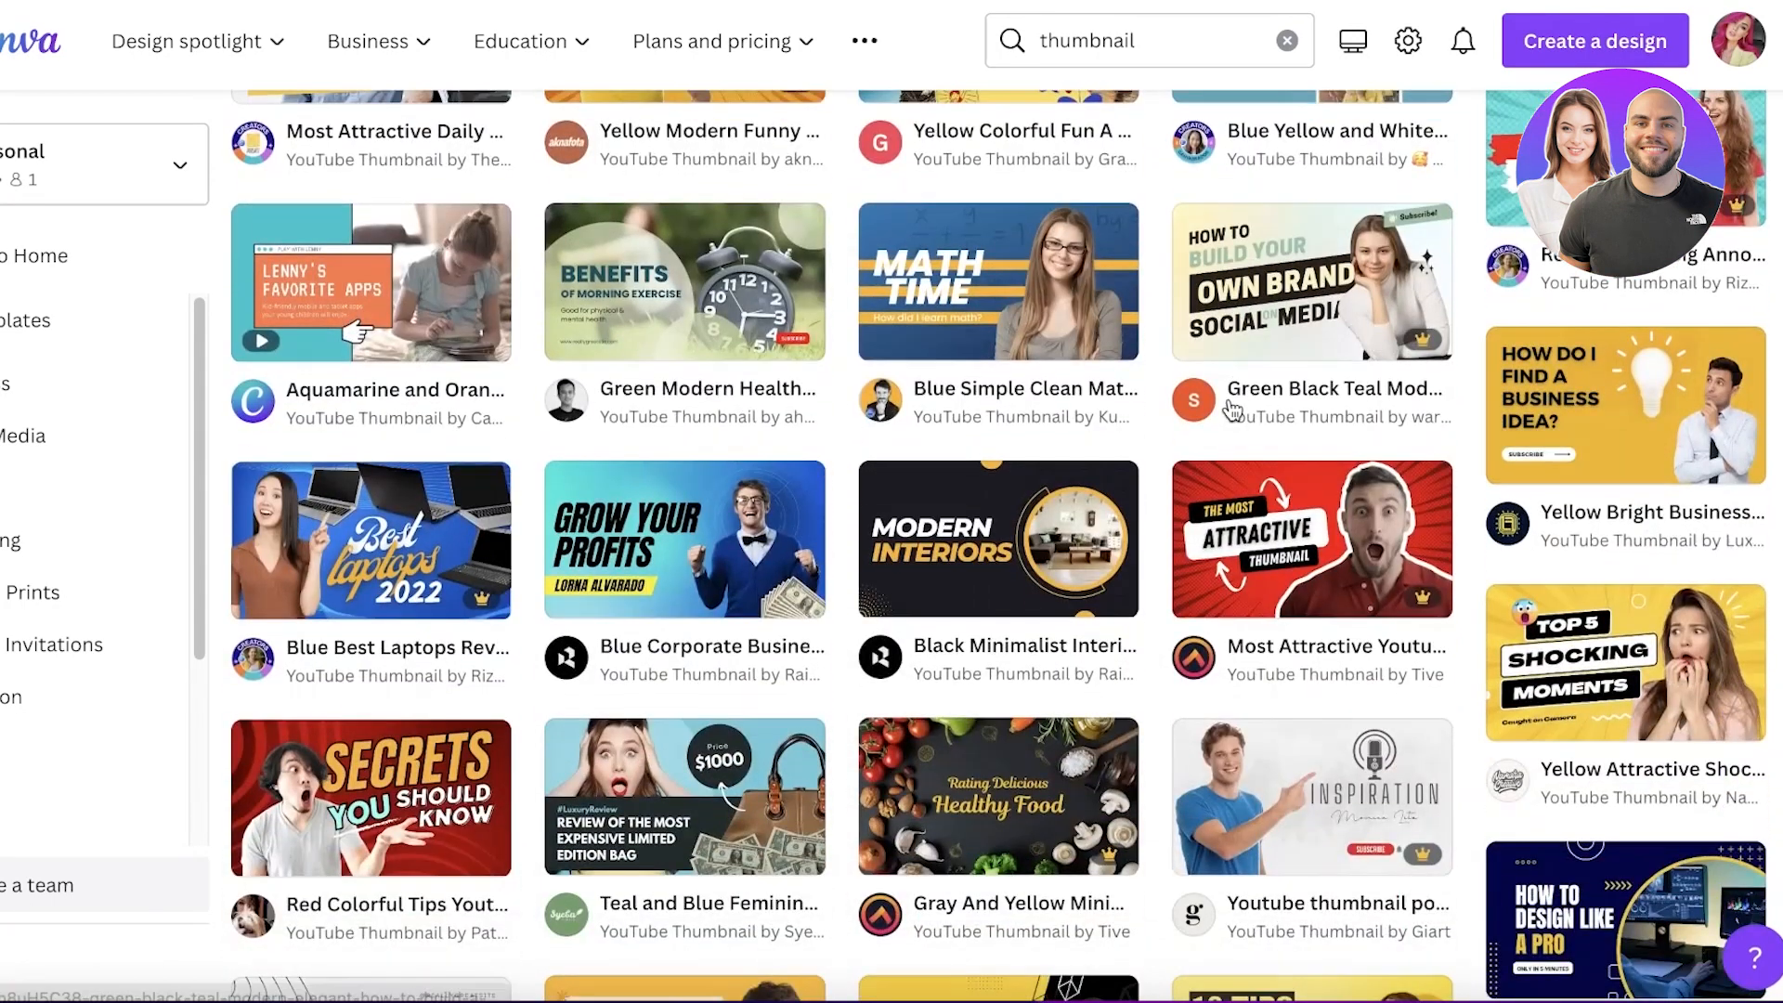
pyautogui.moveTo(1597, 293)
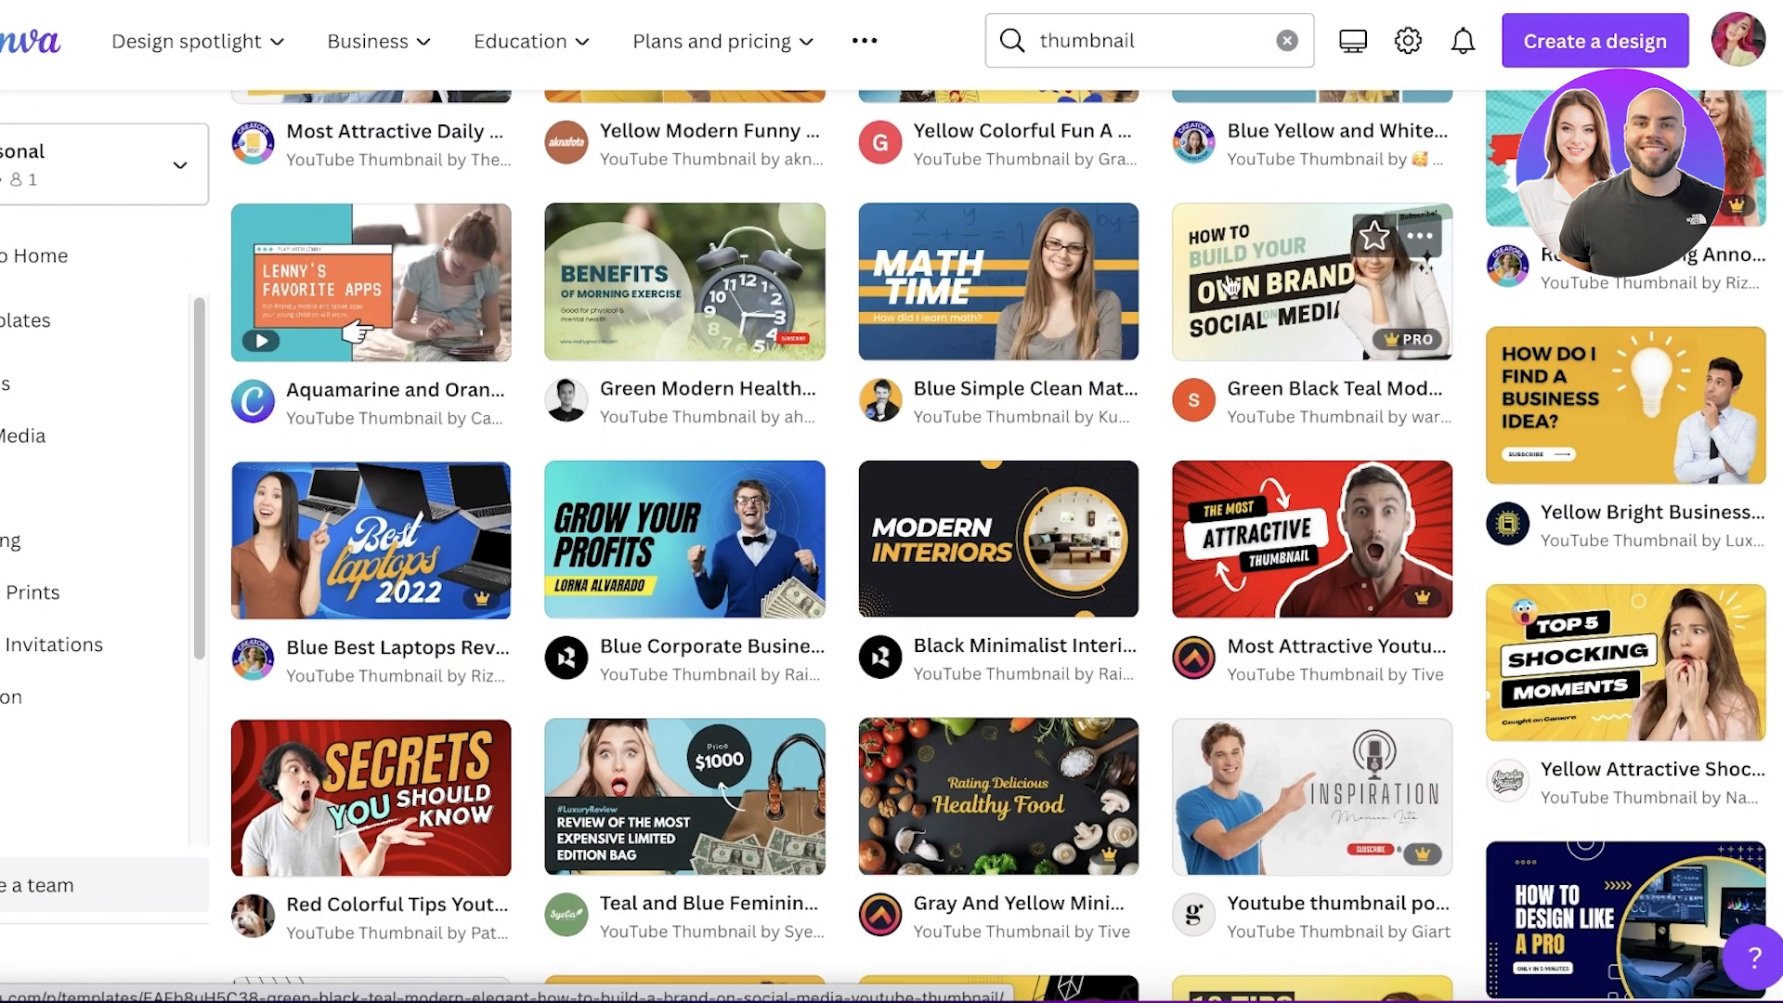
# - Preview a brand template, then open the red 'Top 5 Shocking Moments' template
pyautogui.click(1311, 281)
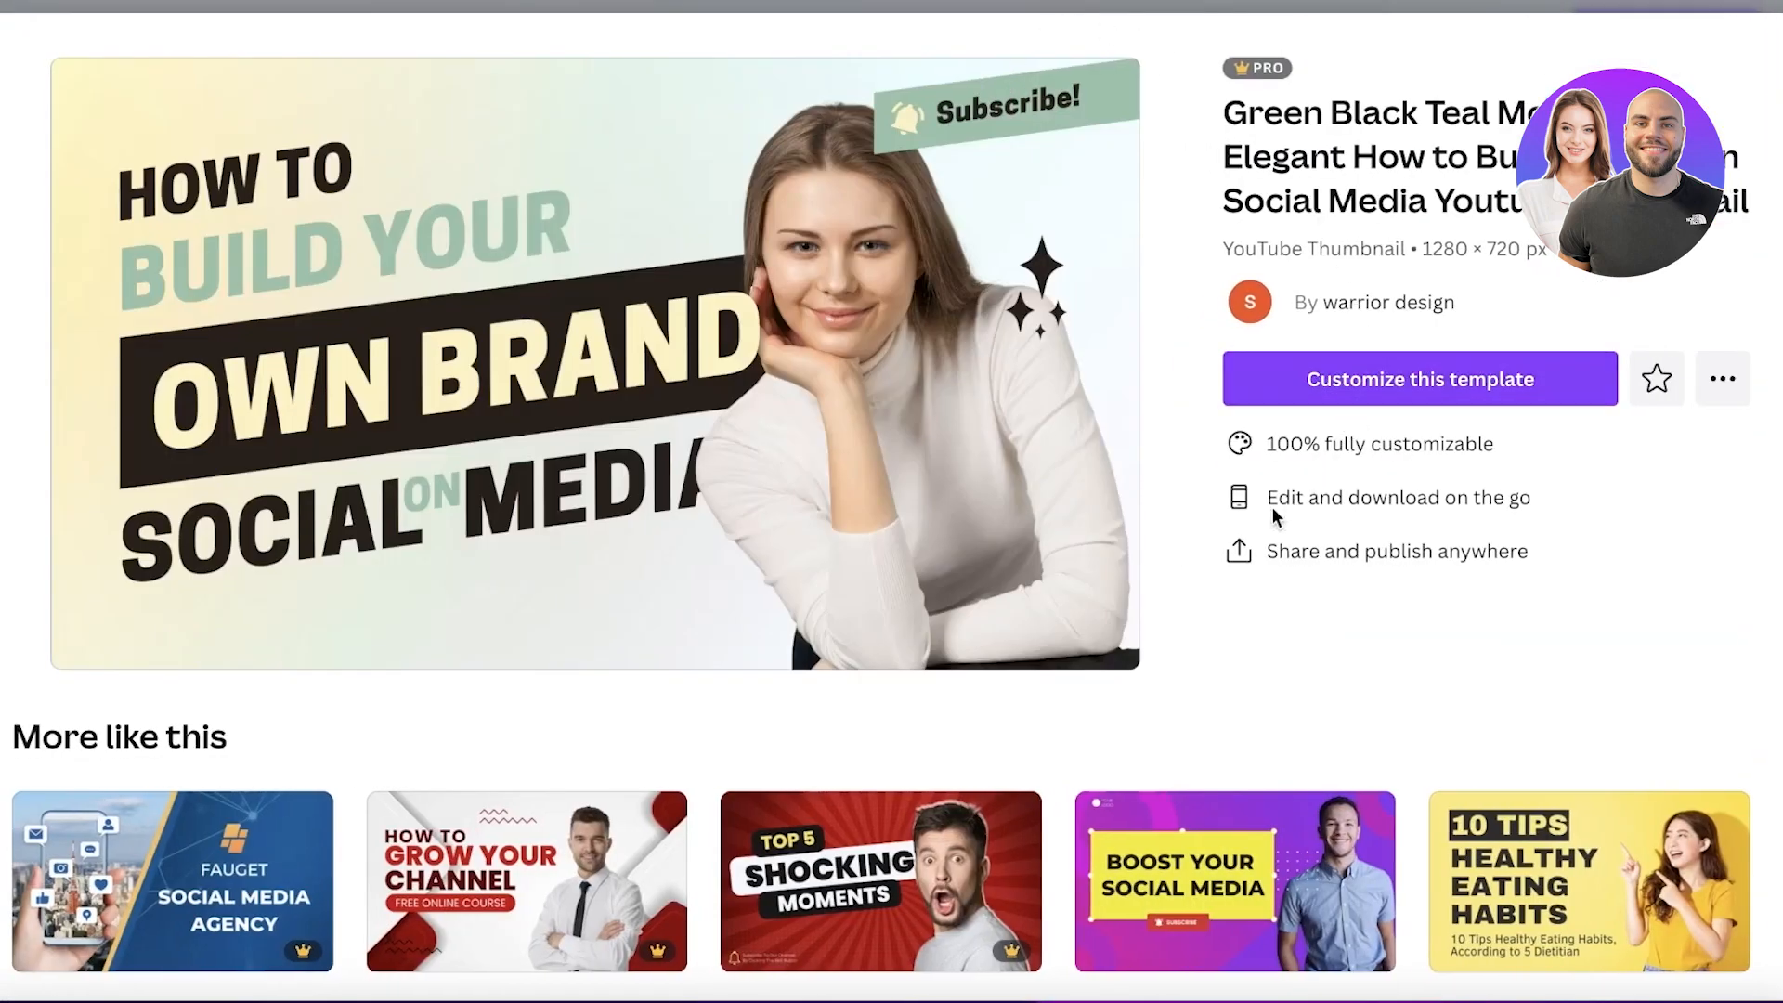
pyautogui.moveTo(614, 156)
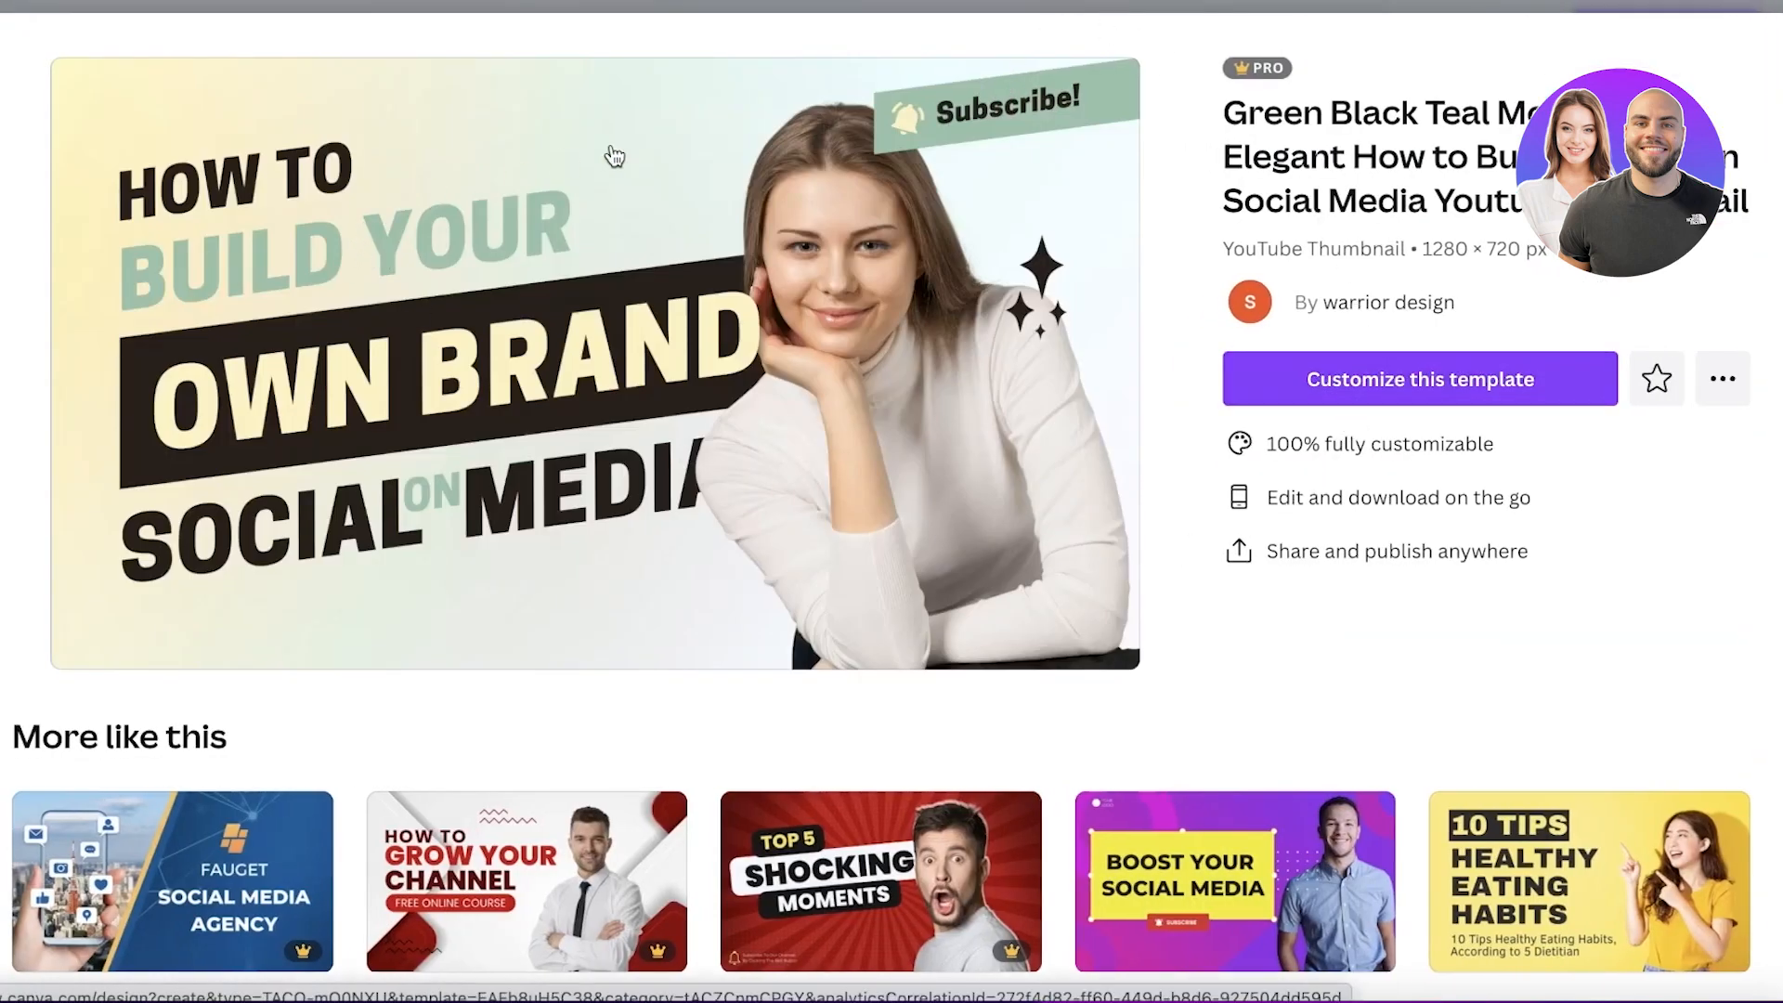
pyautogui.moveTo(1130, 204)
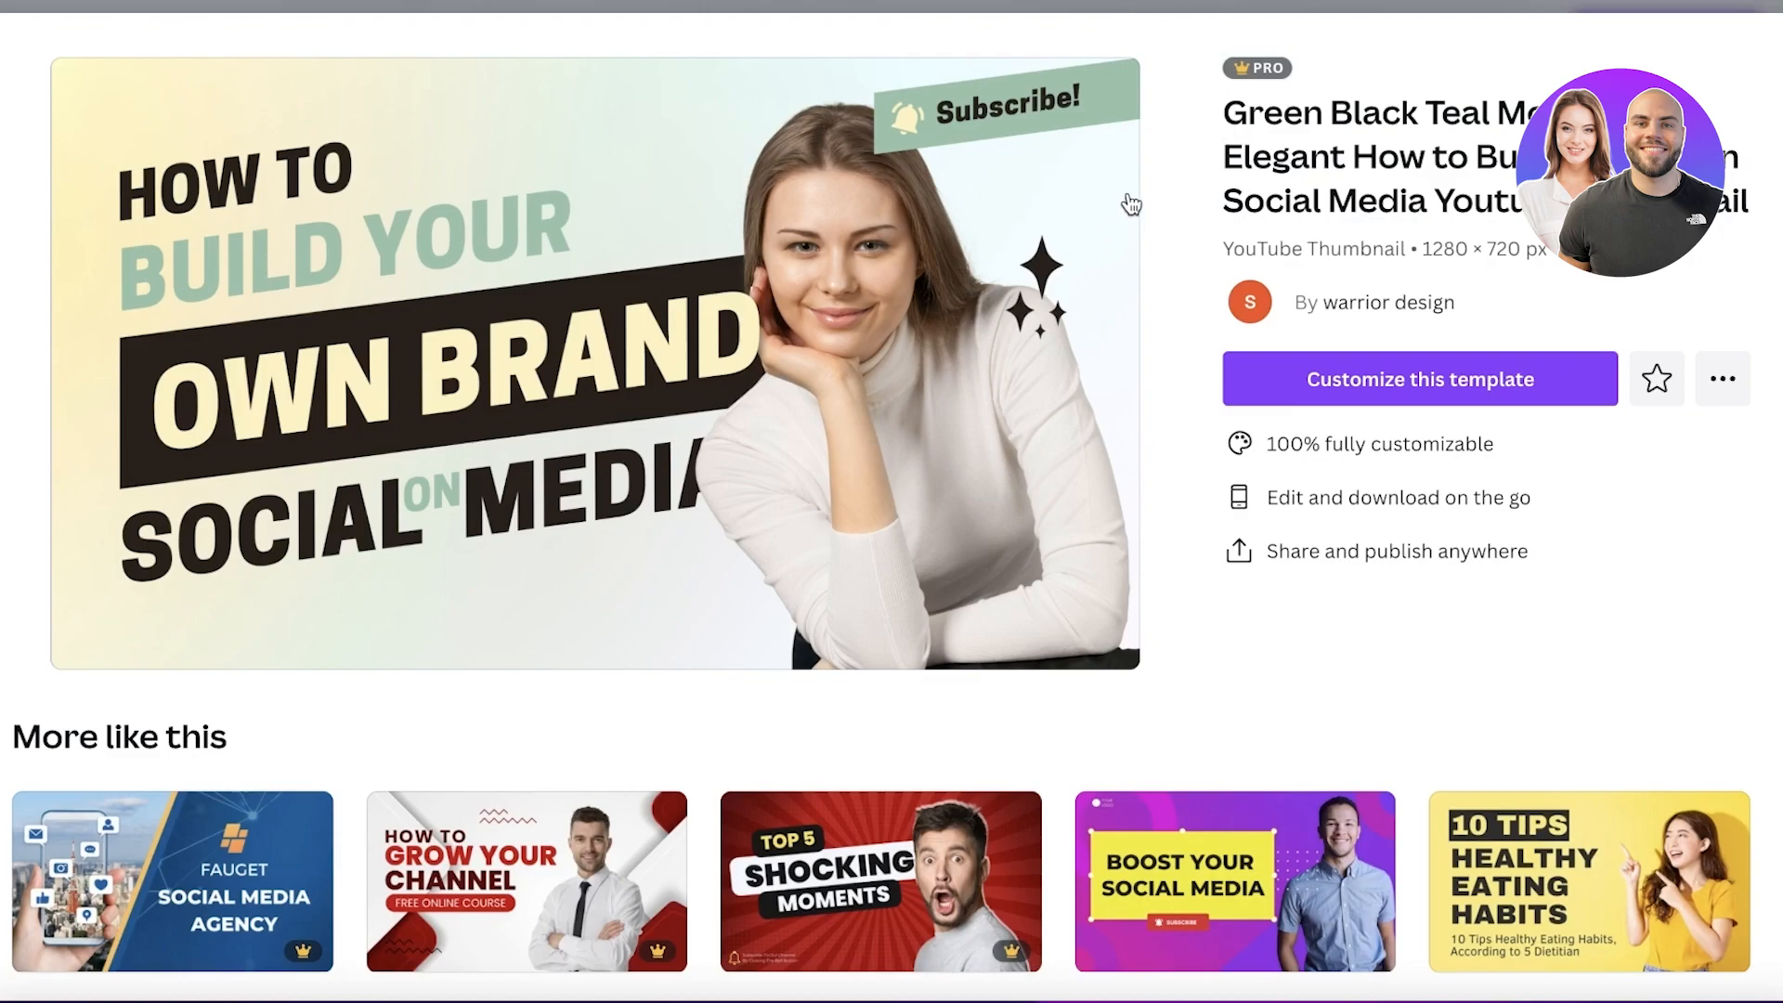
pyautogui.moveTo(1065, 189)
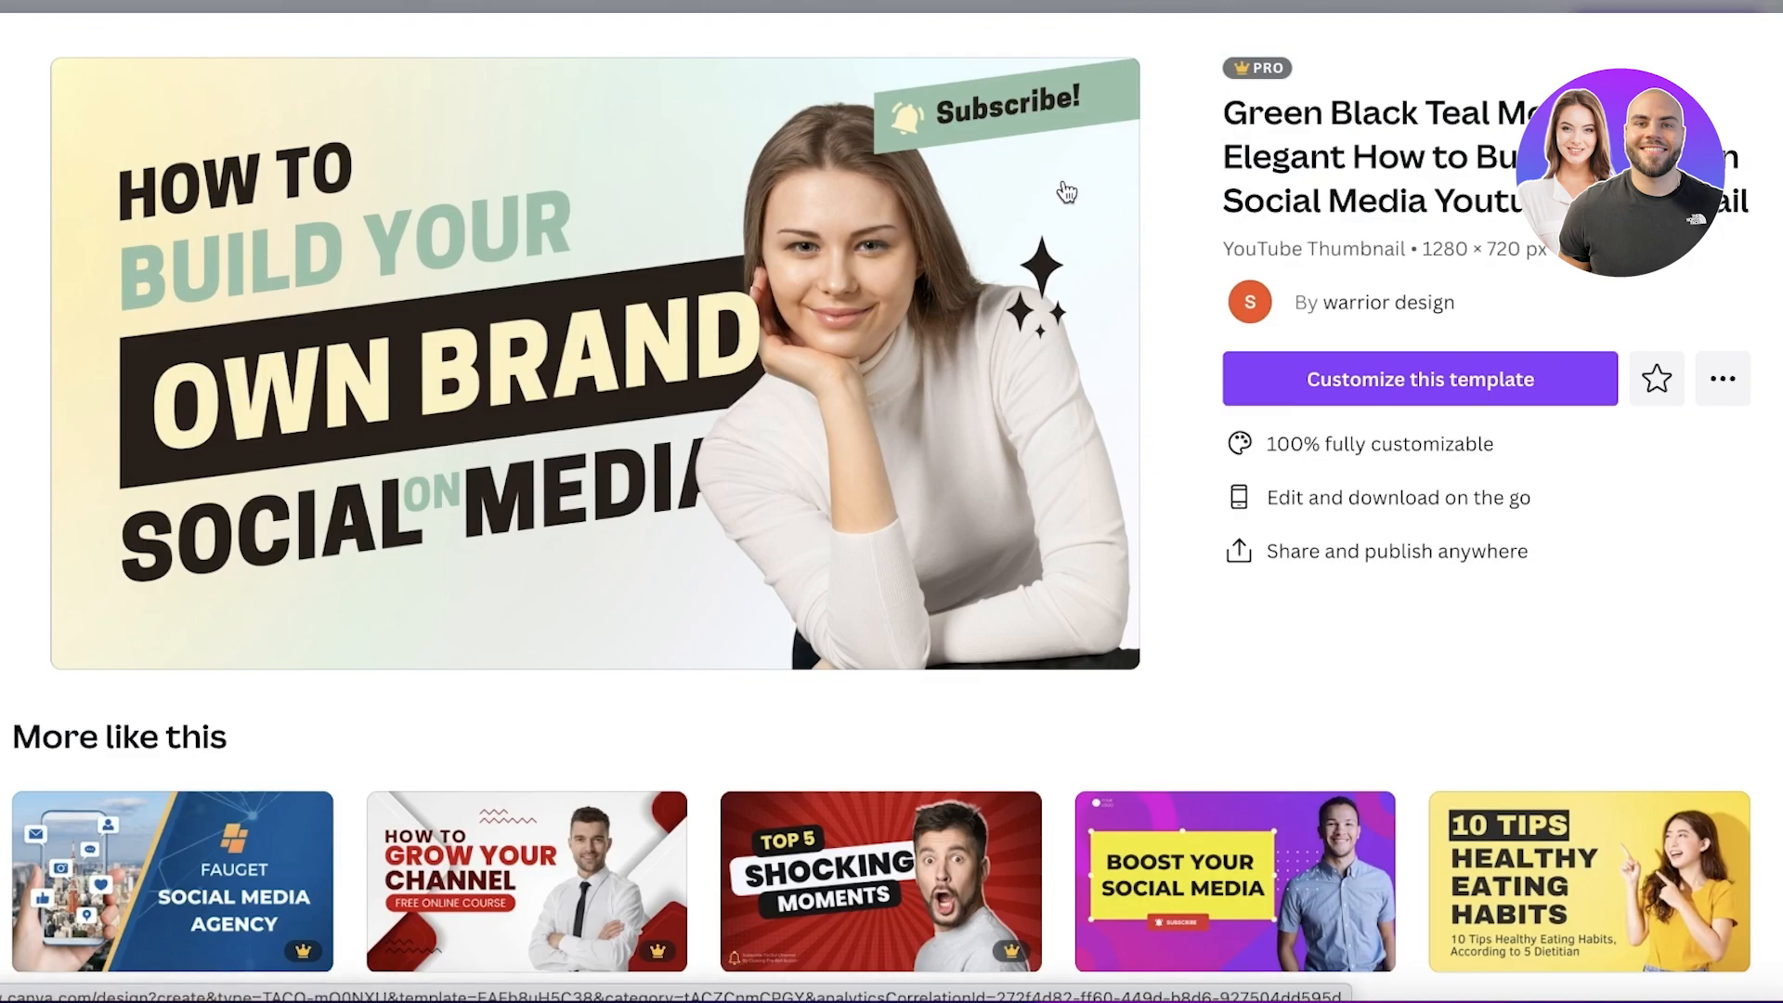
pyautogui.moveTo(1136, 166)
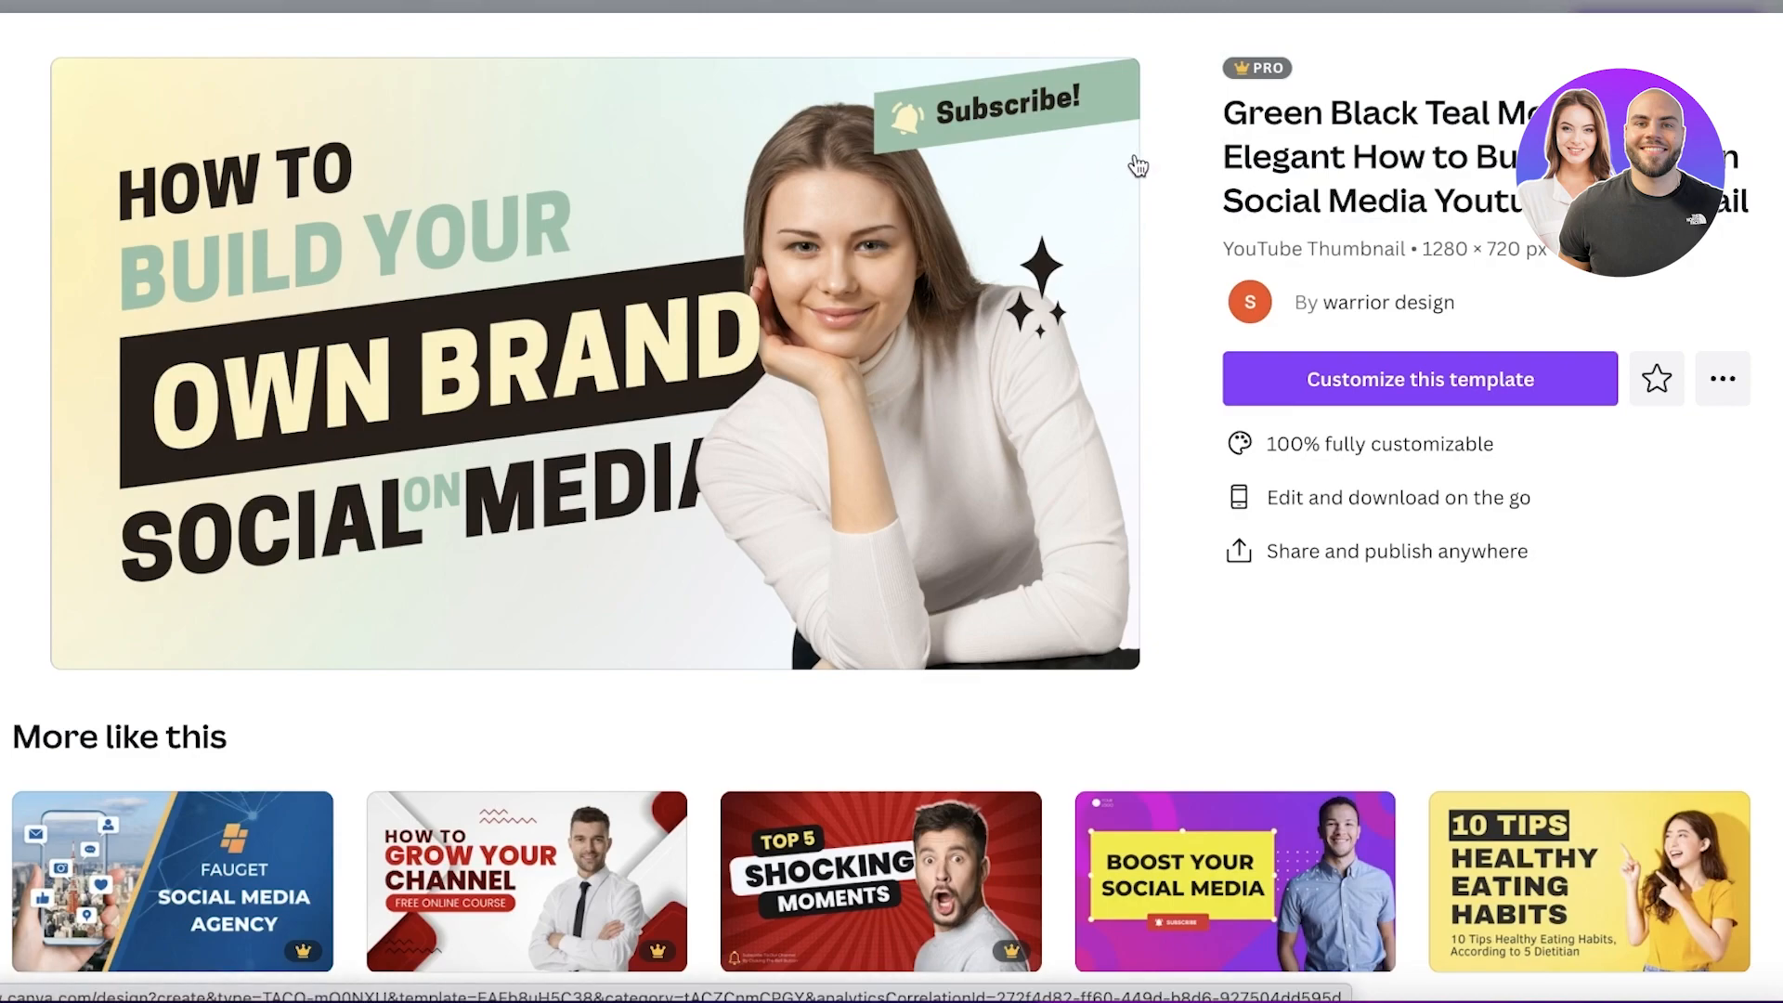
pyautogui.moveTo(728, 32)
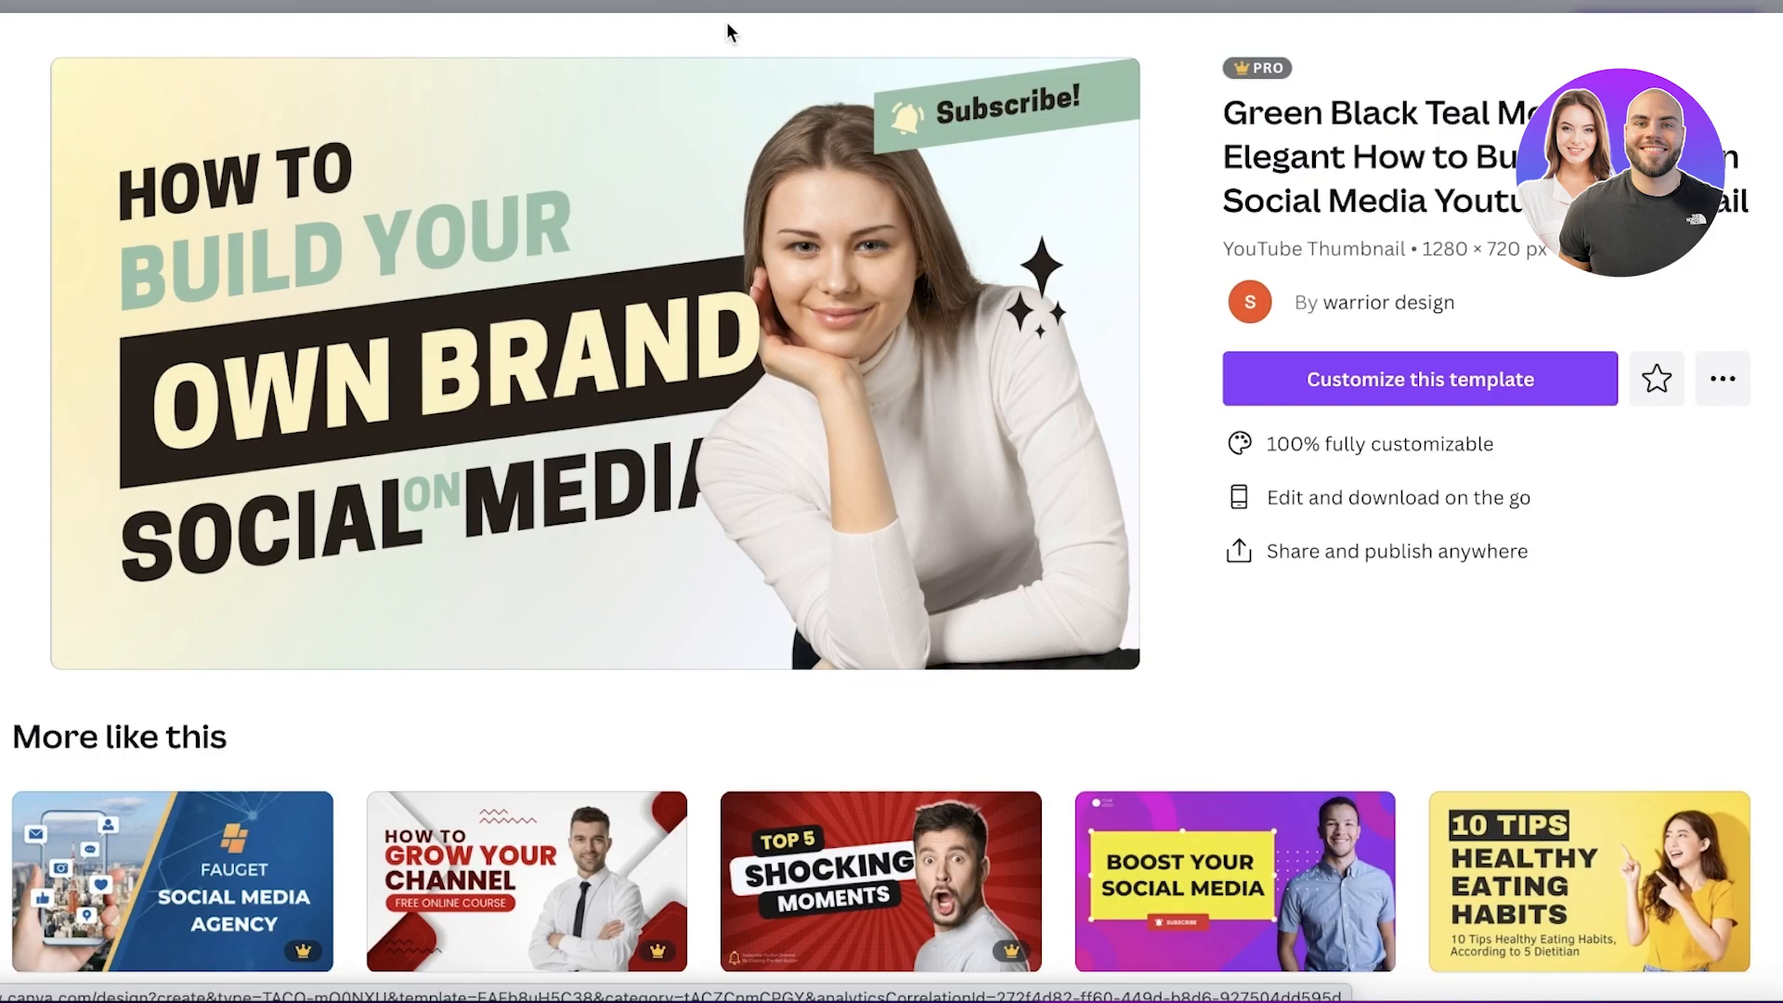
pyautogui.moveTo(850, 203)
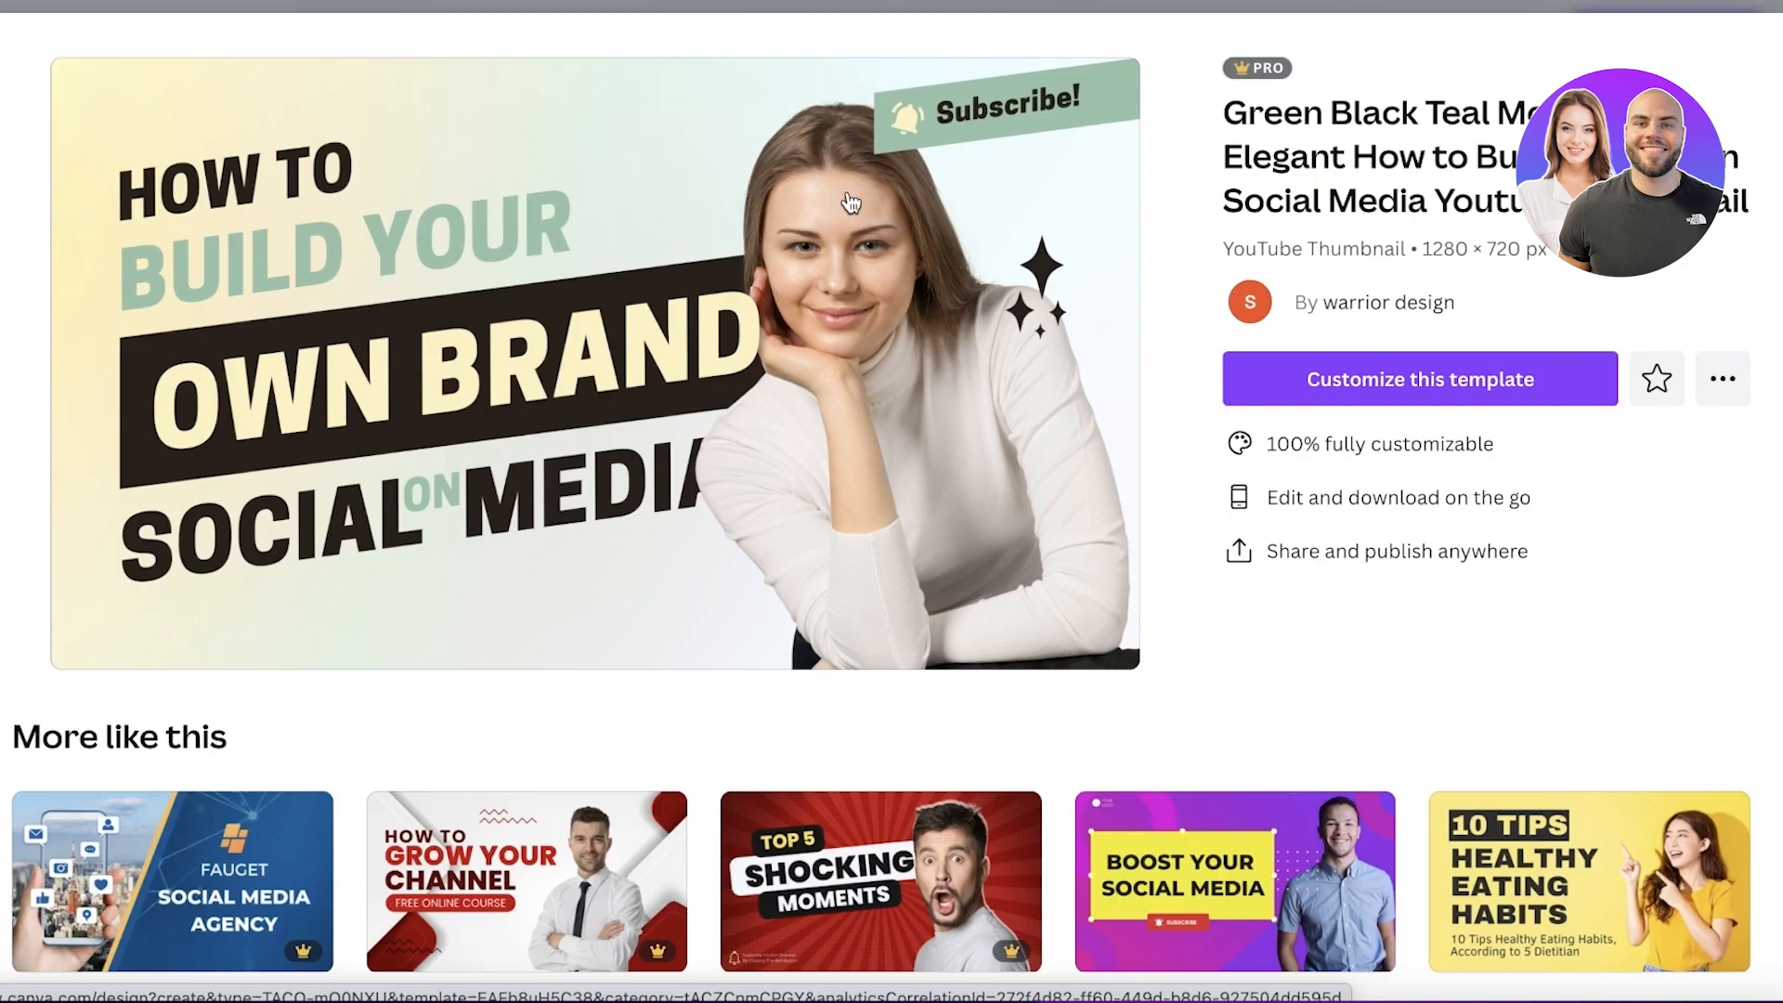
pyautogui.click(881, 882)
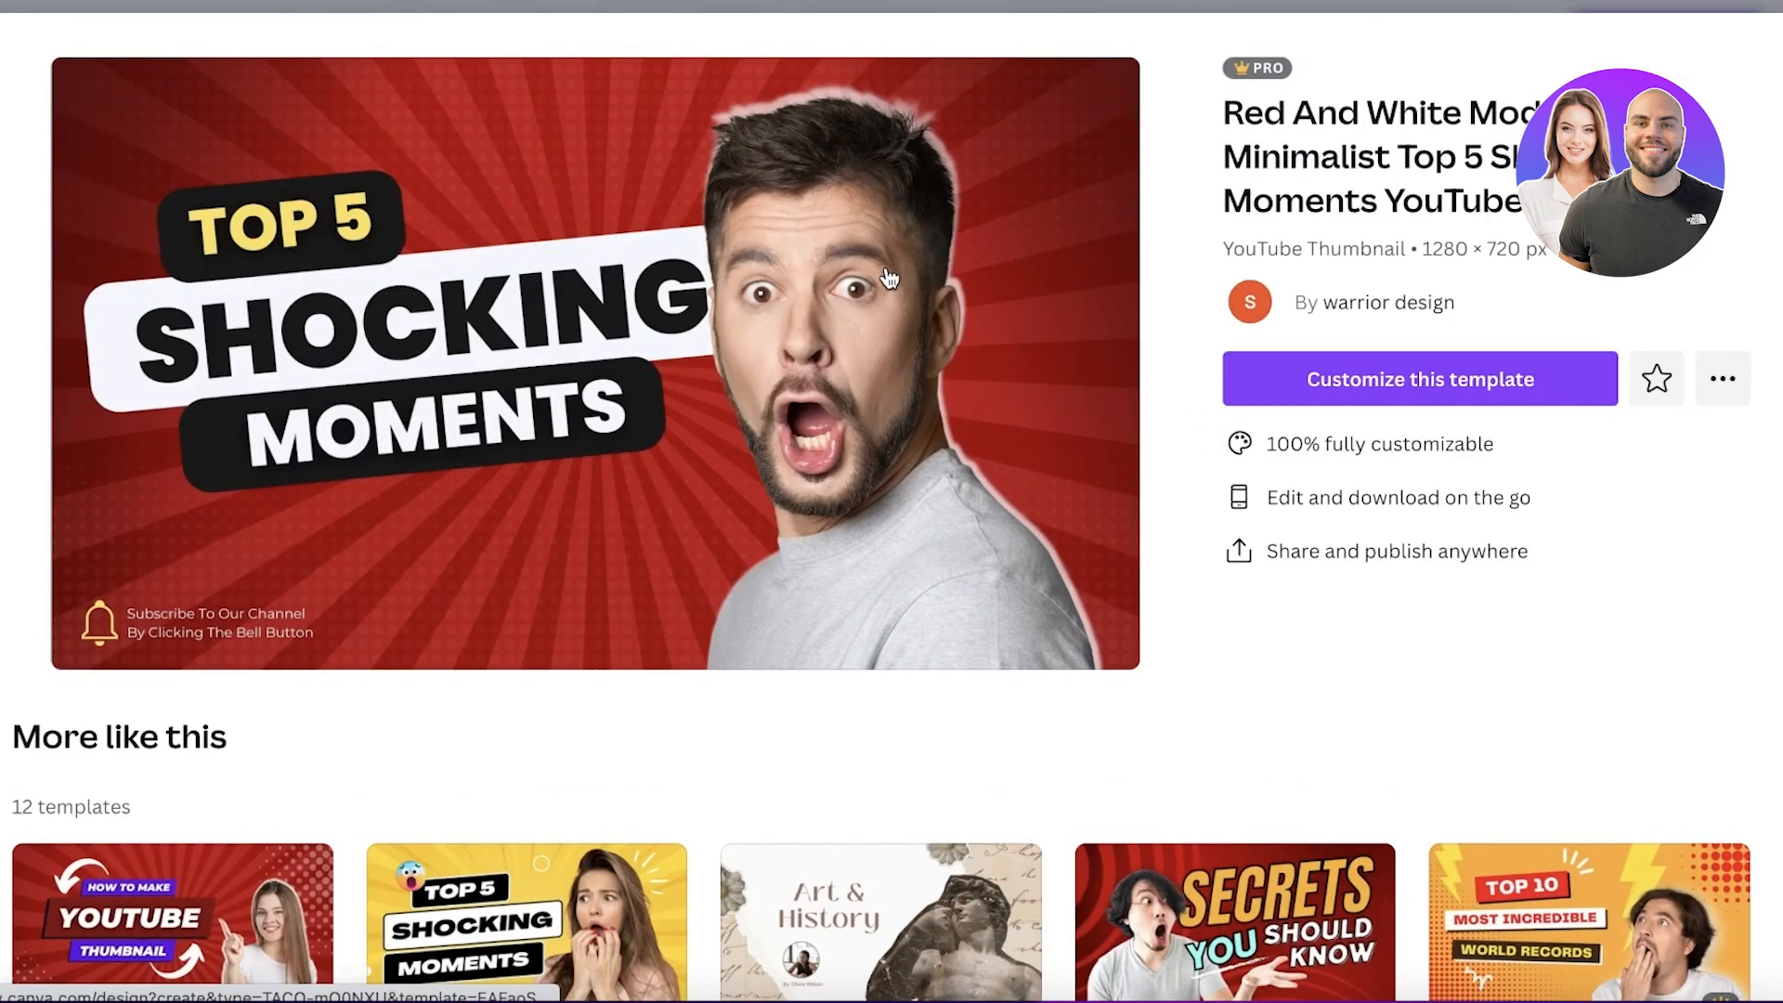
# - Customize the Top 5 Shocking Moments template and add a blank second page
pyautogui.click(1418, 379)
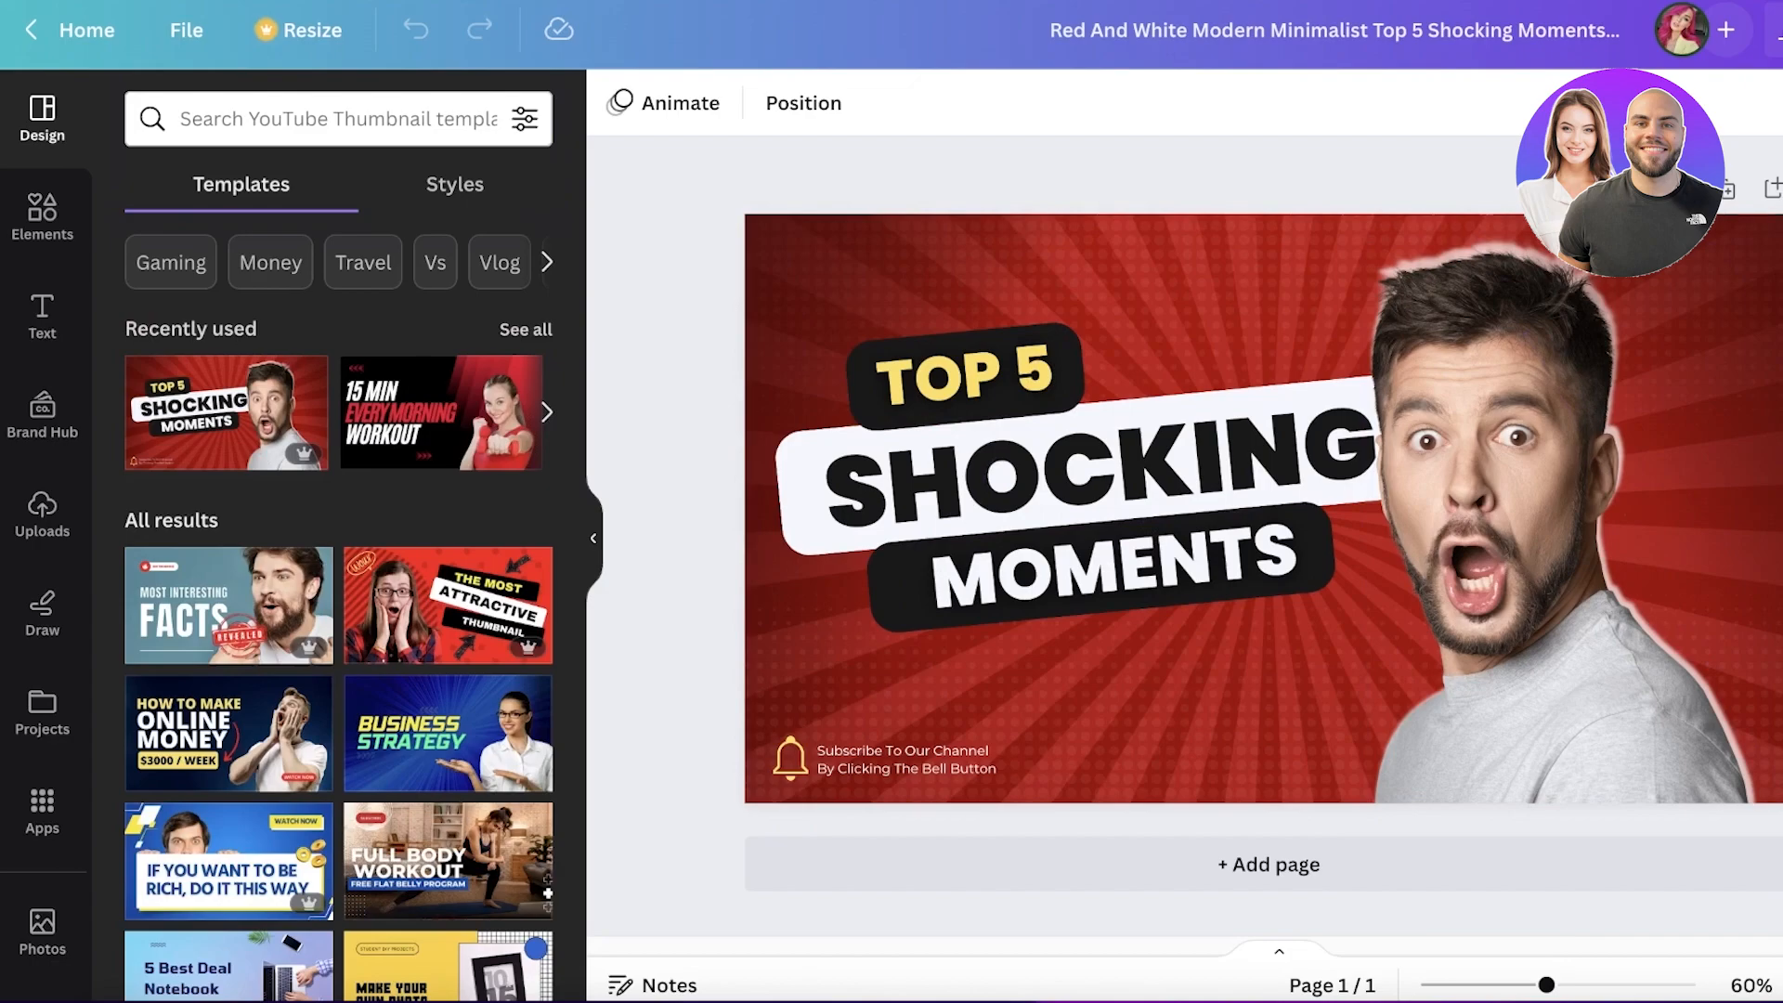
pyautogui.click(1267, 864)
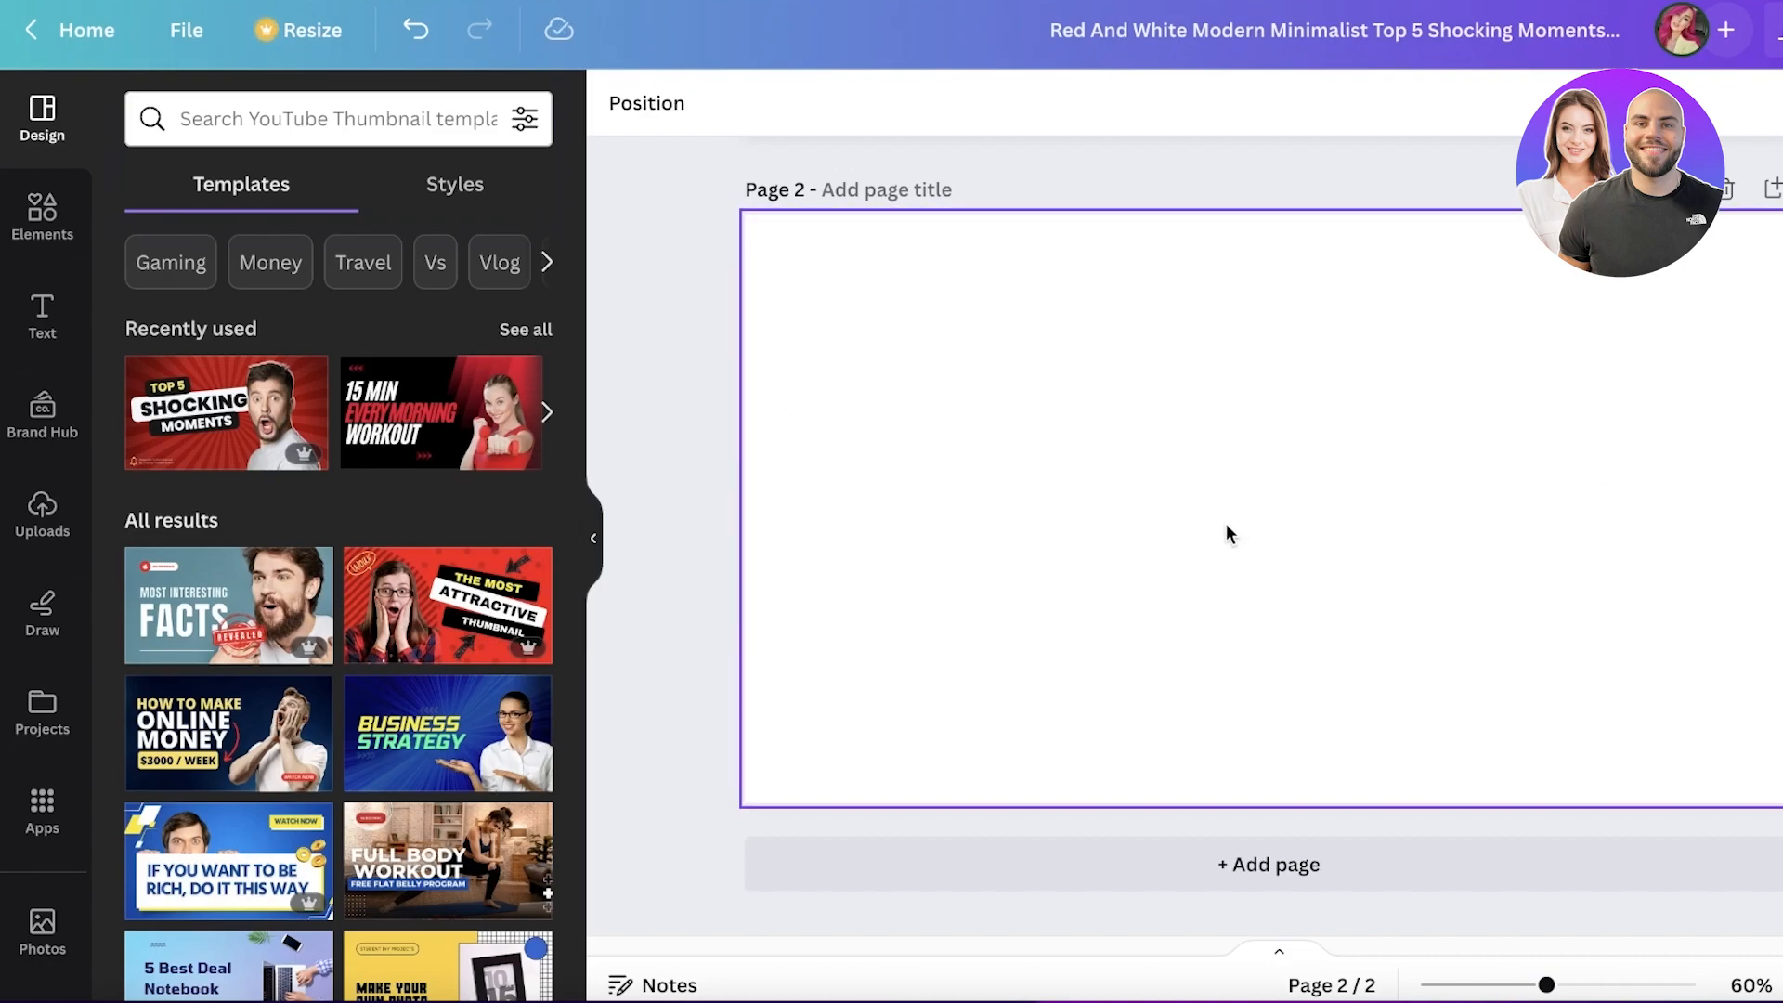
pyautogui.moveTo(1211, 510)
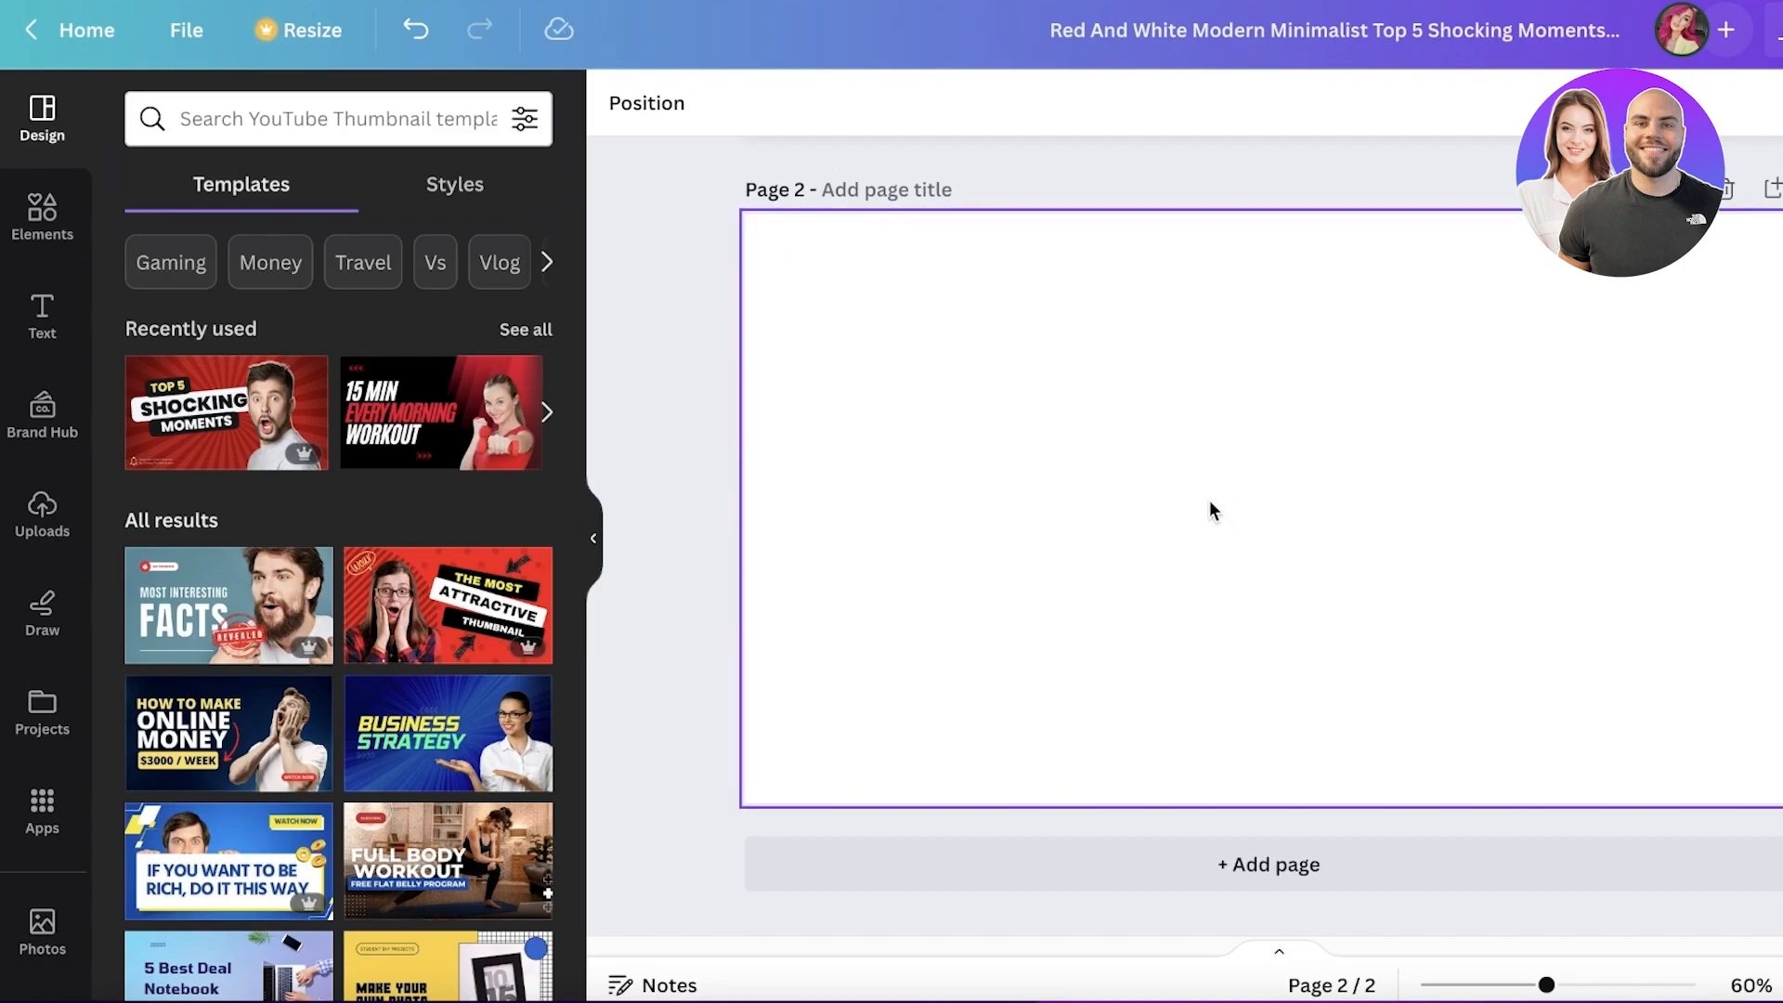
pyautogui.moveTo(1222, 495)
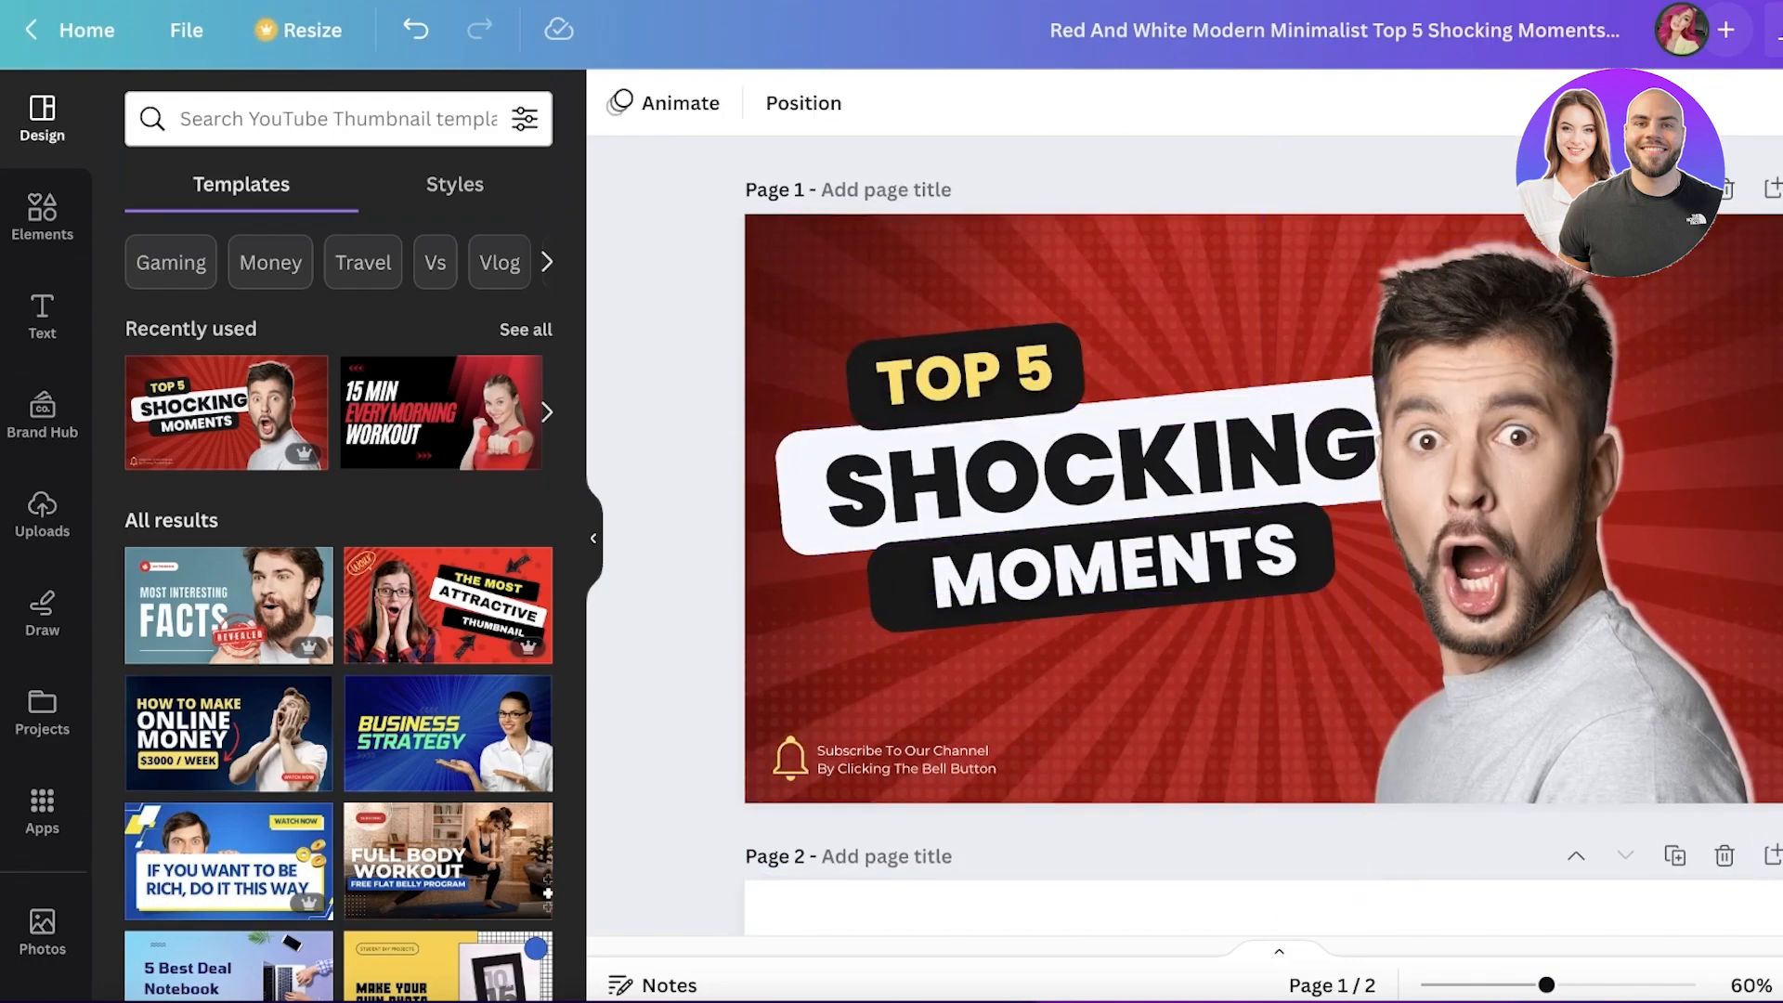
# - Fill page 2's background with a red from the template's Photo colors
pyautogui.scroll(-3)
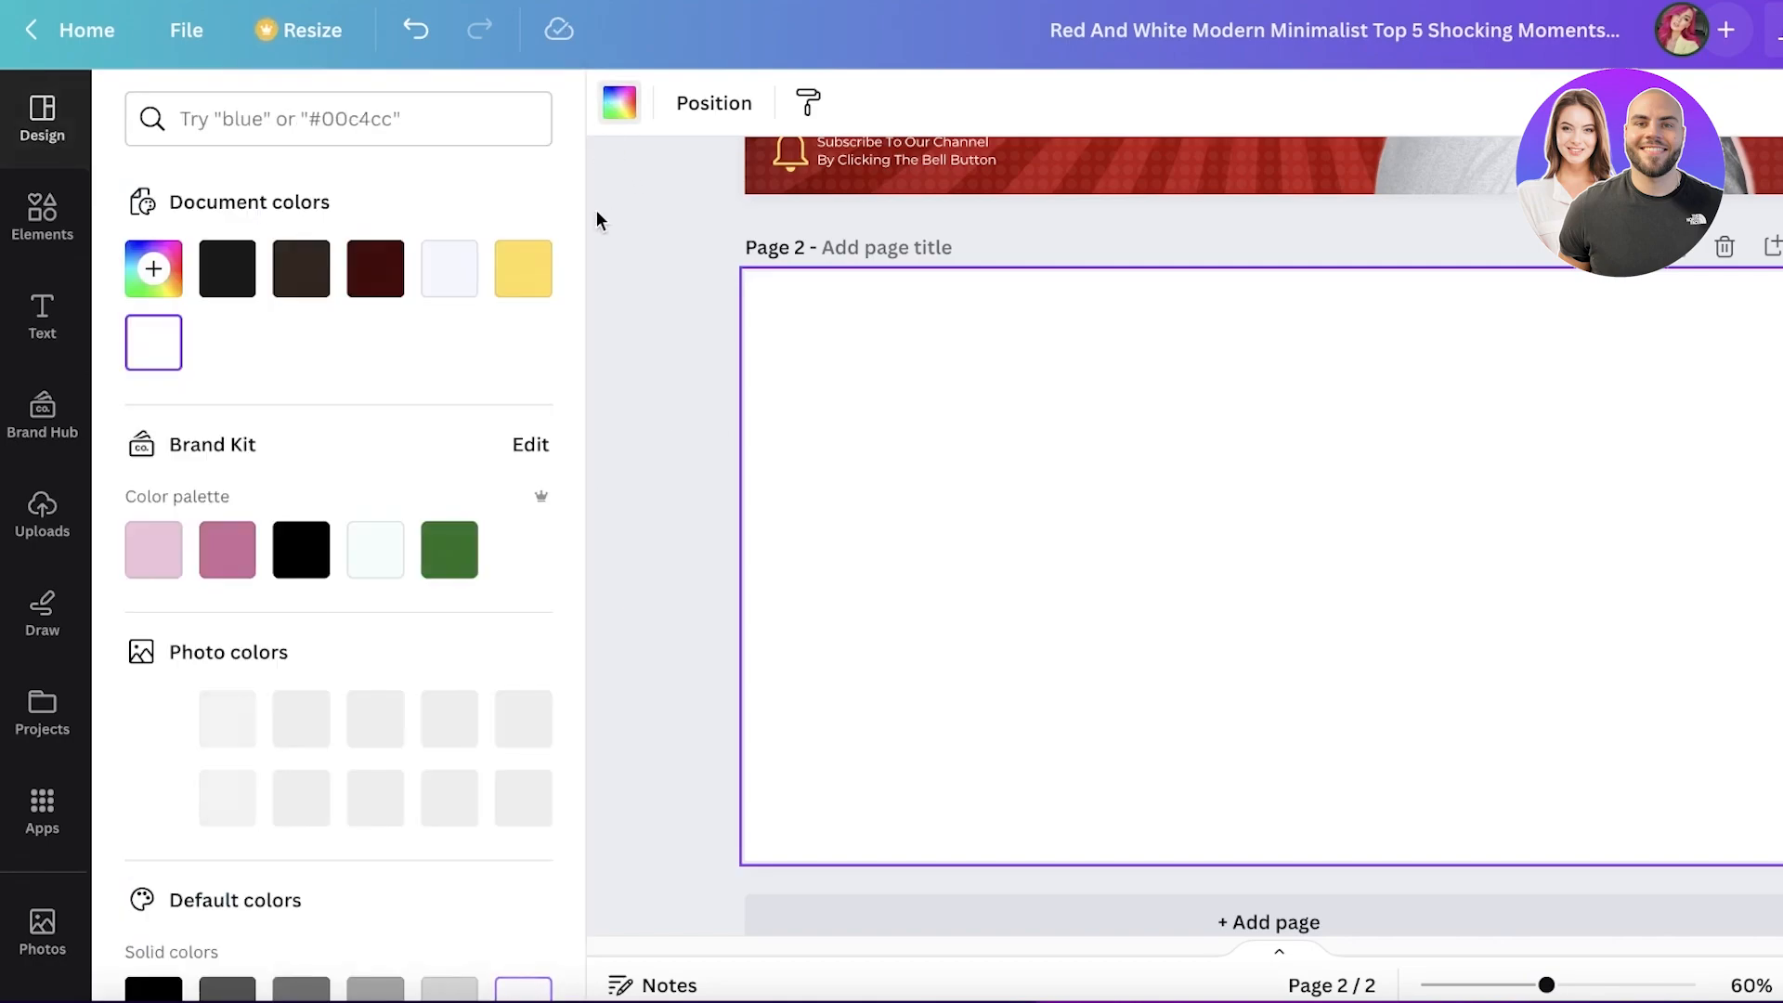
pyautogui.click(374, 269)
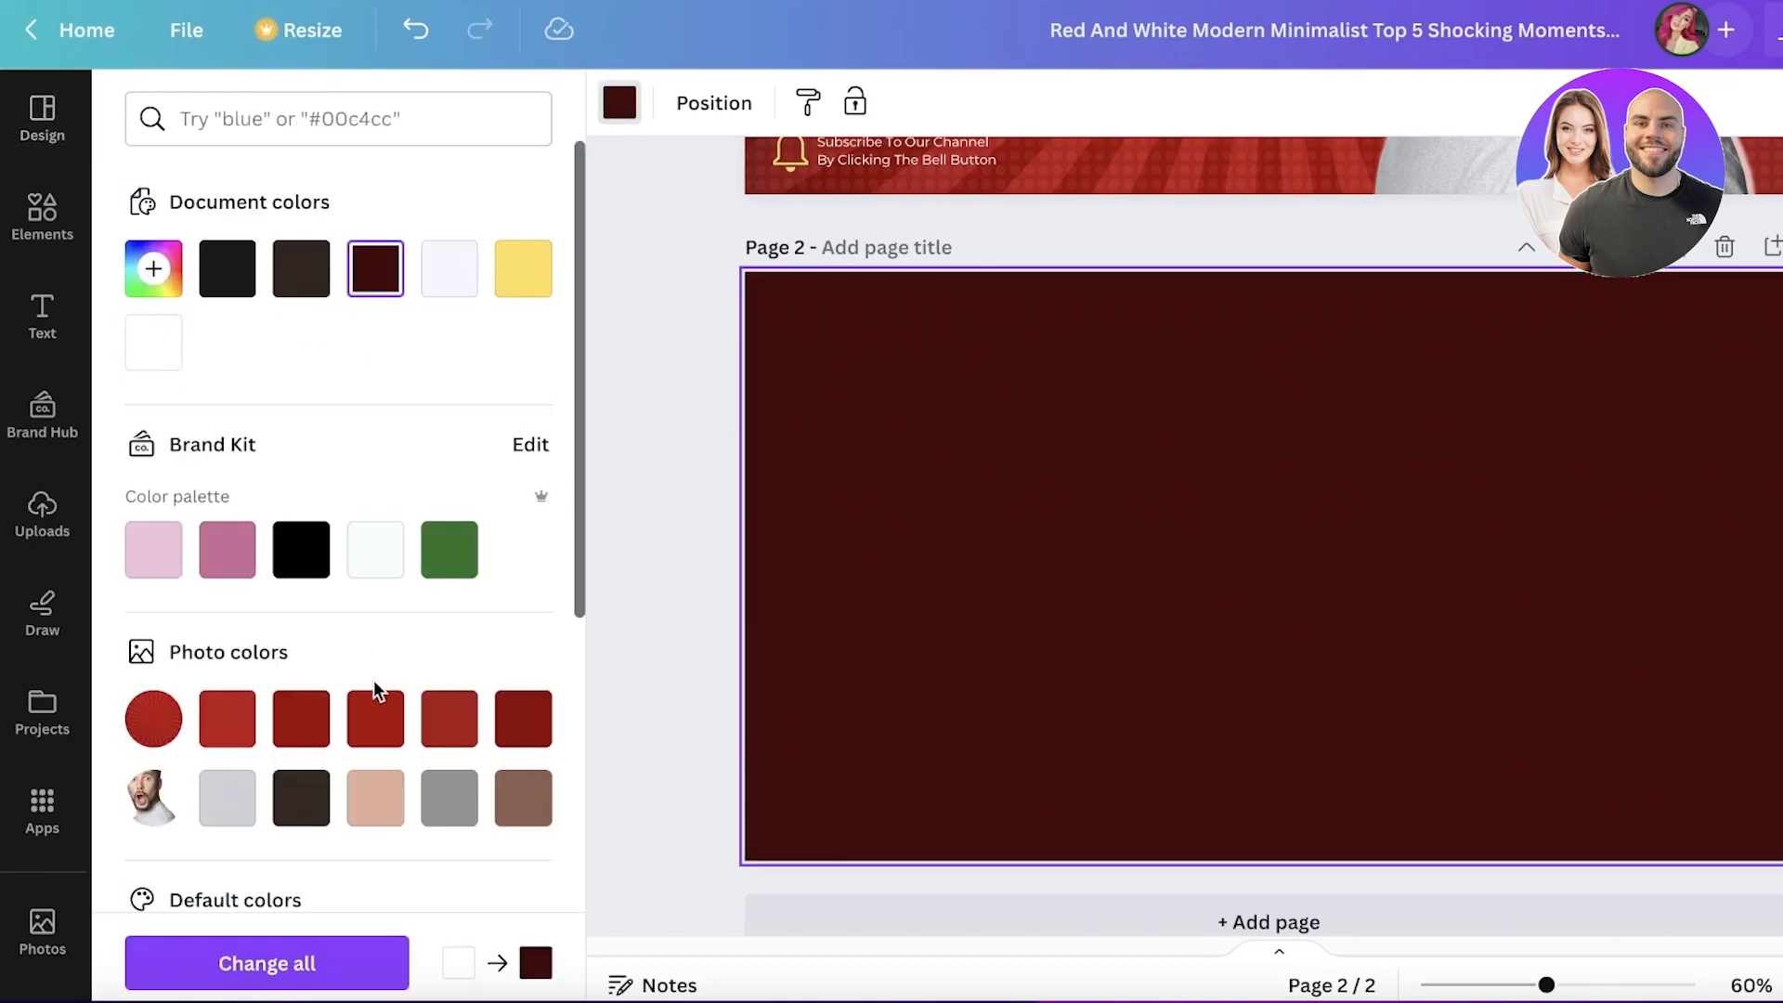
pyautogui.click(42, 107)
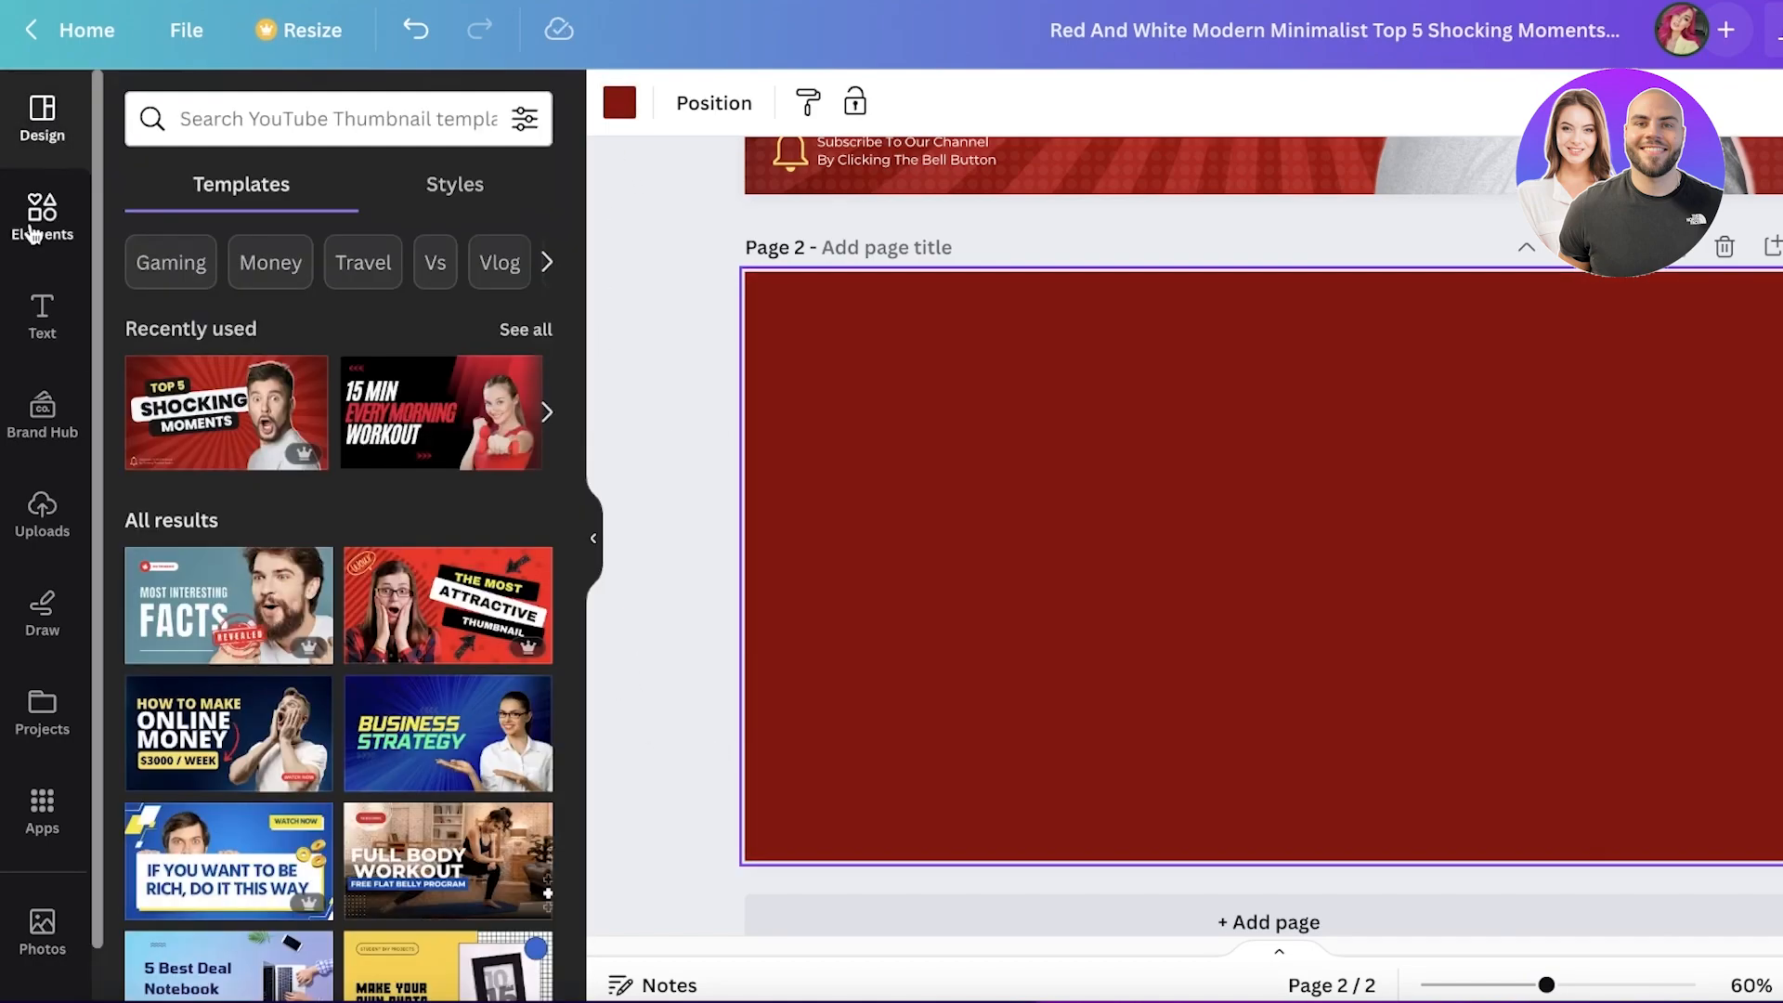
# - Add the black sunburst graphic from an Elements 'stripes' Graphics search to page 2
pyautogui.click(42, 216)
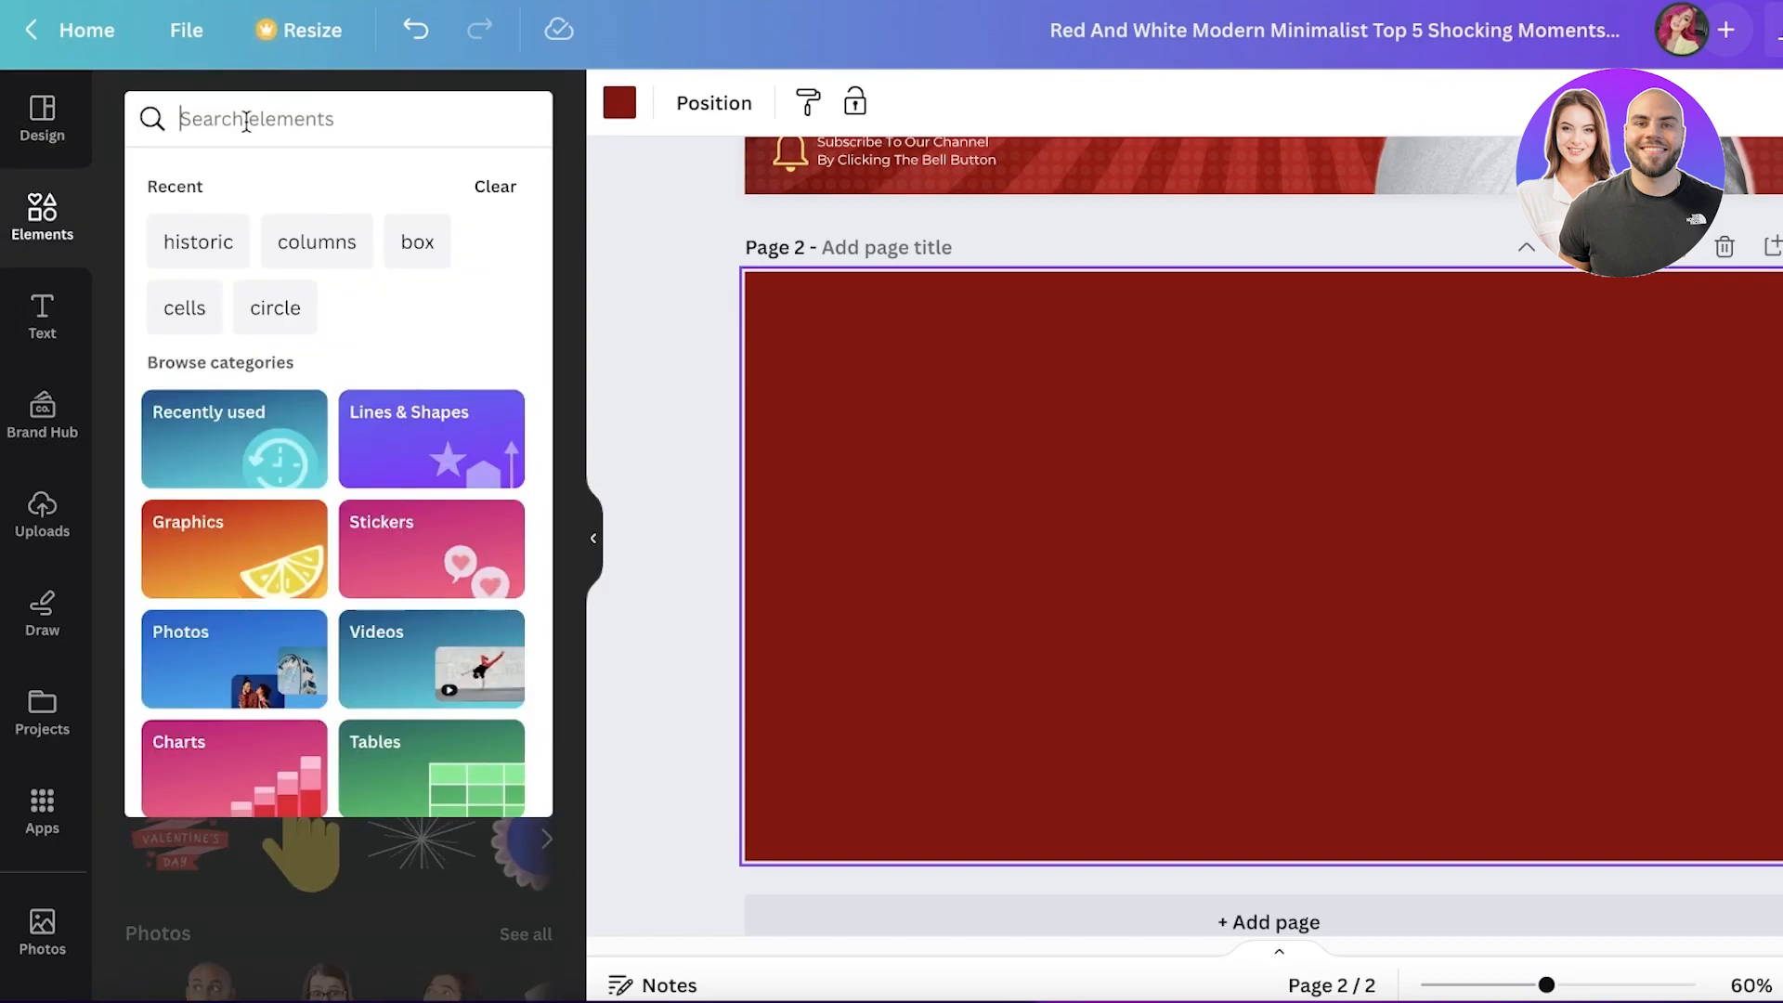
pyautogui.write('stripes')
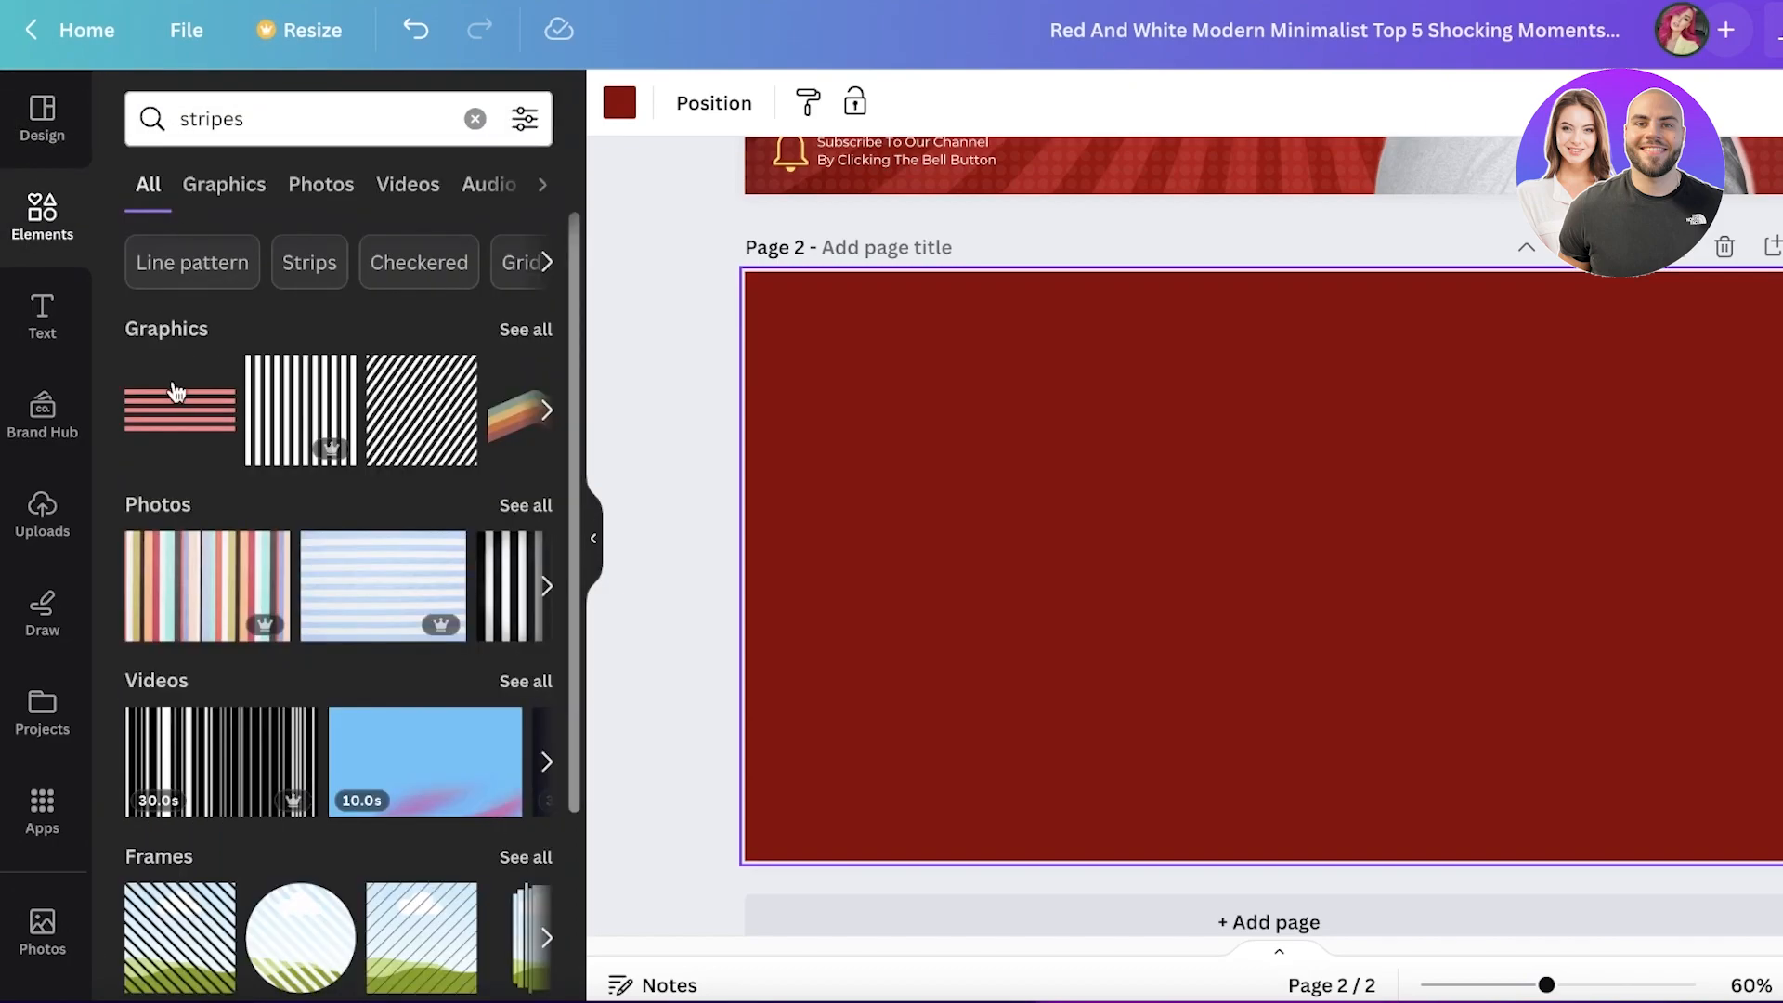
pyautogui.moveTo(407, 560)
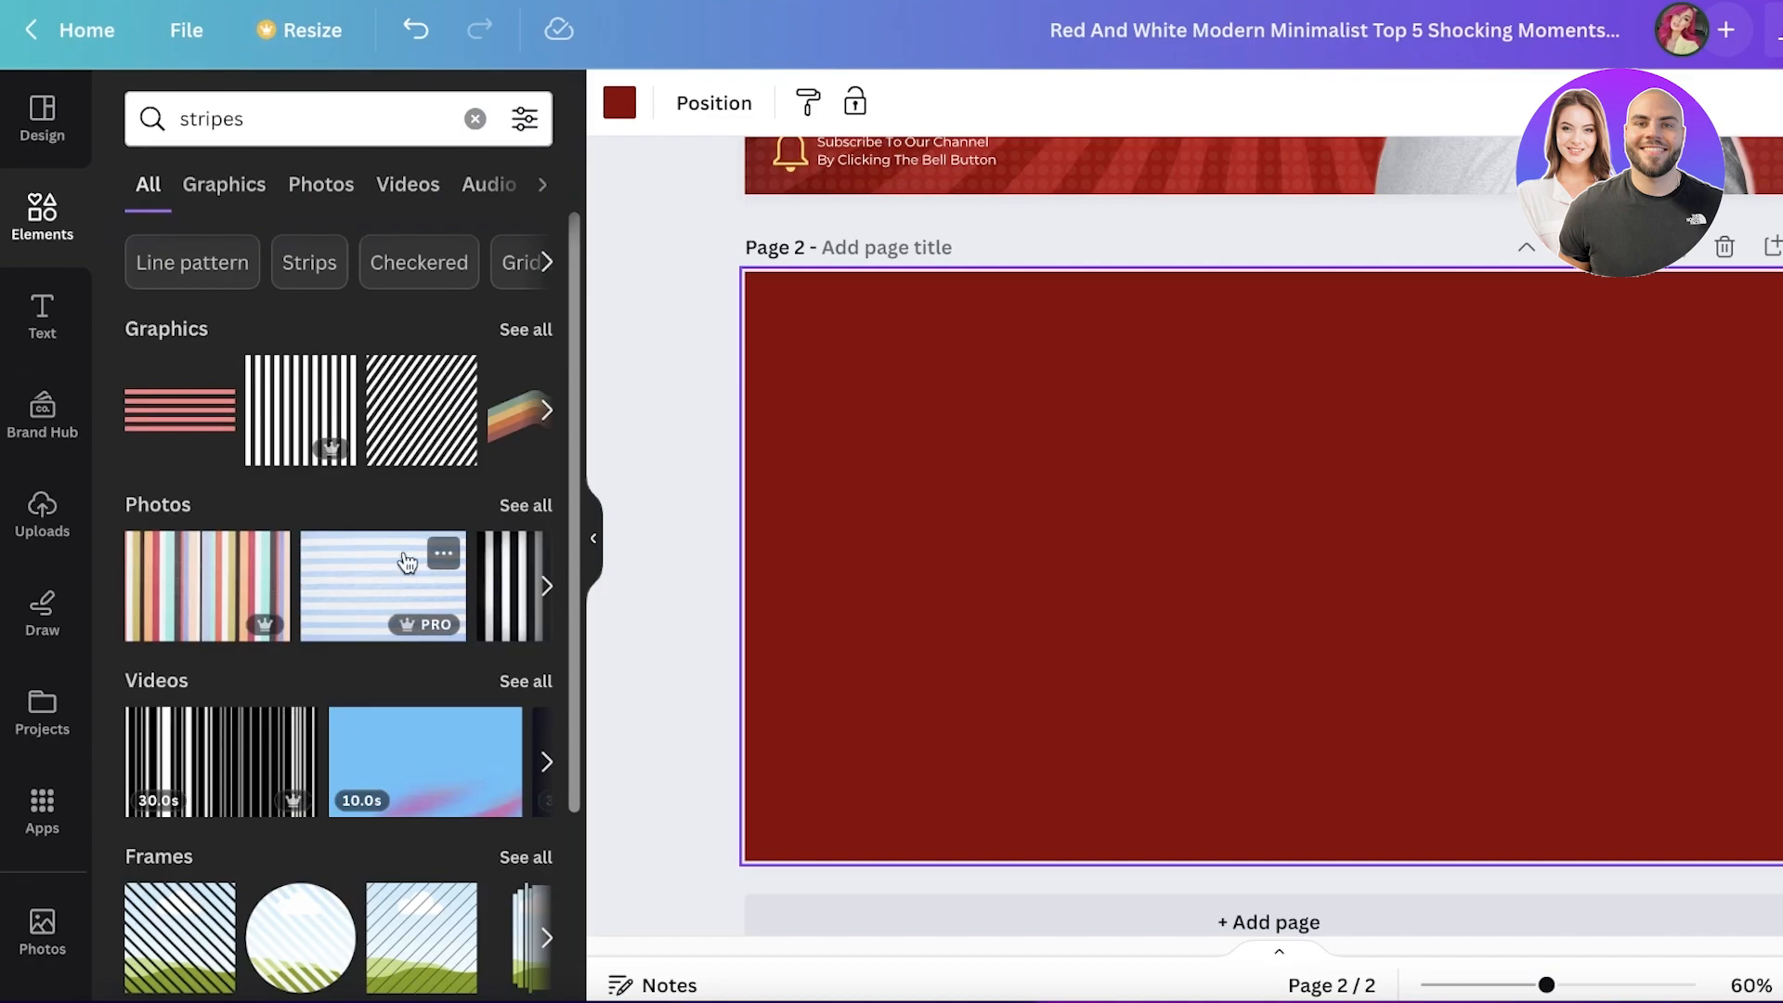
pyautogui.click(224, 184)
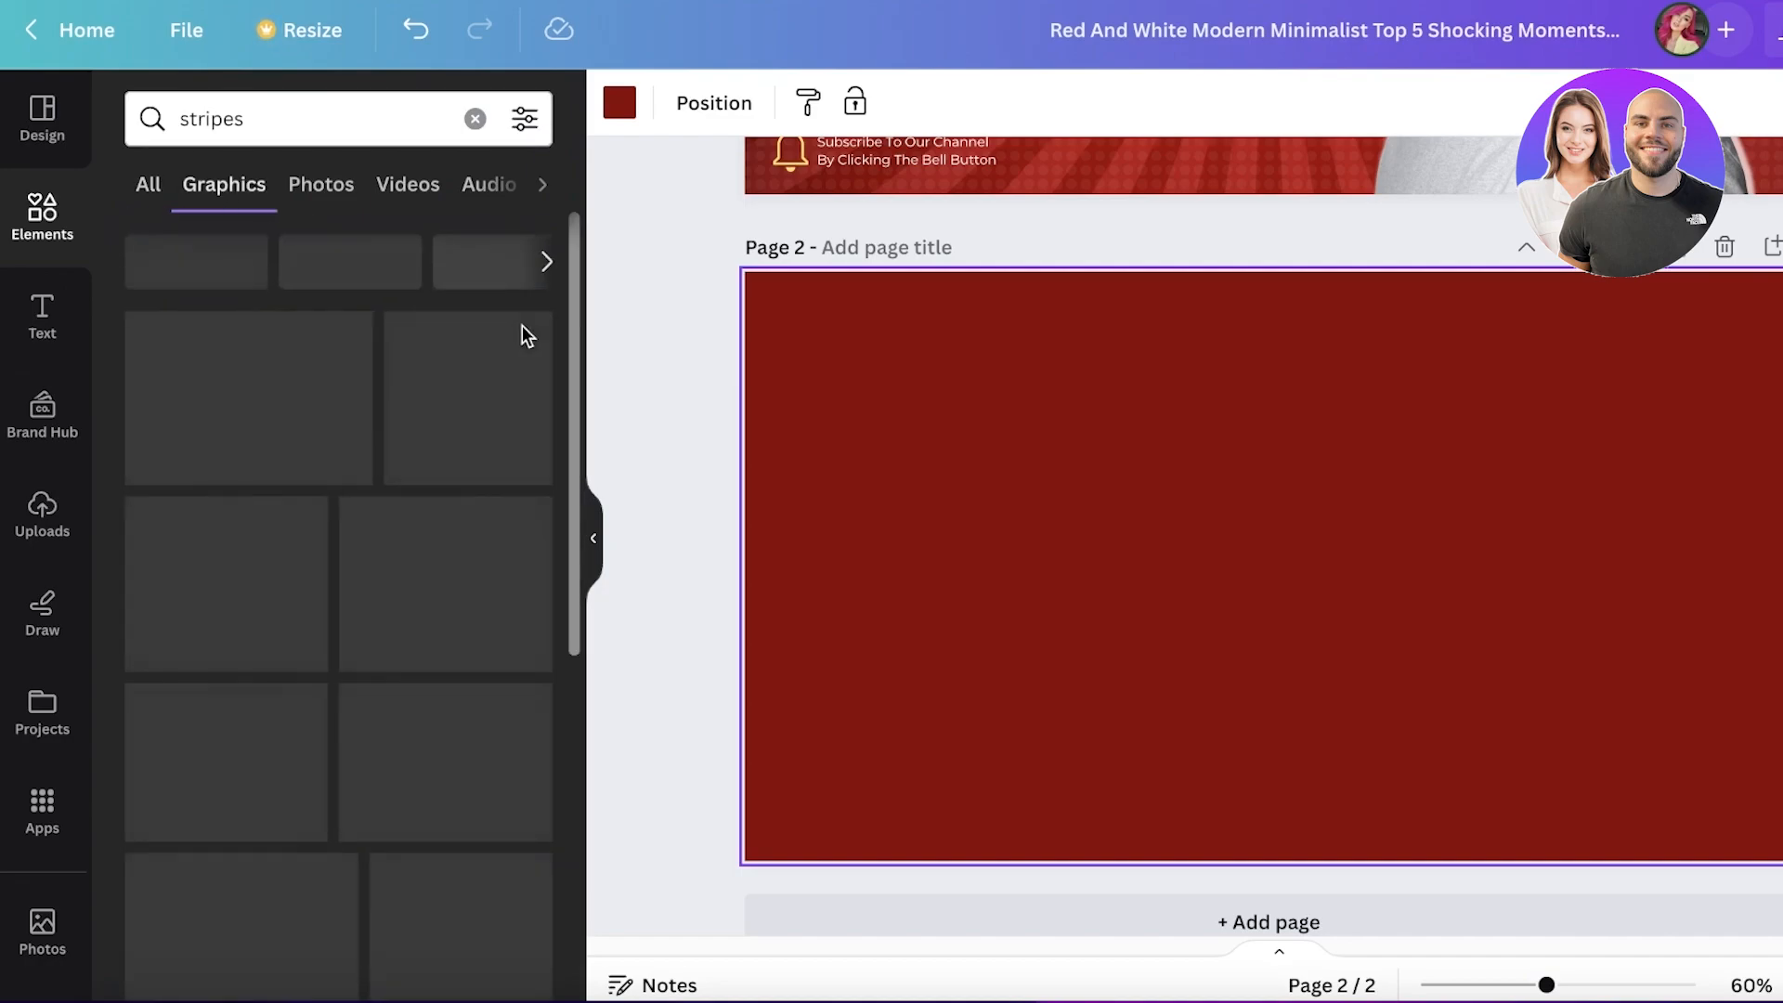
pyautogui.click(192, 446)
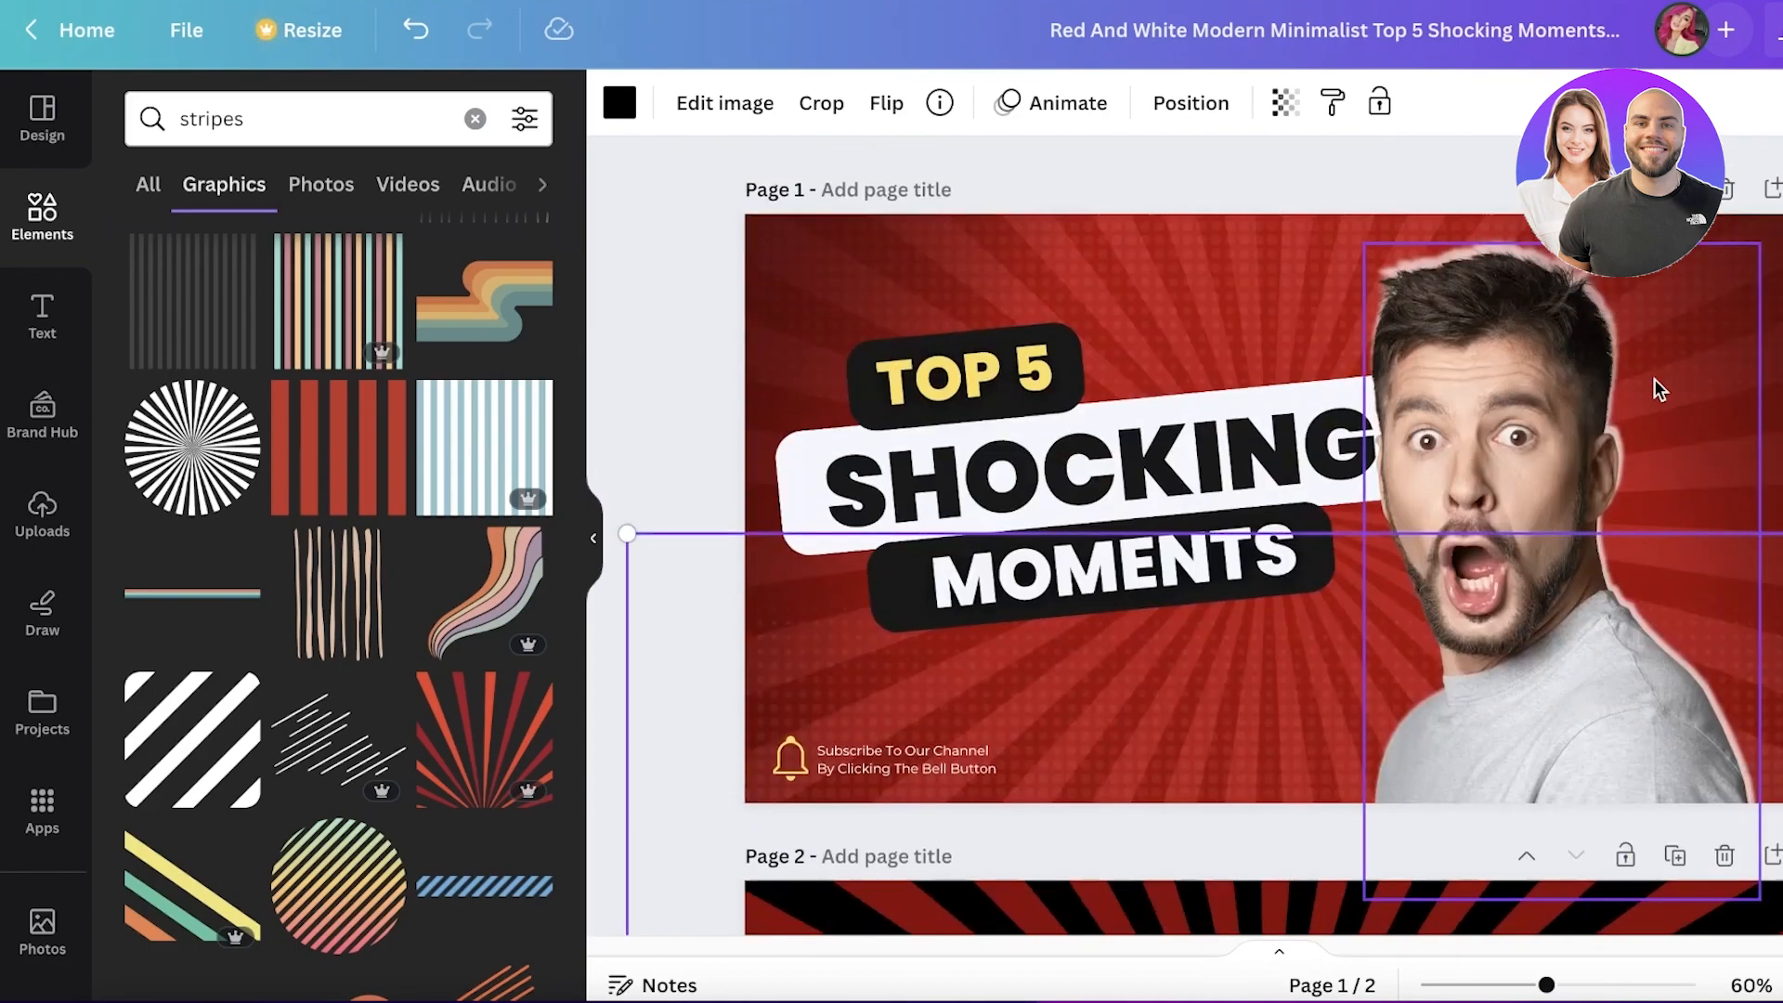
pyautogui.scroll(-3)
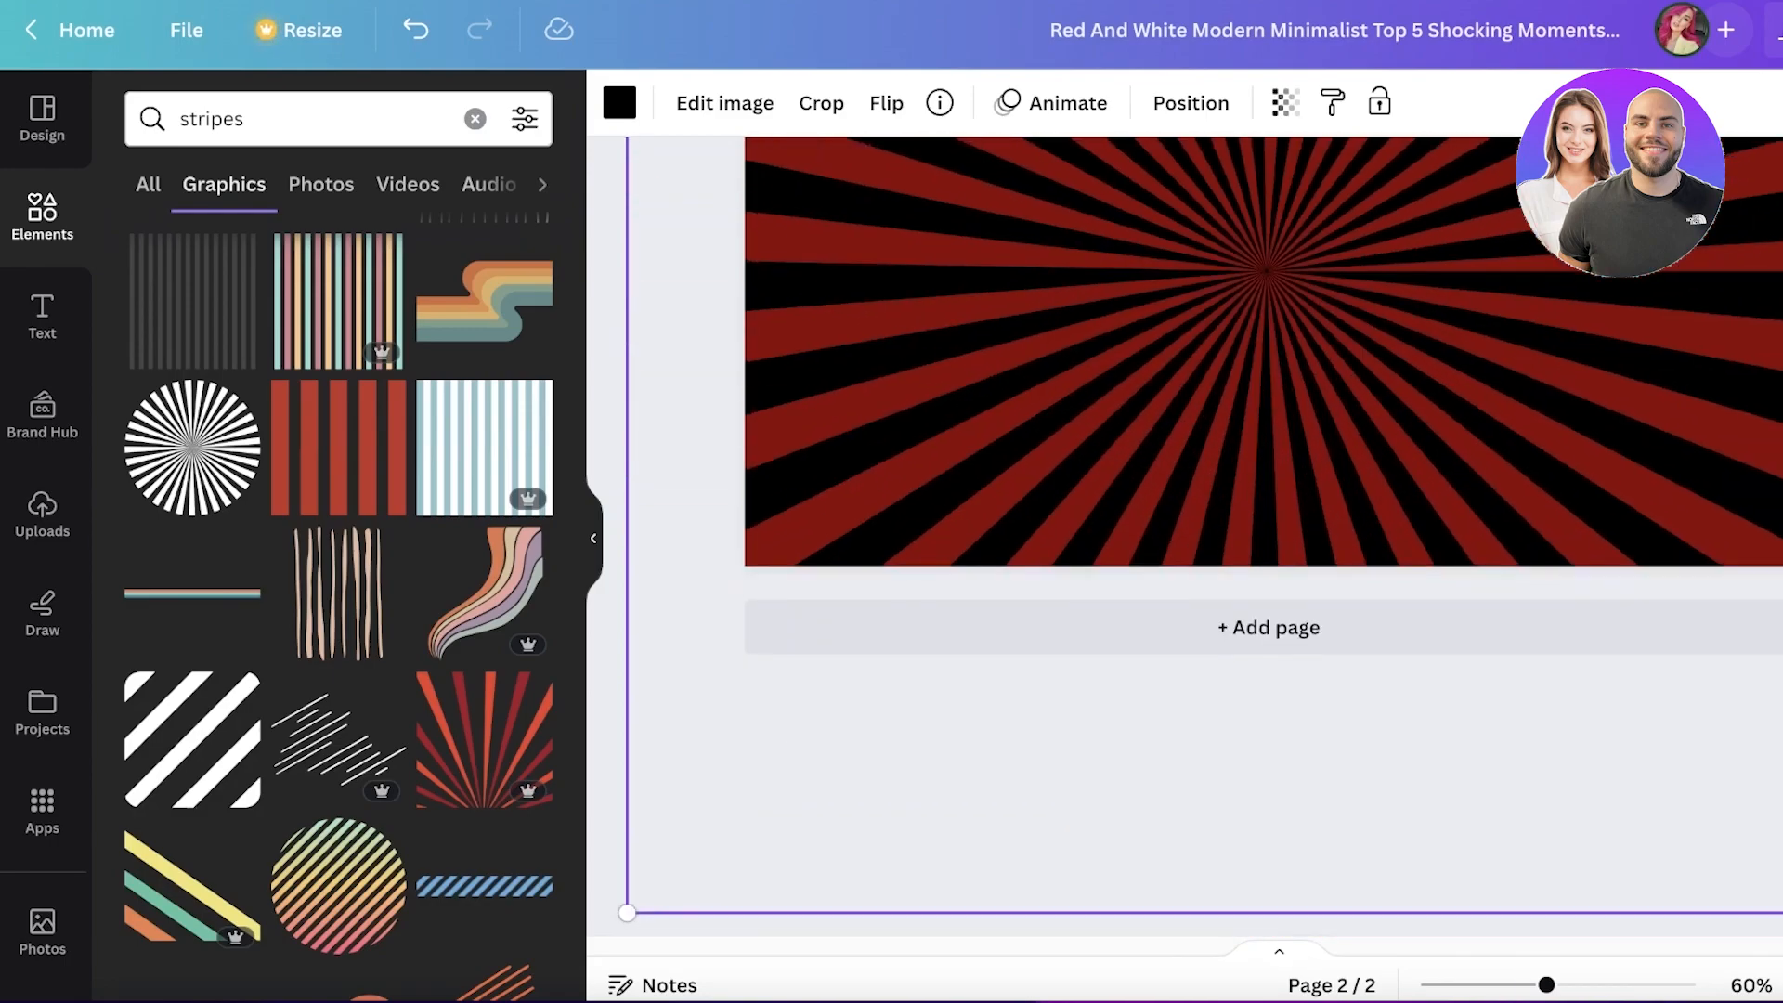
pyautogui.scroll(3)
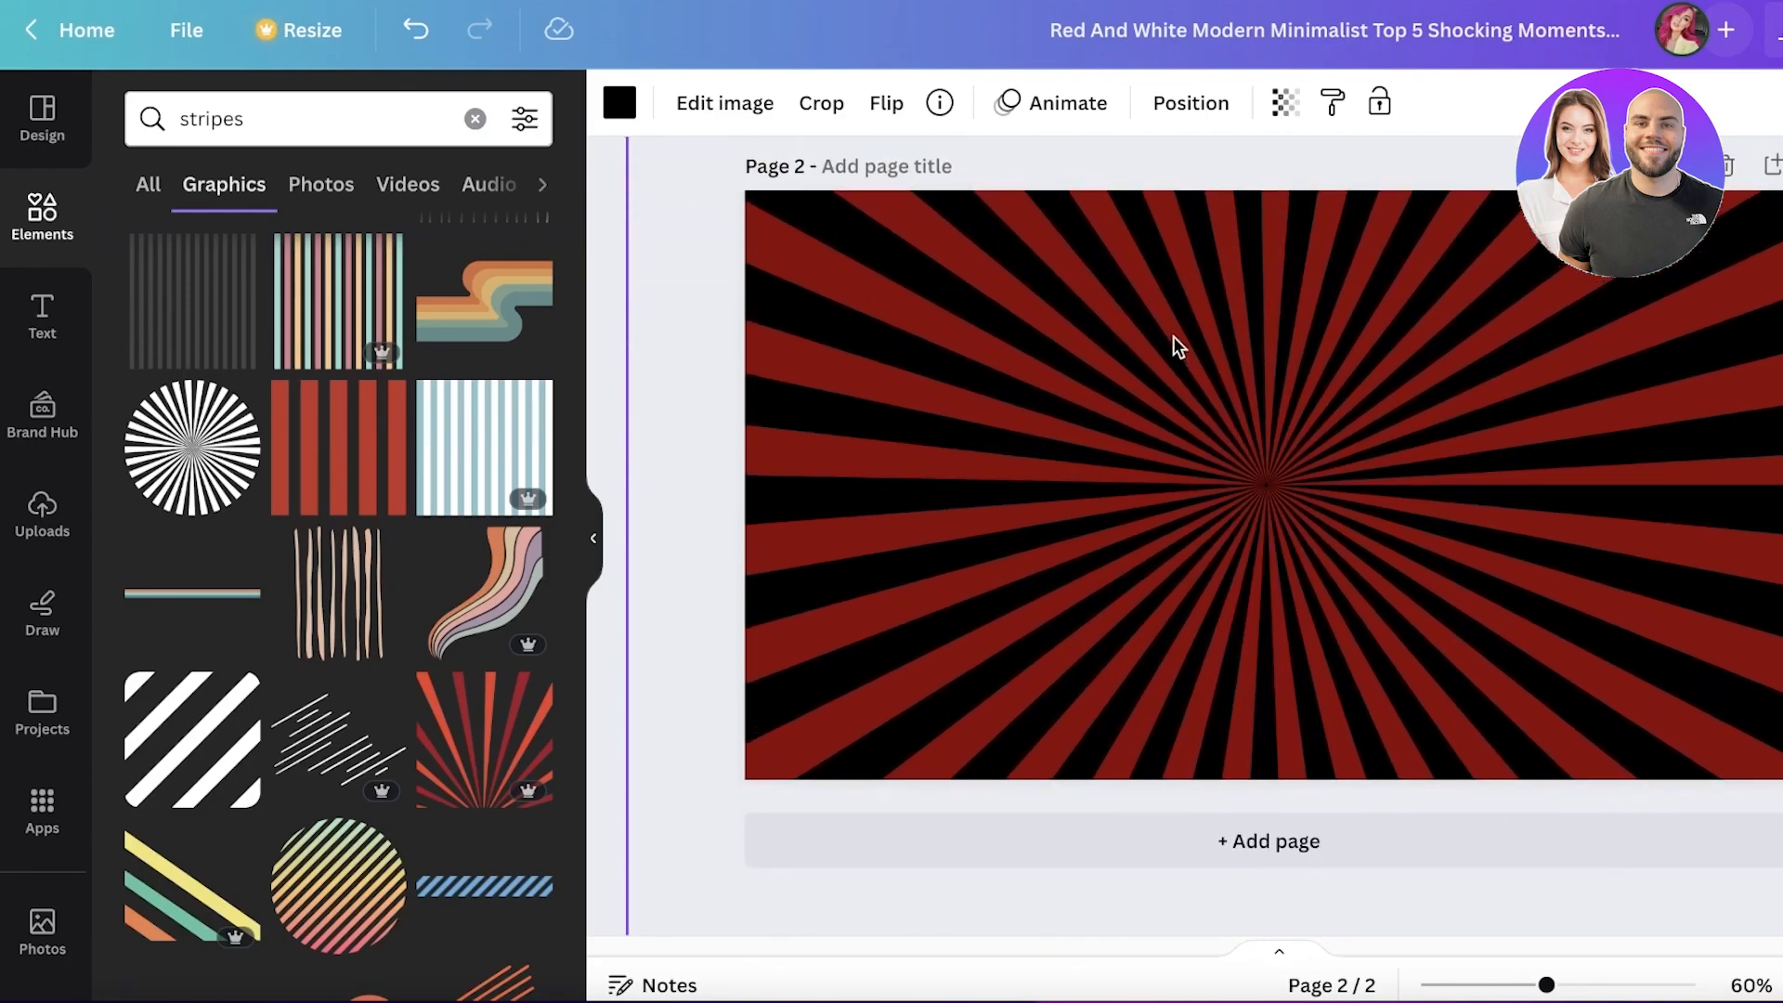
# - Recolour the sunburst rays from black to a darker red from Photo colors
pyautogui.click(619, 102)
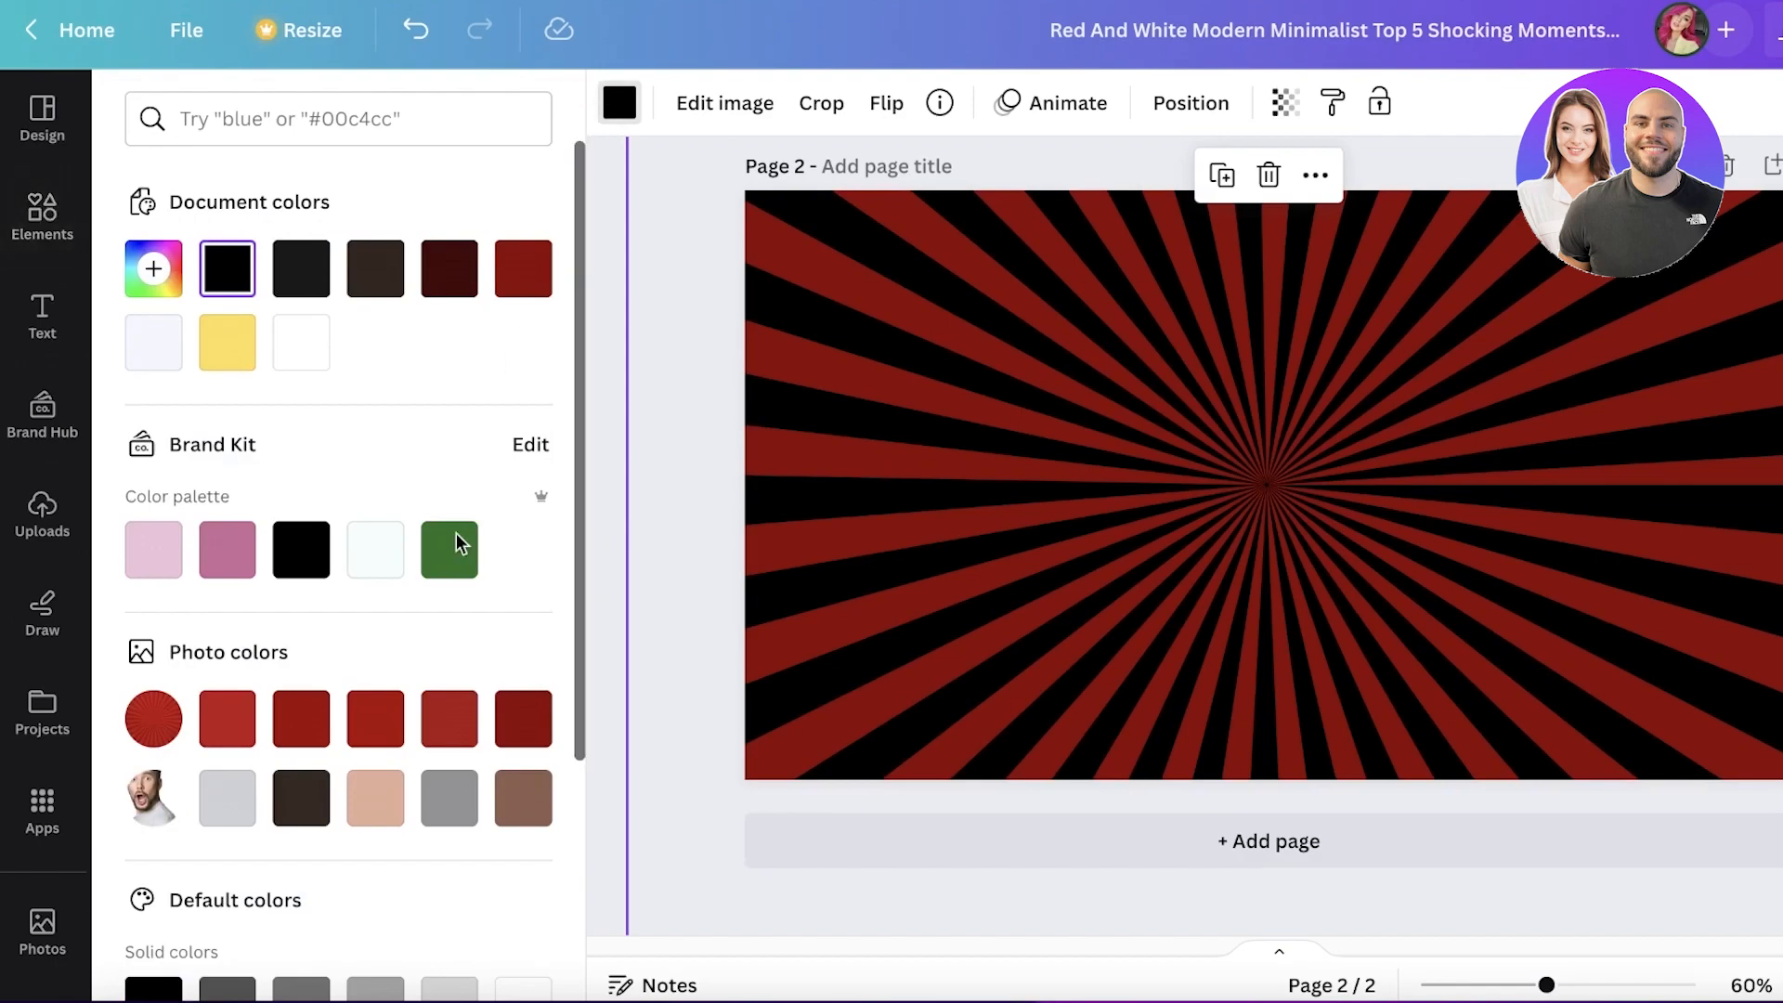
pyautogui.click(449, 718)
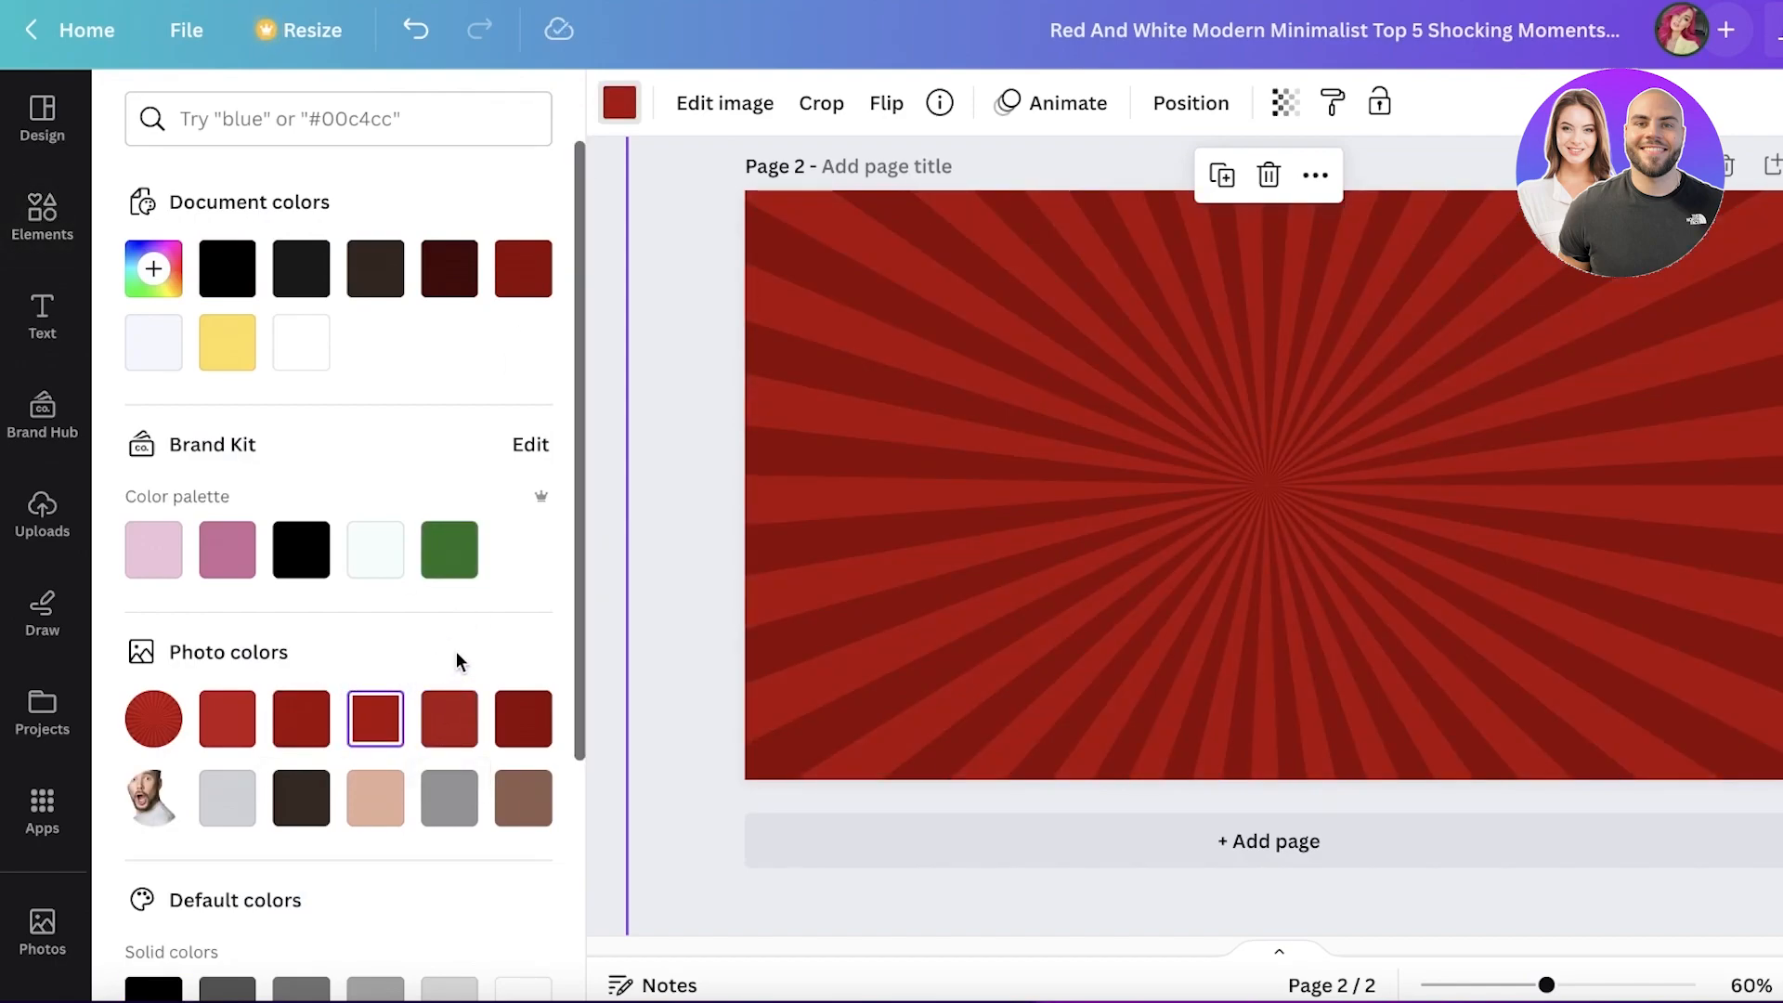
pyautogui.scroll(3)
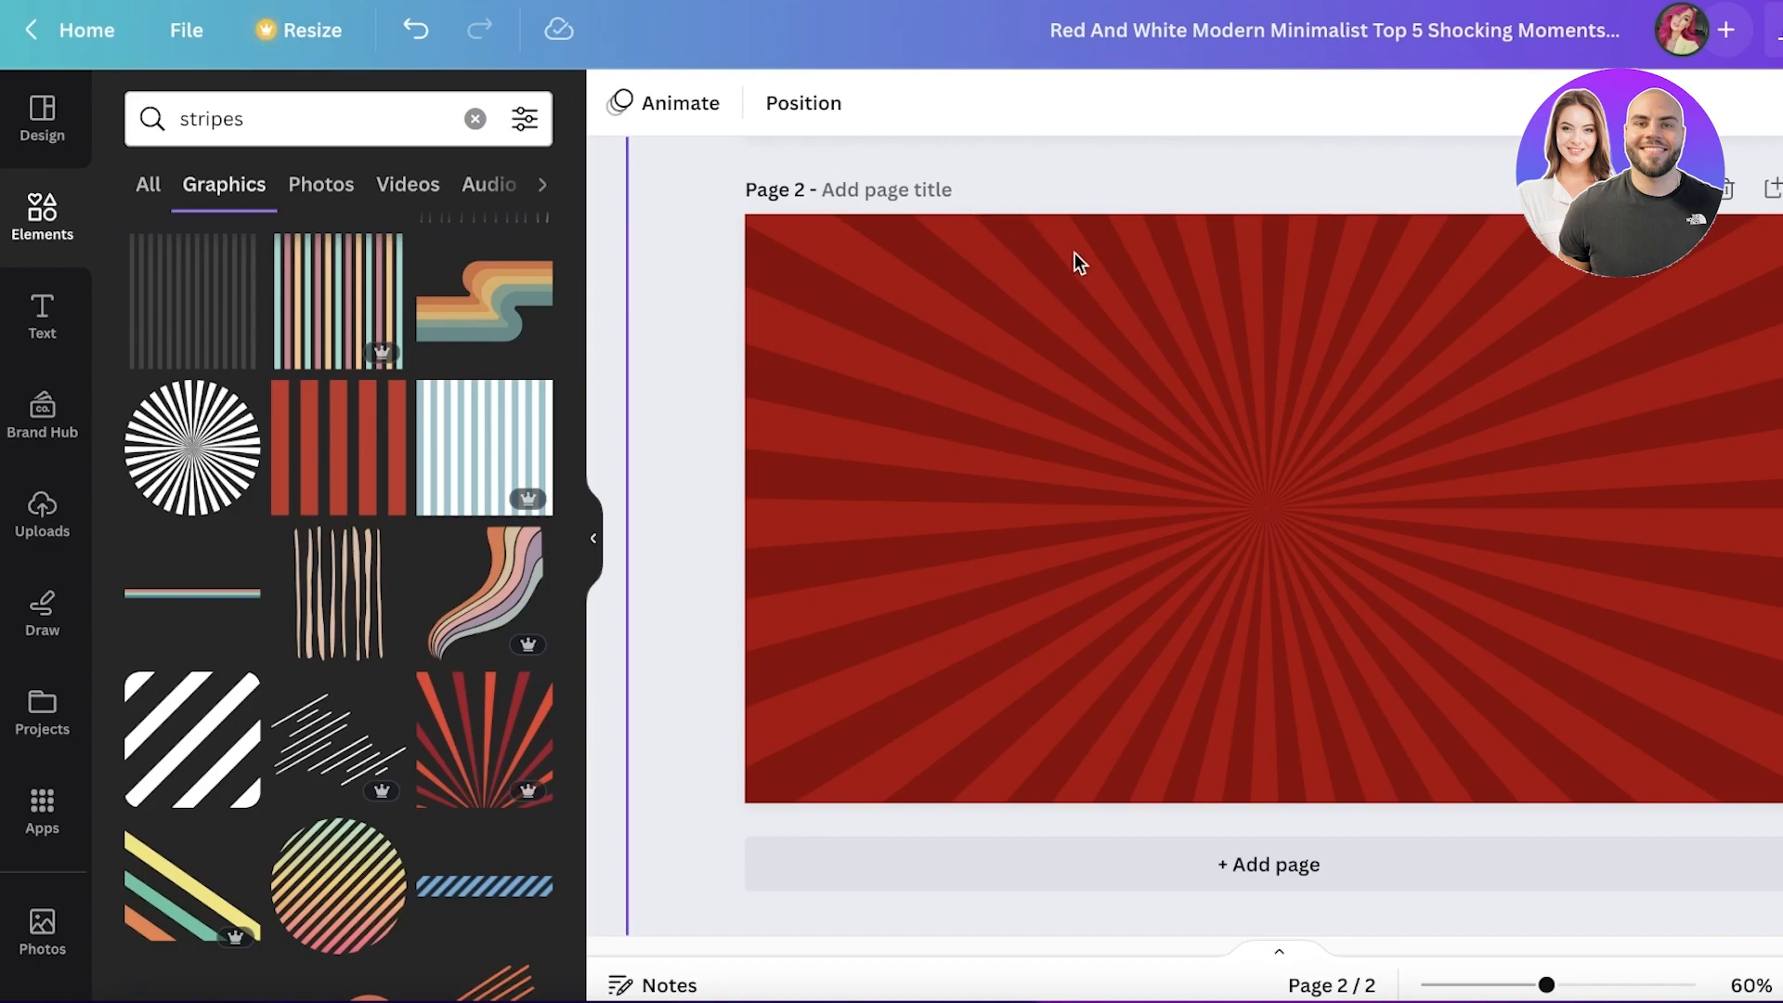
pyautogui.scroll(3)
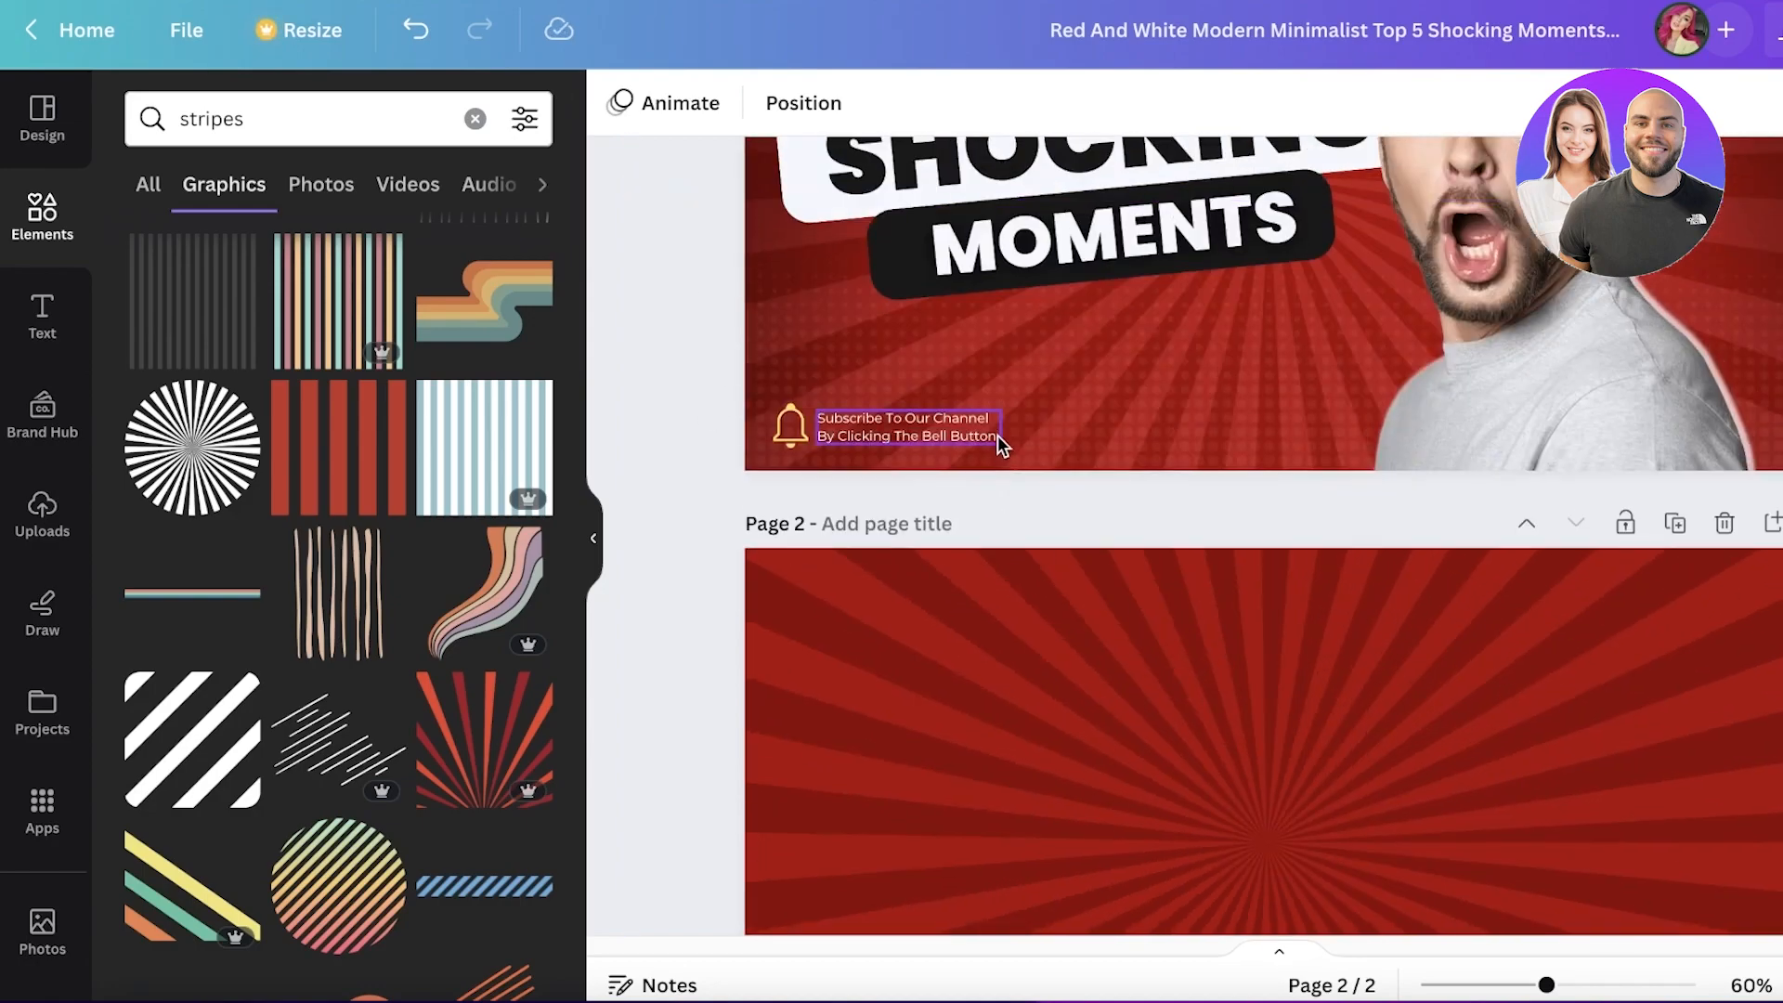
pyautogui.scroll(3)
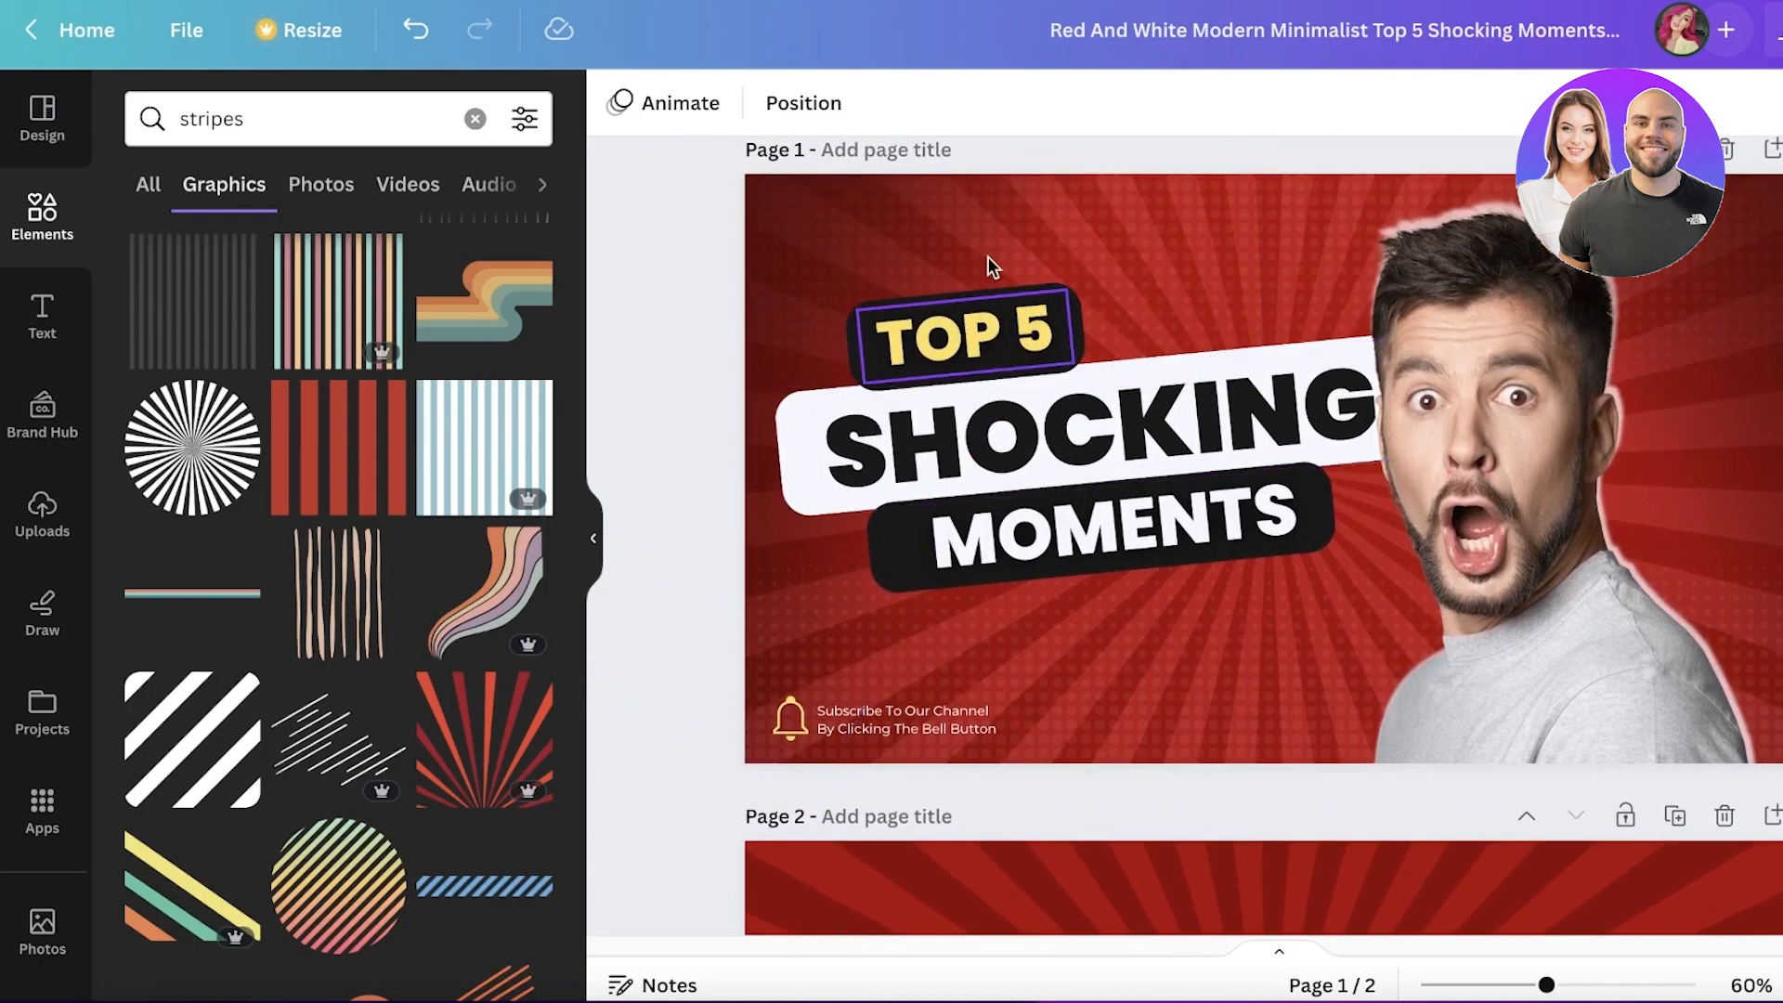
# - Search Graphics for 'circles grid' and place the dotted grid in page 2's top-left corner
pyautogui.click(989, 268)
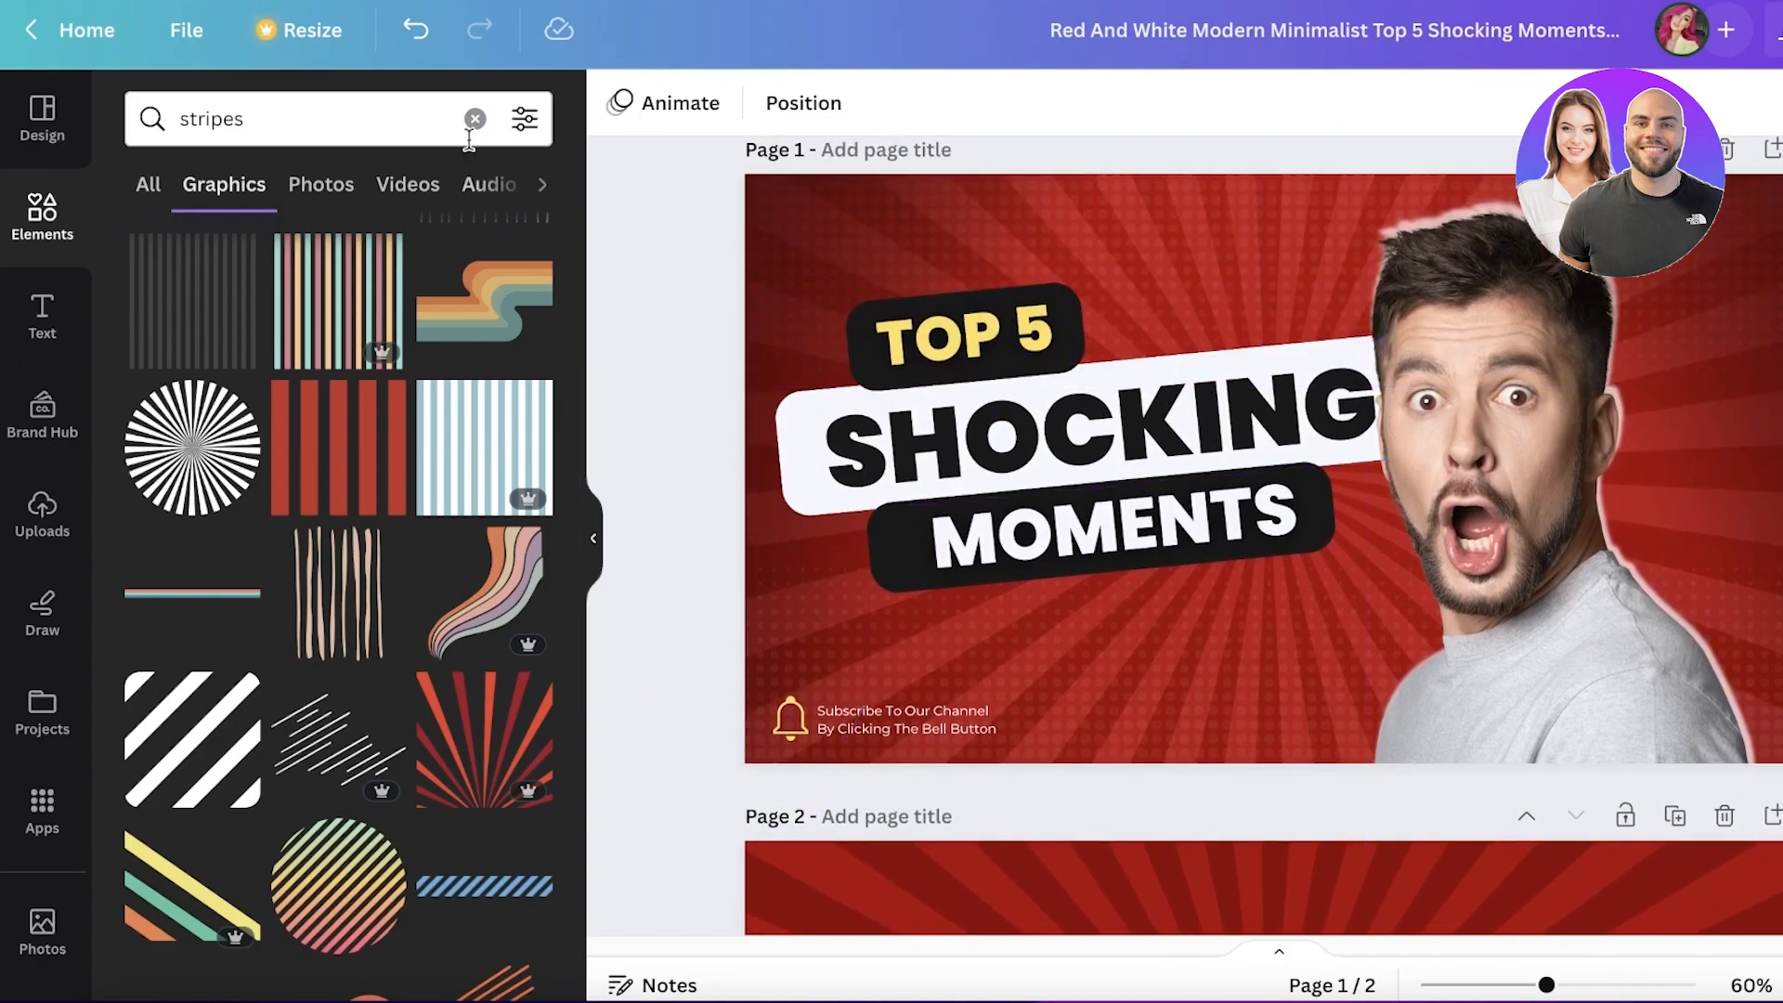
pyautogui.write('circles')
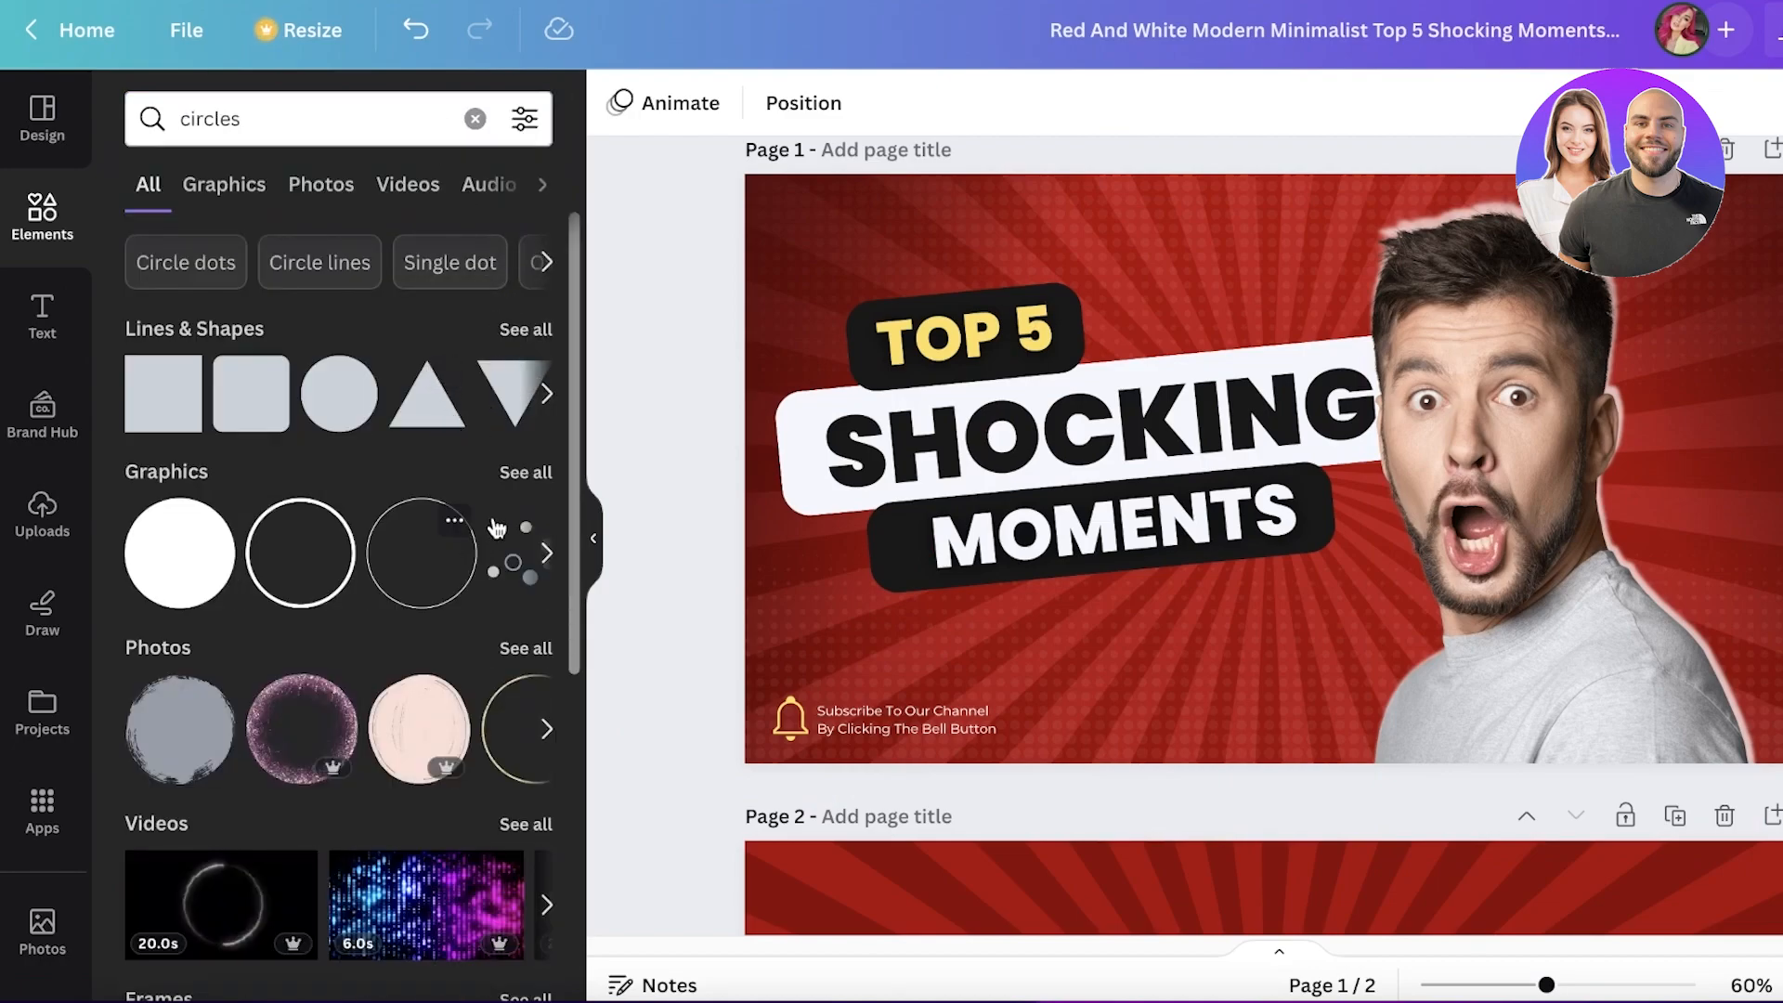
pyautogui.click(223, 184)
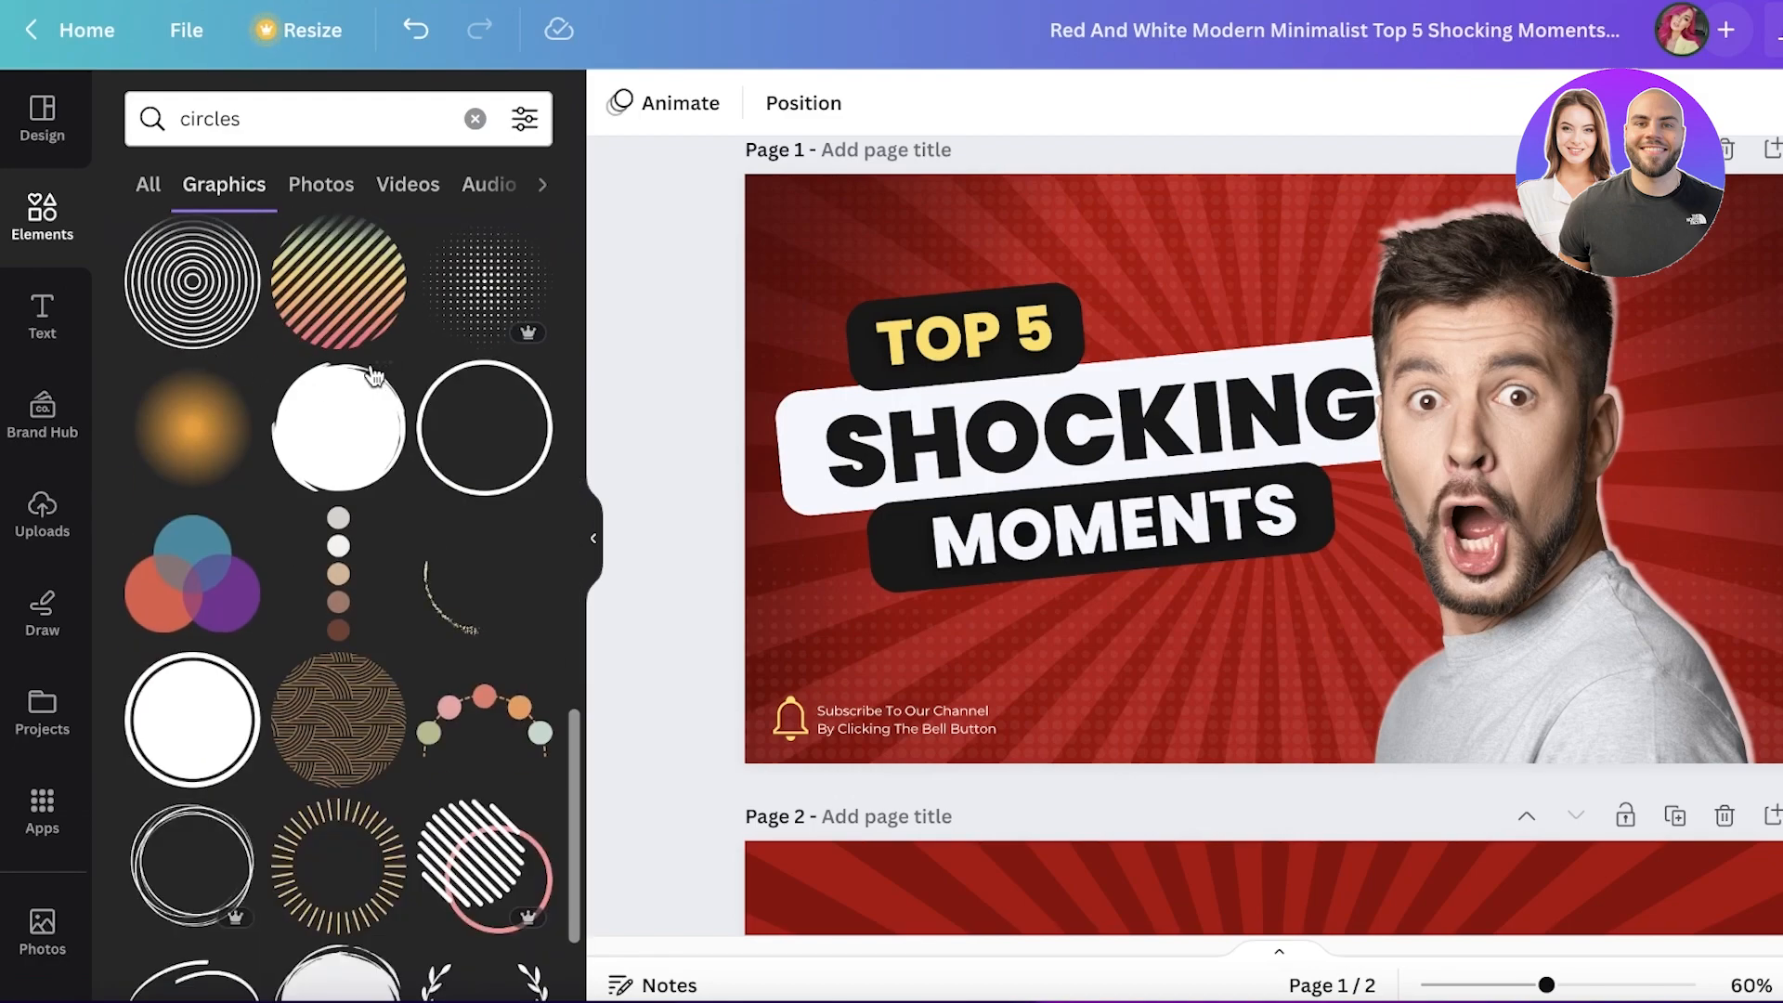
pyautogui.write('grid')
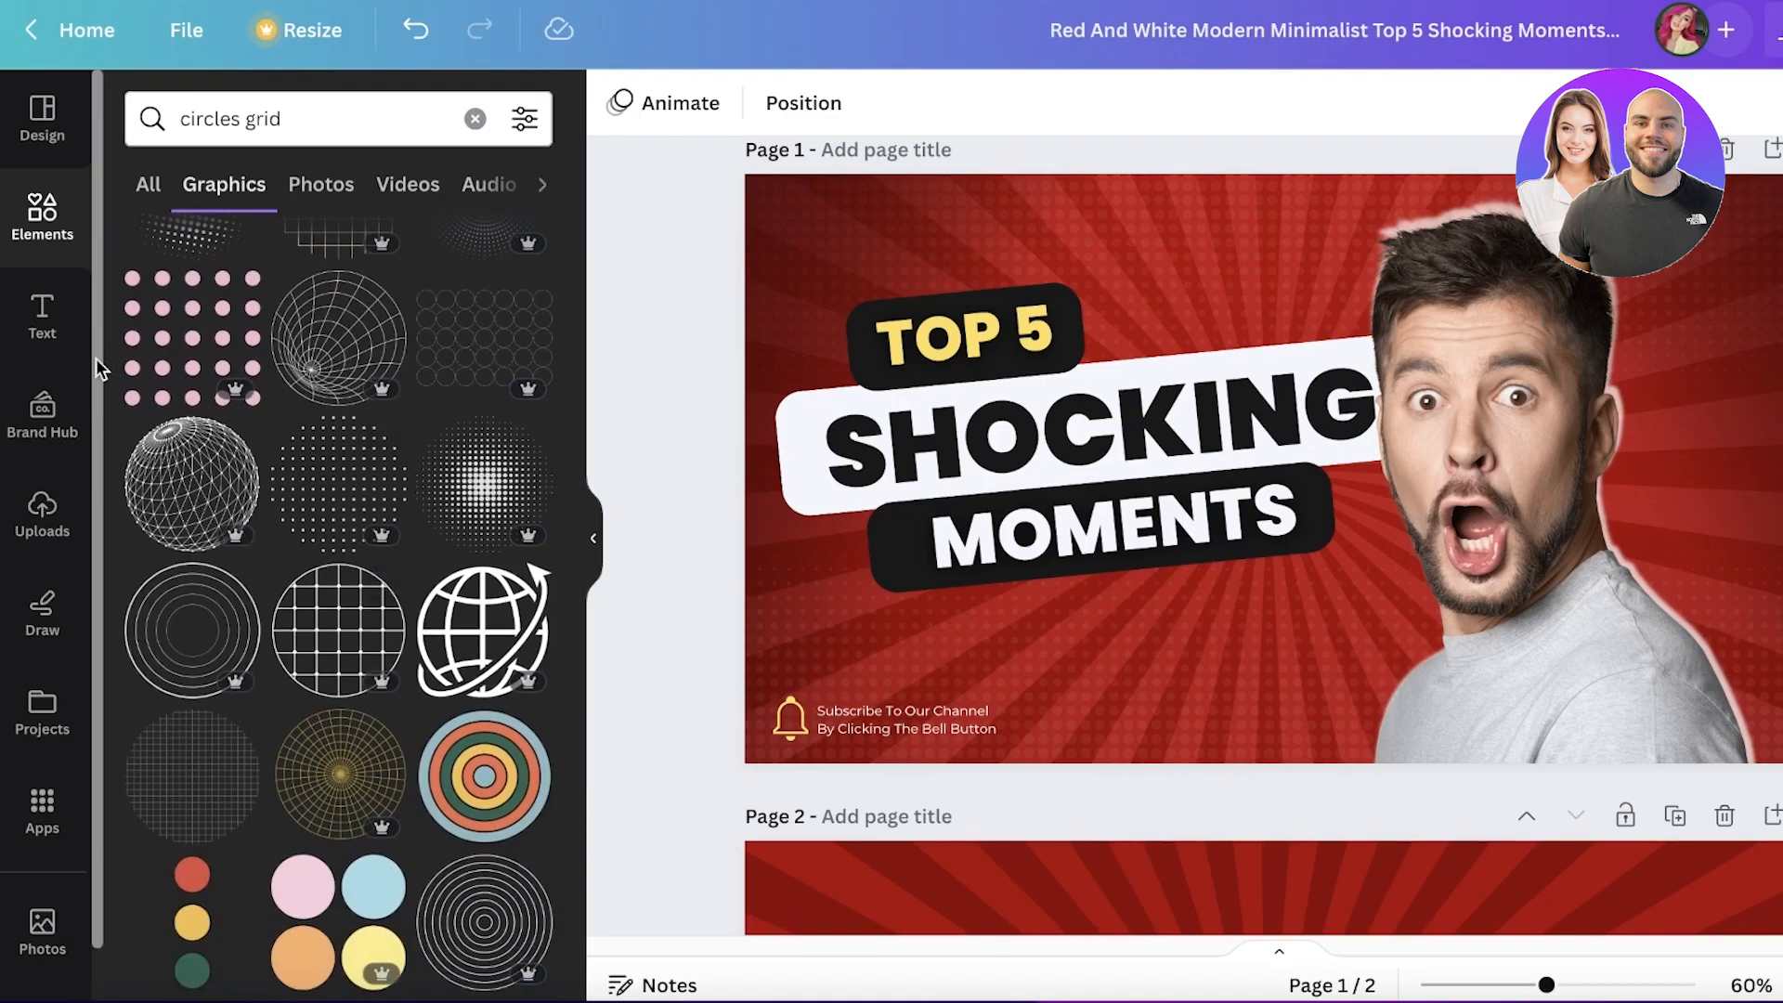
pyautogui.scroll(-3)
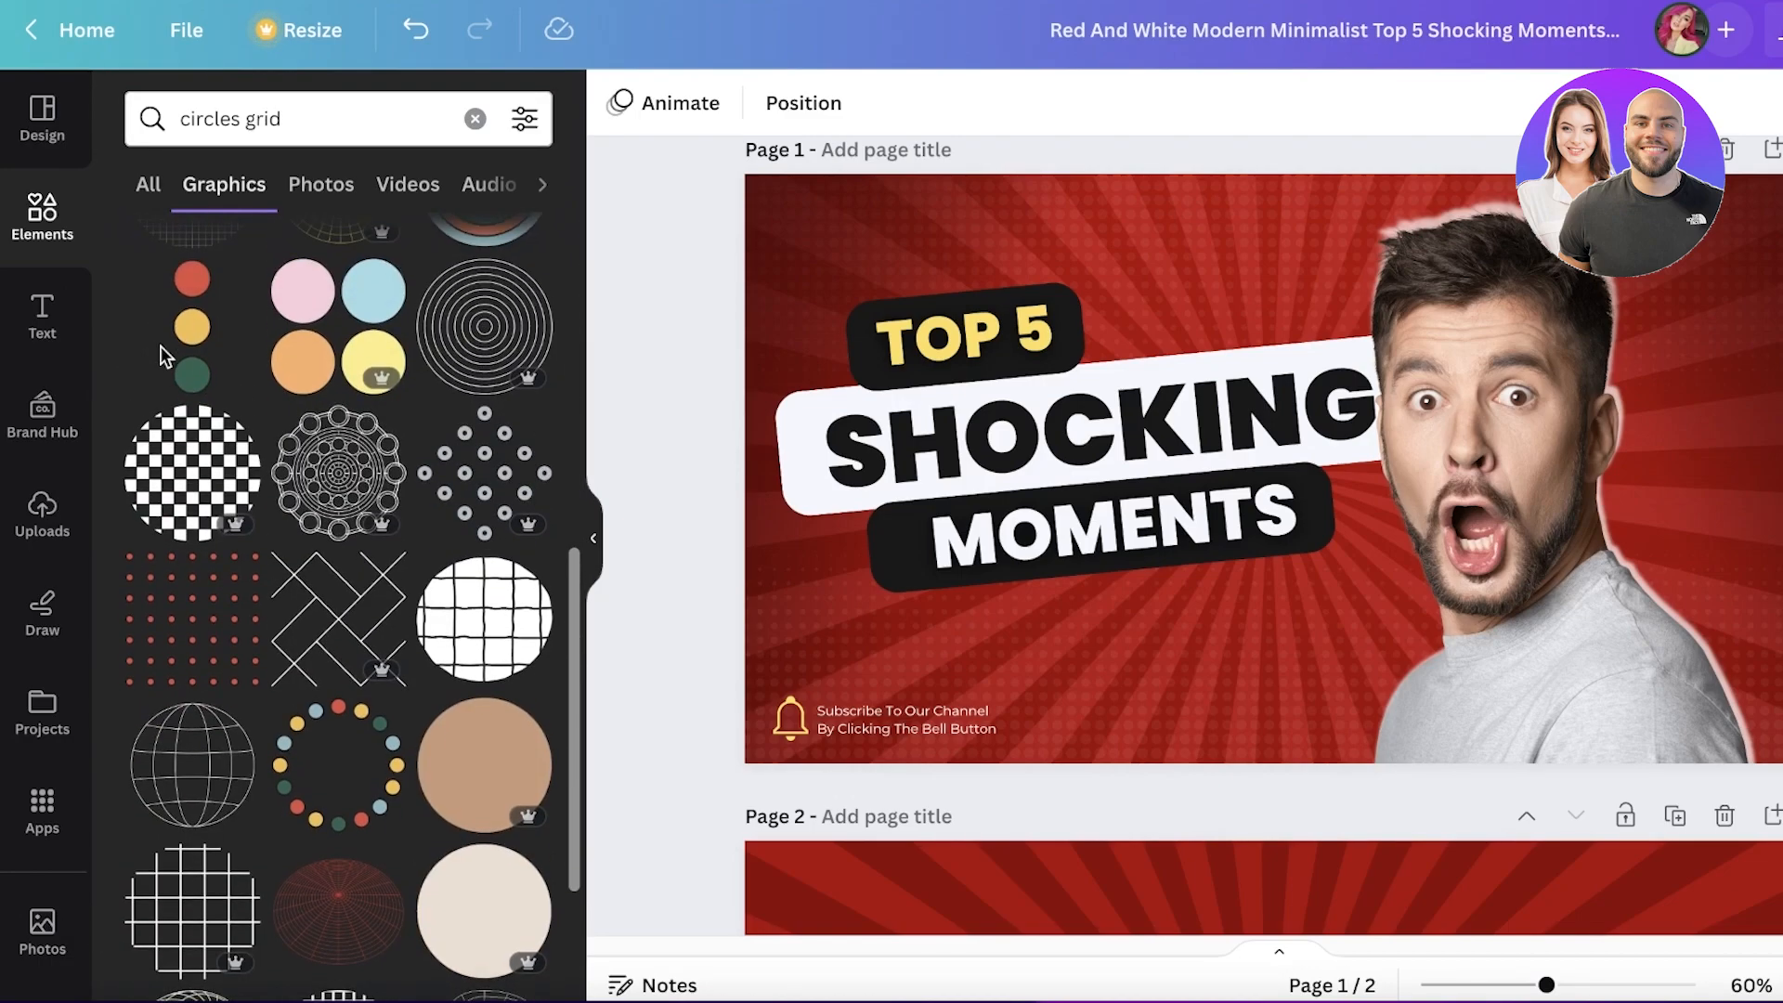
pyautogui.scroll(3)
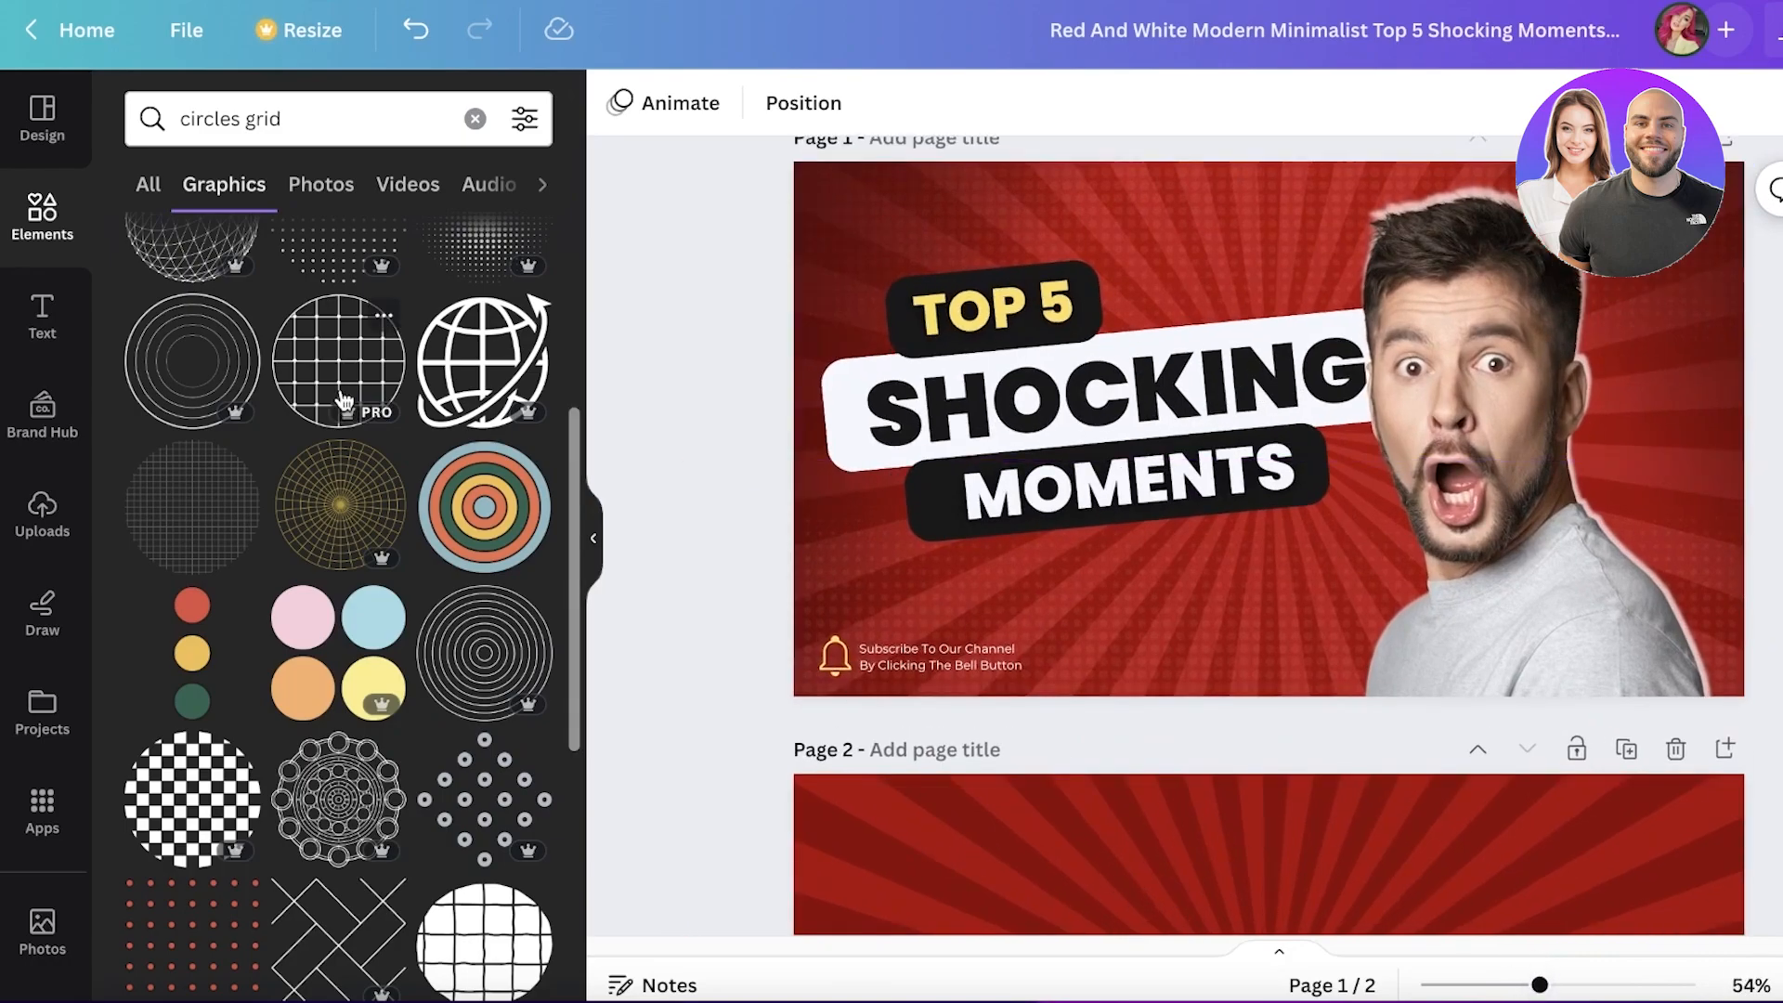
pyautogui.scroll(-3)
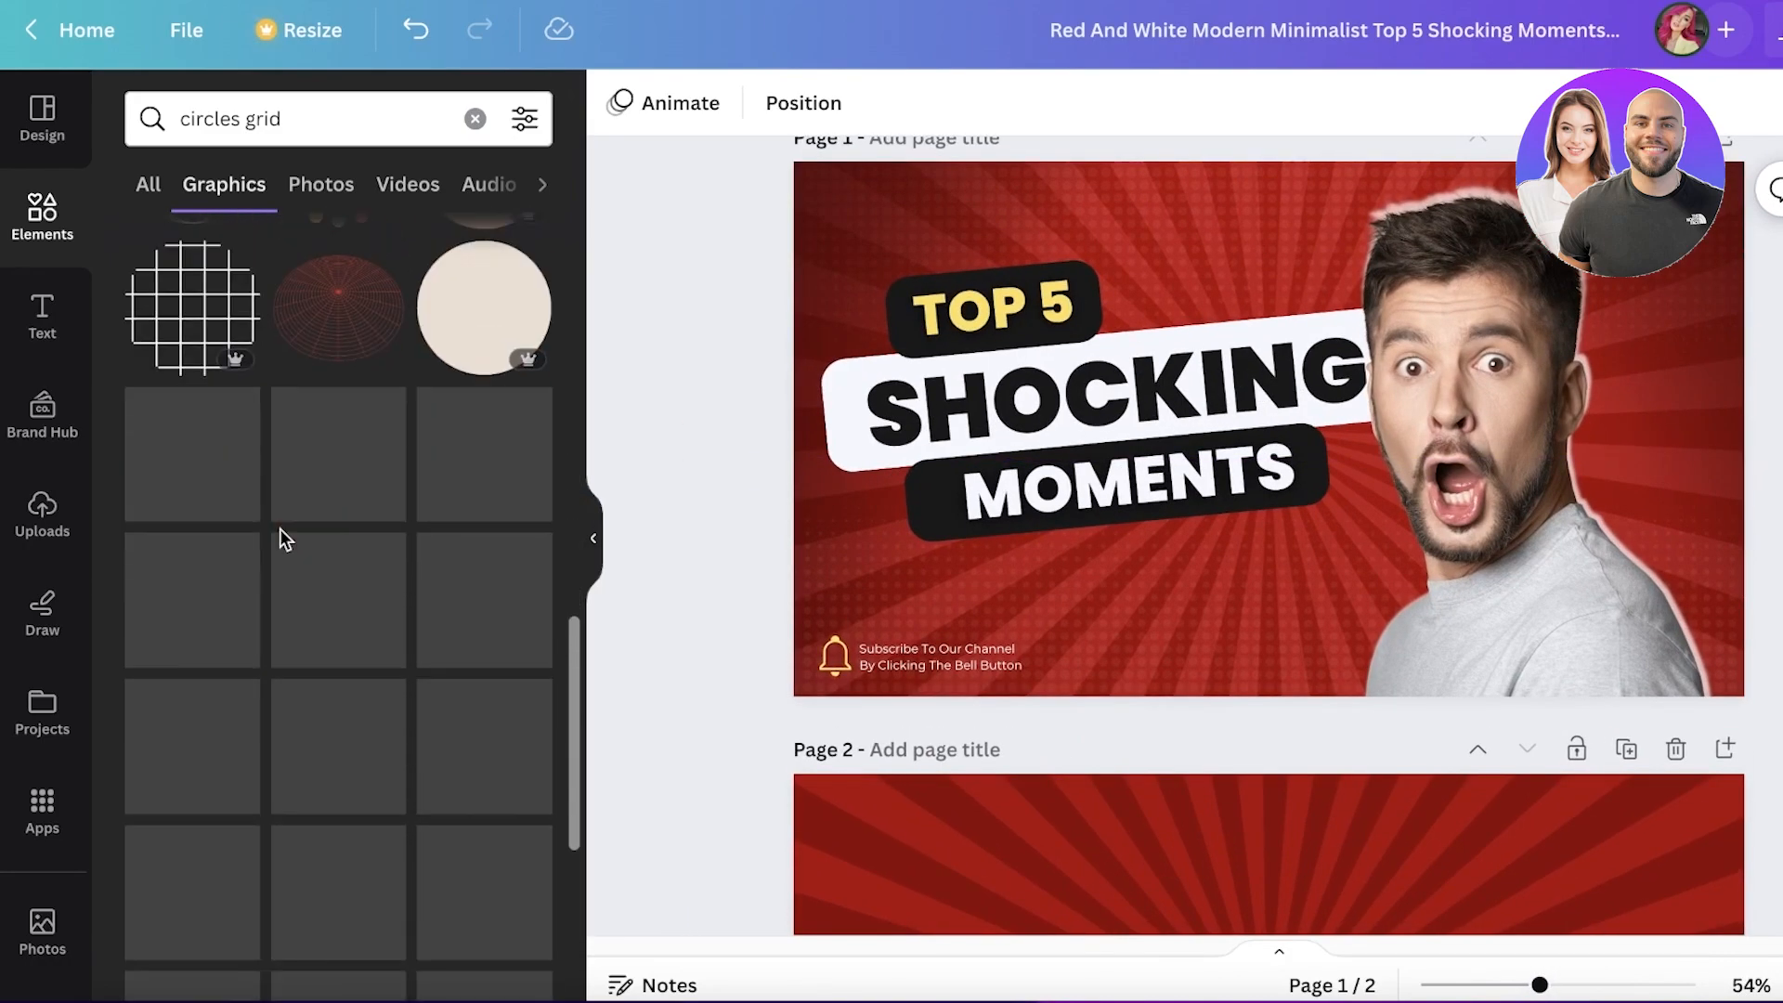
pyautogui.scroll(3)
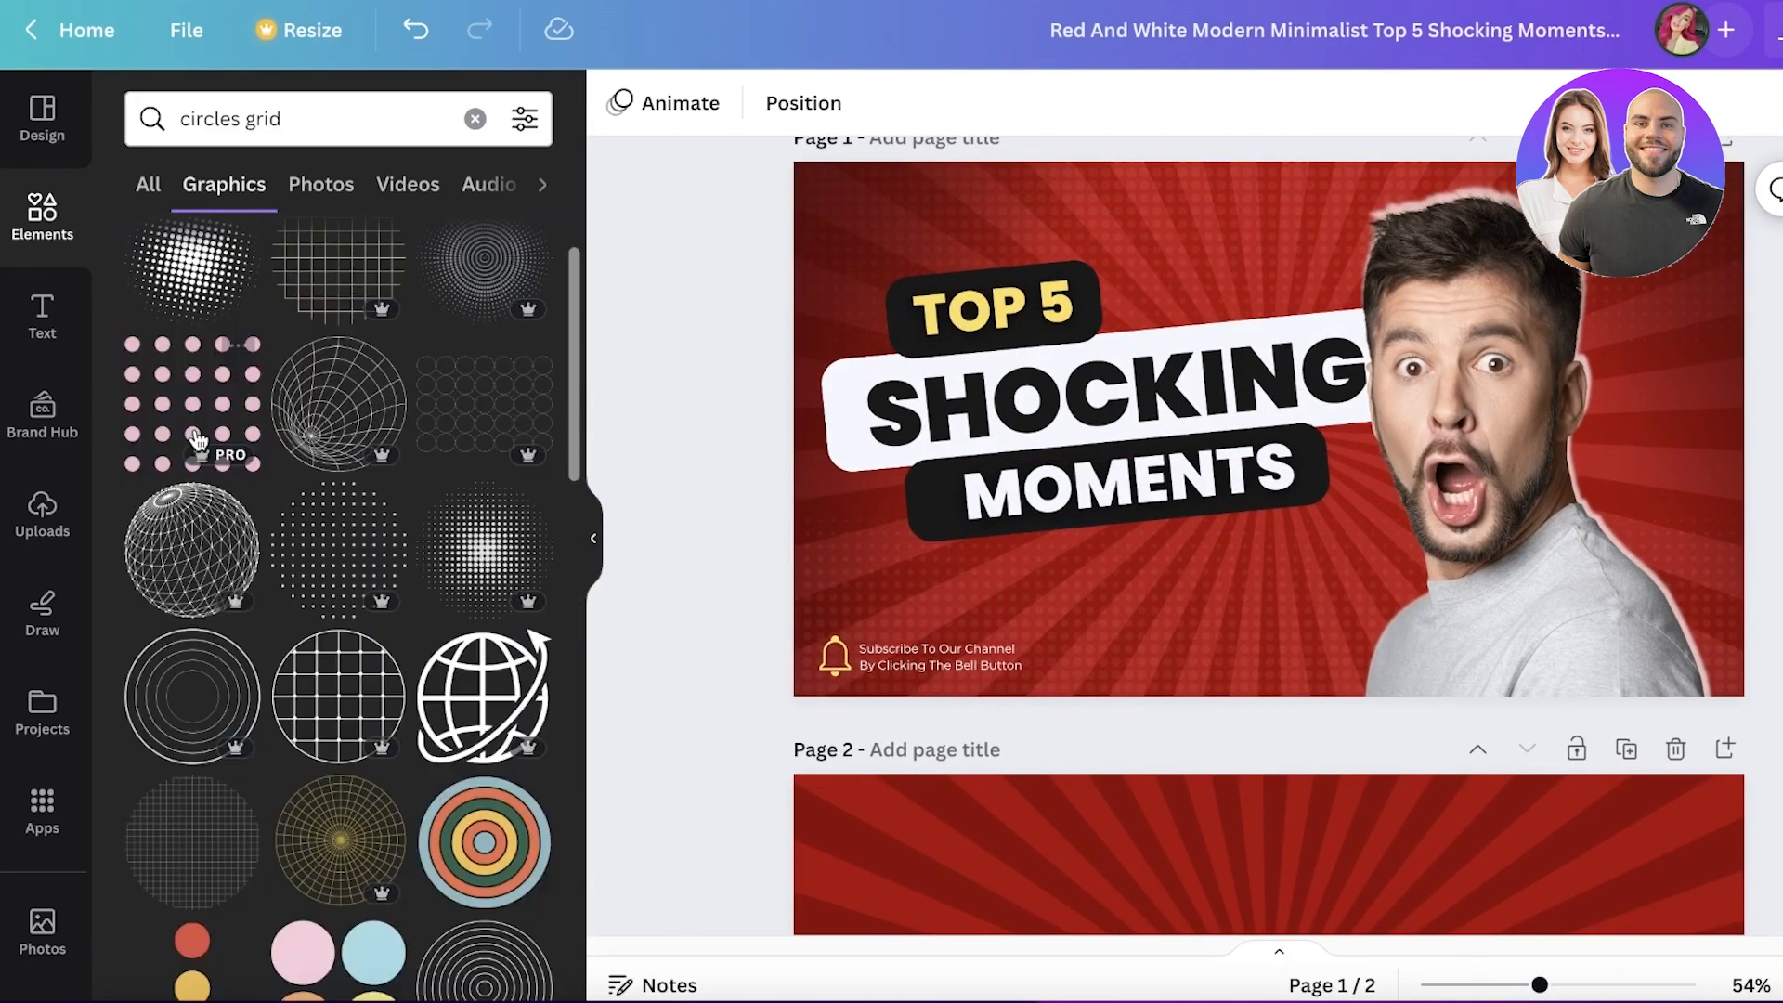
pyautogui.scroll(-3)
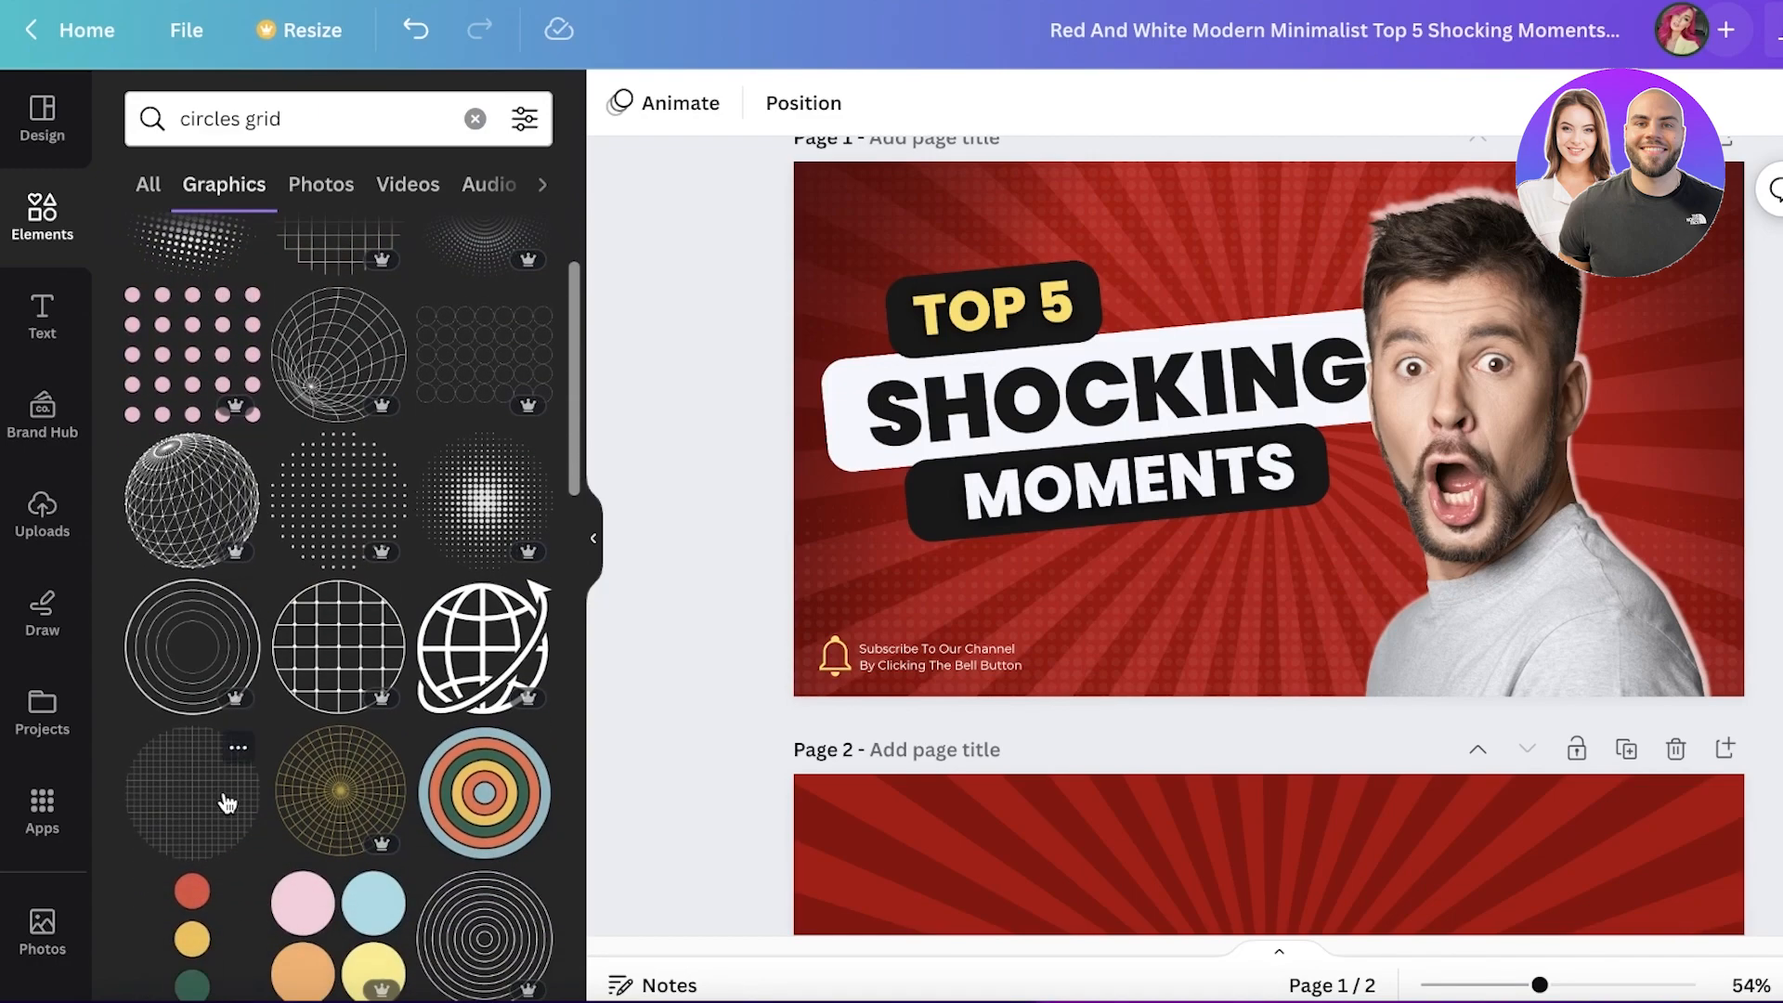
pyautogui.scroll(-3)
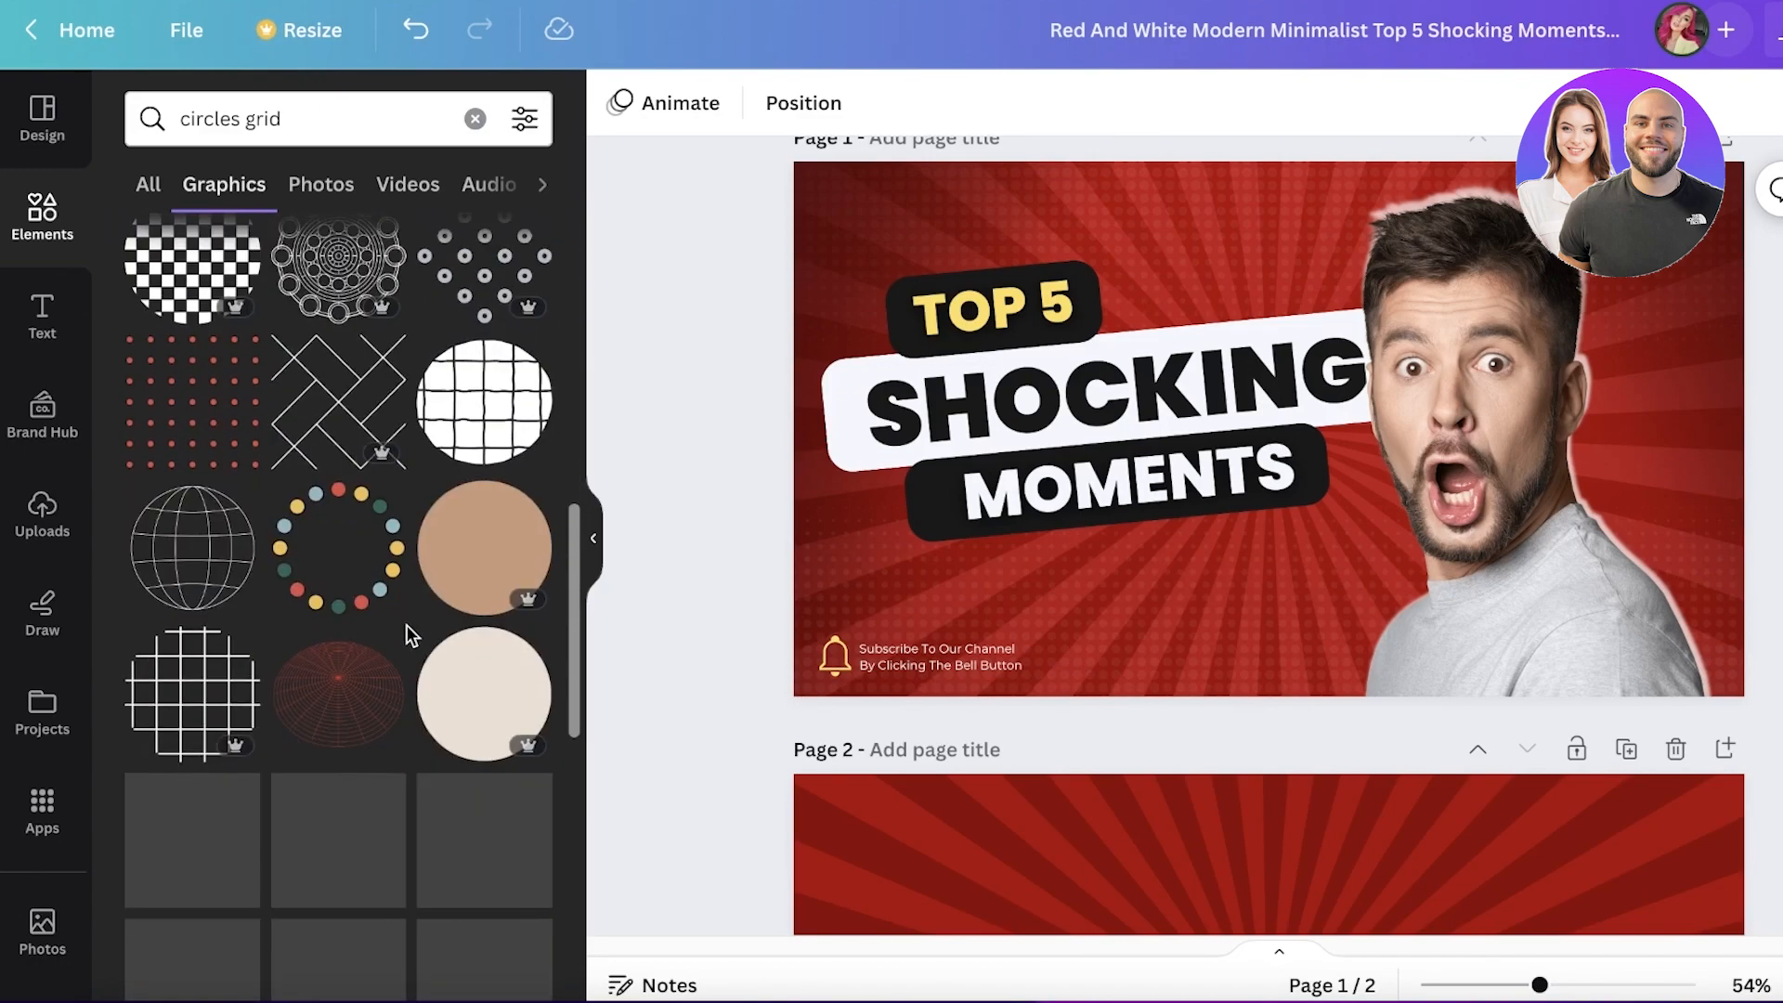
pyautogui.click(1251, 409)
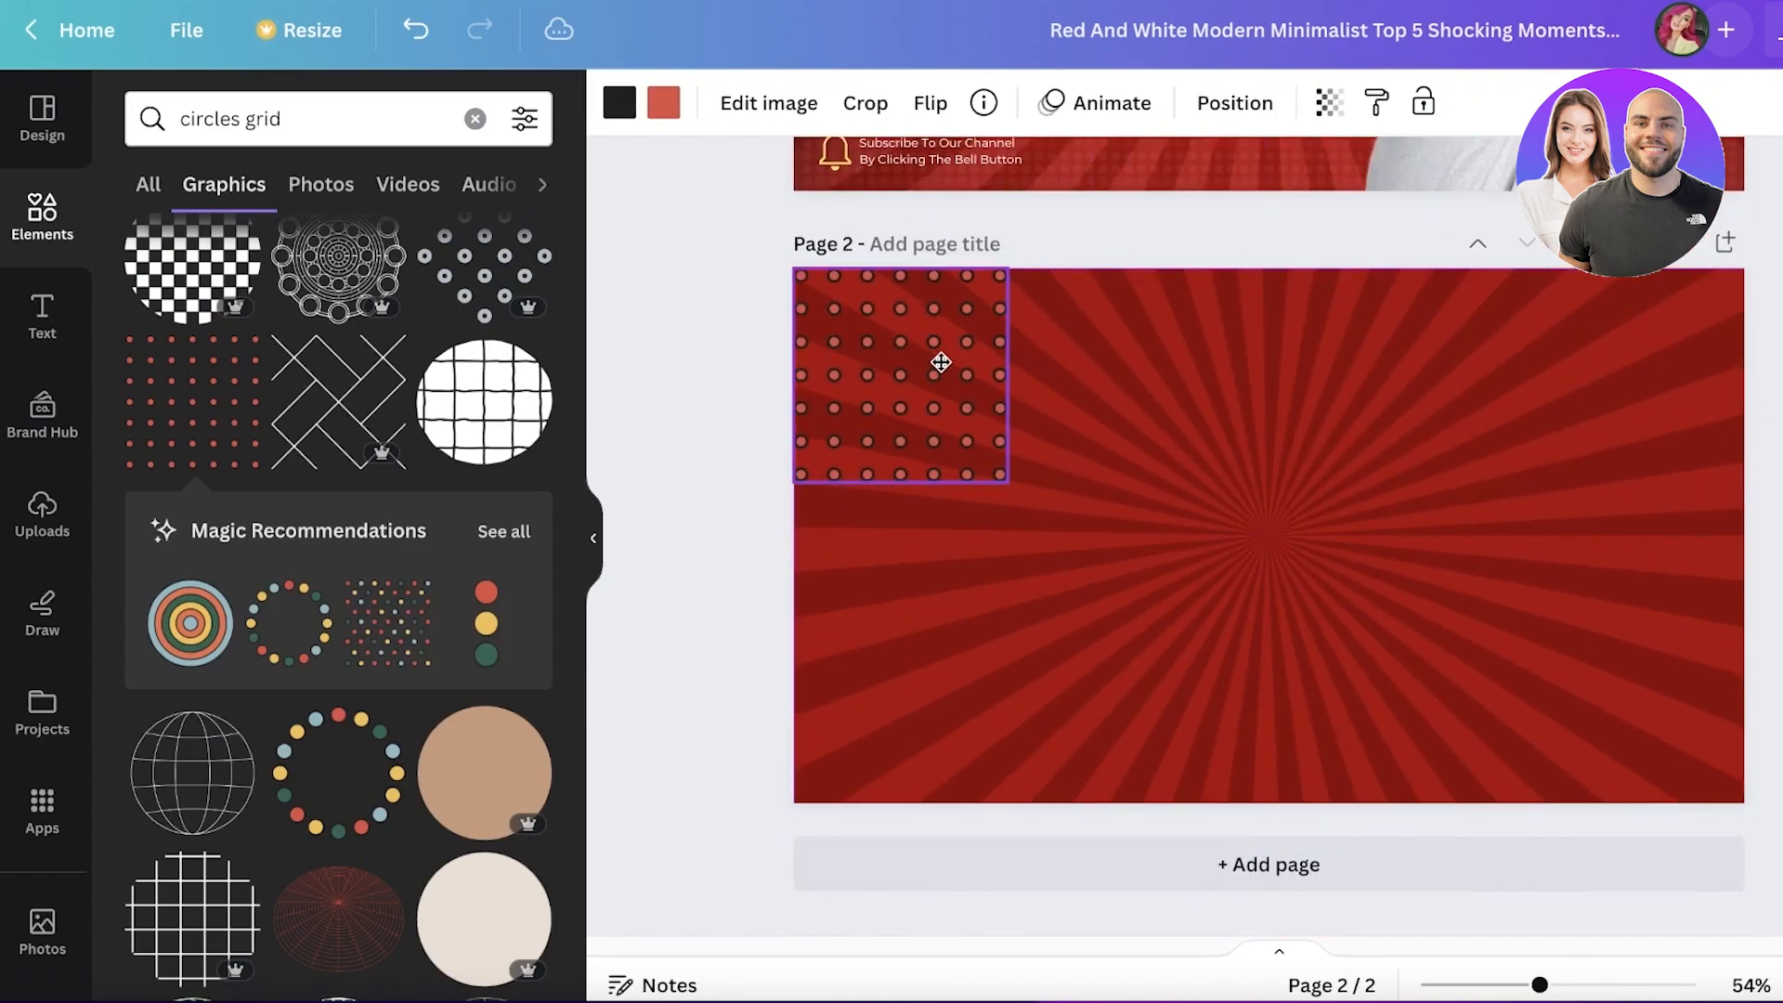
# - Turn both dot-grid colours white and lower its transparency to a faint pattern
pyautogui.click(664, 102)
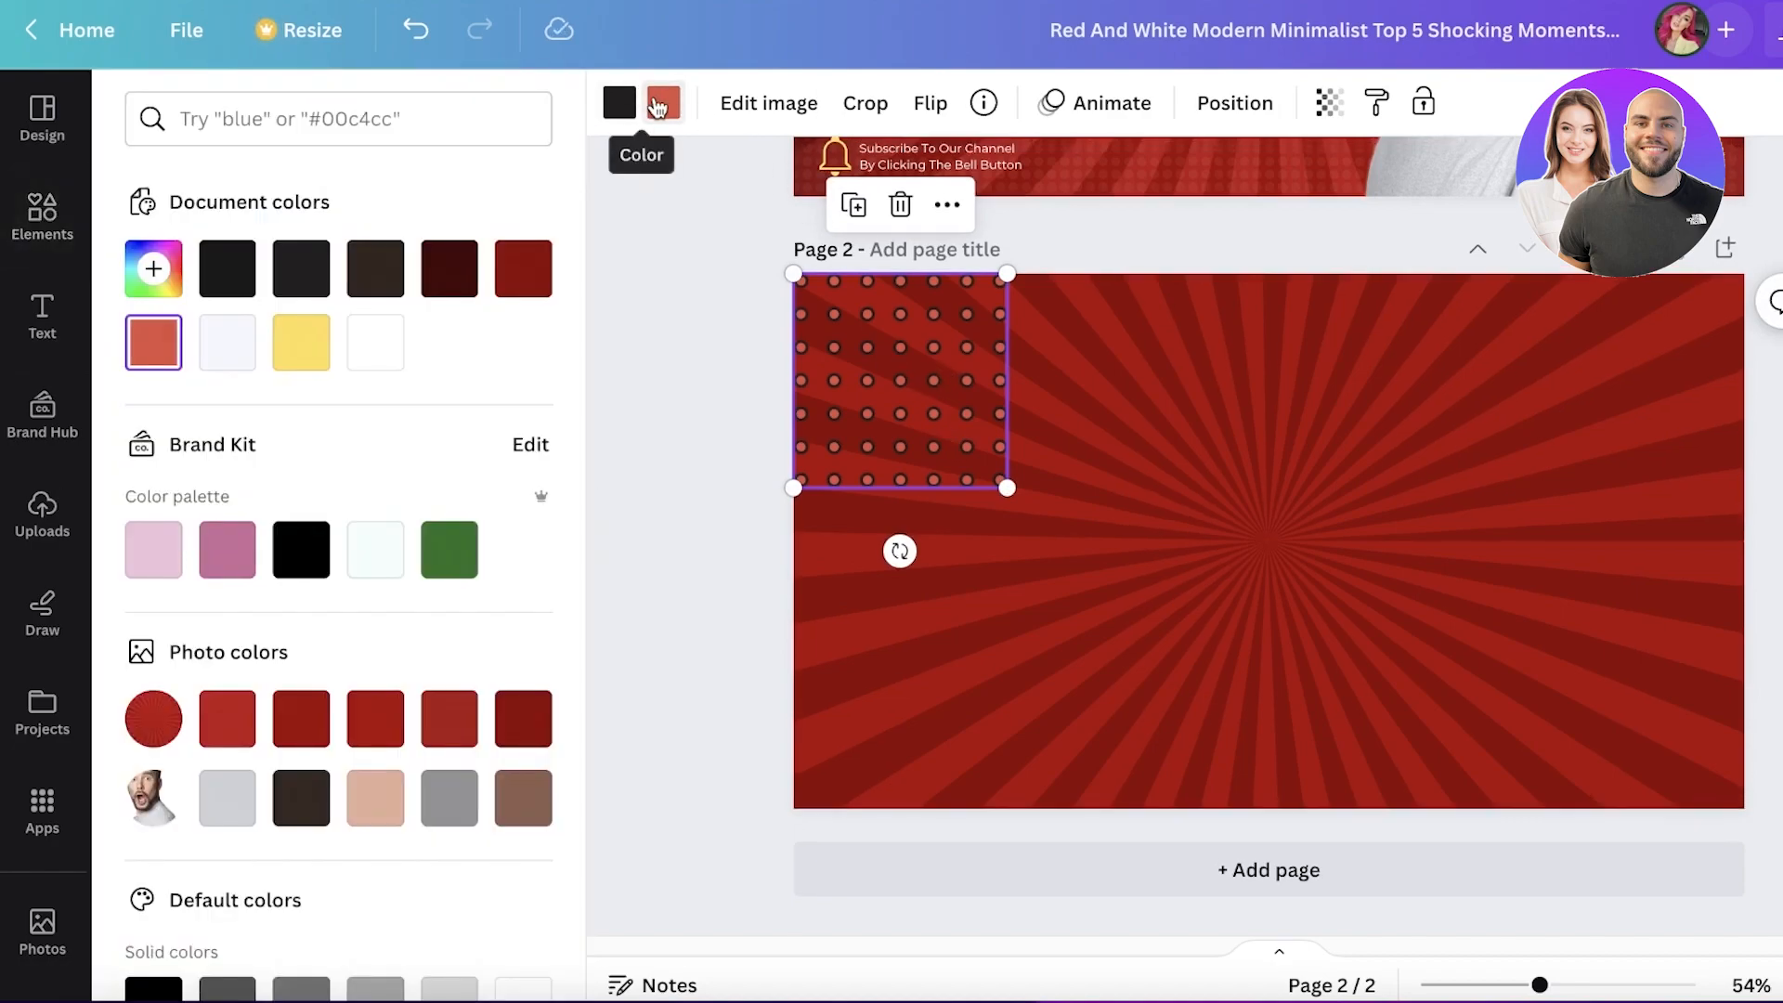
pyautogui.click(374, 343)
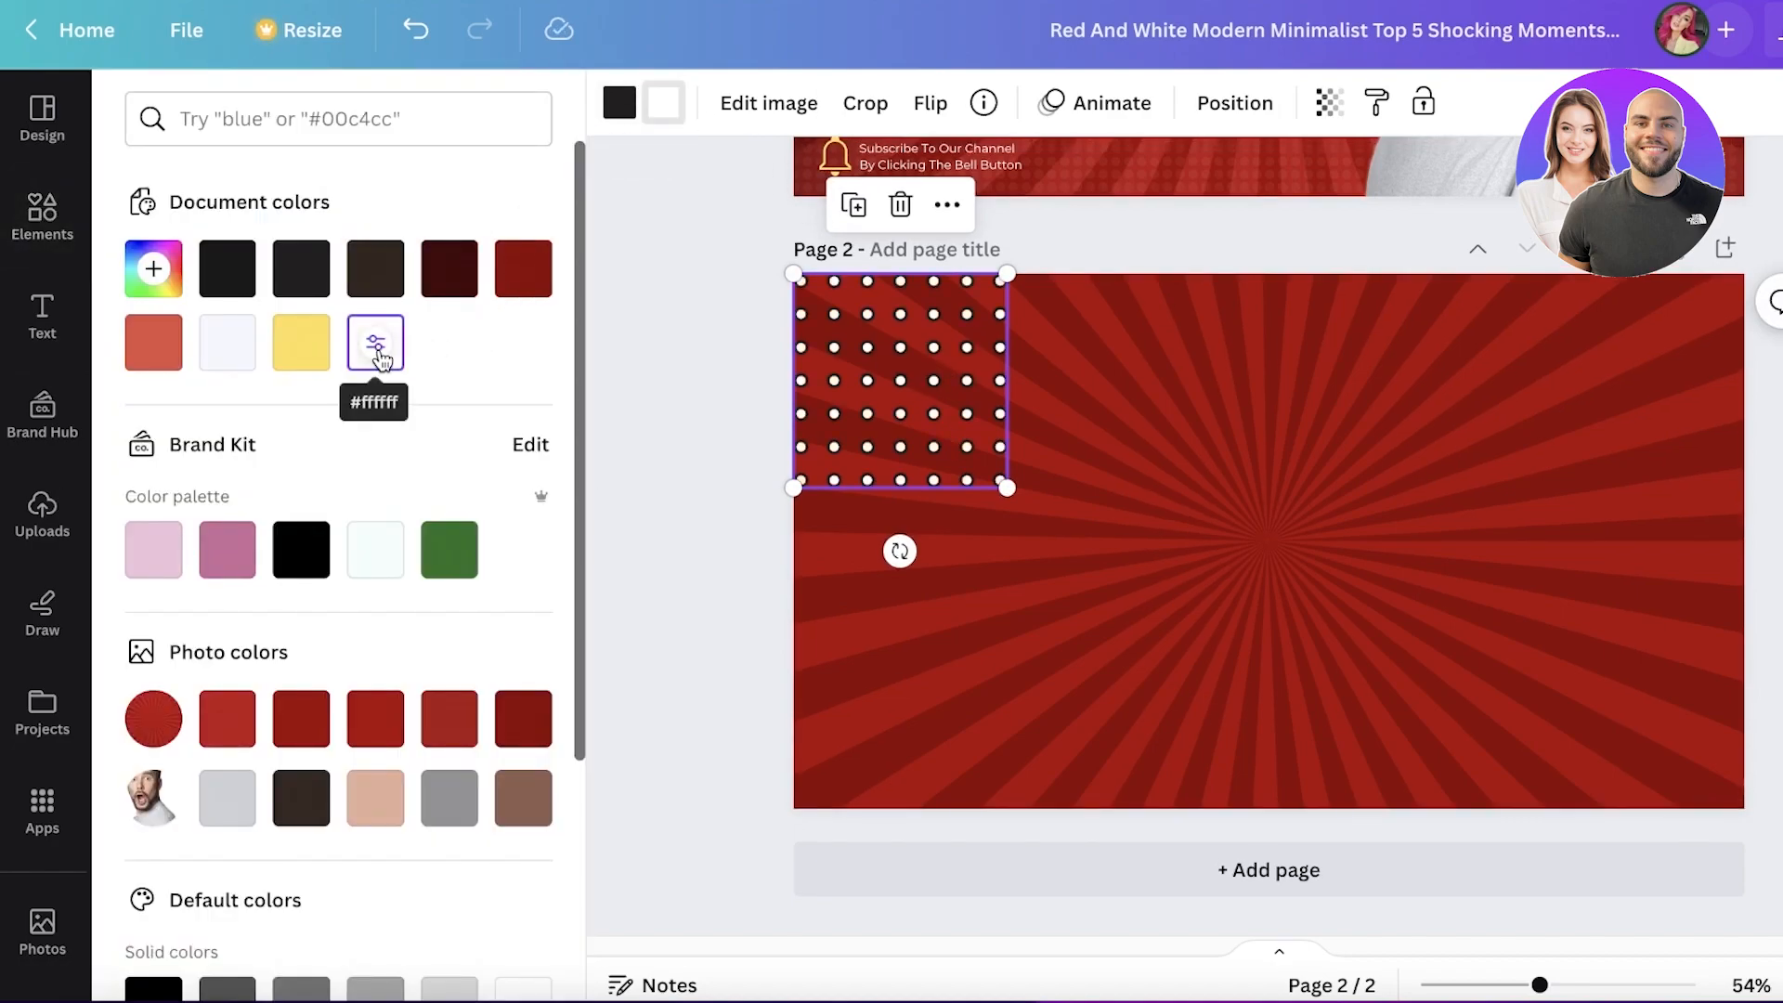
pyautogui.click(374, 343)
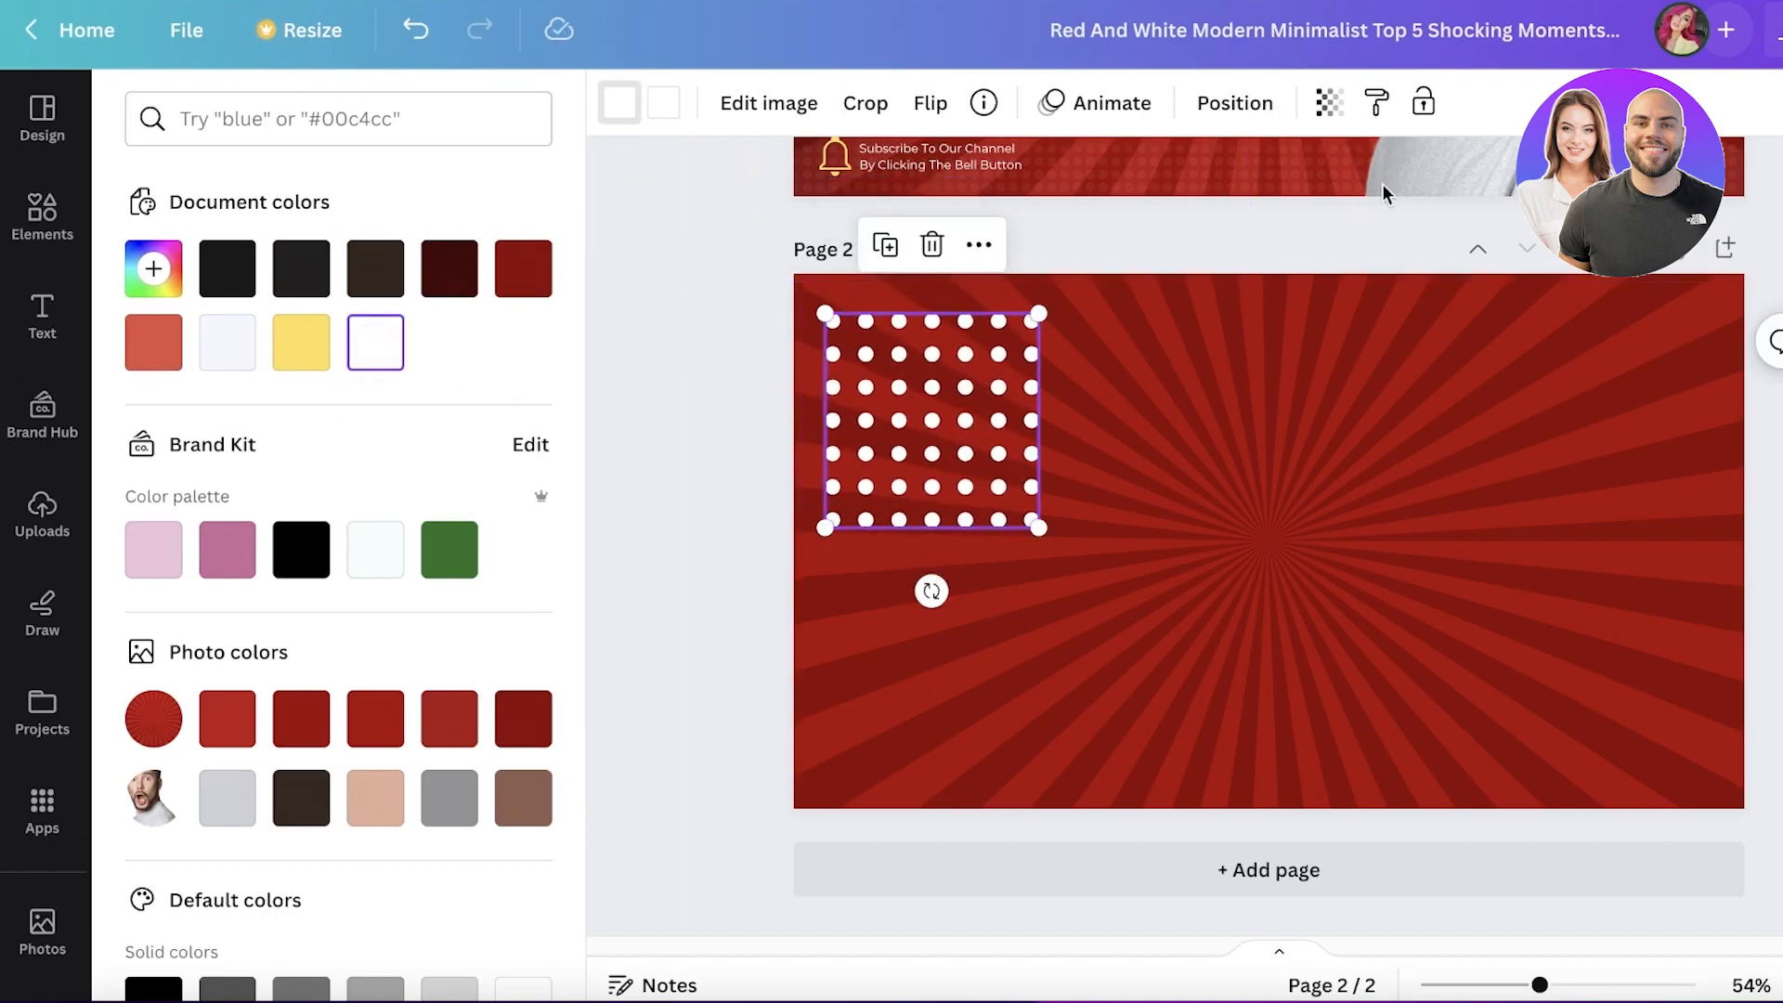
pyautogui.click(1328, 102)
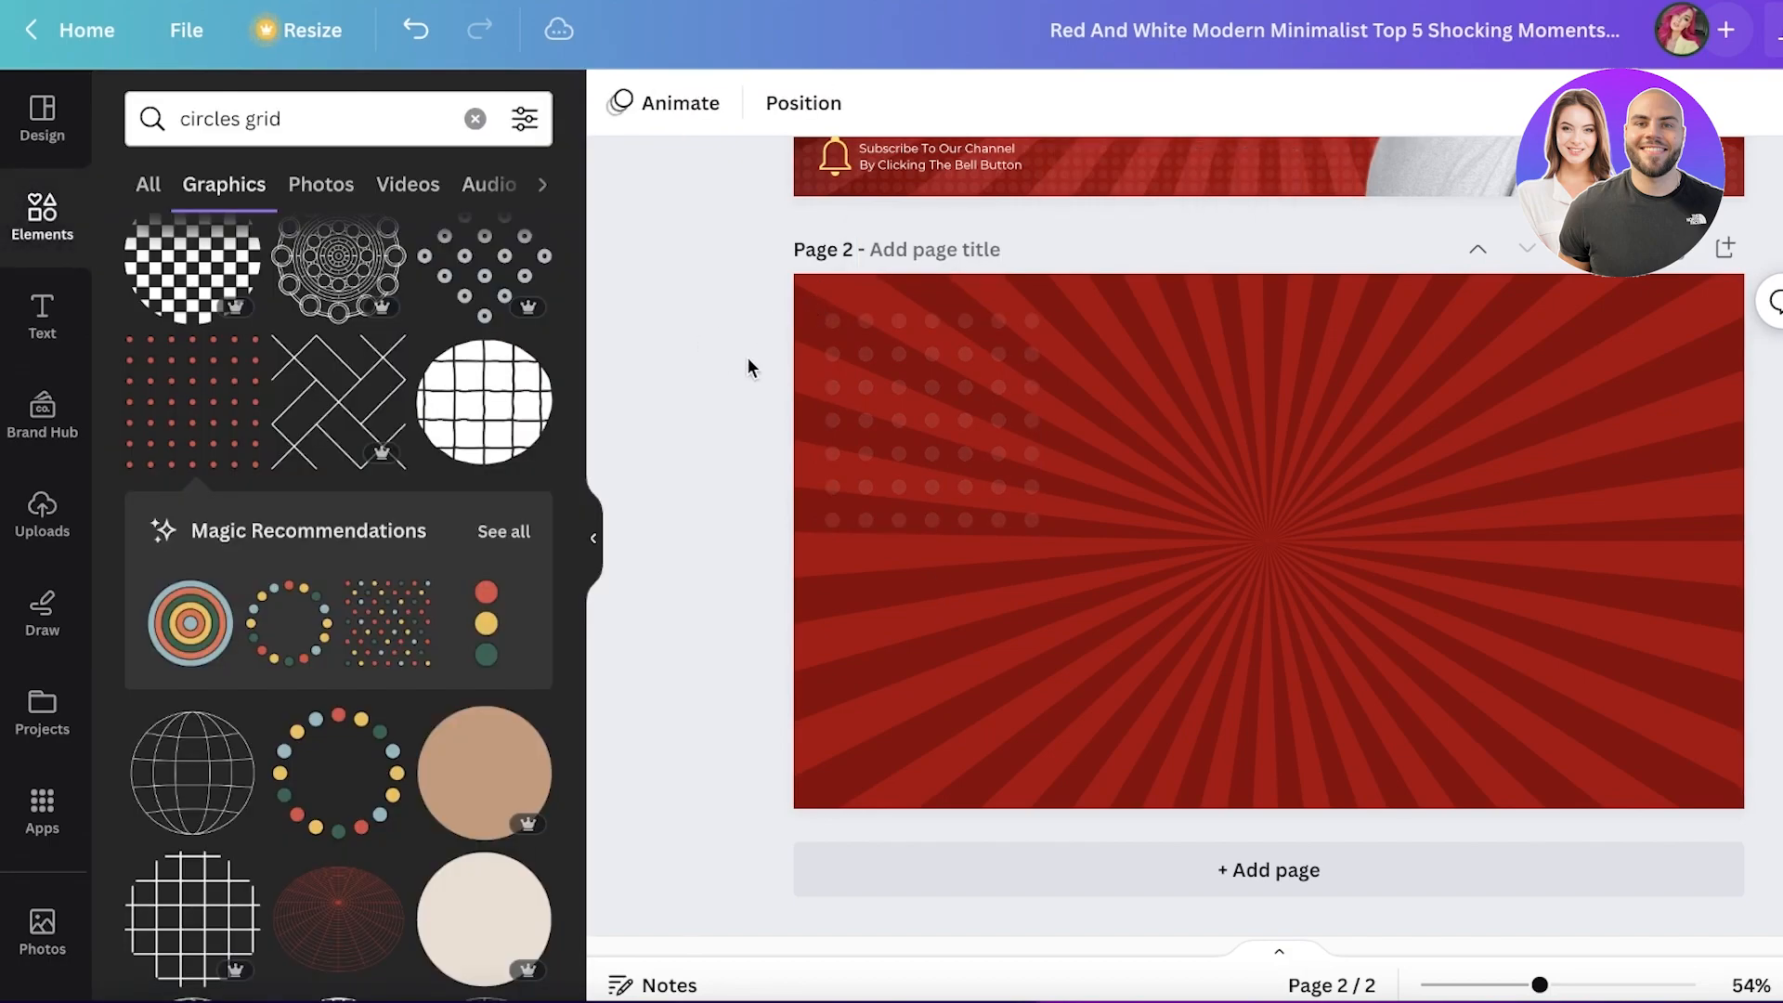
# - Duplicate the faint dot grid to form a row across the top of the page
pyautogui.click(898, 410)
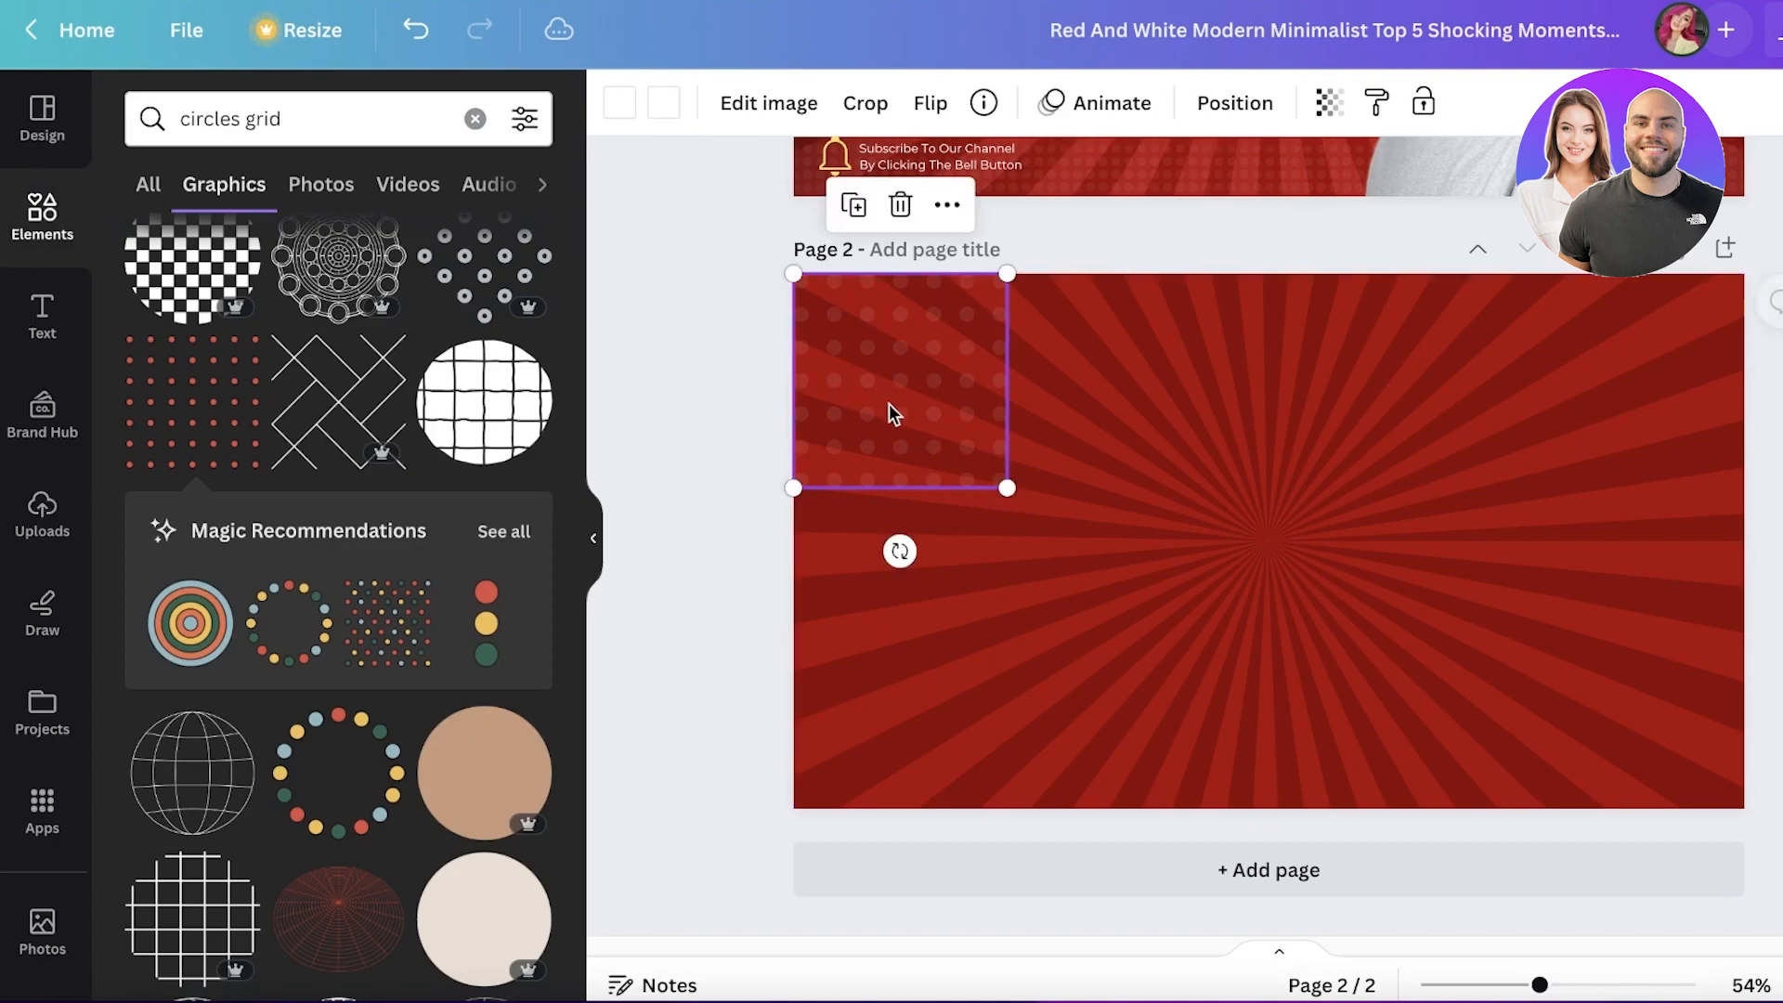
pyautogui.click(790, 417)
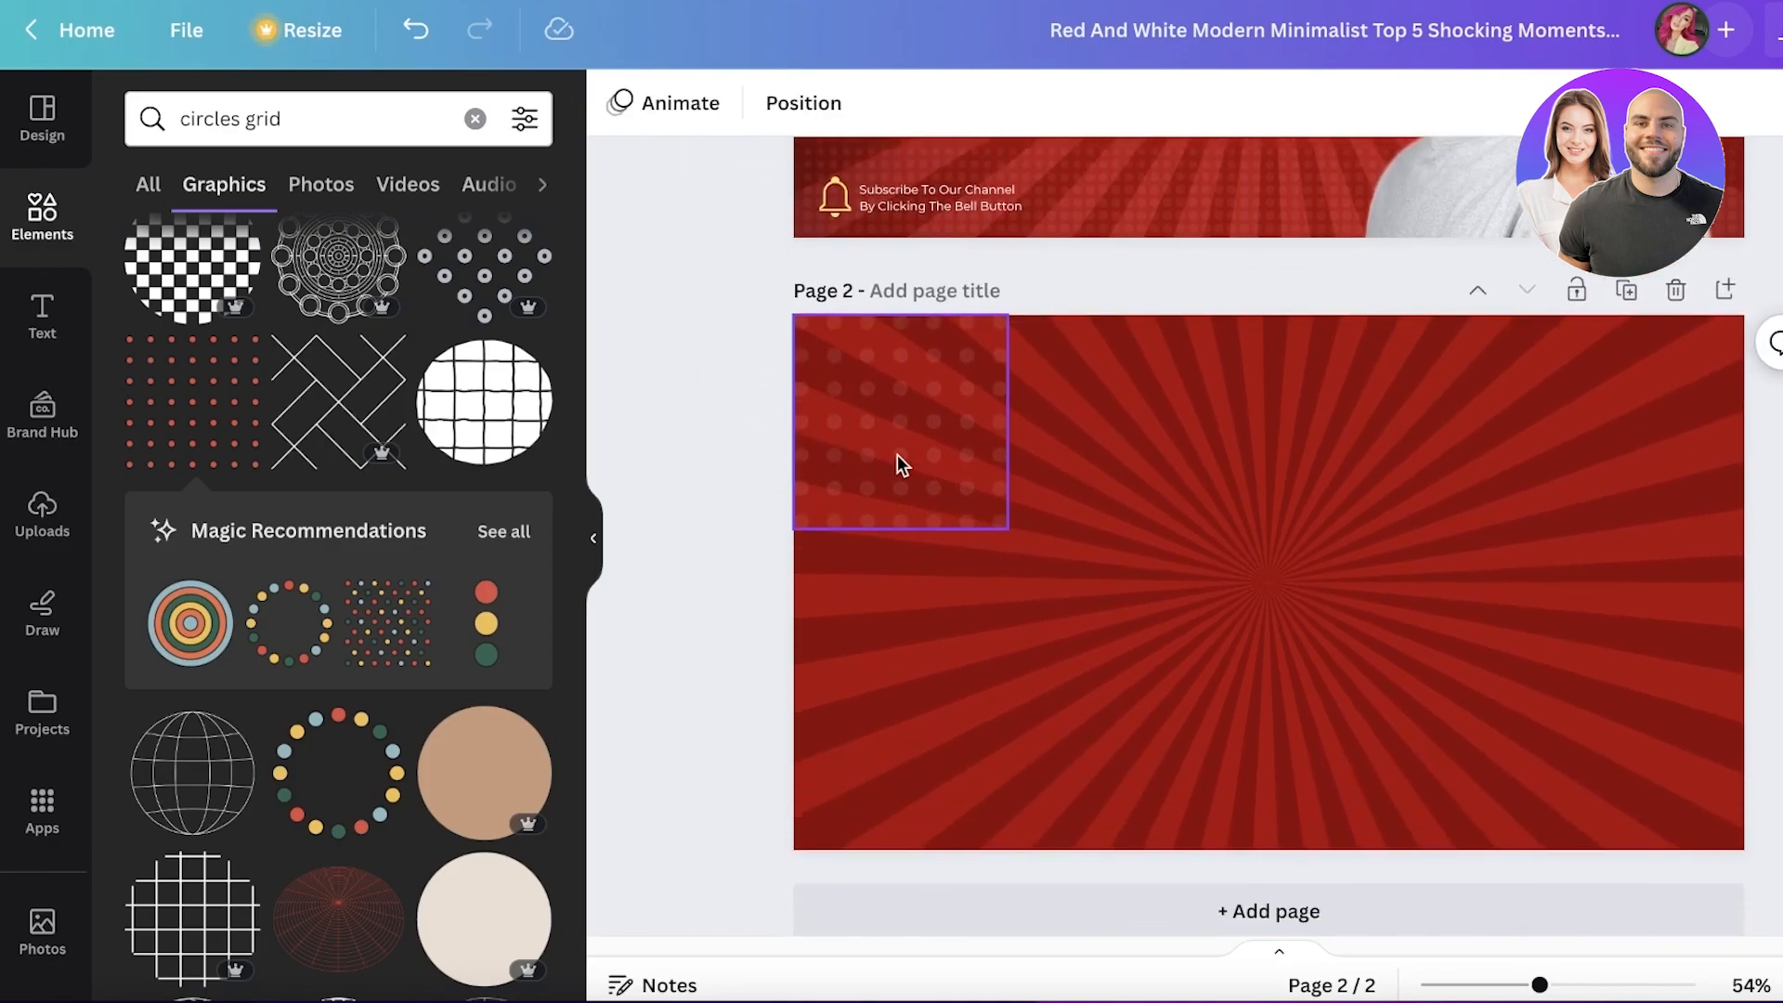
pyautogui.click(898, 421)
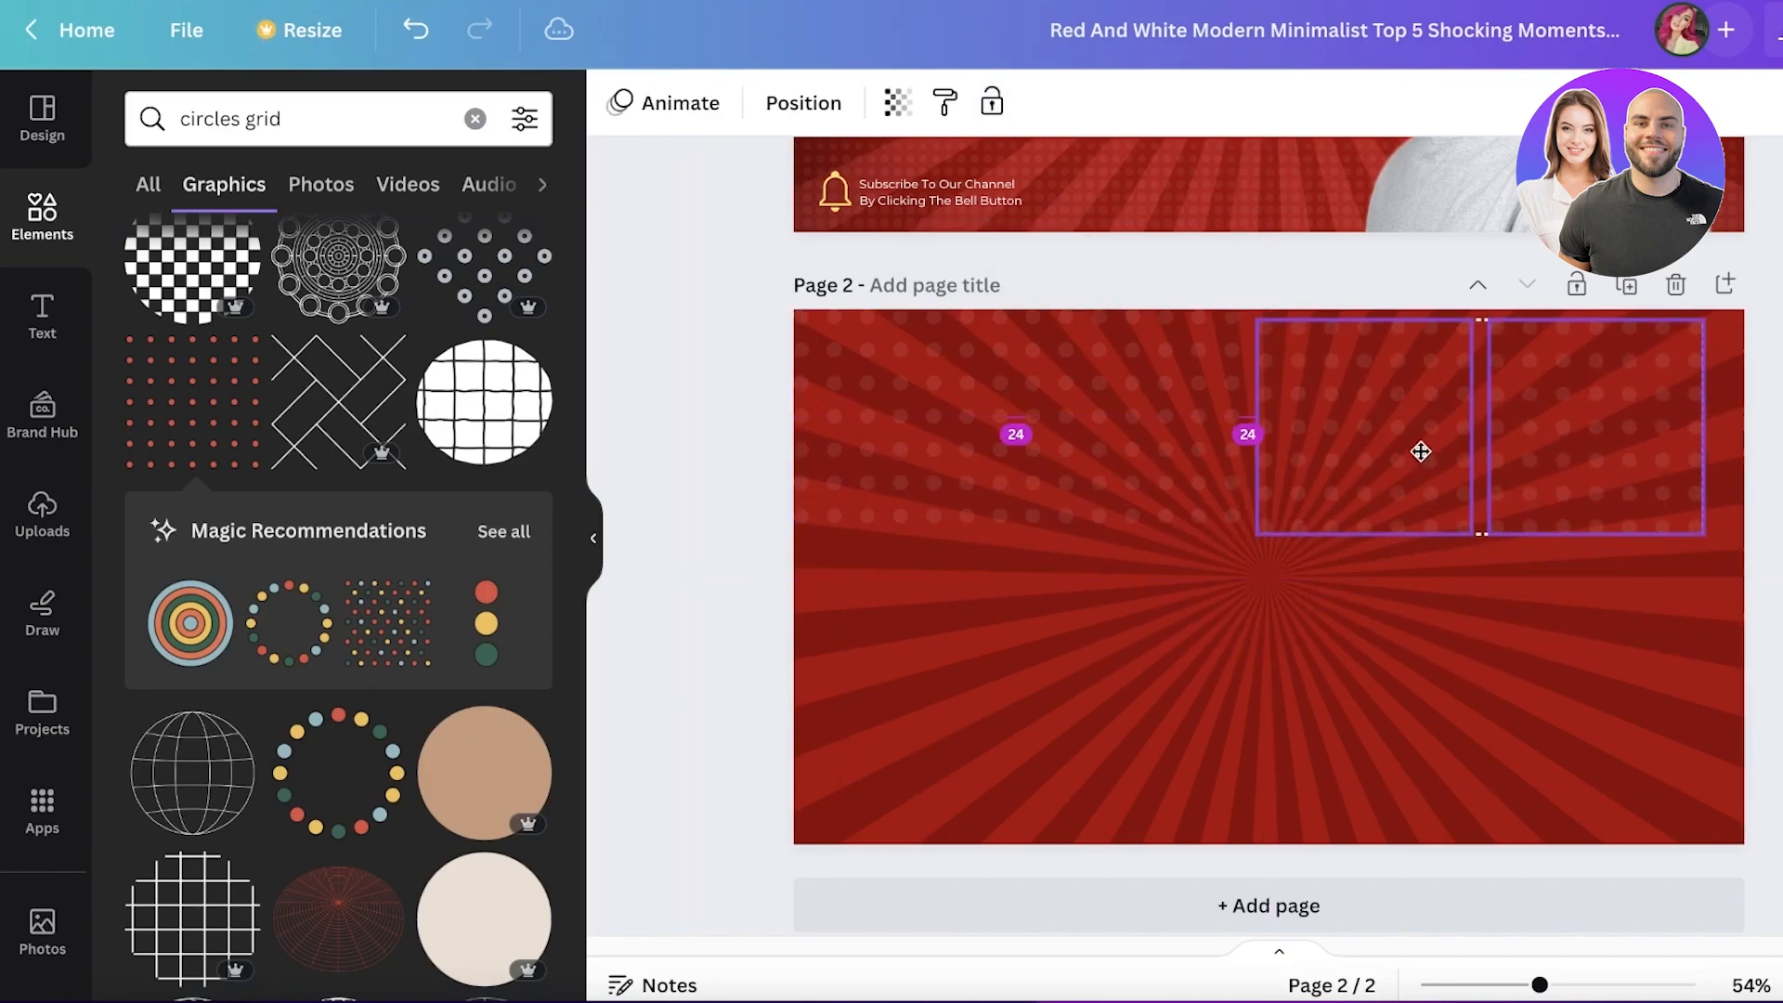
pyautogui.click(1420, 451)
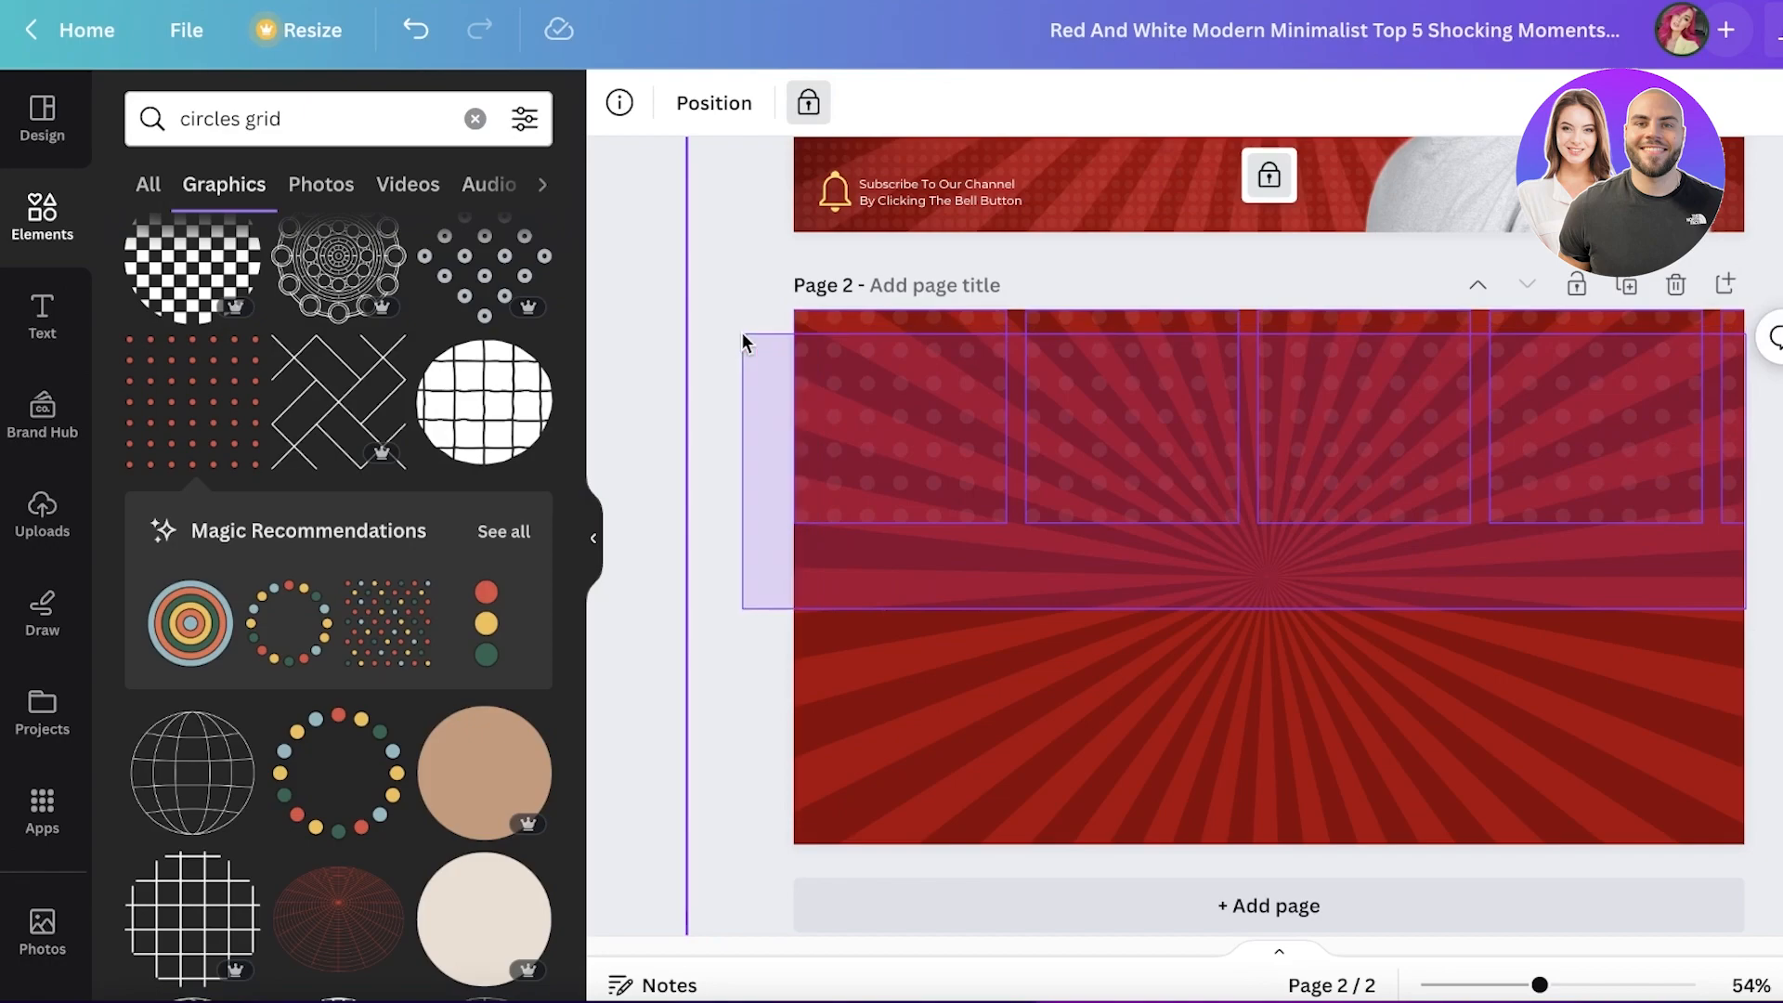
pyautogui.click(904, 392)
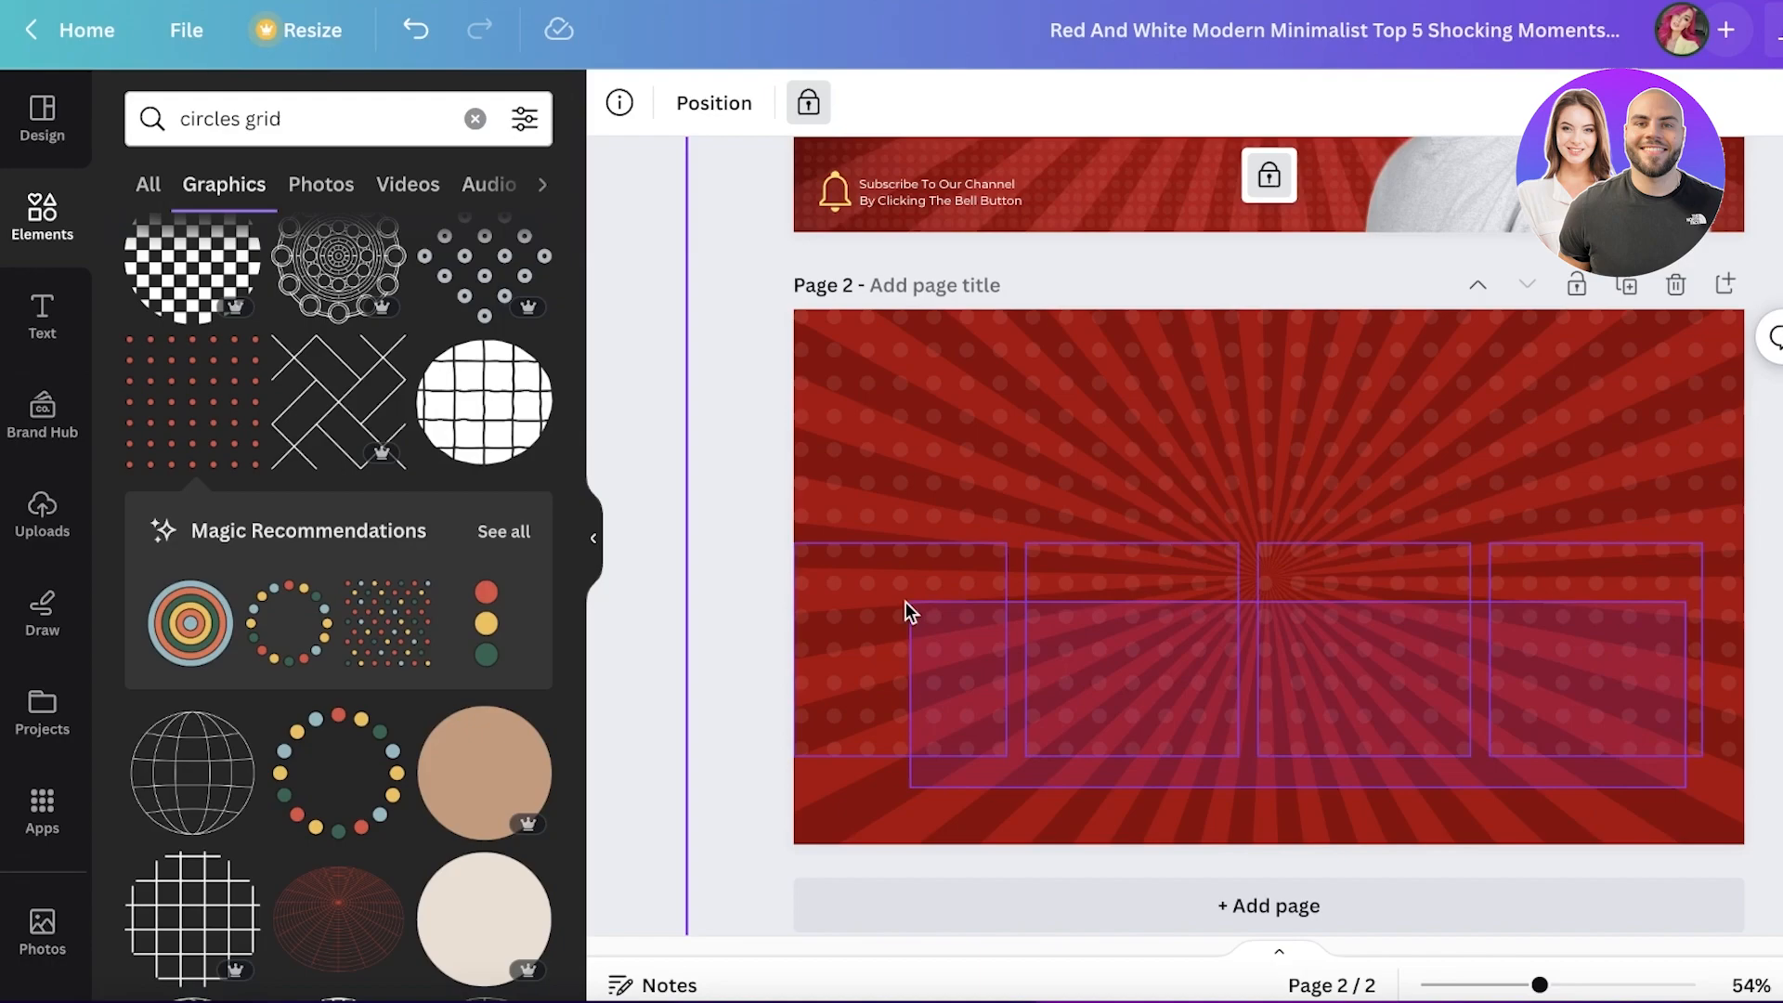
# - Undo a misplaced copy, then duplicate dot rows downward to cover the page bottom
pyautogui.click(413, 30)
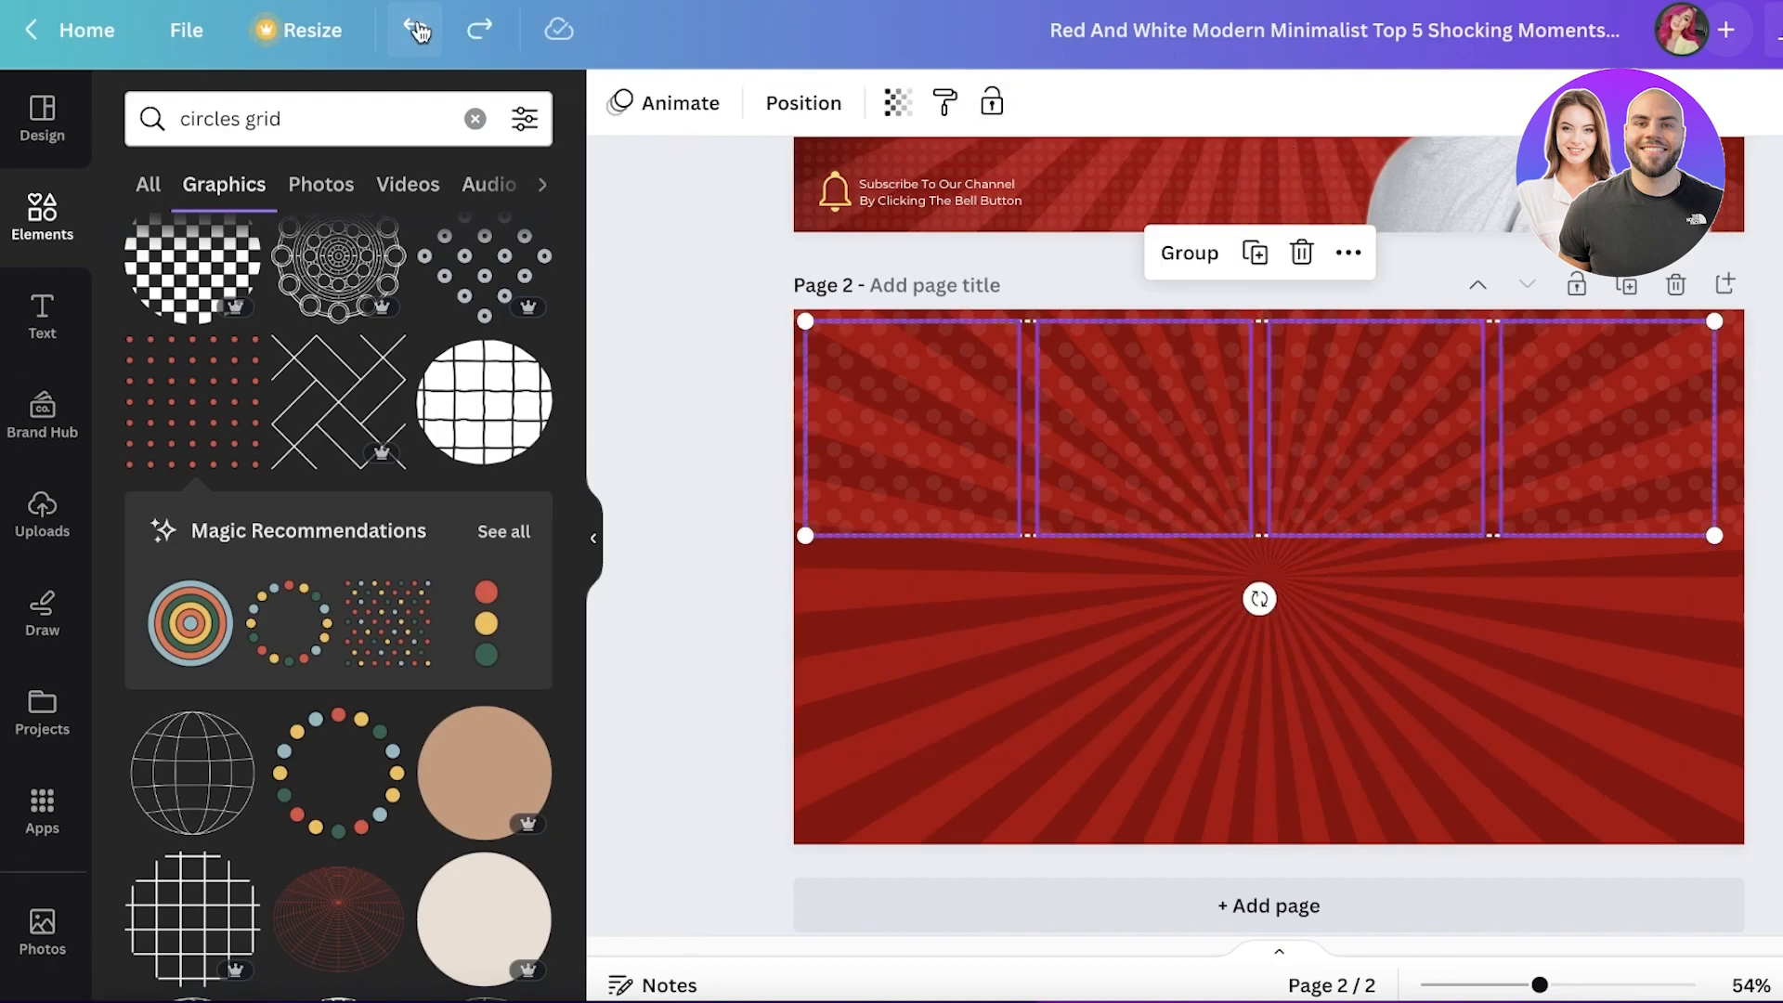
pyautogui.click(416, 30)
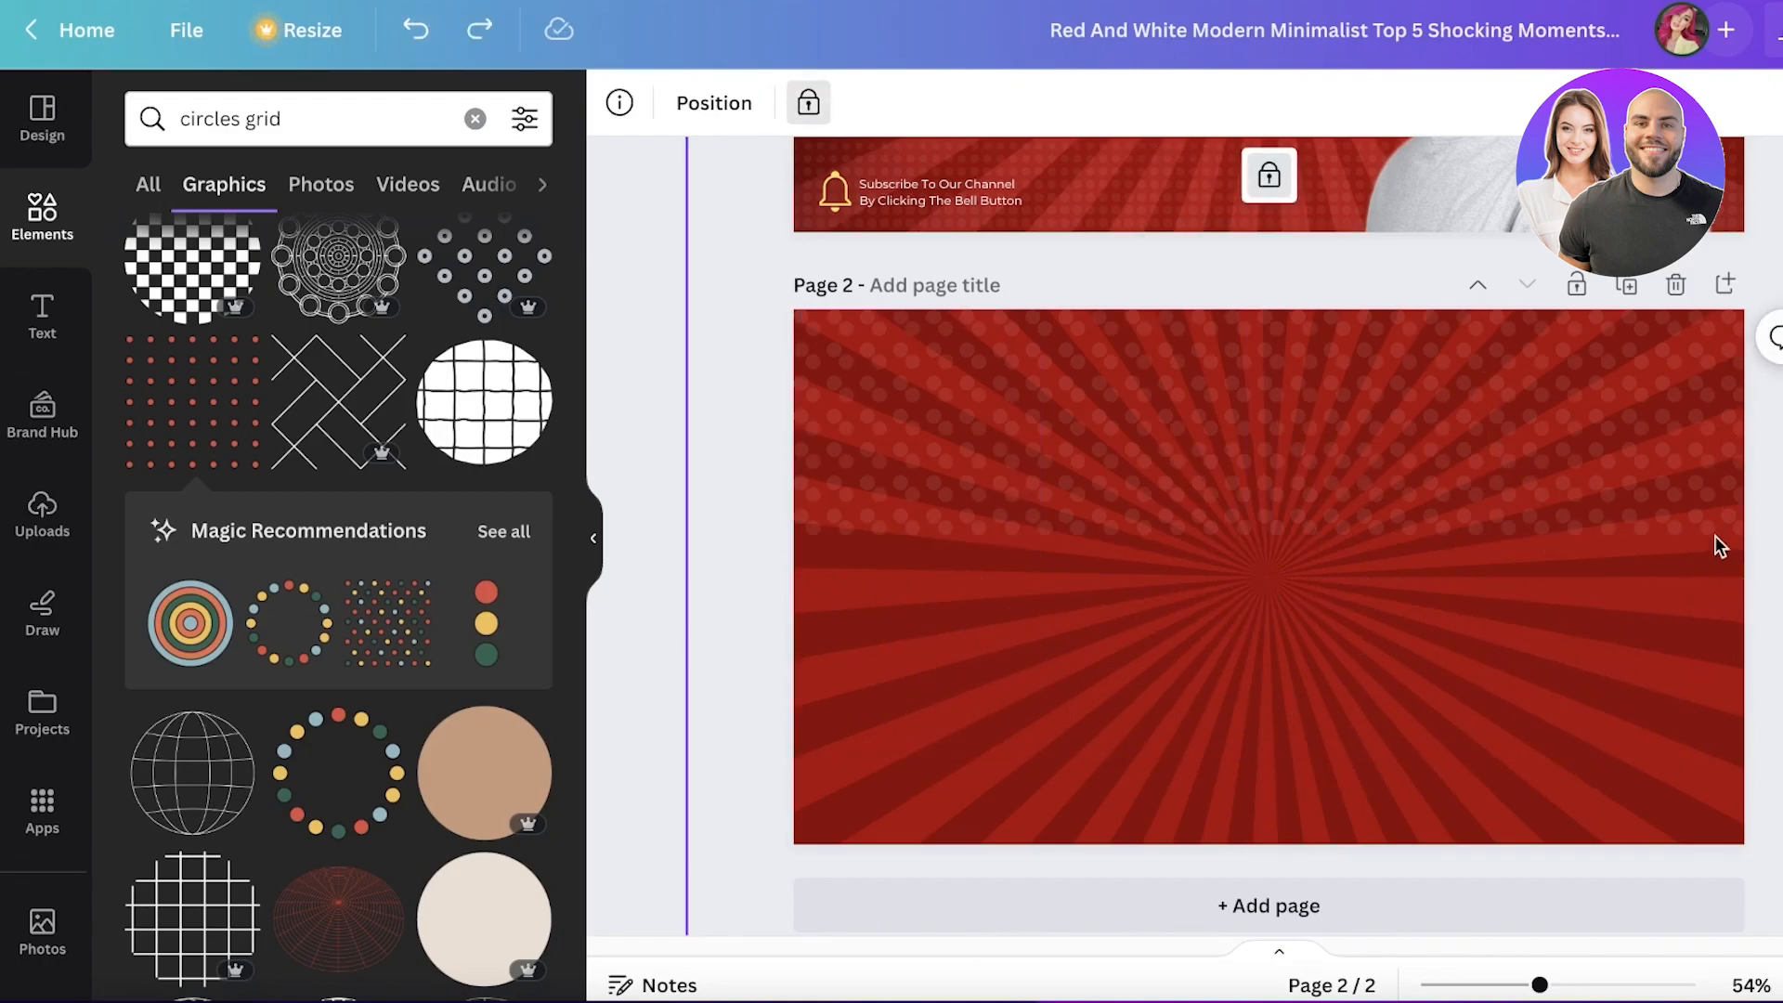
pyautogui.click(1266, 574)
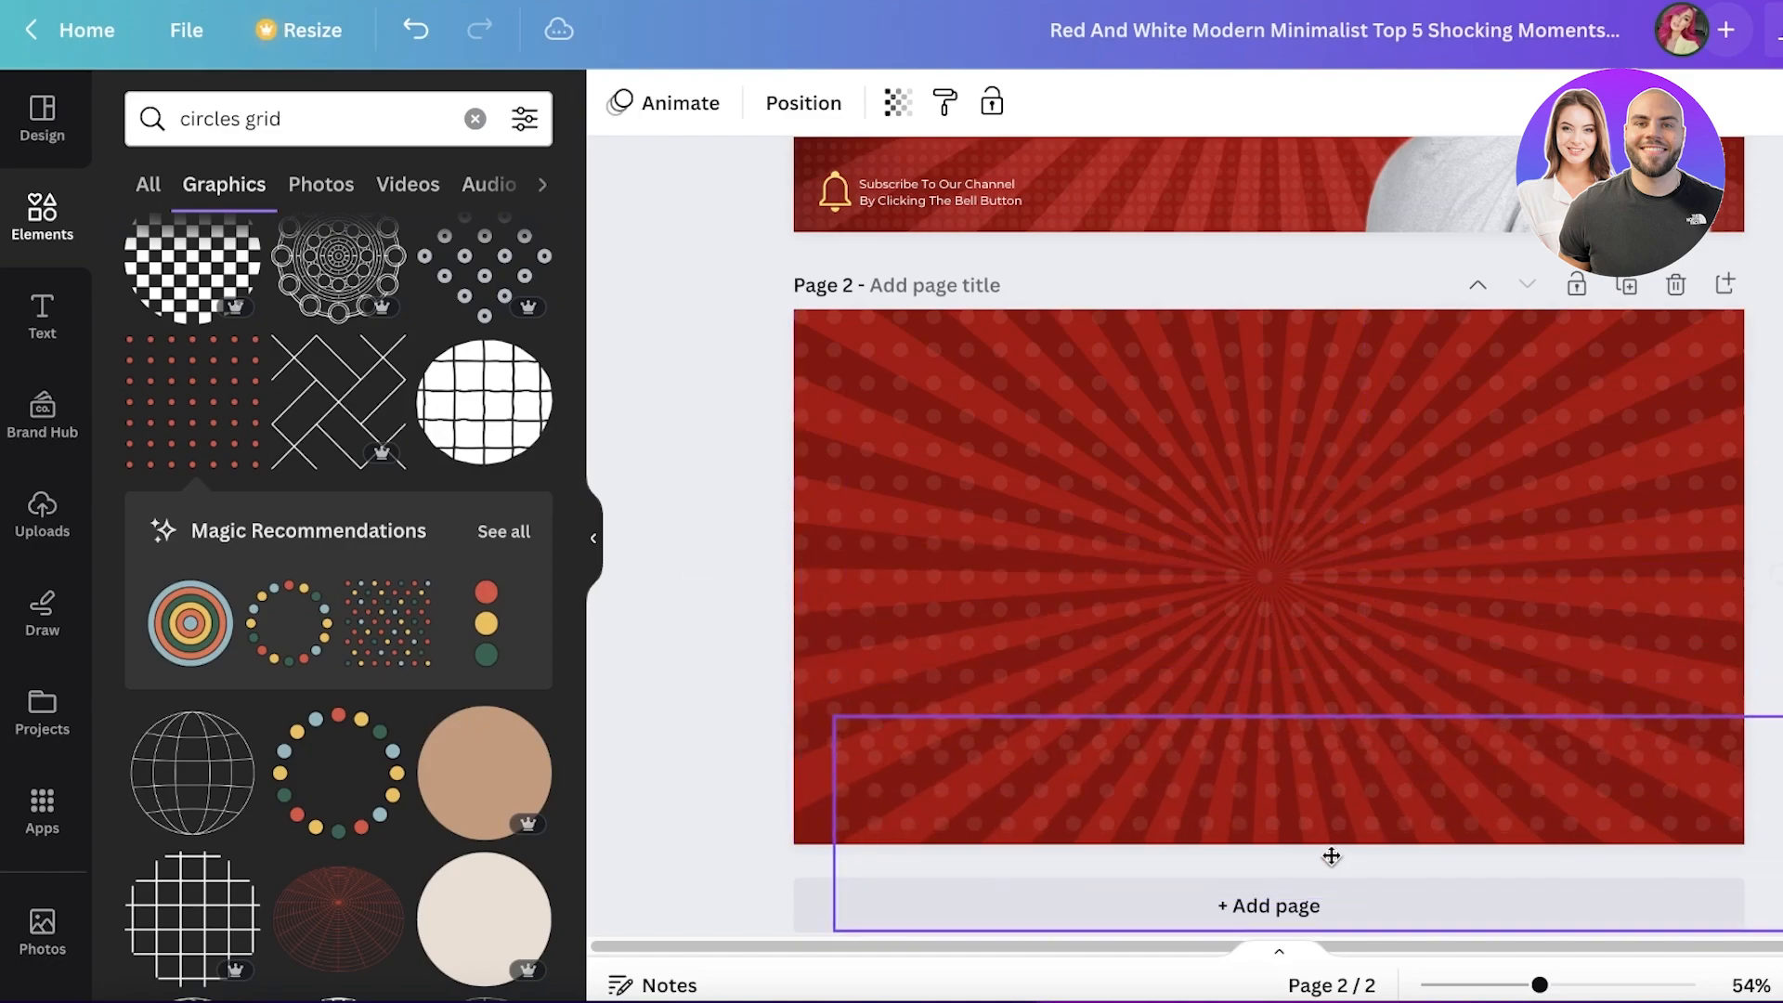
pyautogui.click(756, 665)
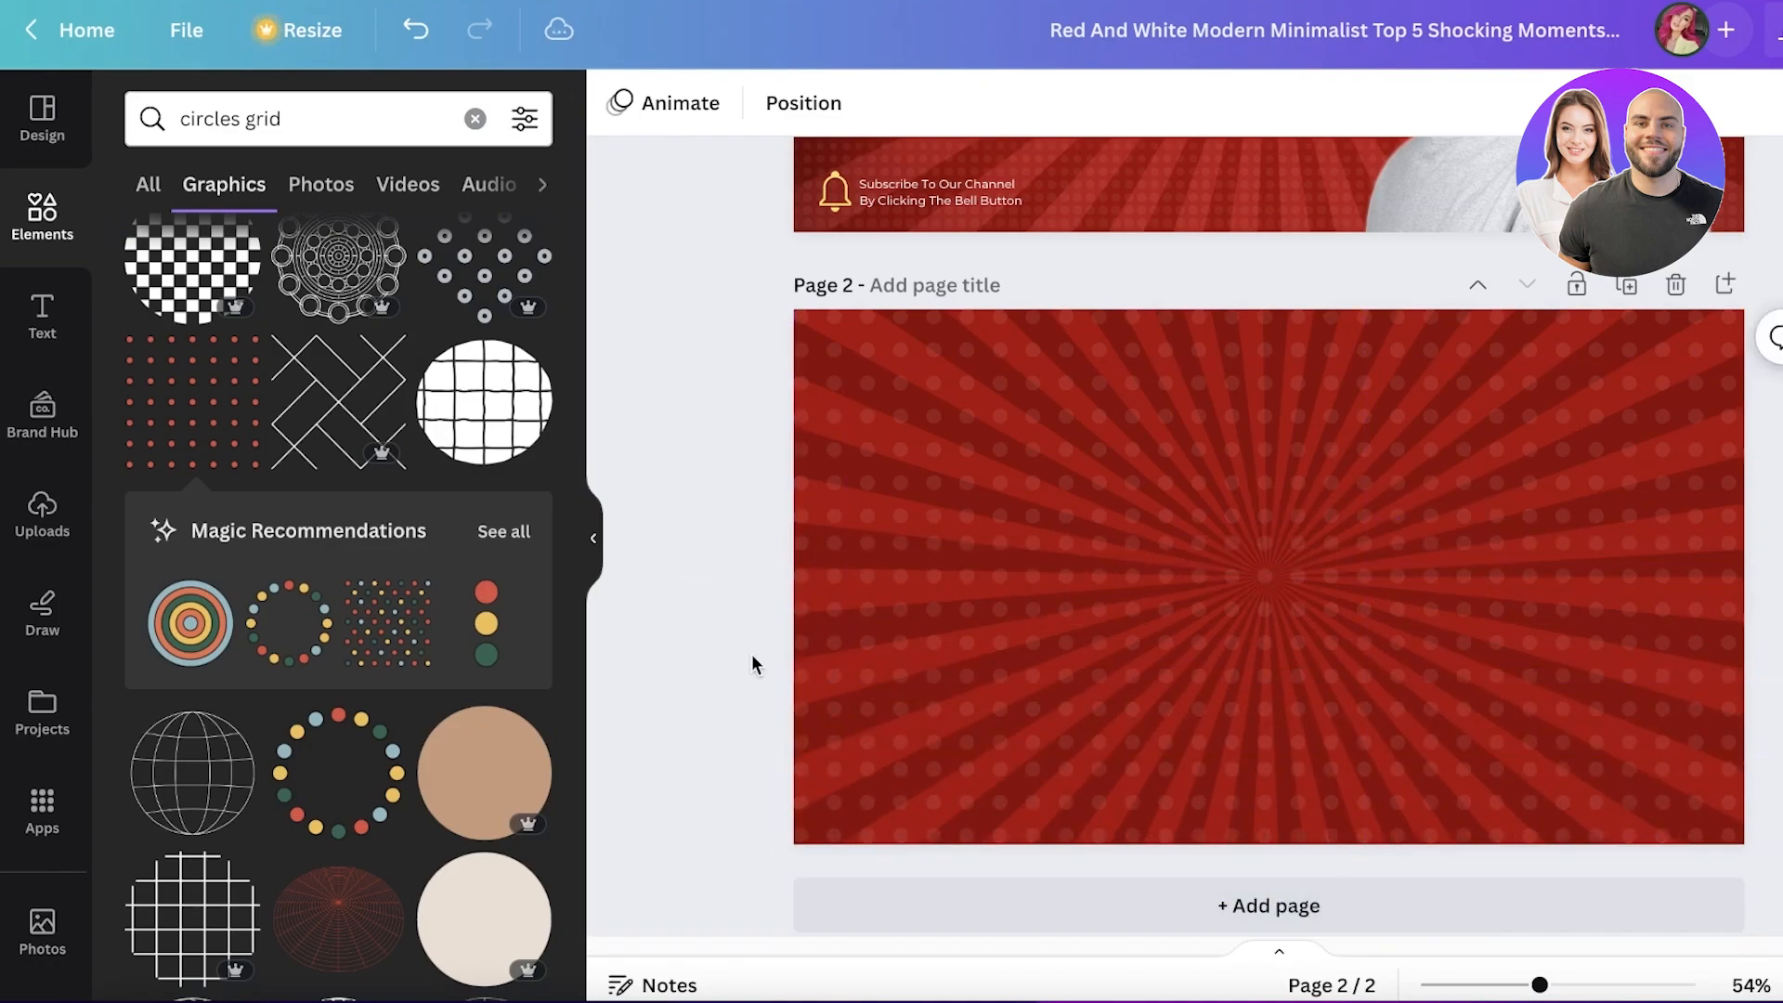
pyautogui.scroll(3)
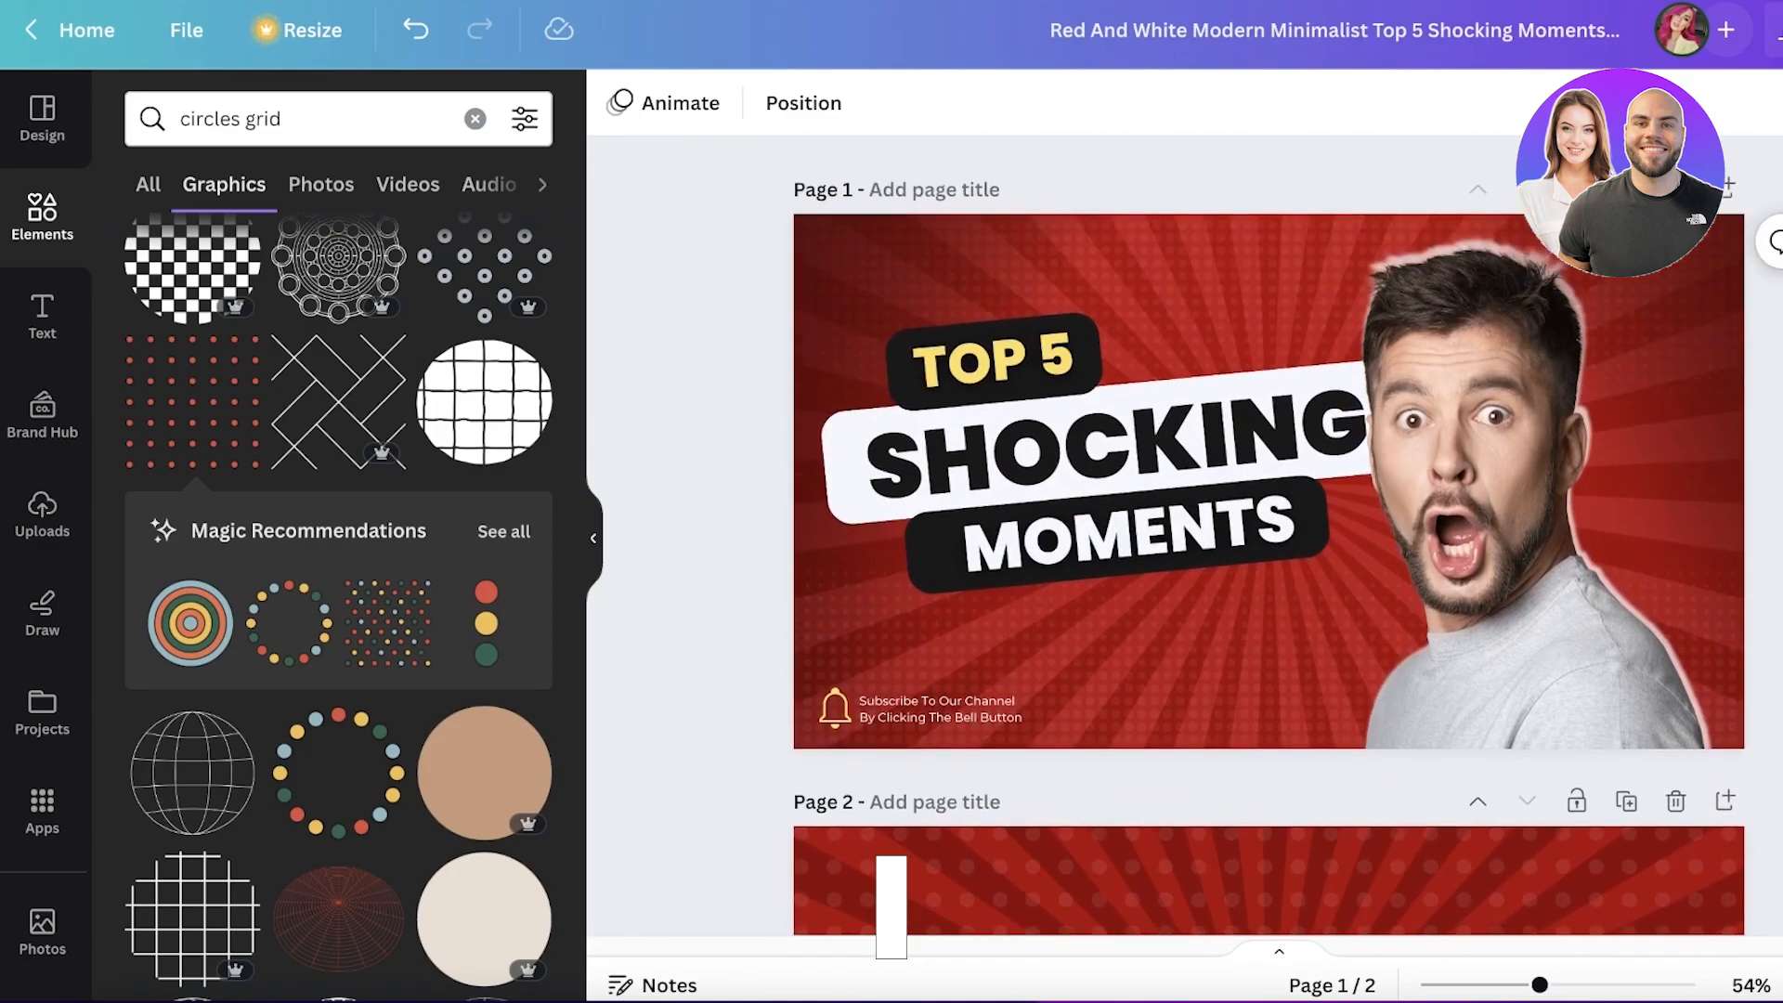
pyautogui.scroll(-3)
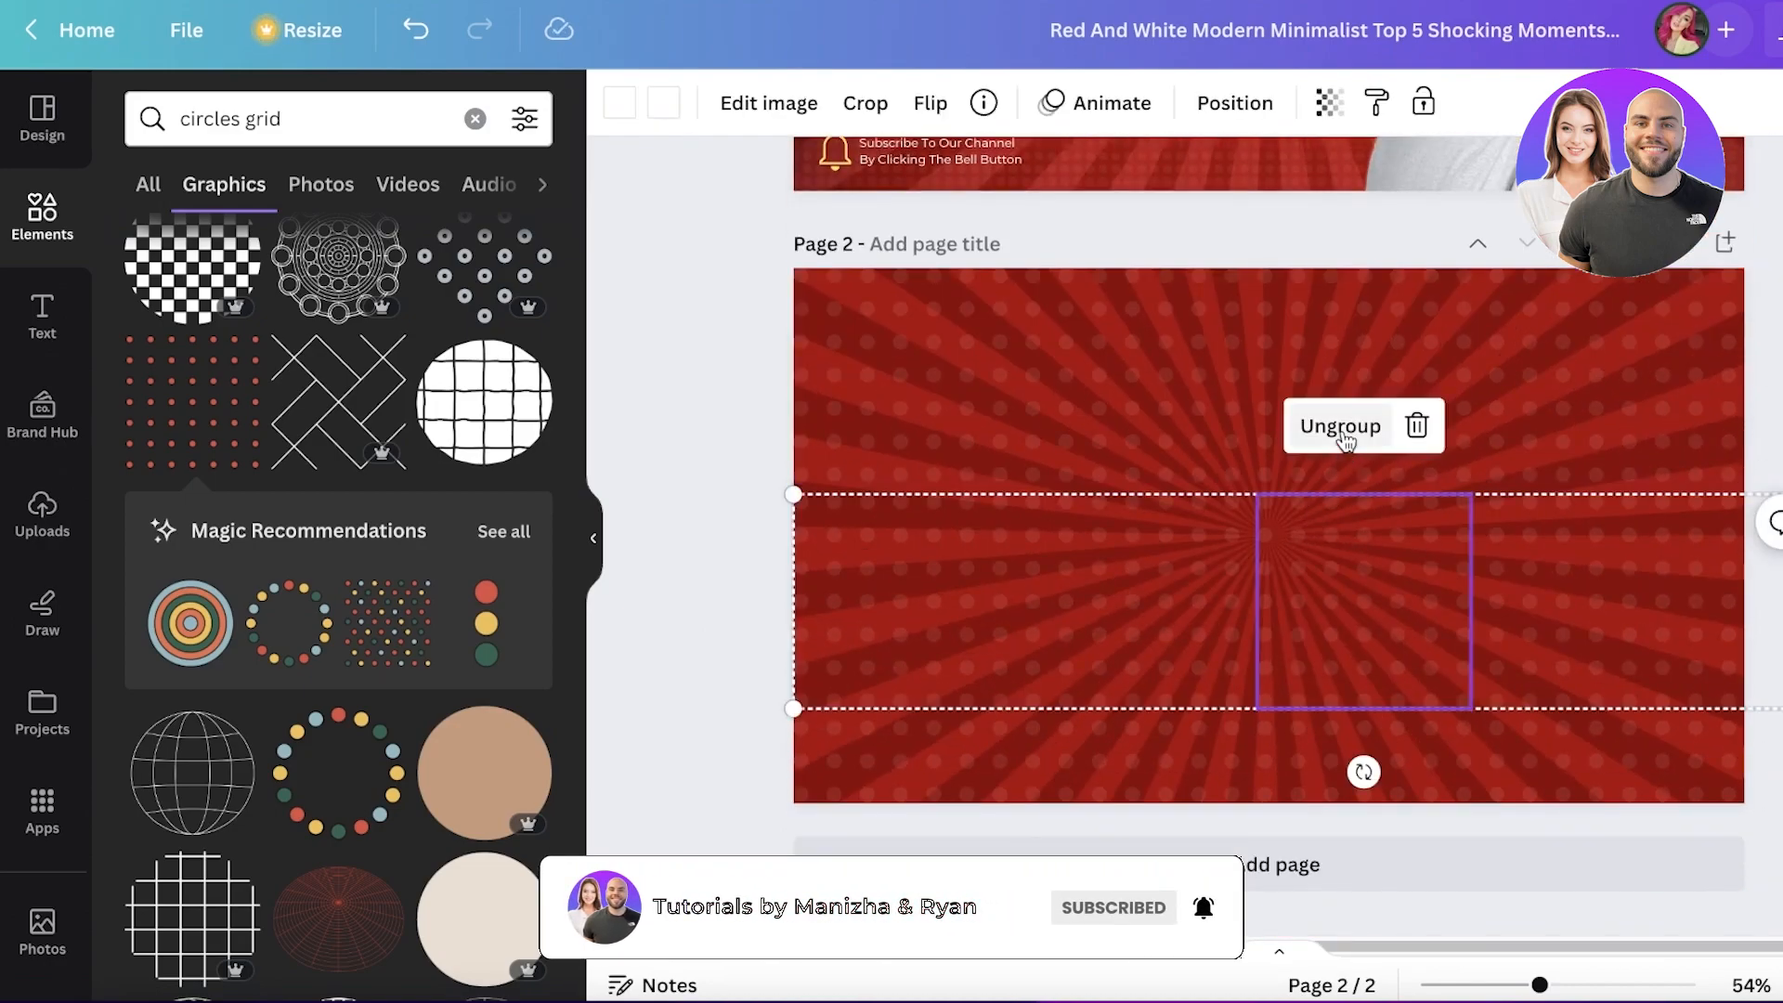
# - Ungroup the dot tiles, move one near the centre and fade it to transparency 1
pyautogui.click(1338, 426)
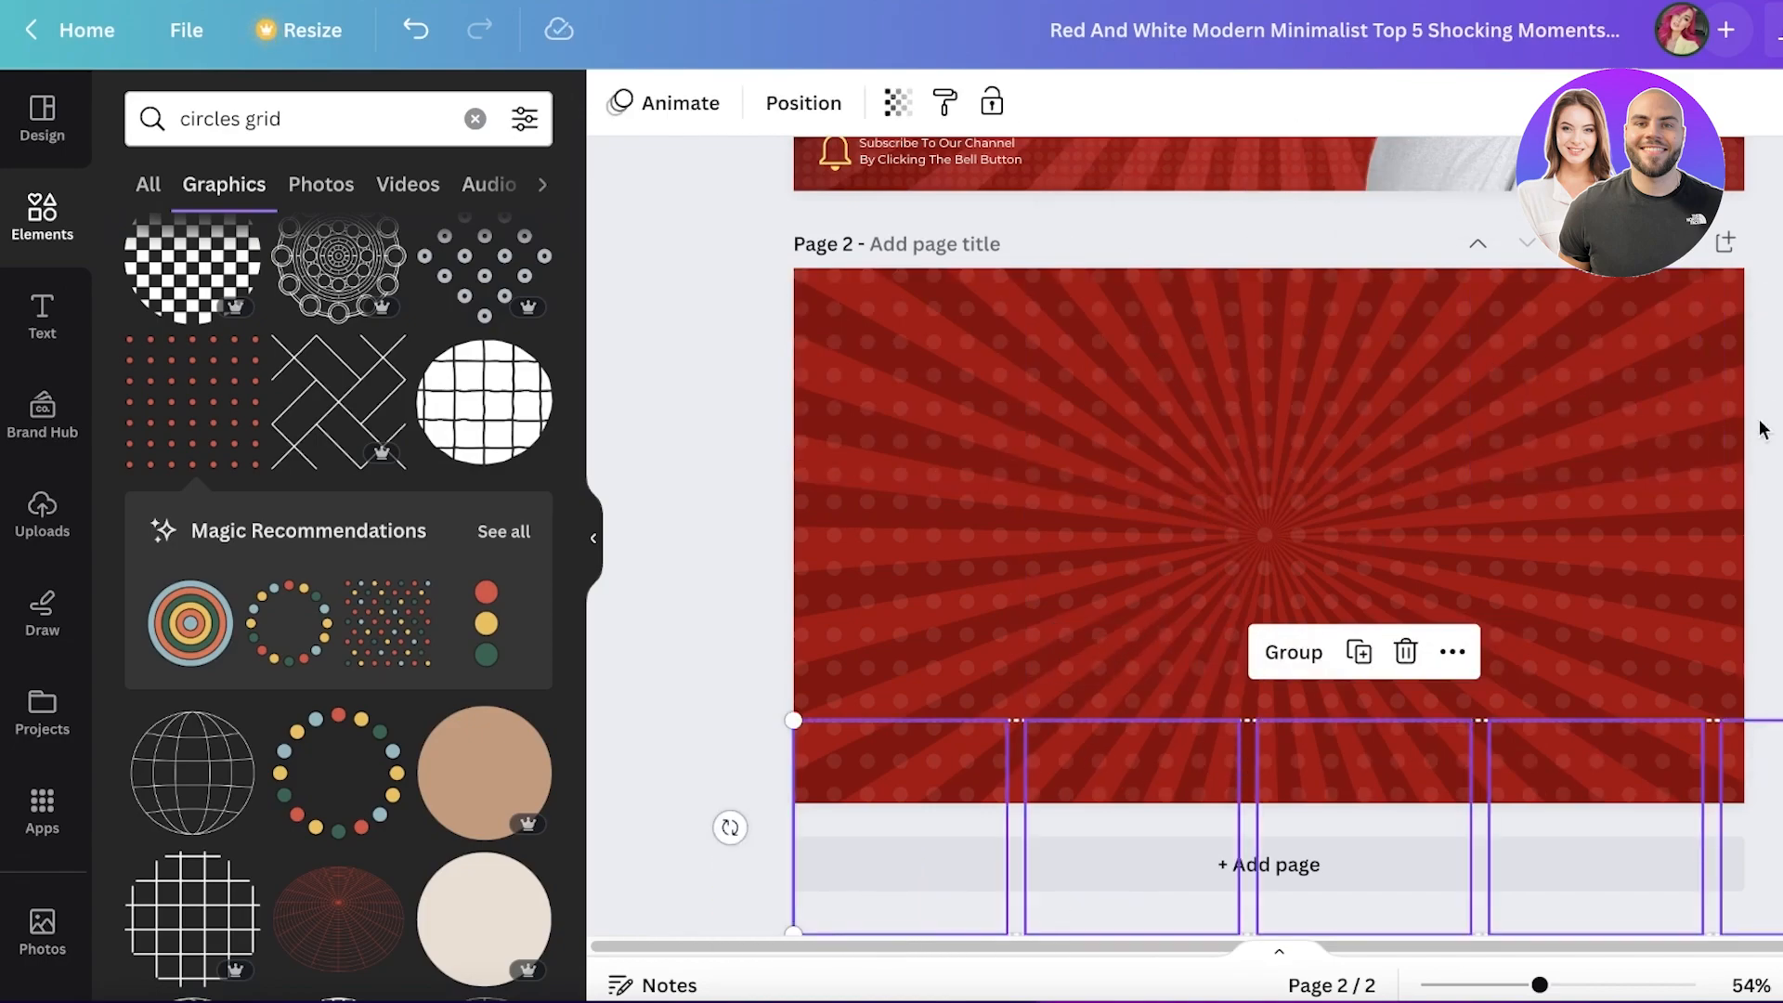
pyautogui.click(1304, 572)
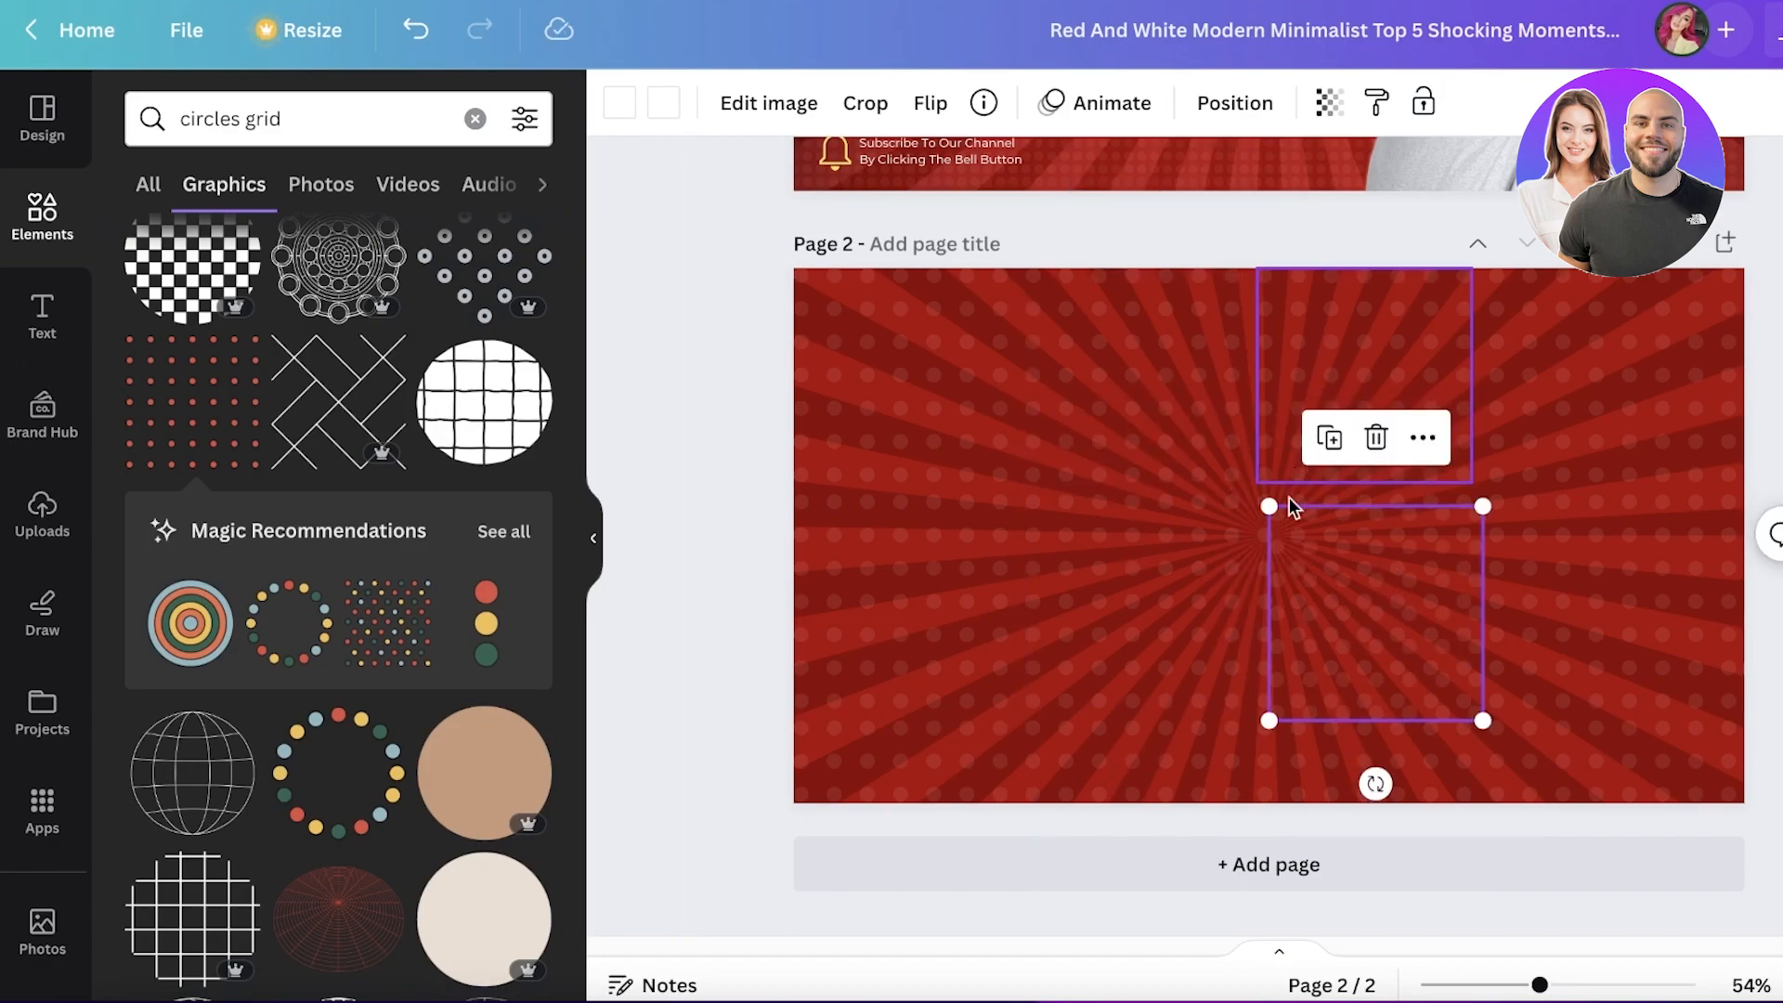
pyautogui.click(1327, 102)
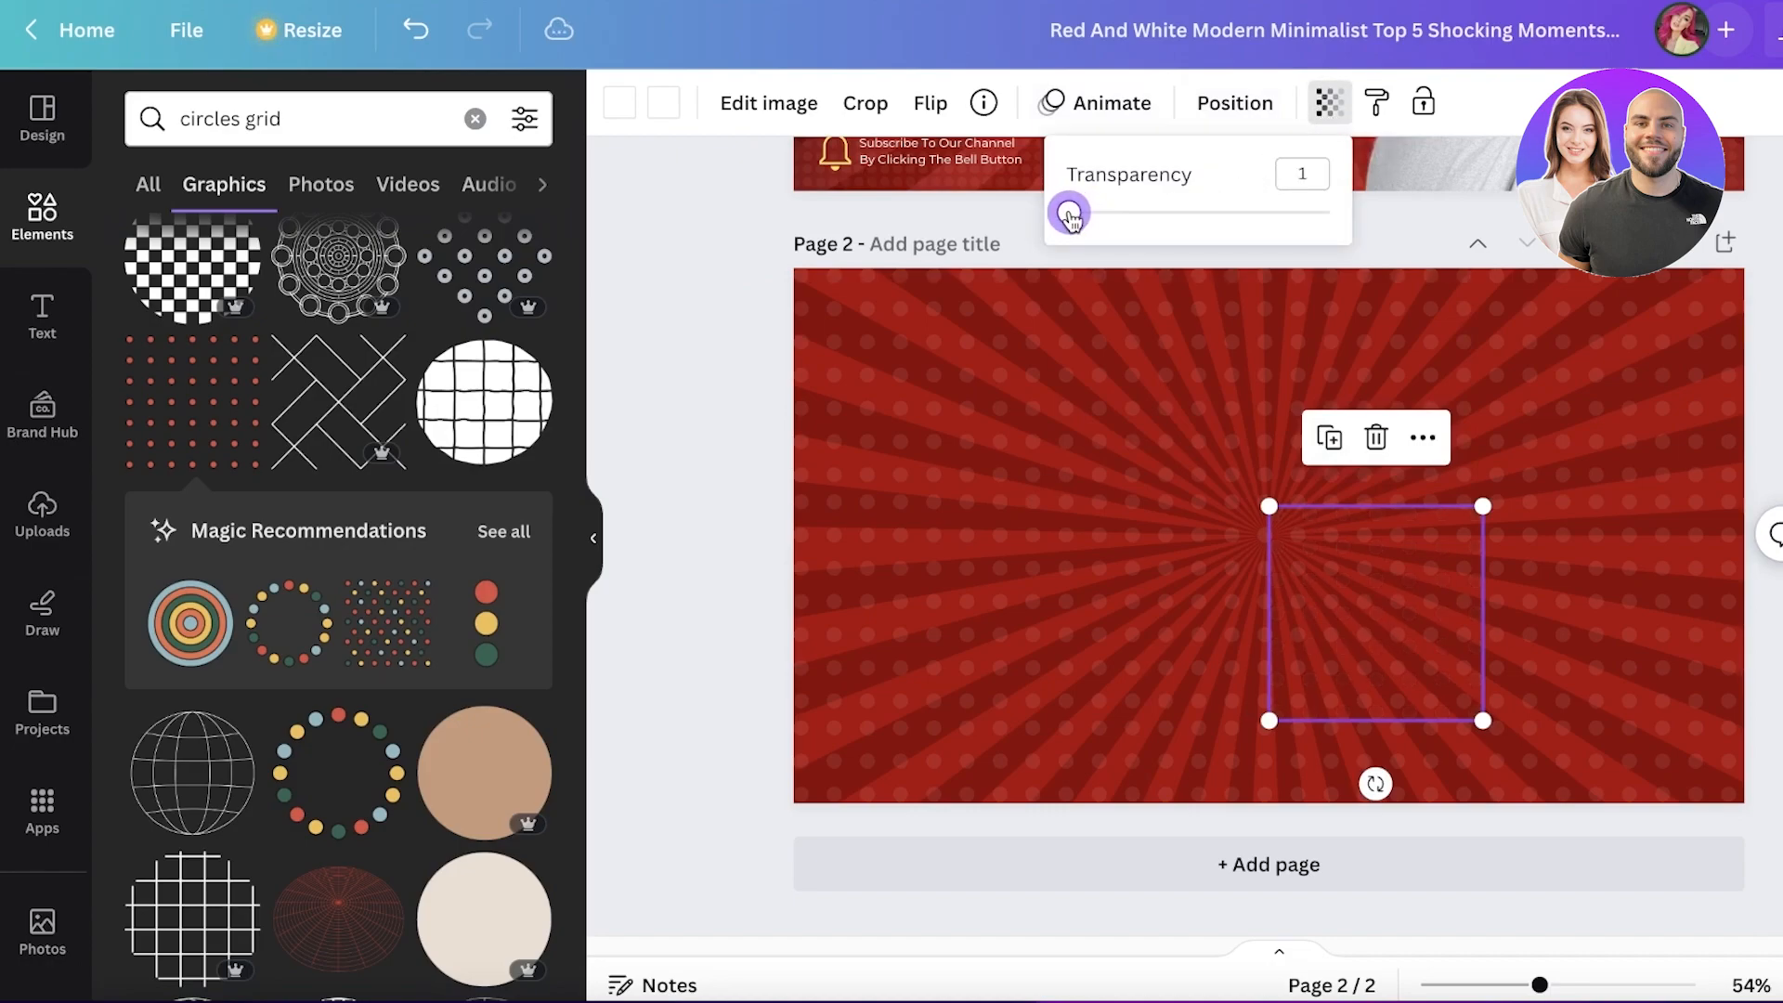
pyautogui.click(1236, 611)
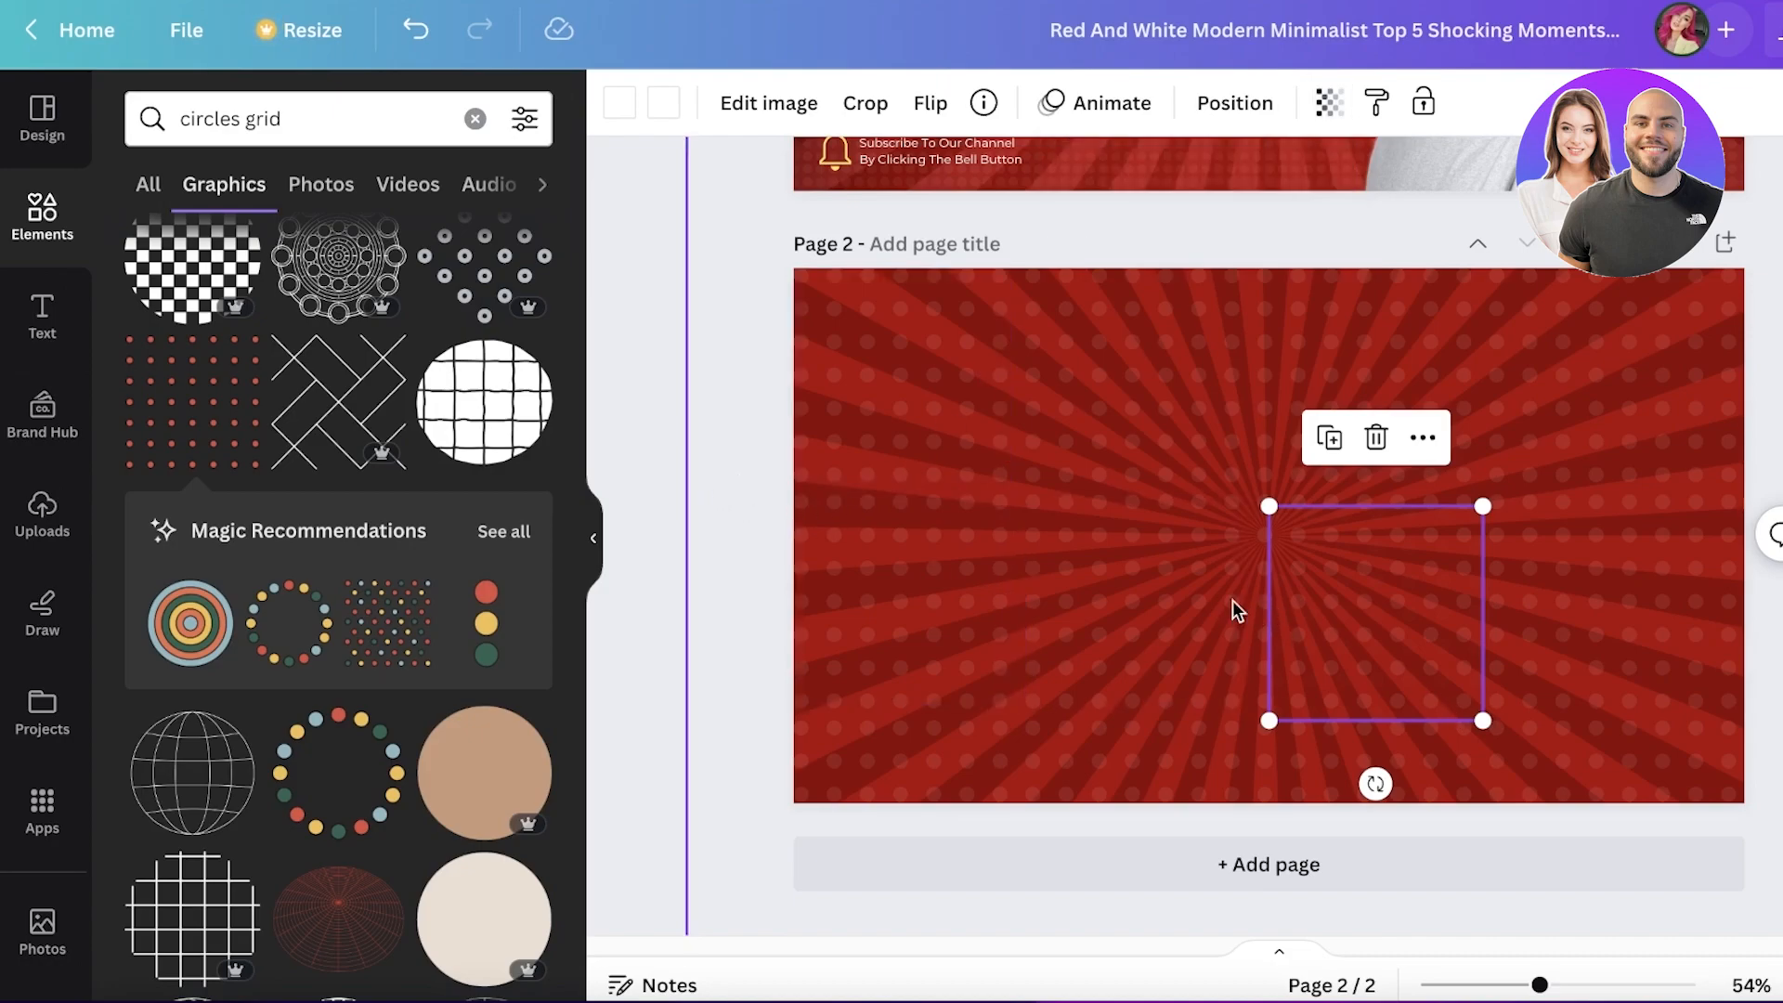
pyautogui.moveTo(698, 96)
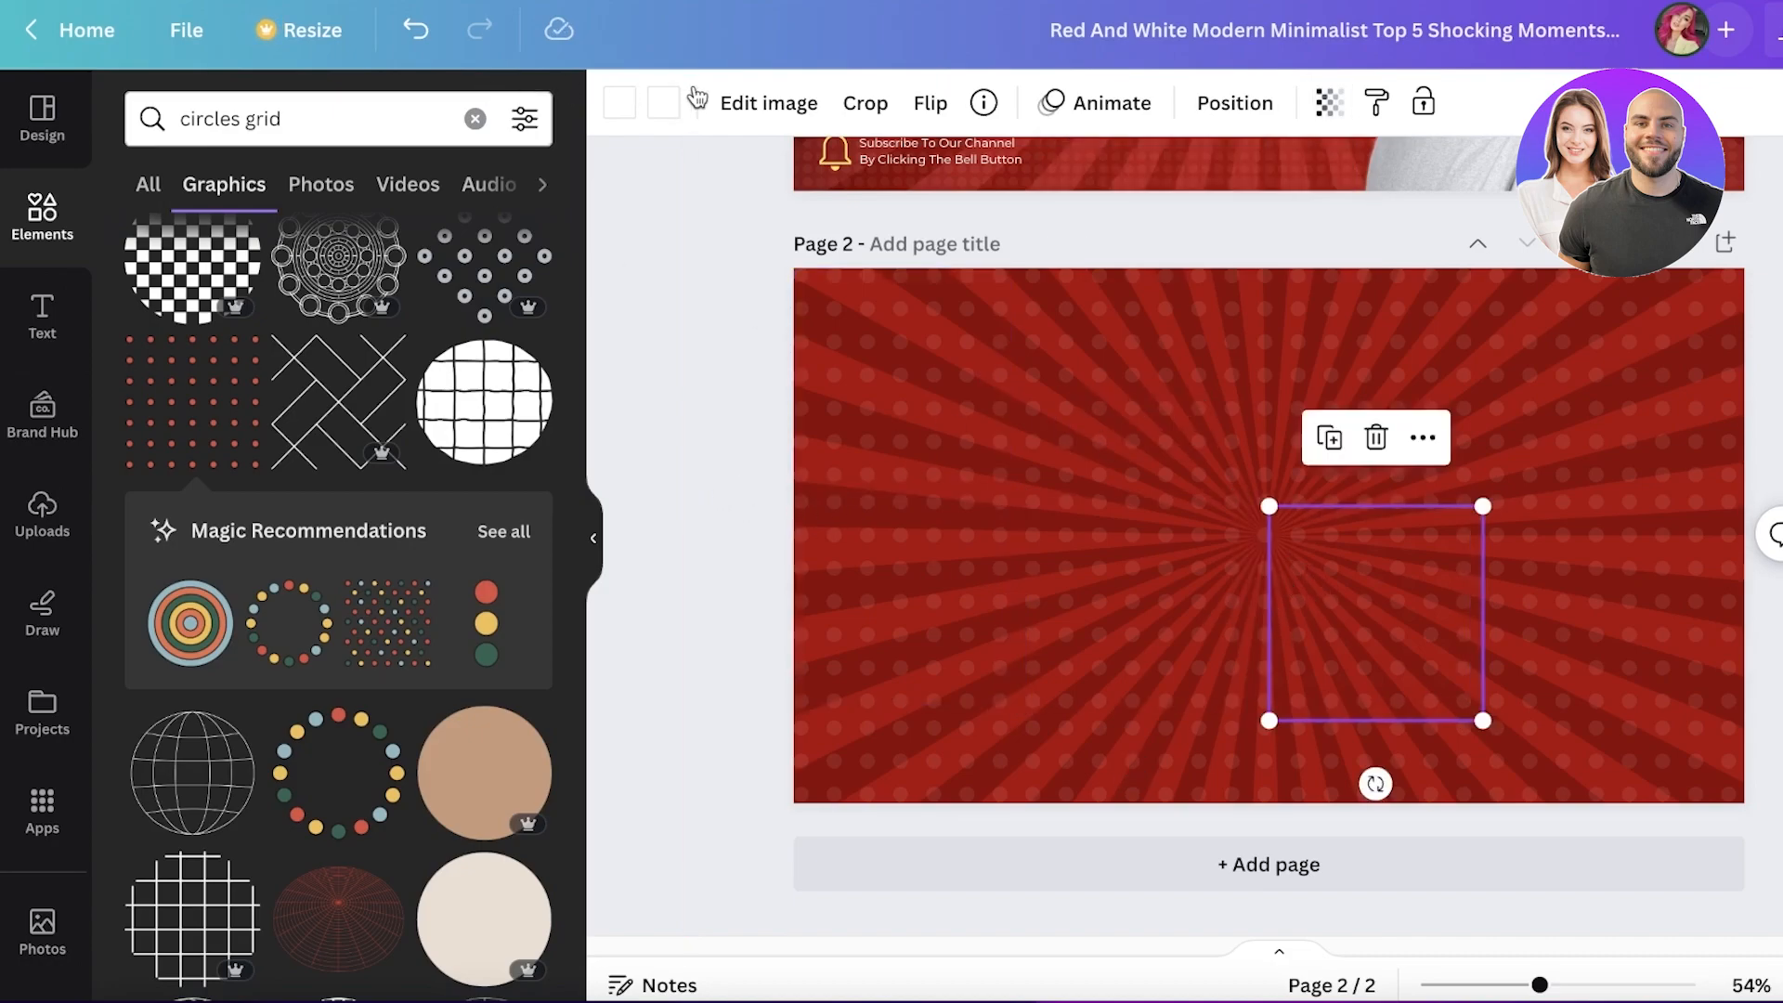
# - Darken the centre dot tile's colour to grey with the custom colour picker
pyautogui.click(664, 102)
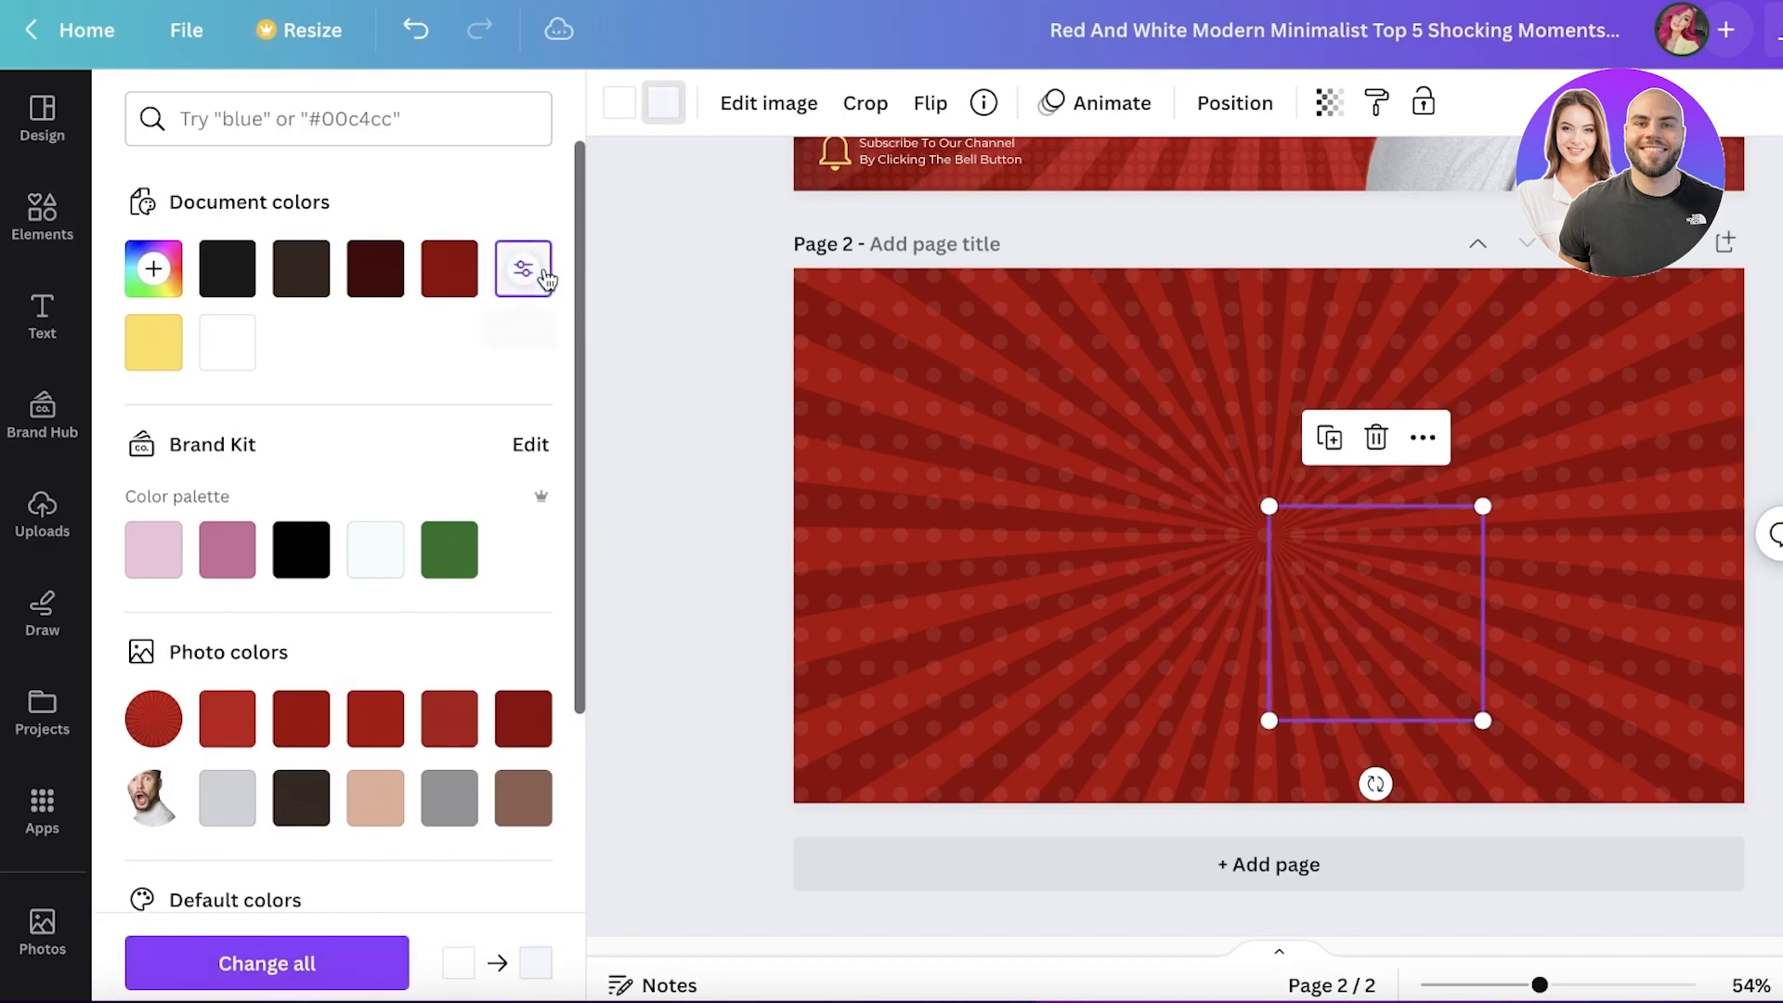
pyautogui.click(522, 268)
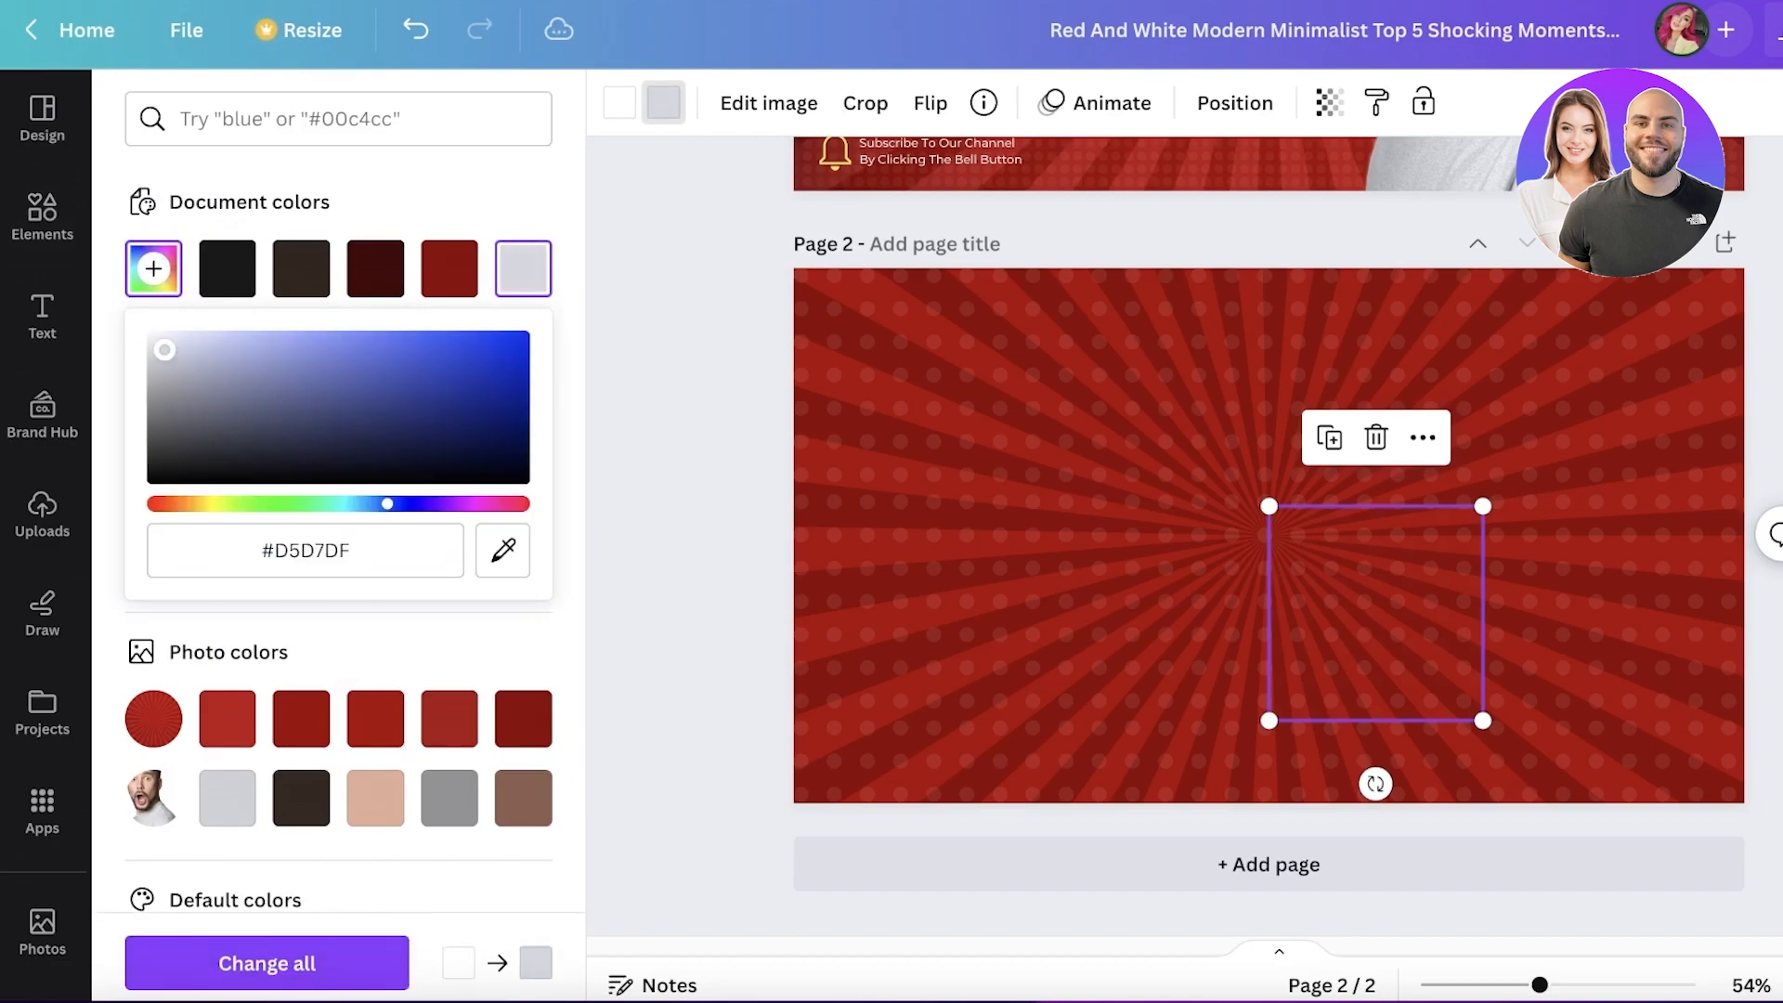
pyautogui.moveTo(163, 349); pyautogui.dragTo(153, 401)
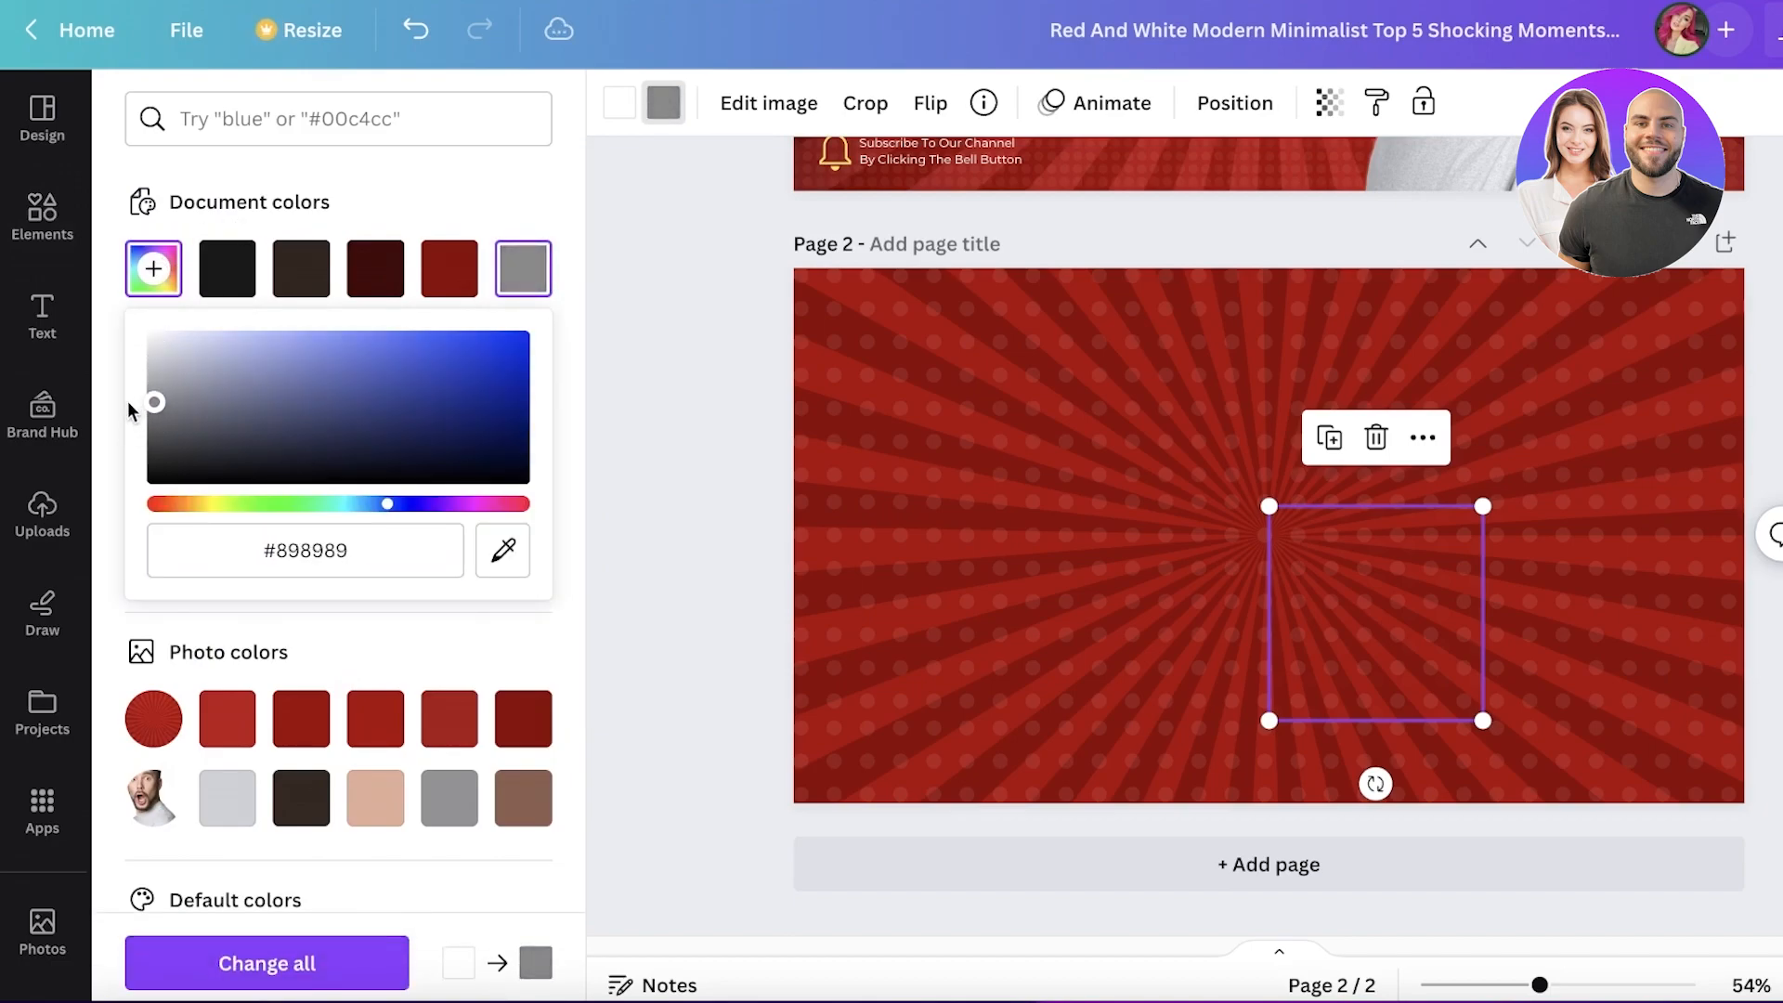
pyautogui.click(1328, 102)
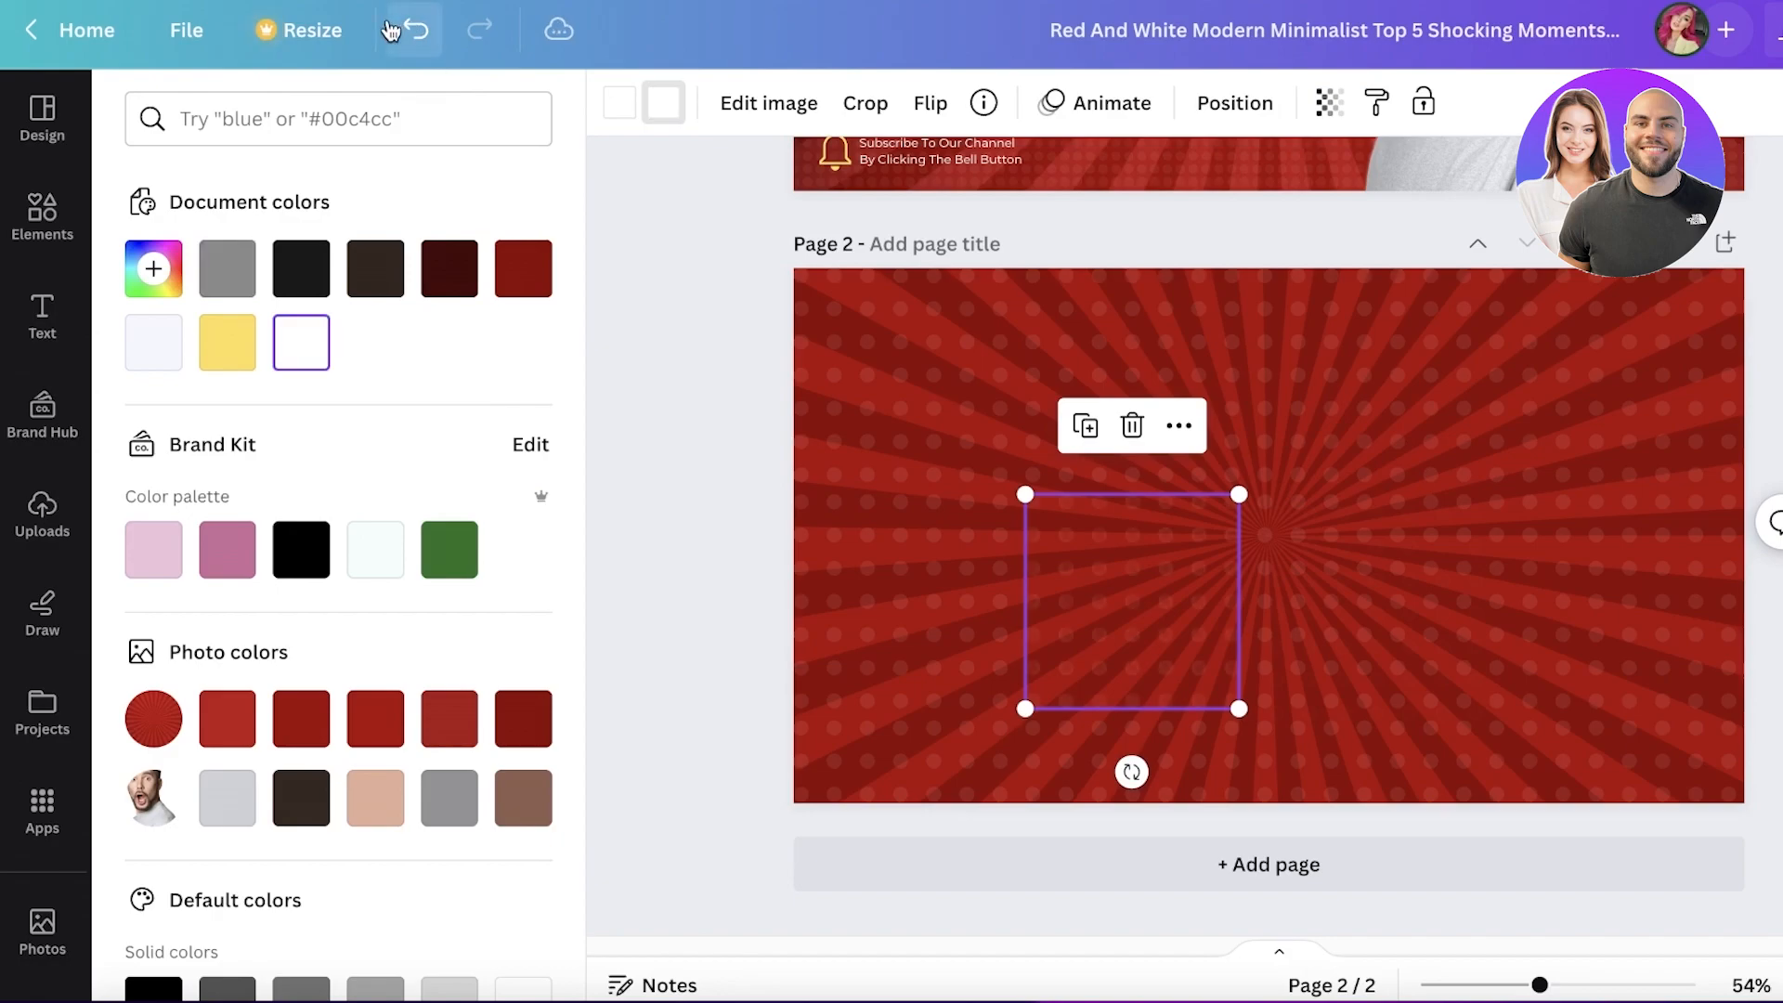
# - Adjust the faint element's transparency, then switch to the remove.bg website
pyautogui.click(412, 30)
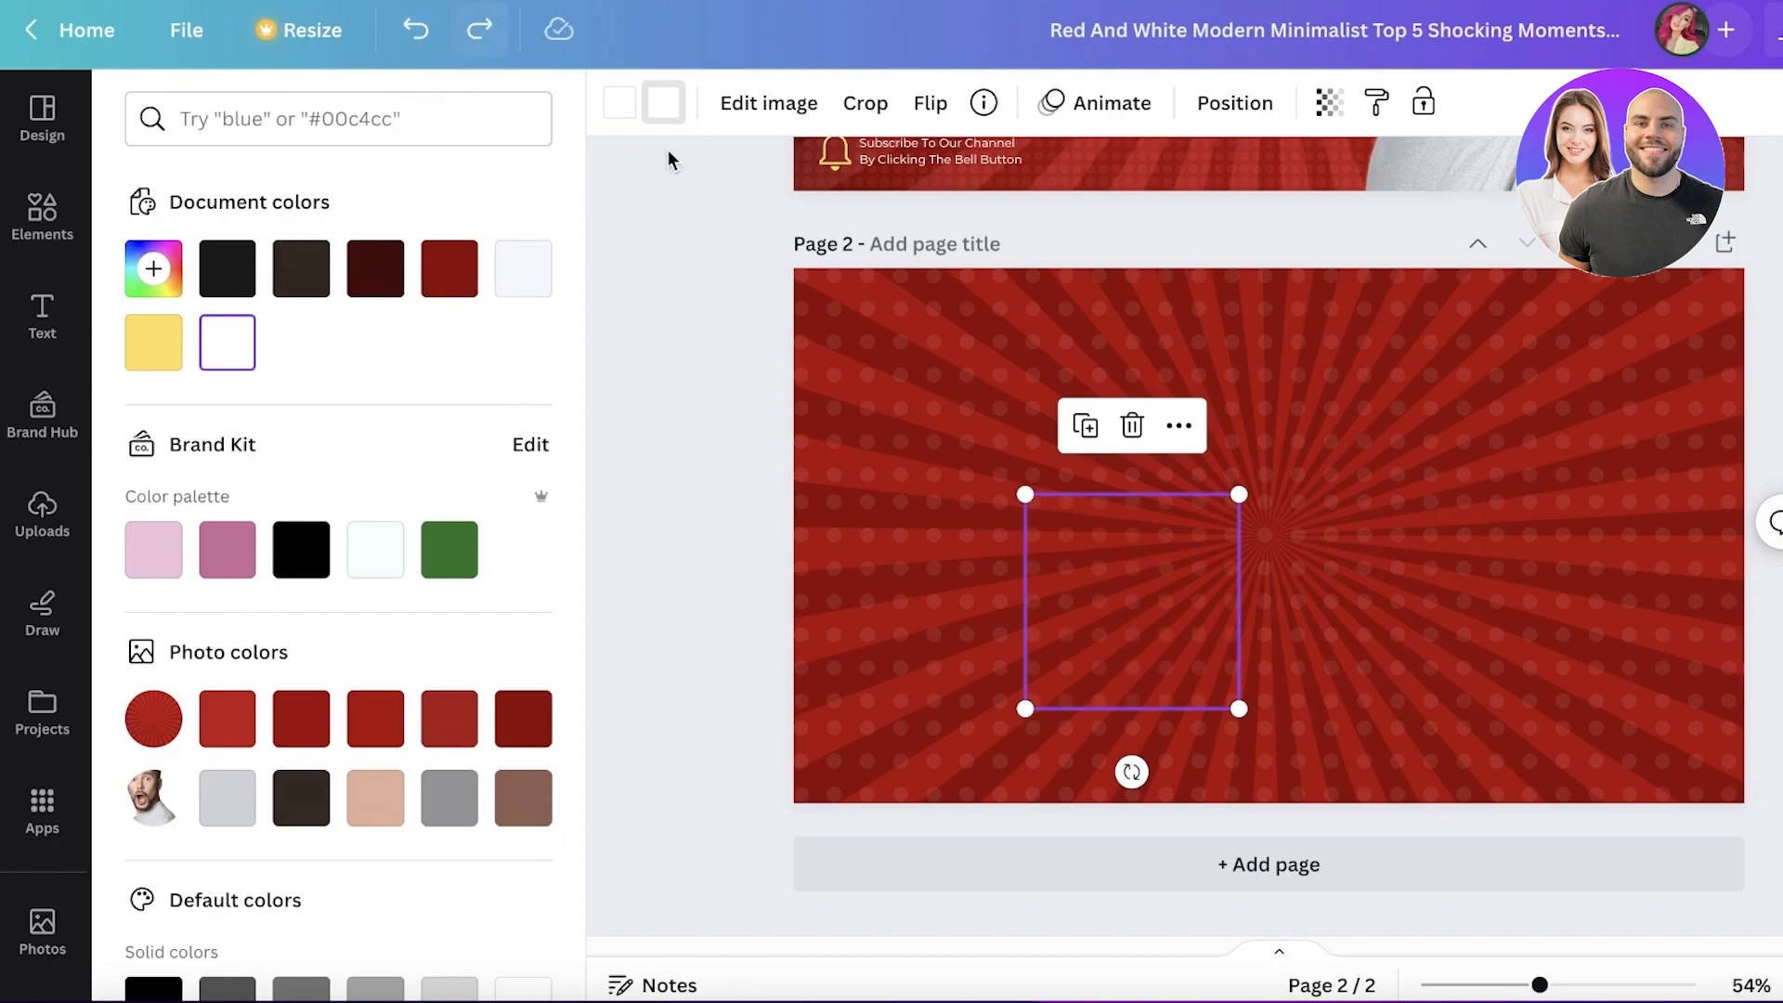
pyautogui.moveTo(1328, 102)
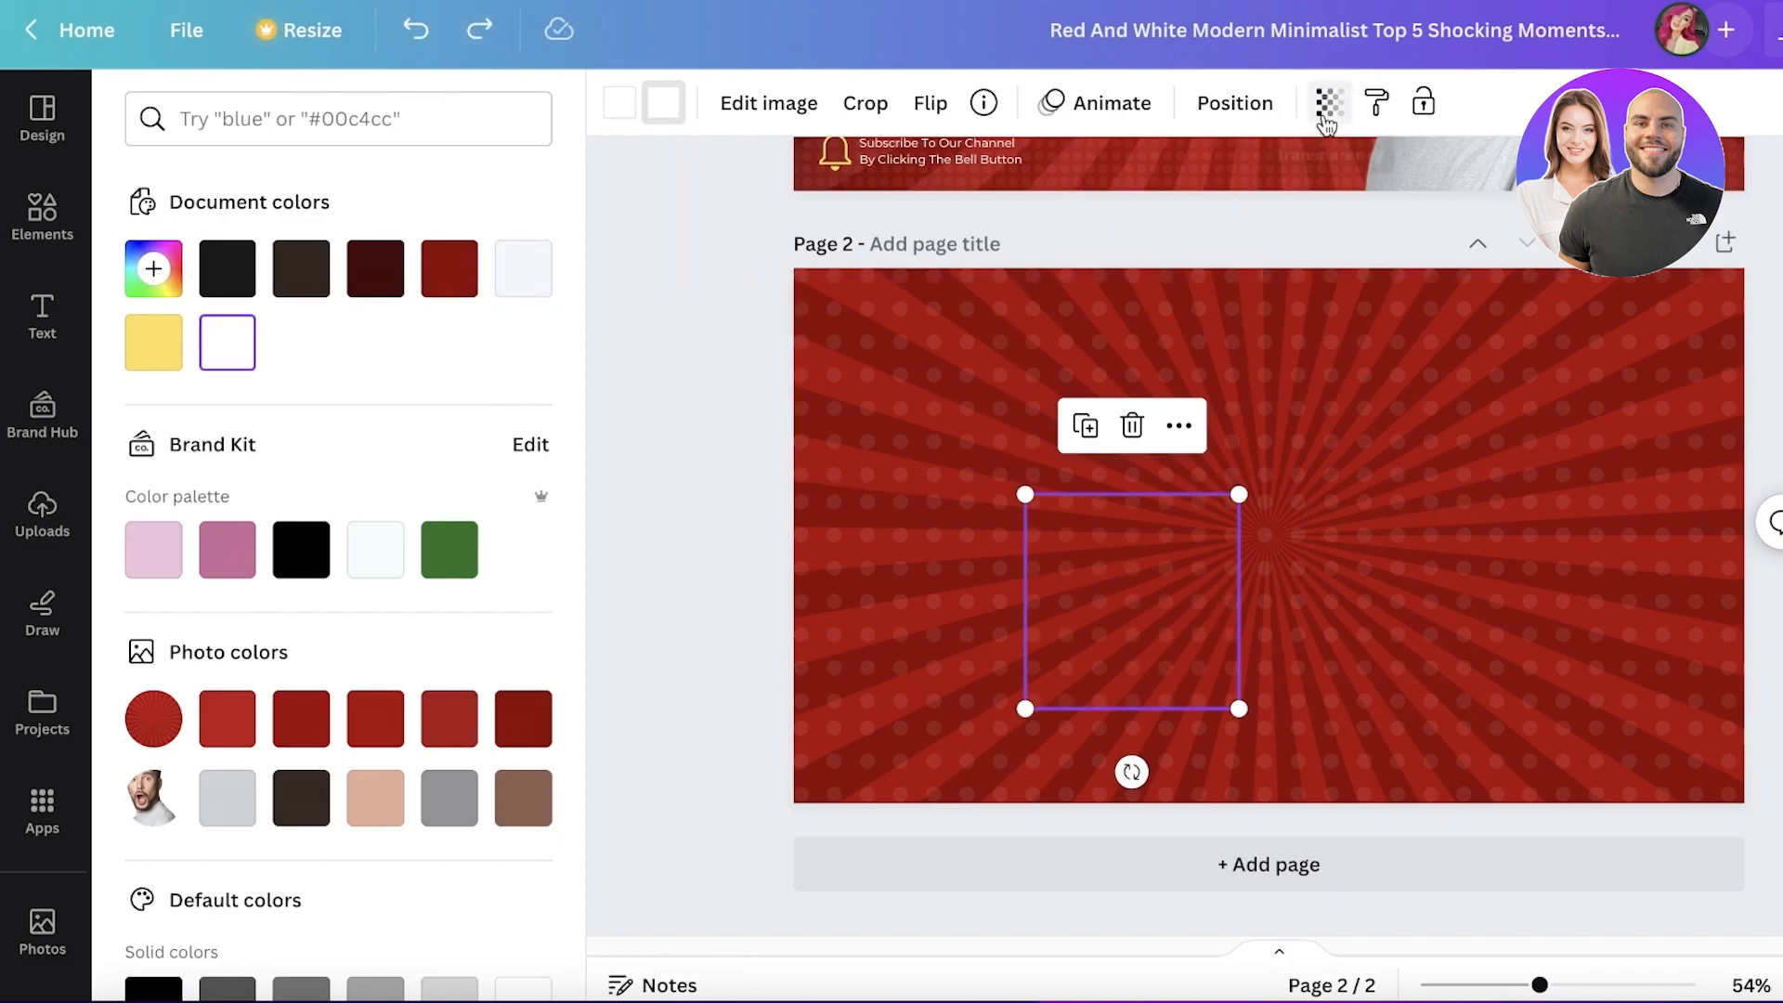
pyautogui.click(1328, 102)
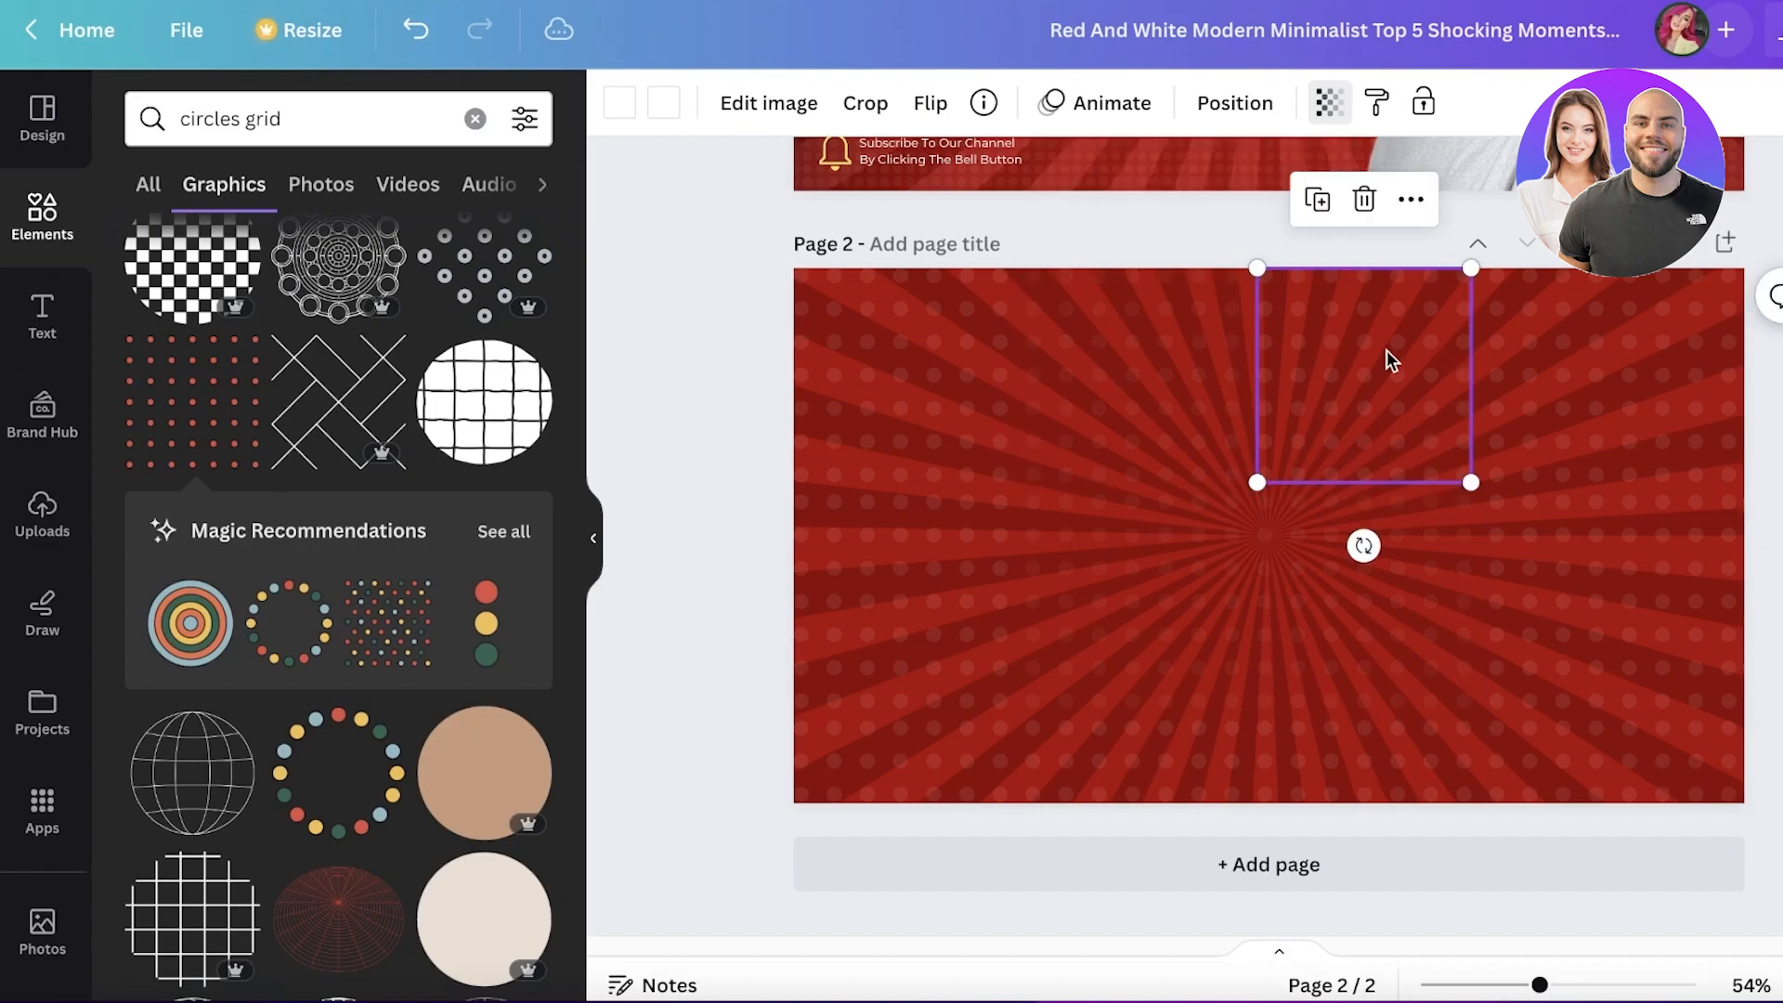
pyautogui.click(1328, 102)
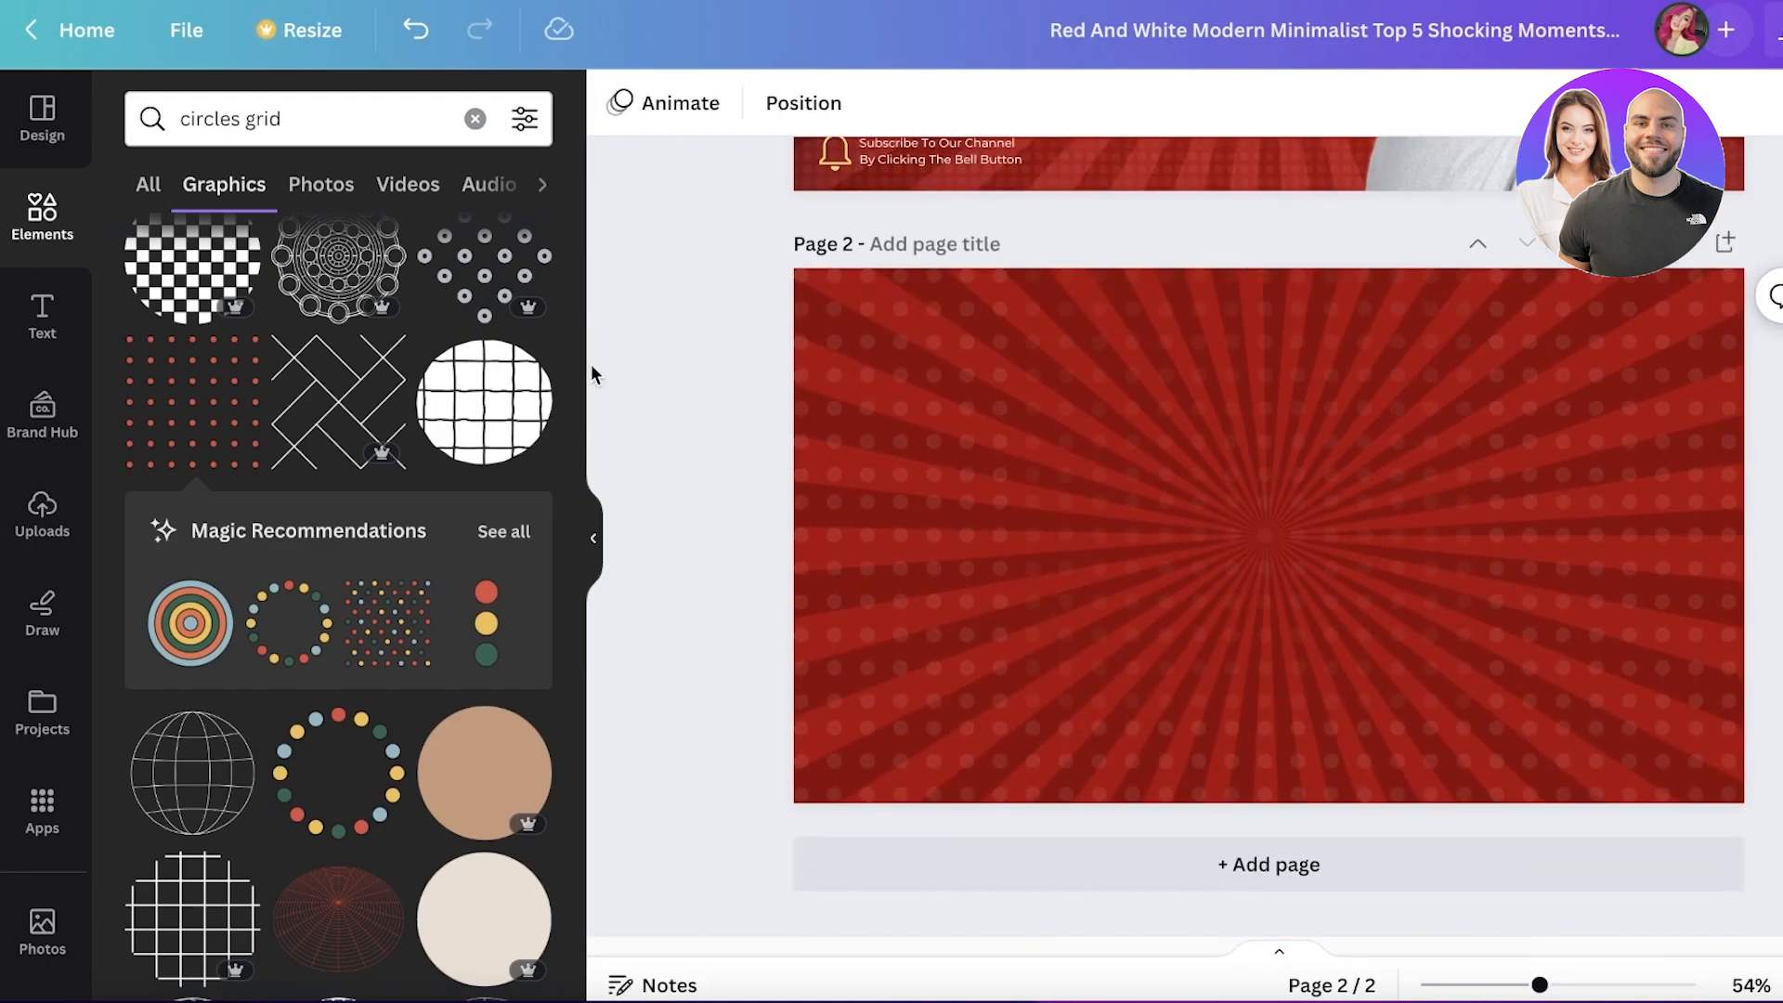
pyautogui.scroll(3)
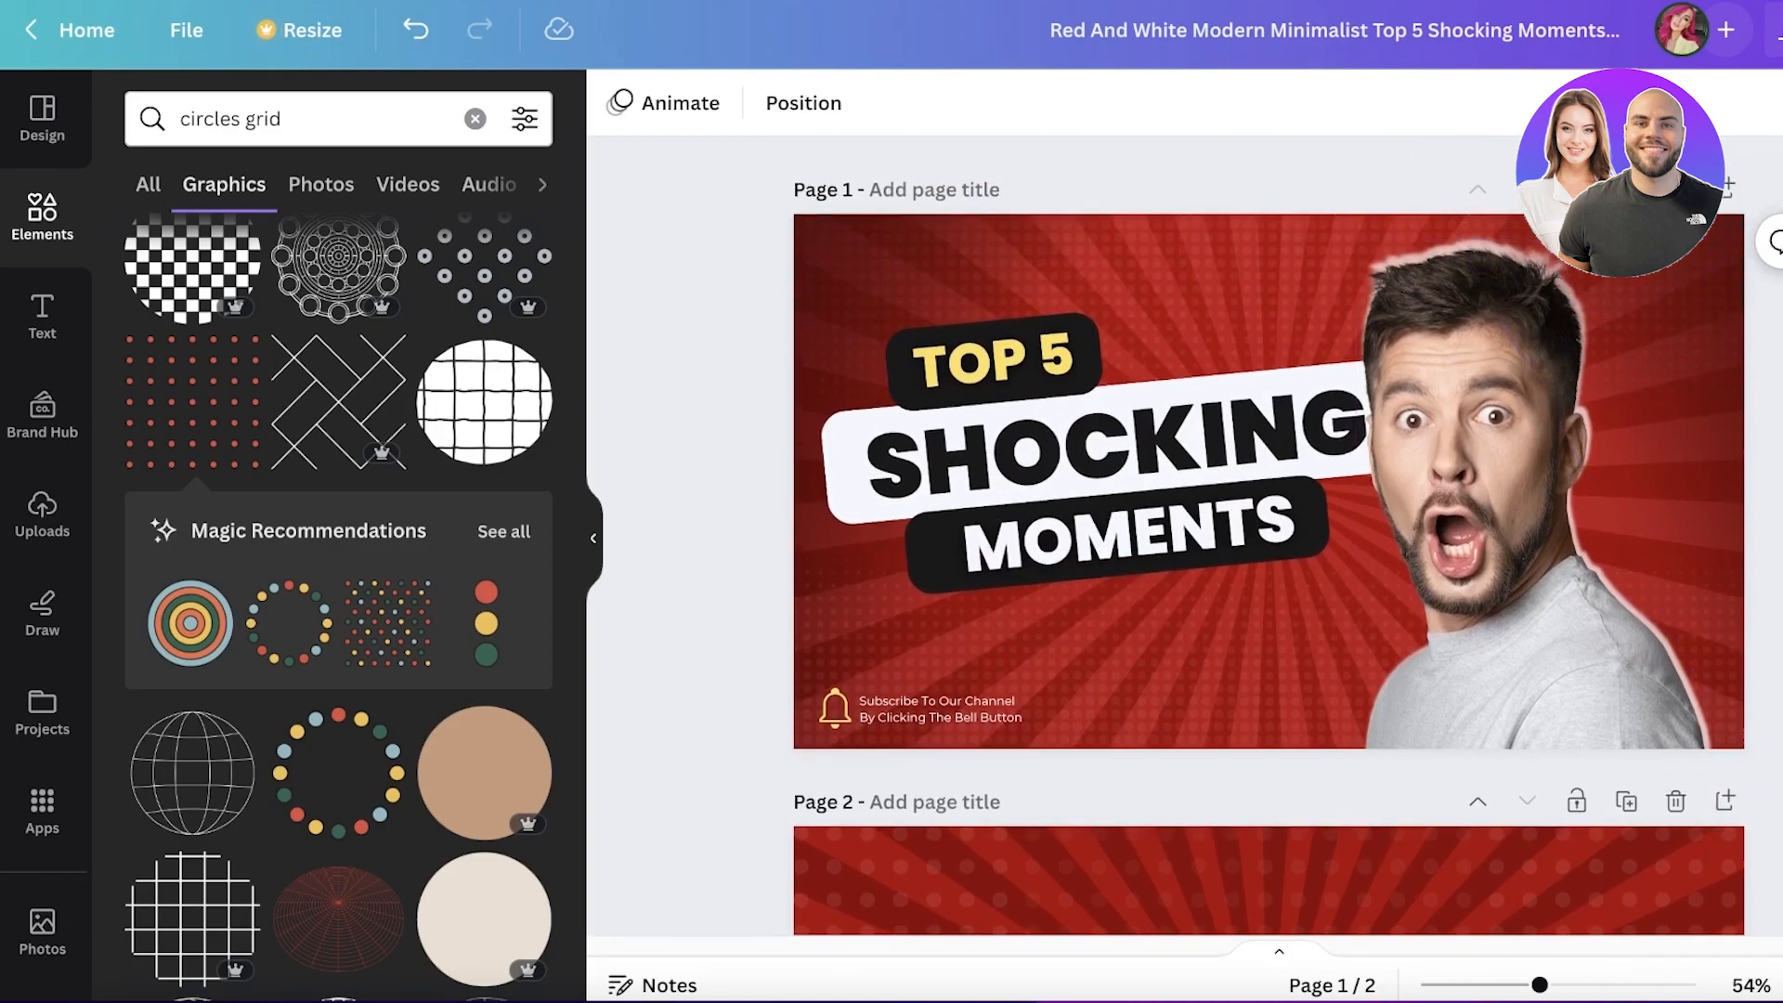
pyautogui.scroll(-3)
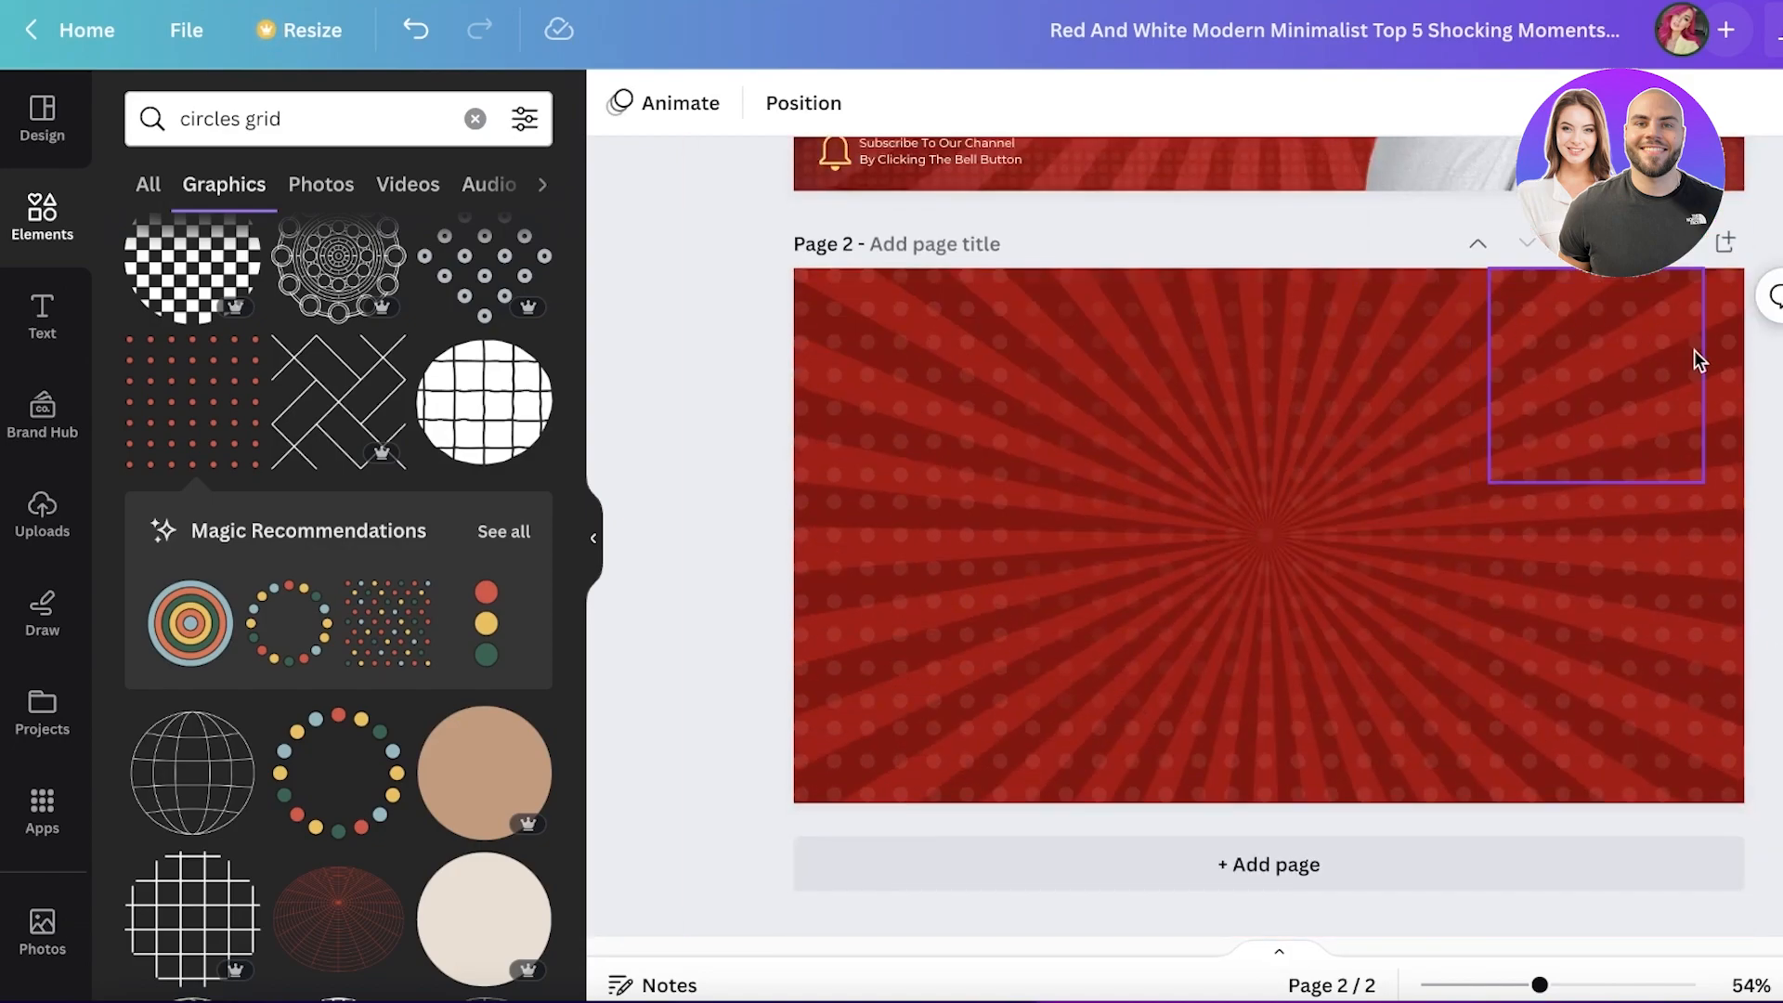
pyautogui.click(702, 426)
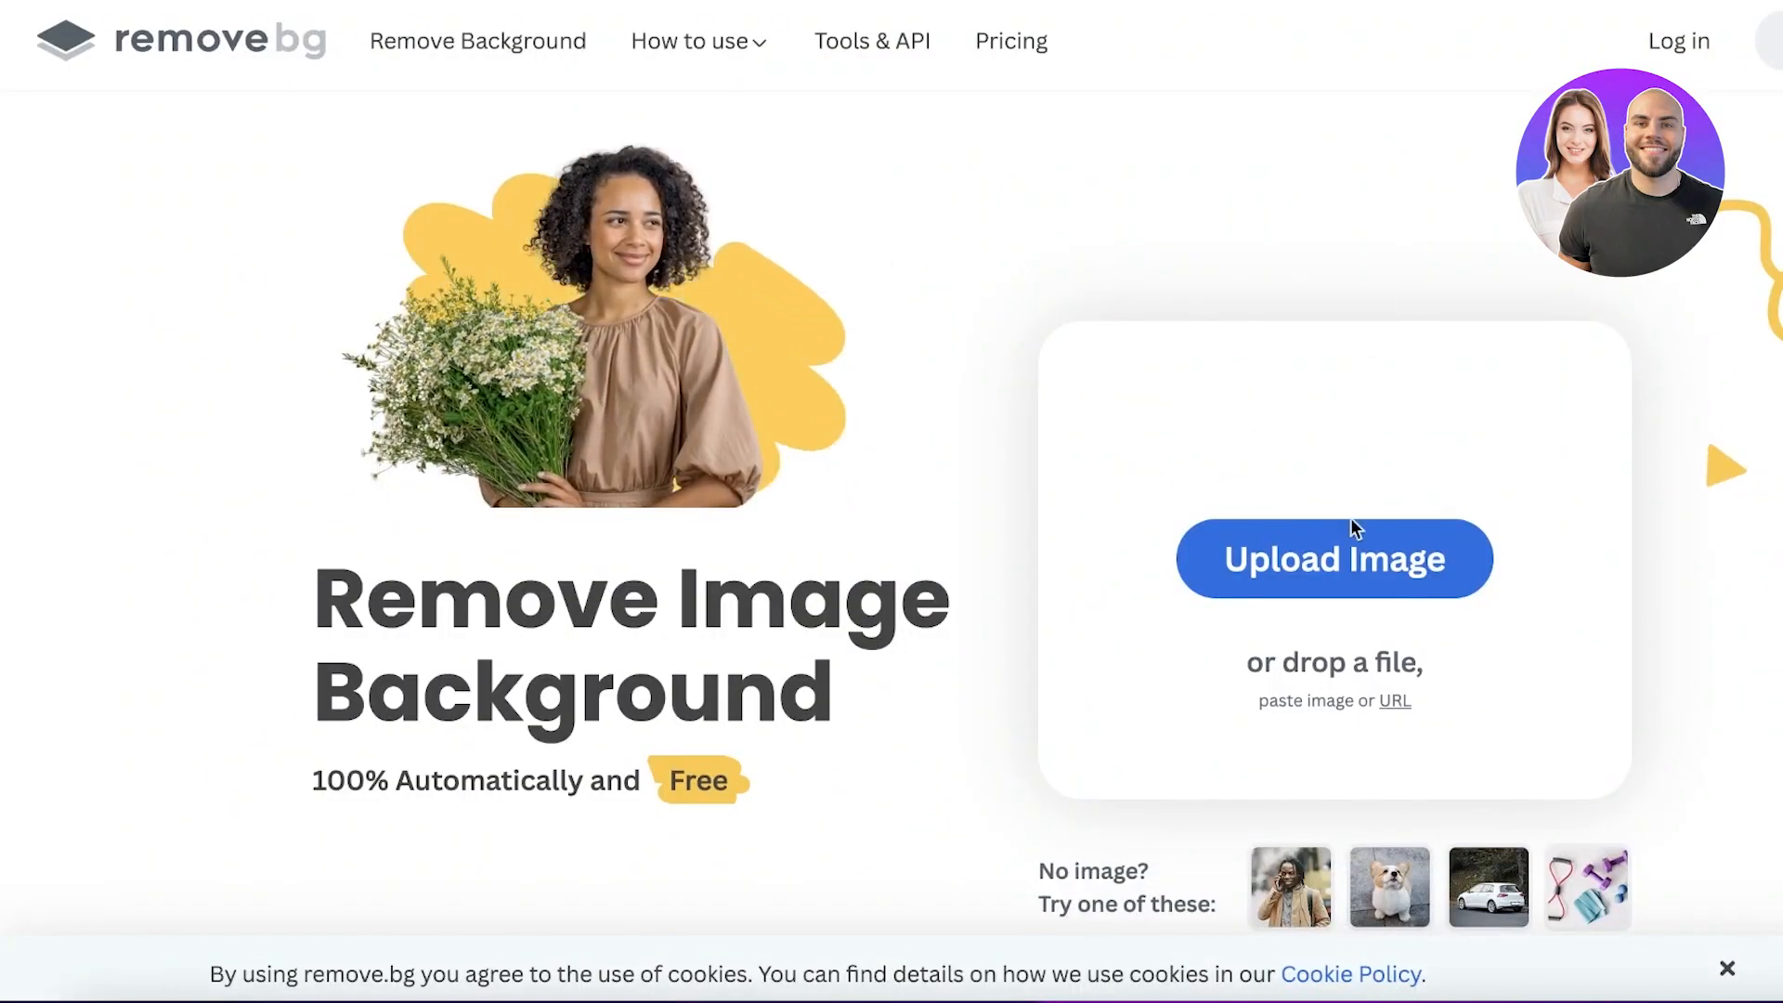
# - Upload the istockphoto woman photo to remove.bg and download the background-free cut-out
pyautogui.click(1332, 558)
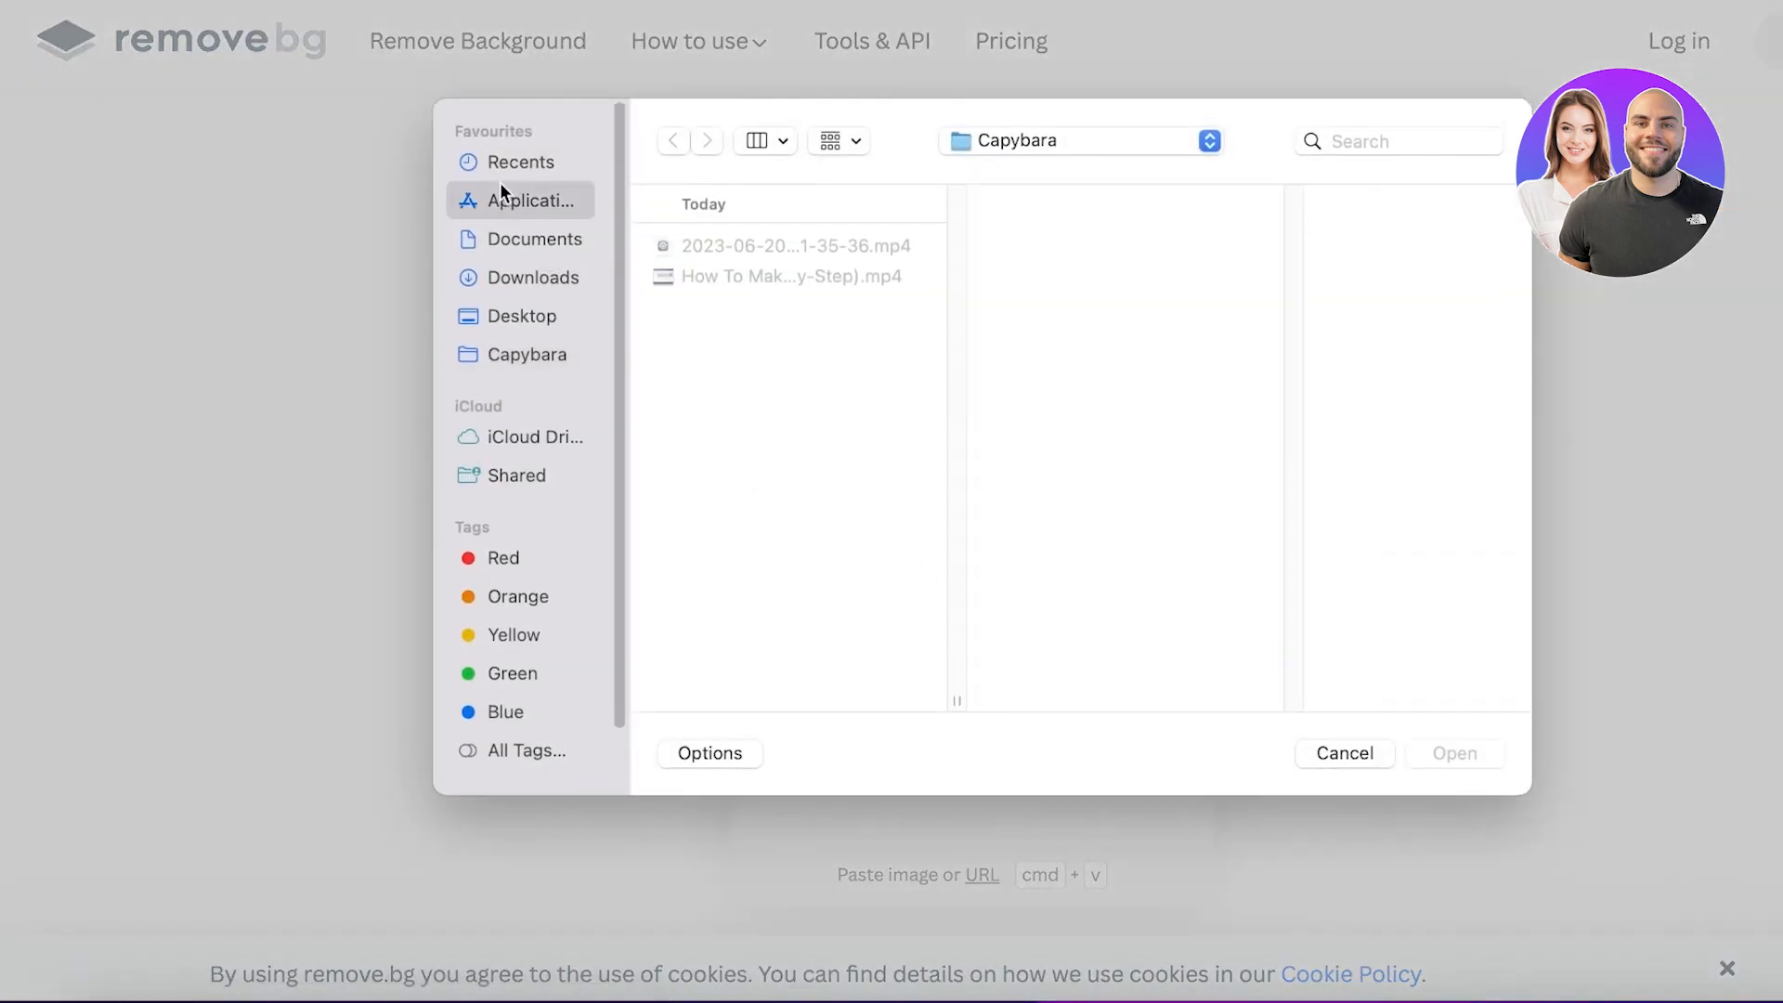
pyautogui.click(523, 162)
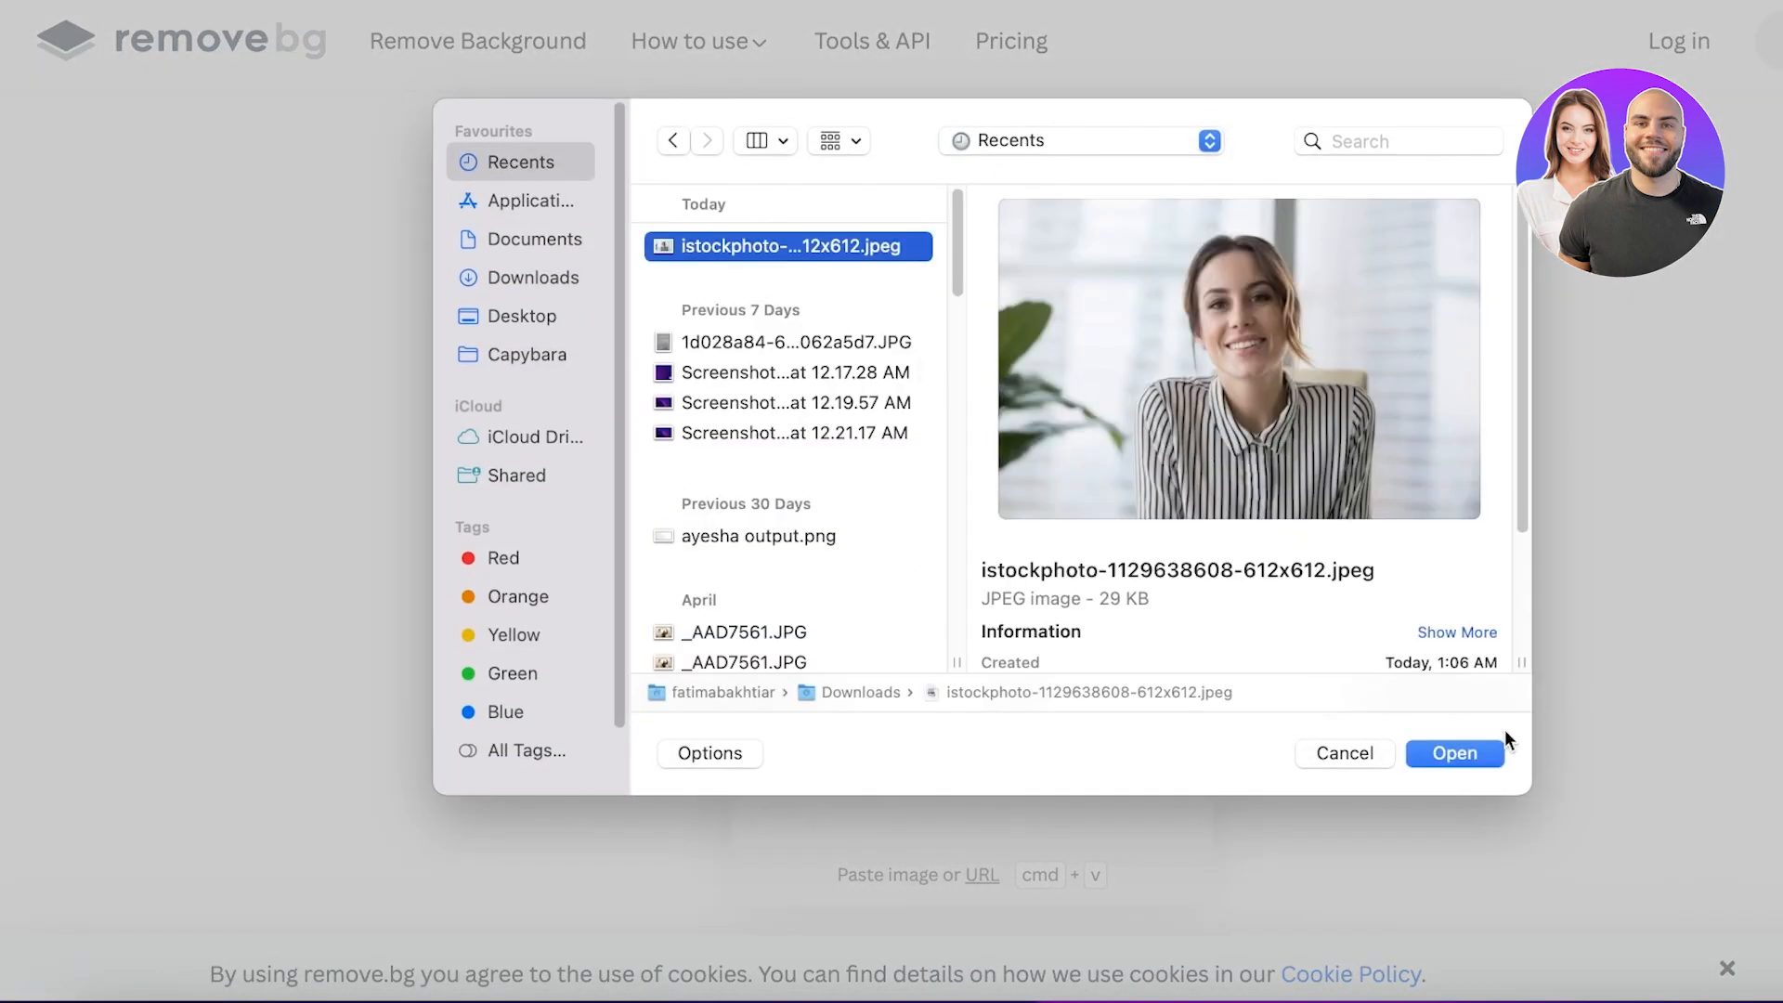
pyautogui.click(1453, 753)
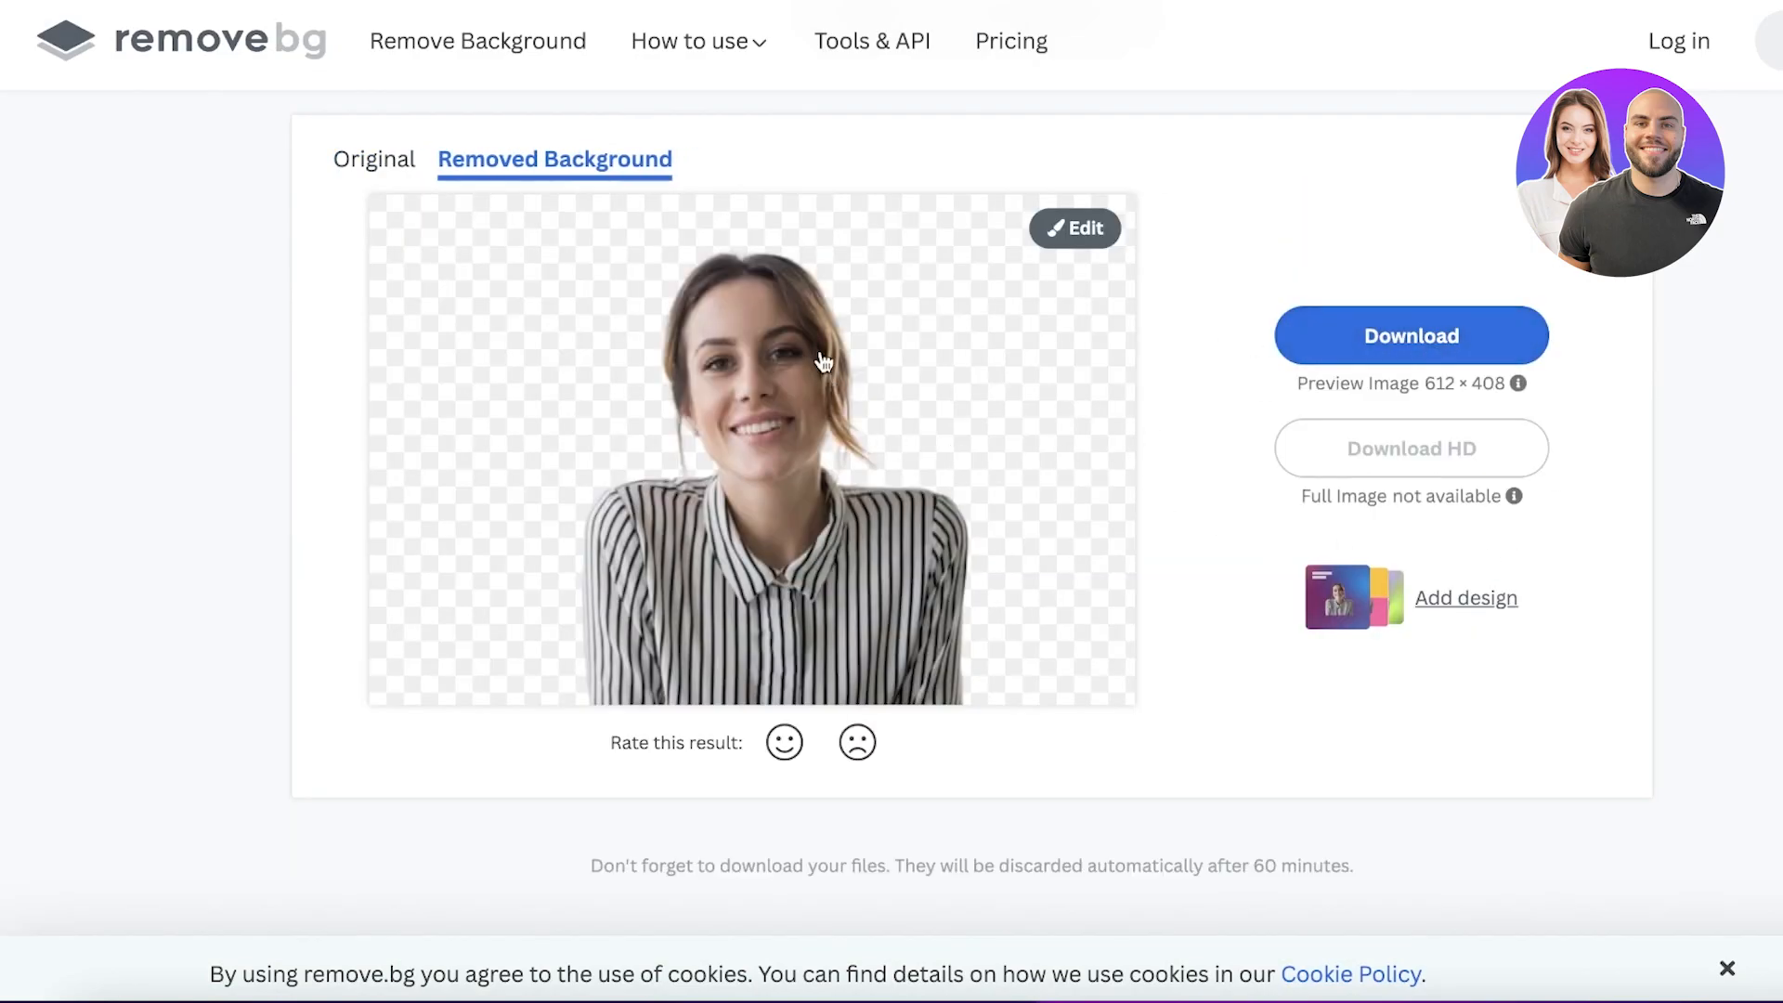
pyautogui.click(1410, 336)
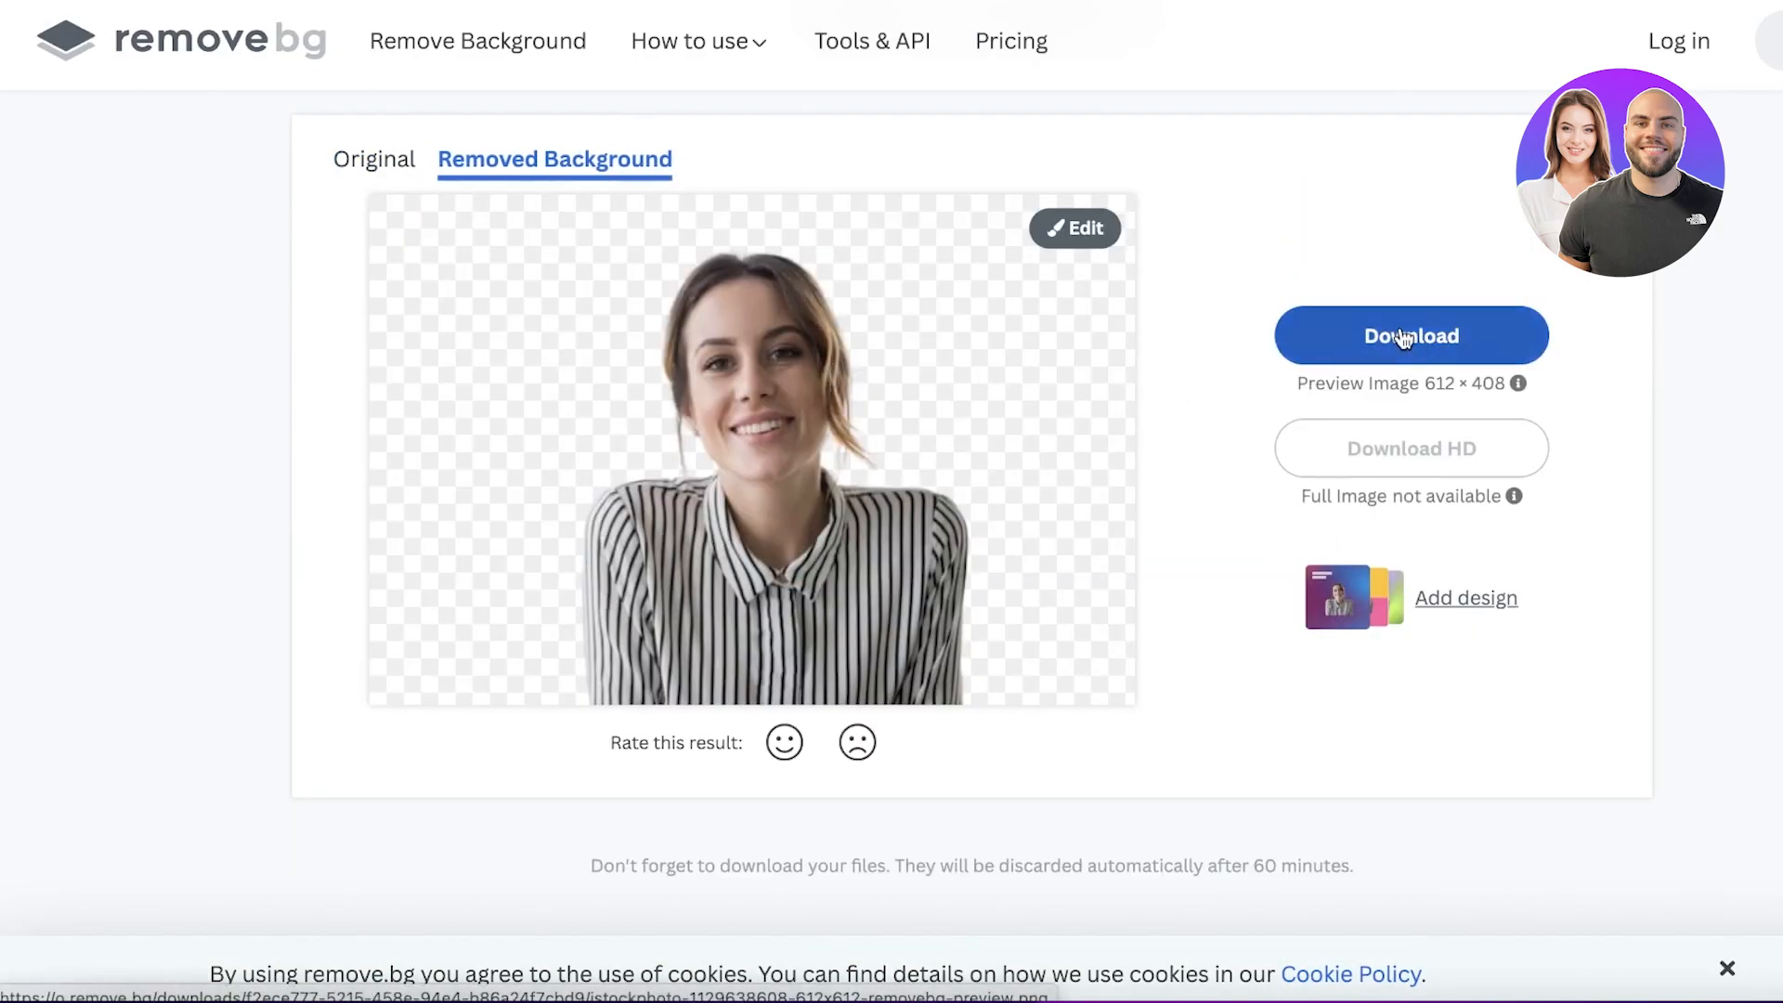
pyautogui.click(1410, 335)
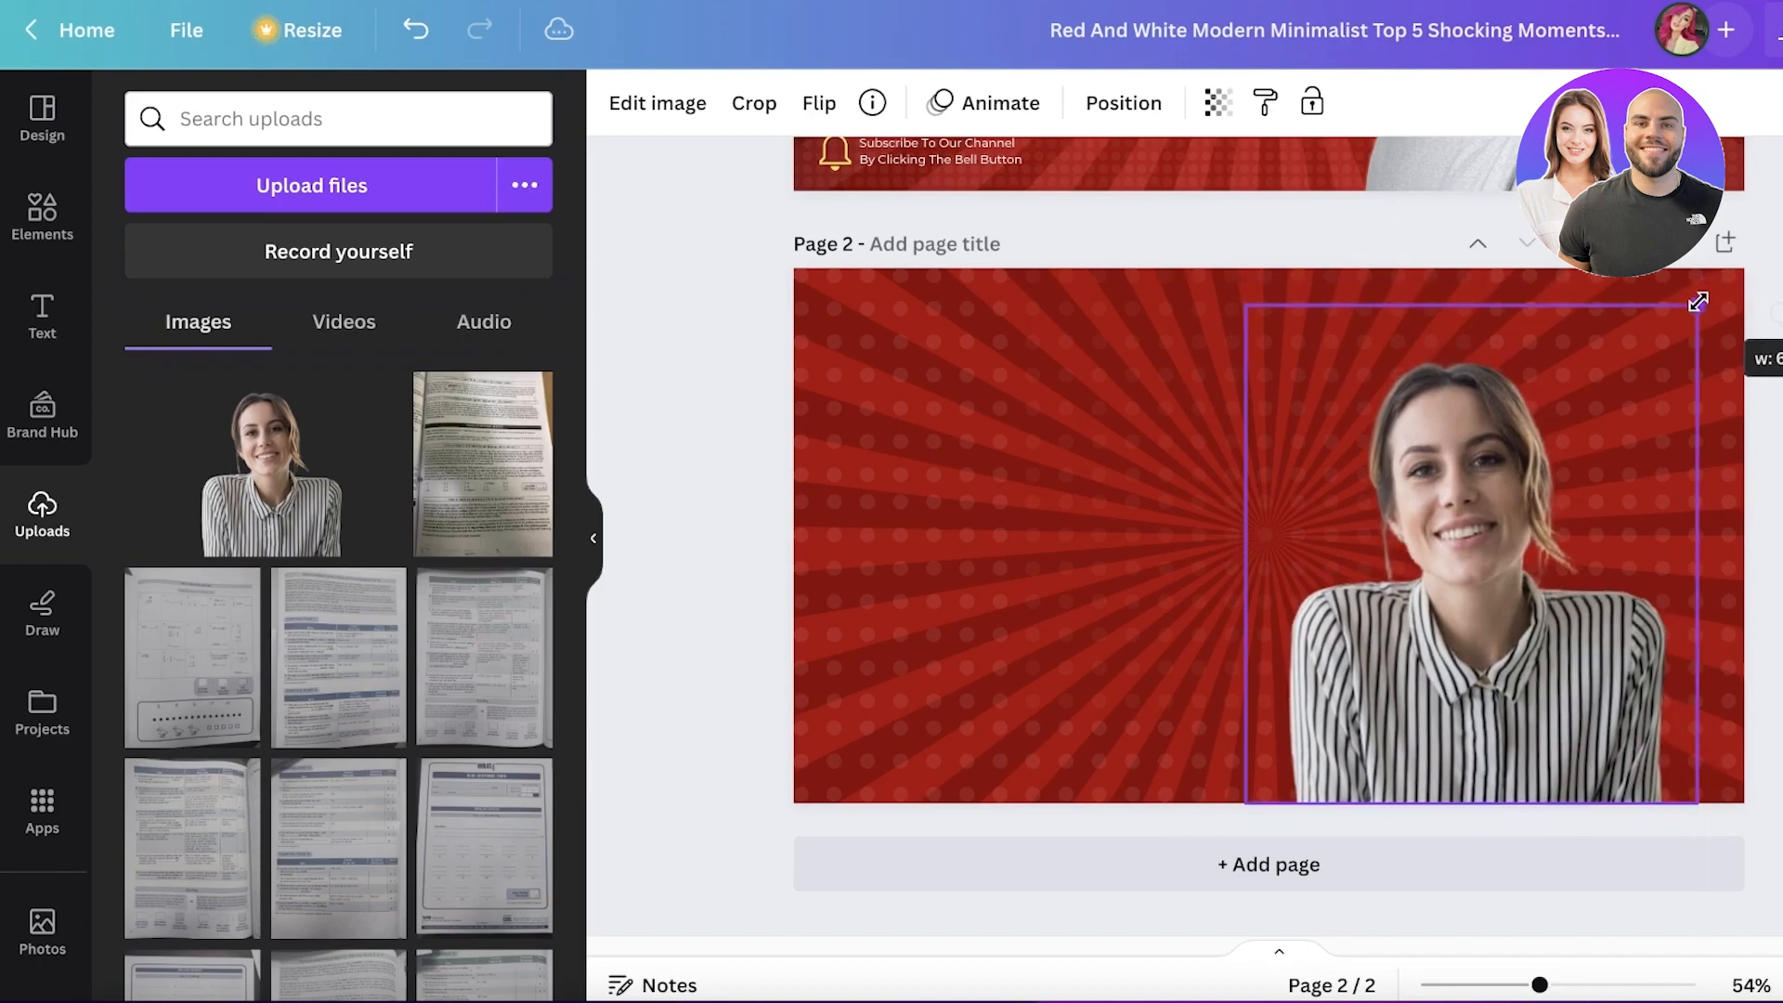
# - Select the enlarged woman cut-out on the right of page 2
pyautogui.scroll(3)
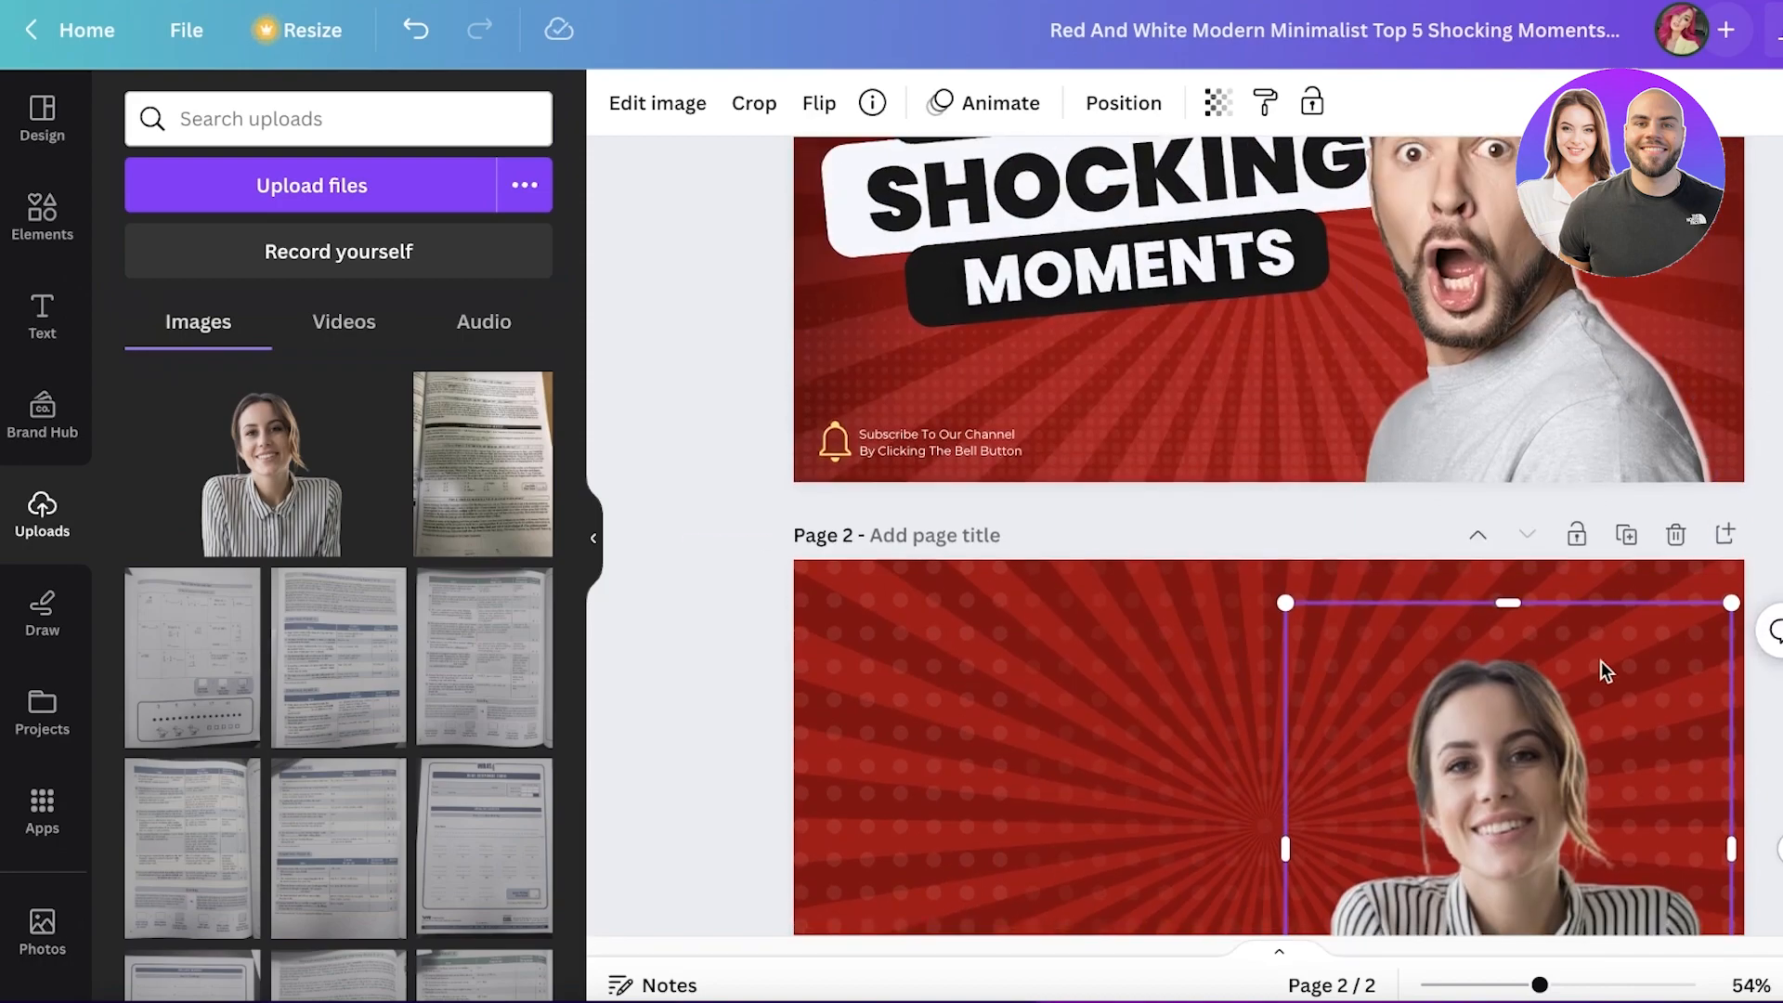
pyautogui.scroll(-3)
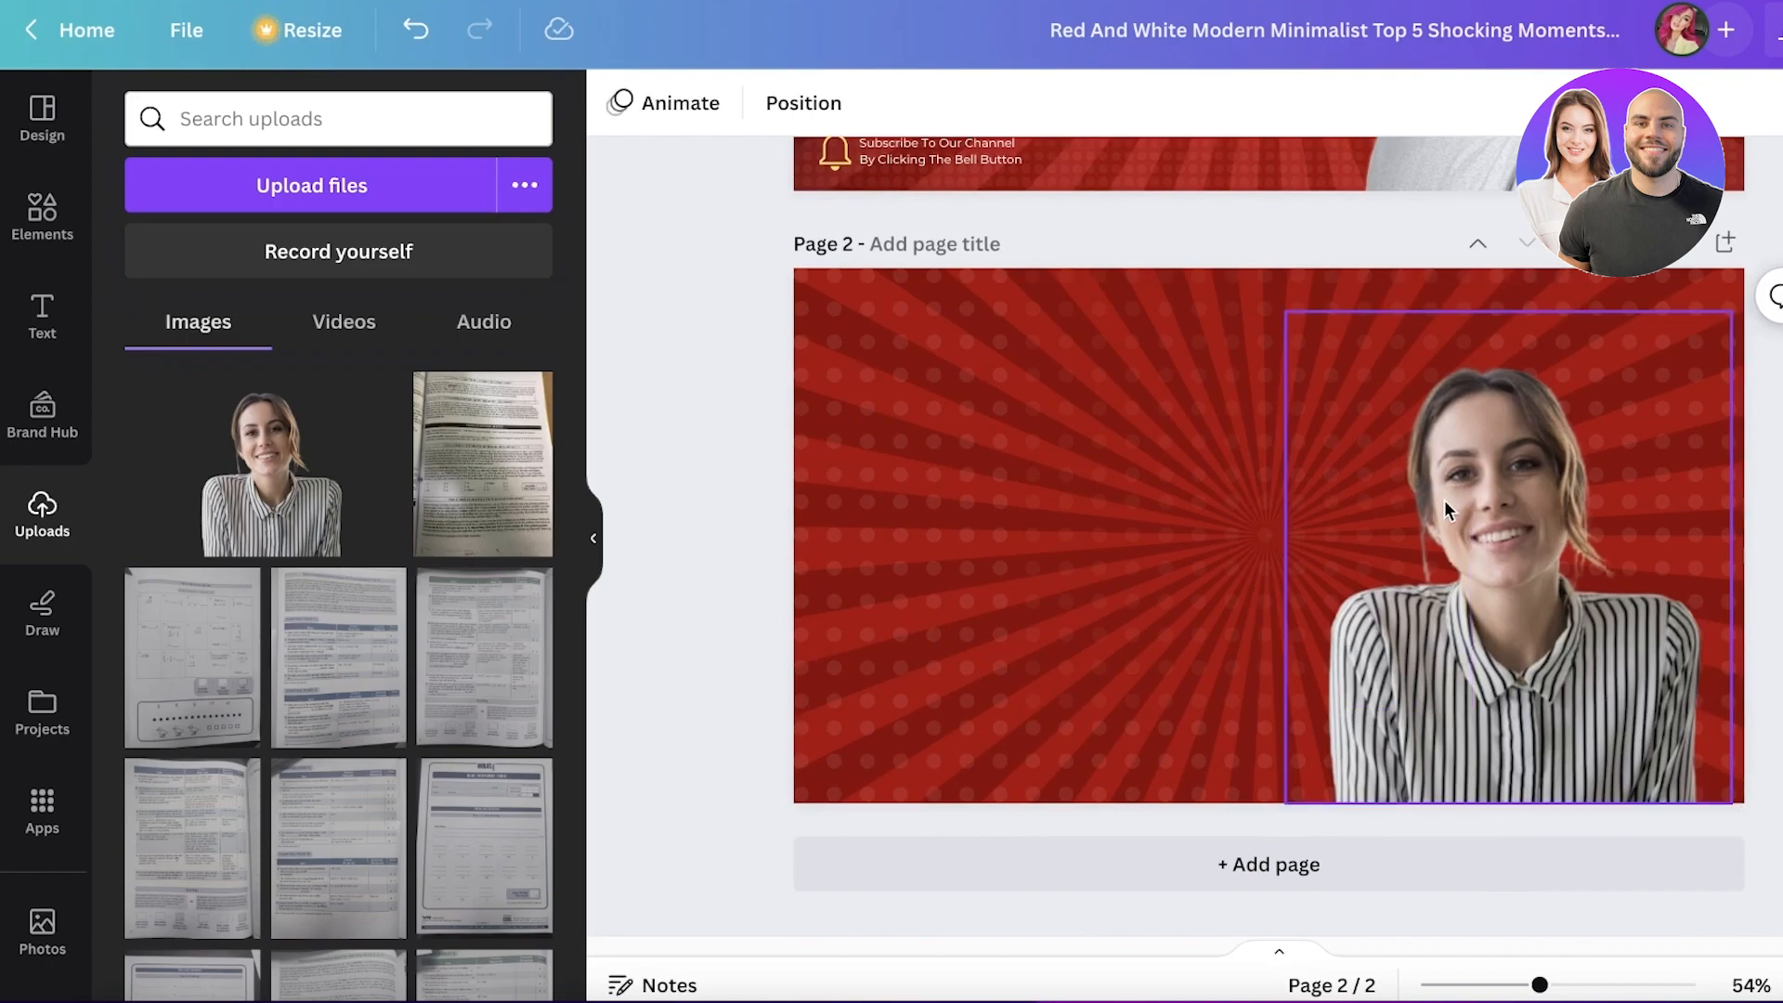
pyautogui.click(1444, 510)
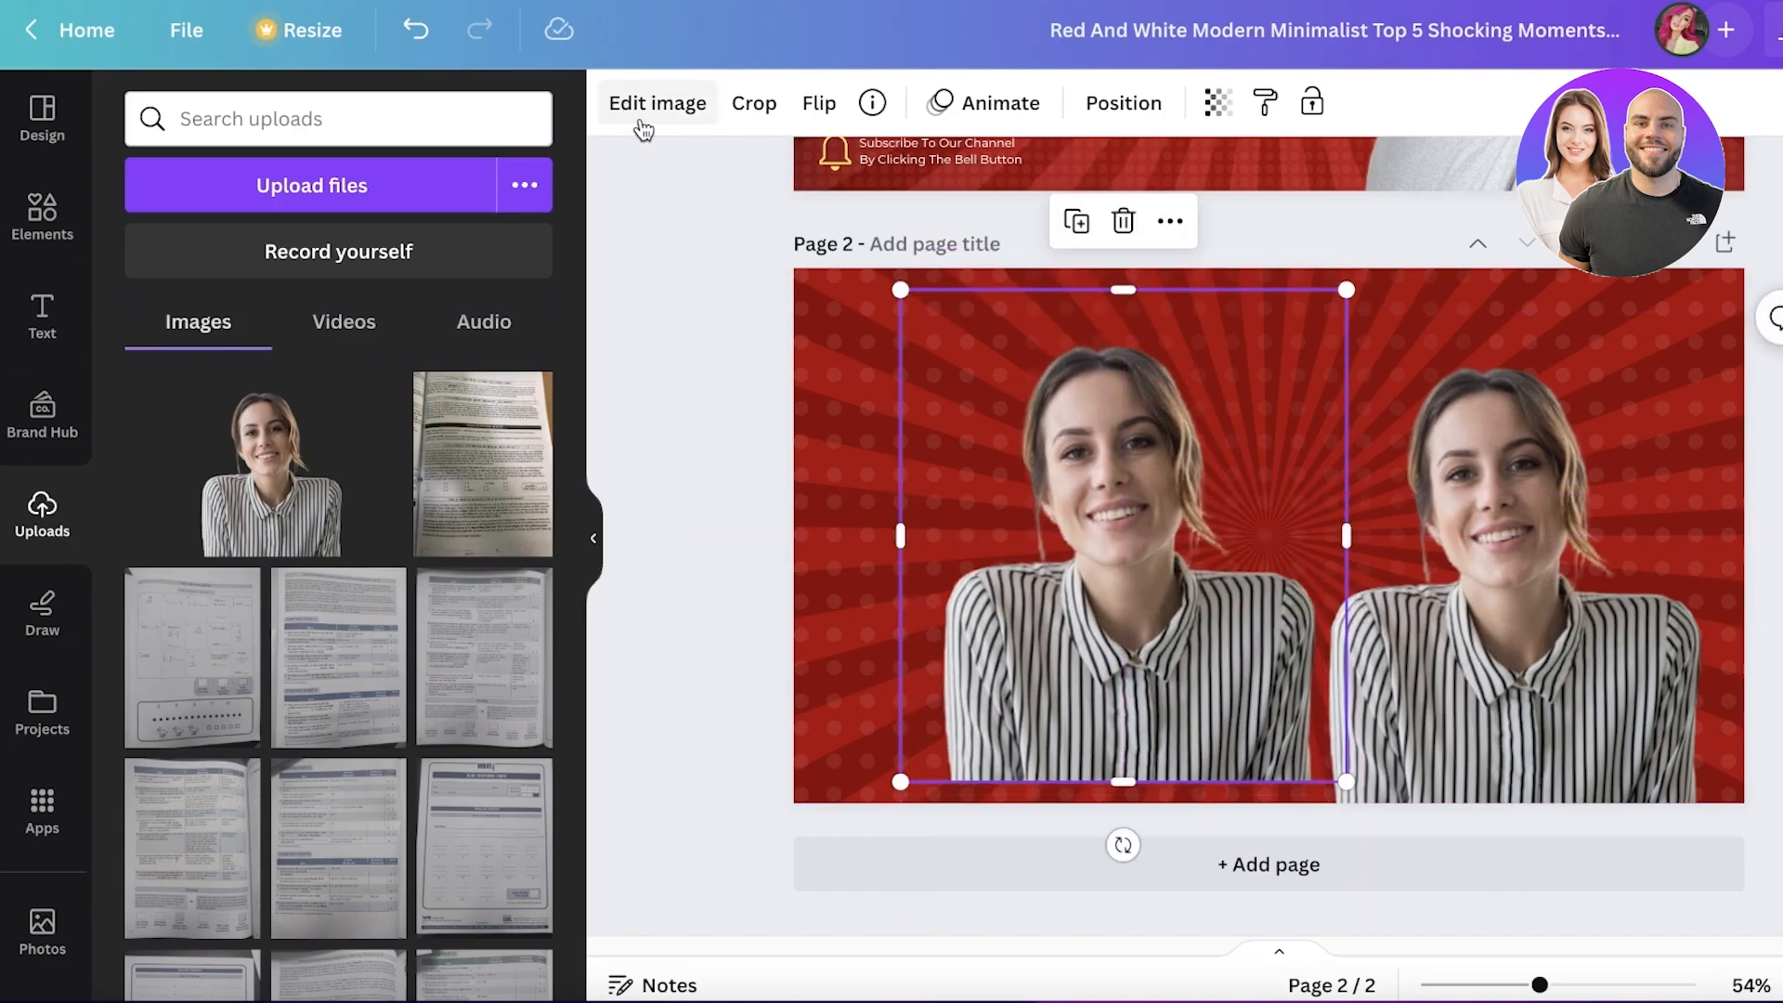
# - Set the woman copy's Brightness and Contrast to 100 and send it behind the original
pyautogui.click(658, 102)
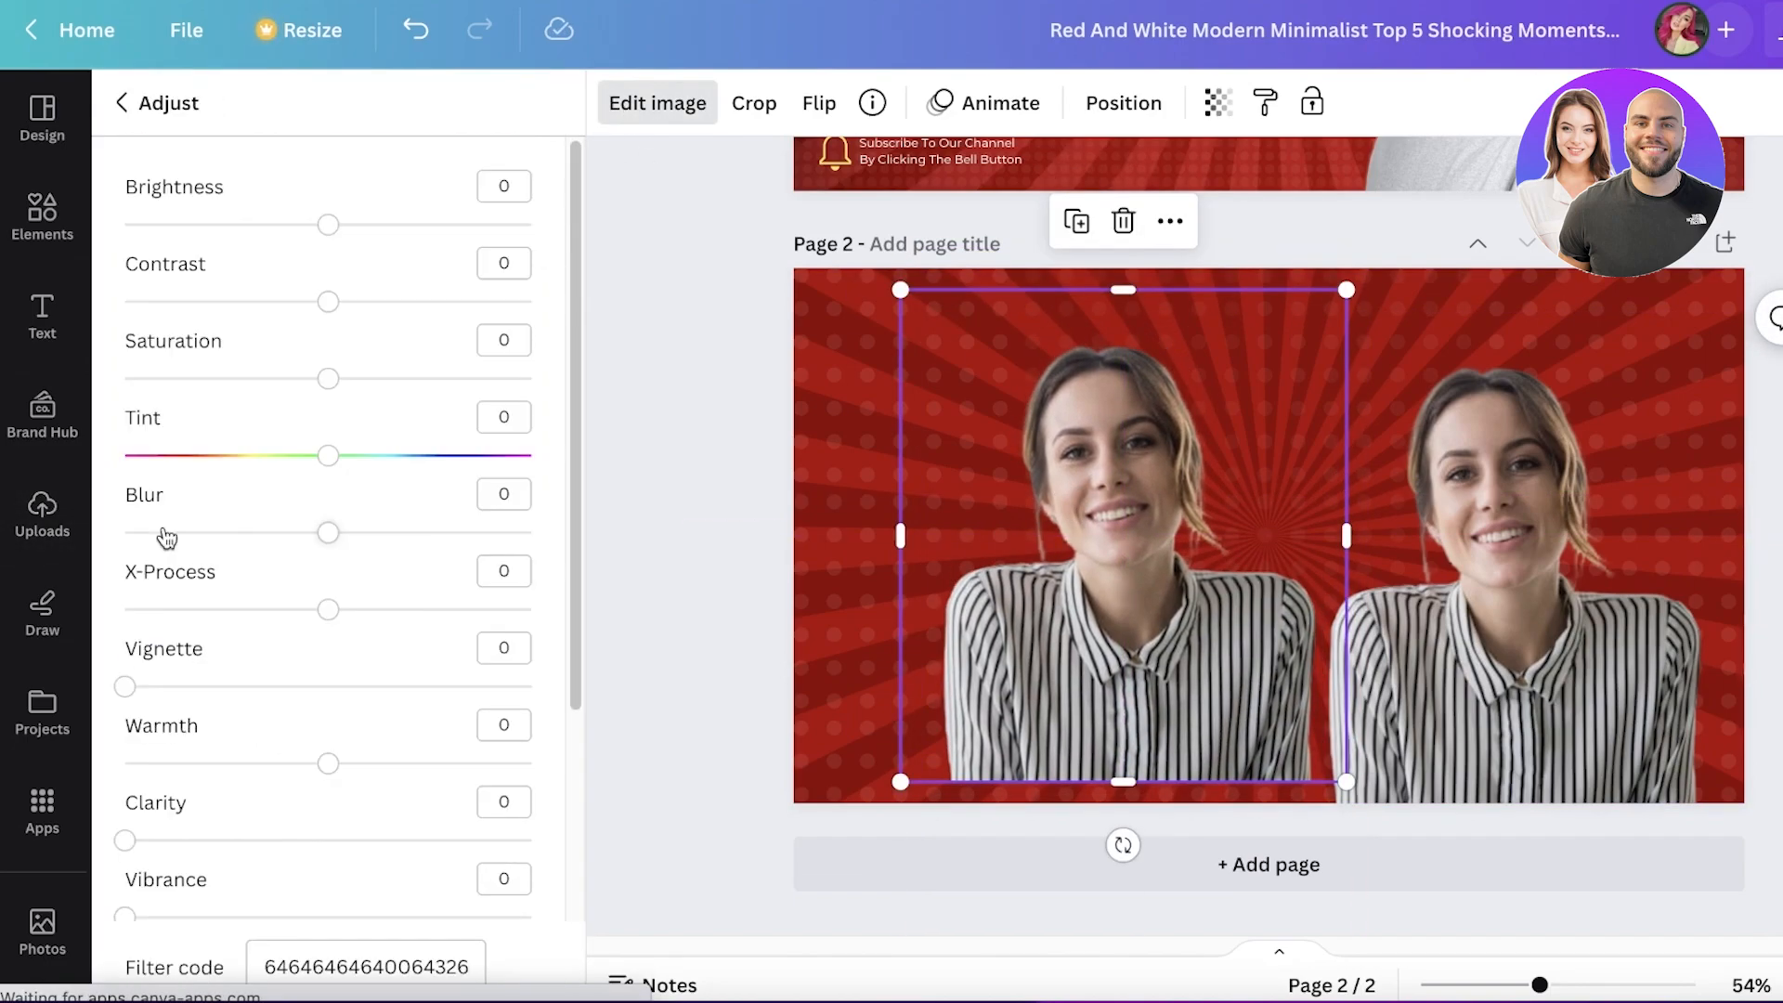
pyautogui.moveTo(329, 224); pyautogui.dragTo(529, 224)
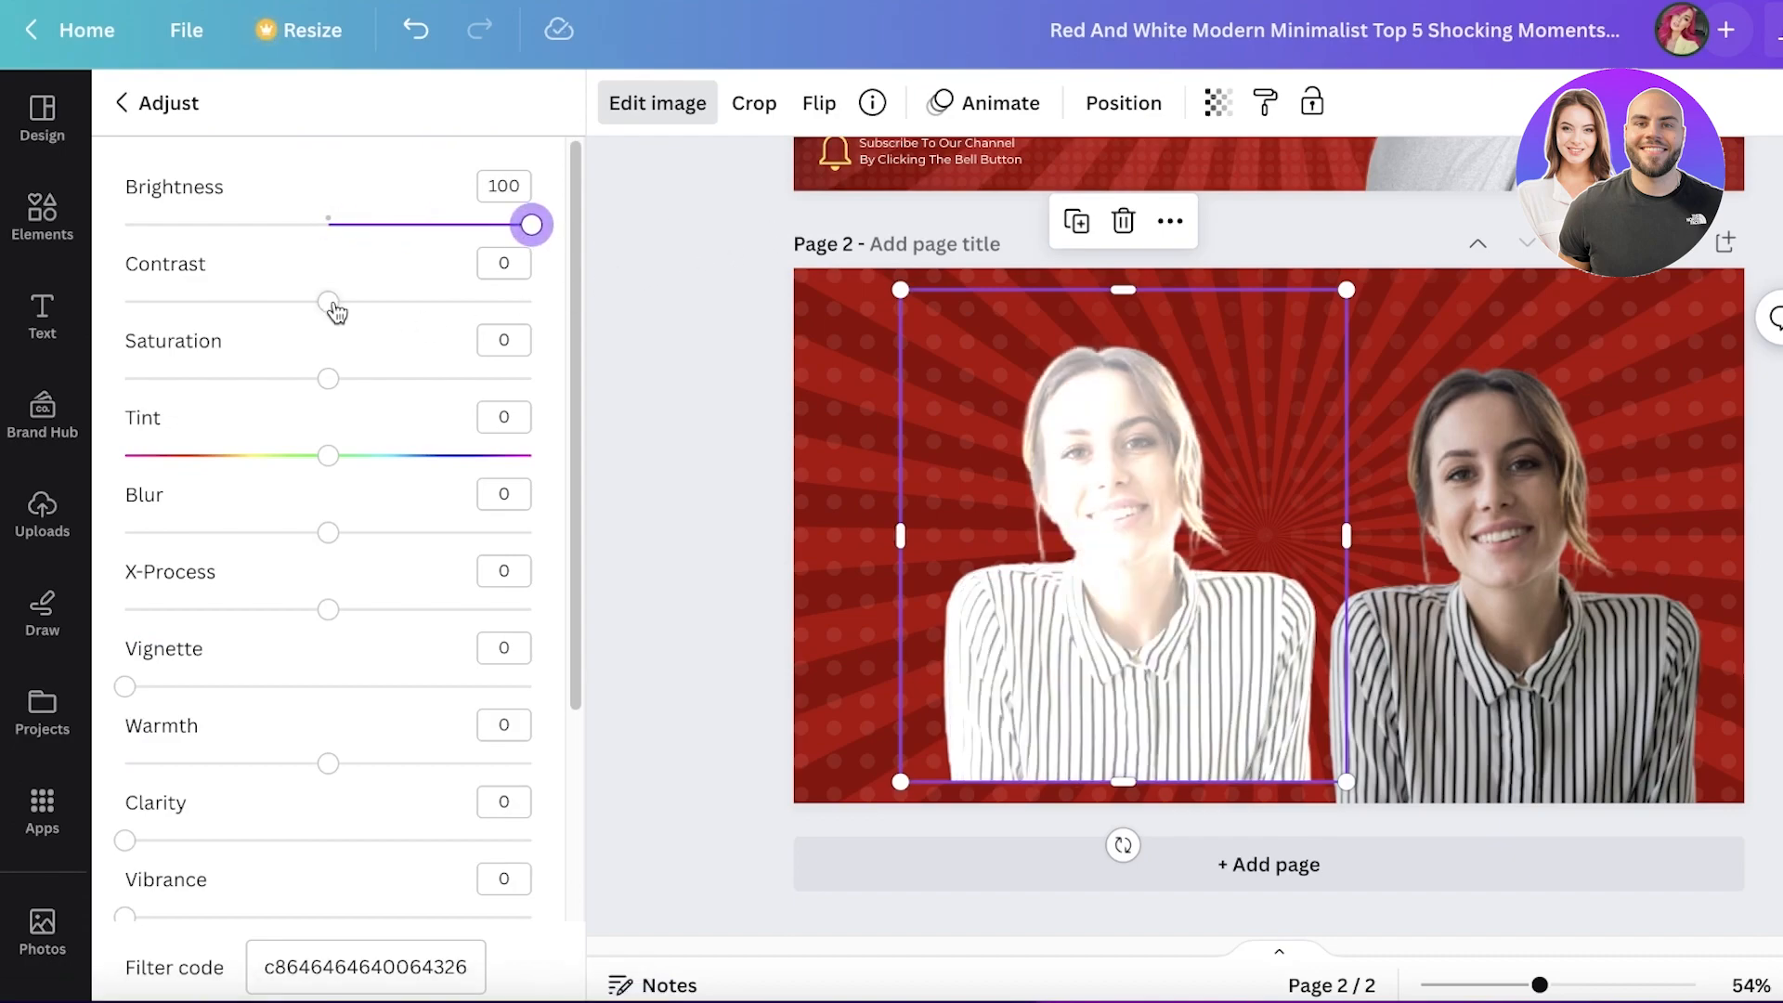
pyautogui.moveTo(329, 301); pyautogui.dragTo(531, 301)
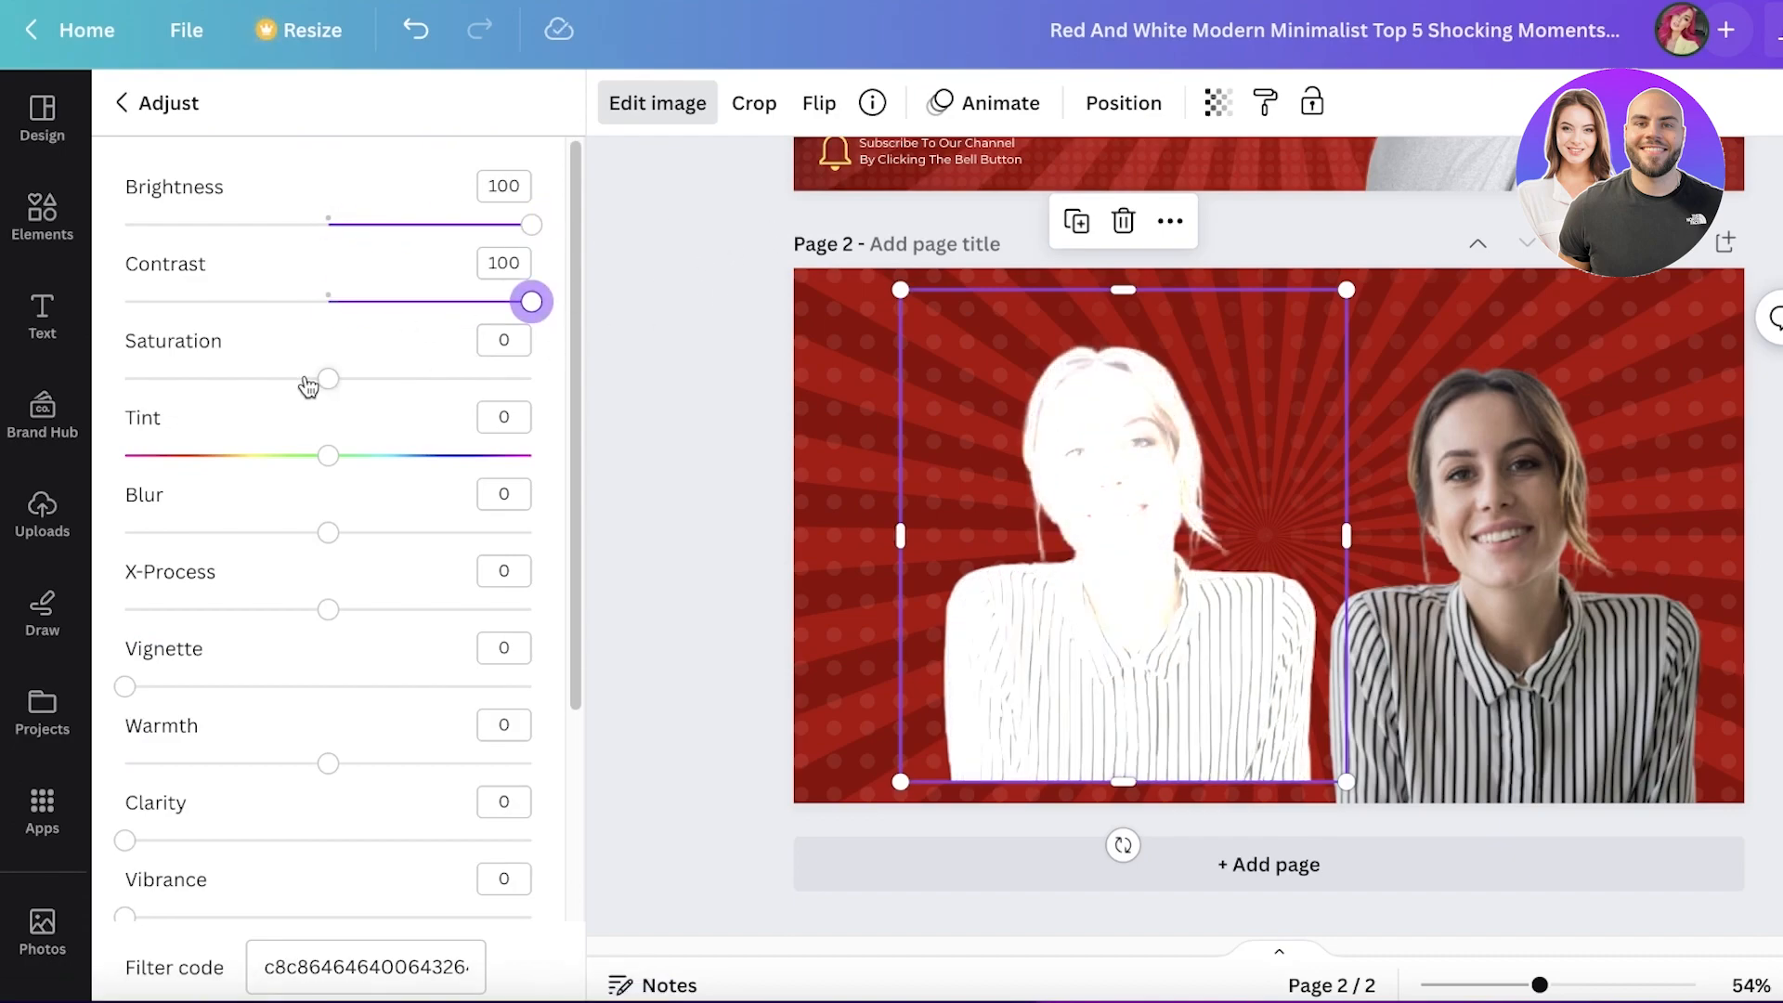
pyautogui.click(41, 417)
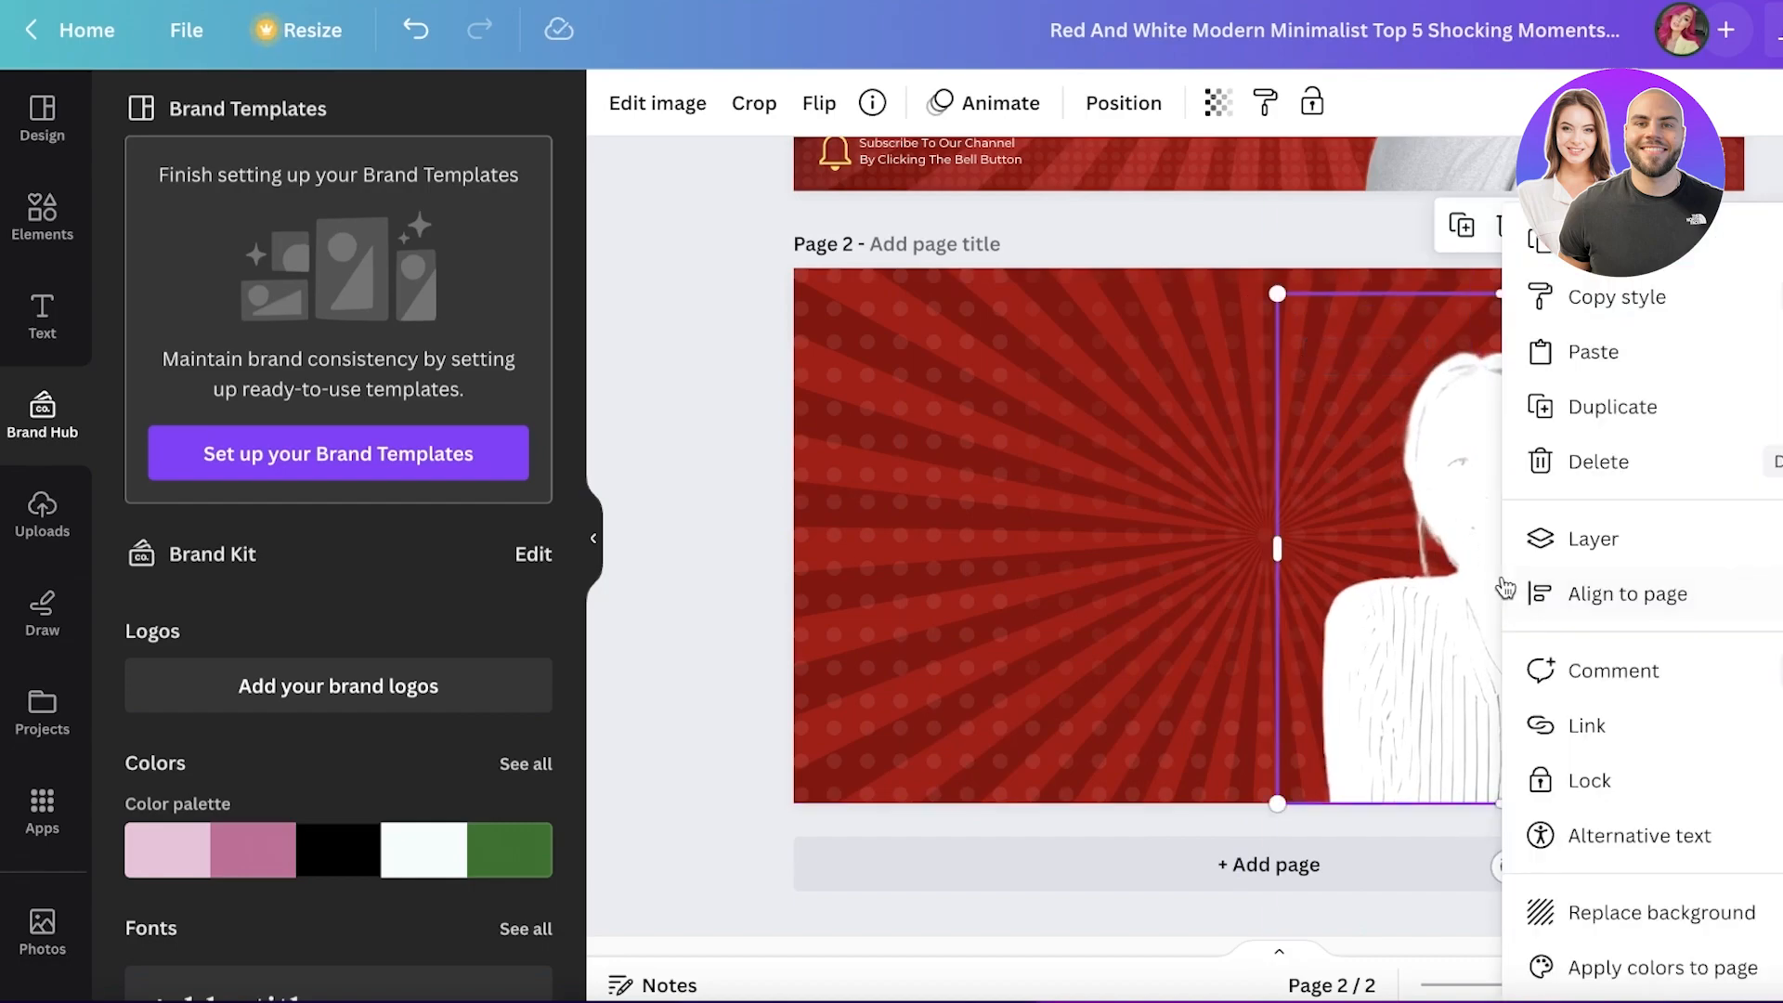
pyautogui.click(1581, 538)
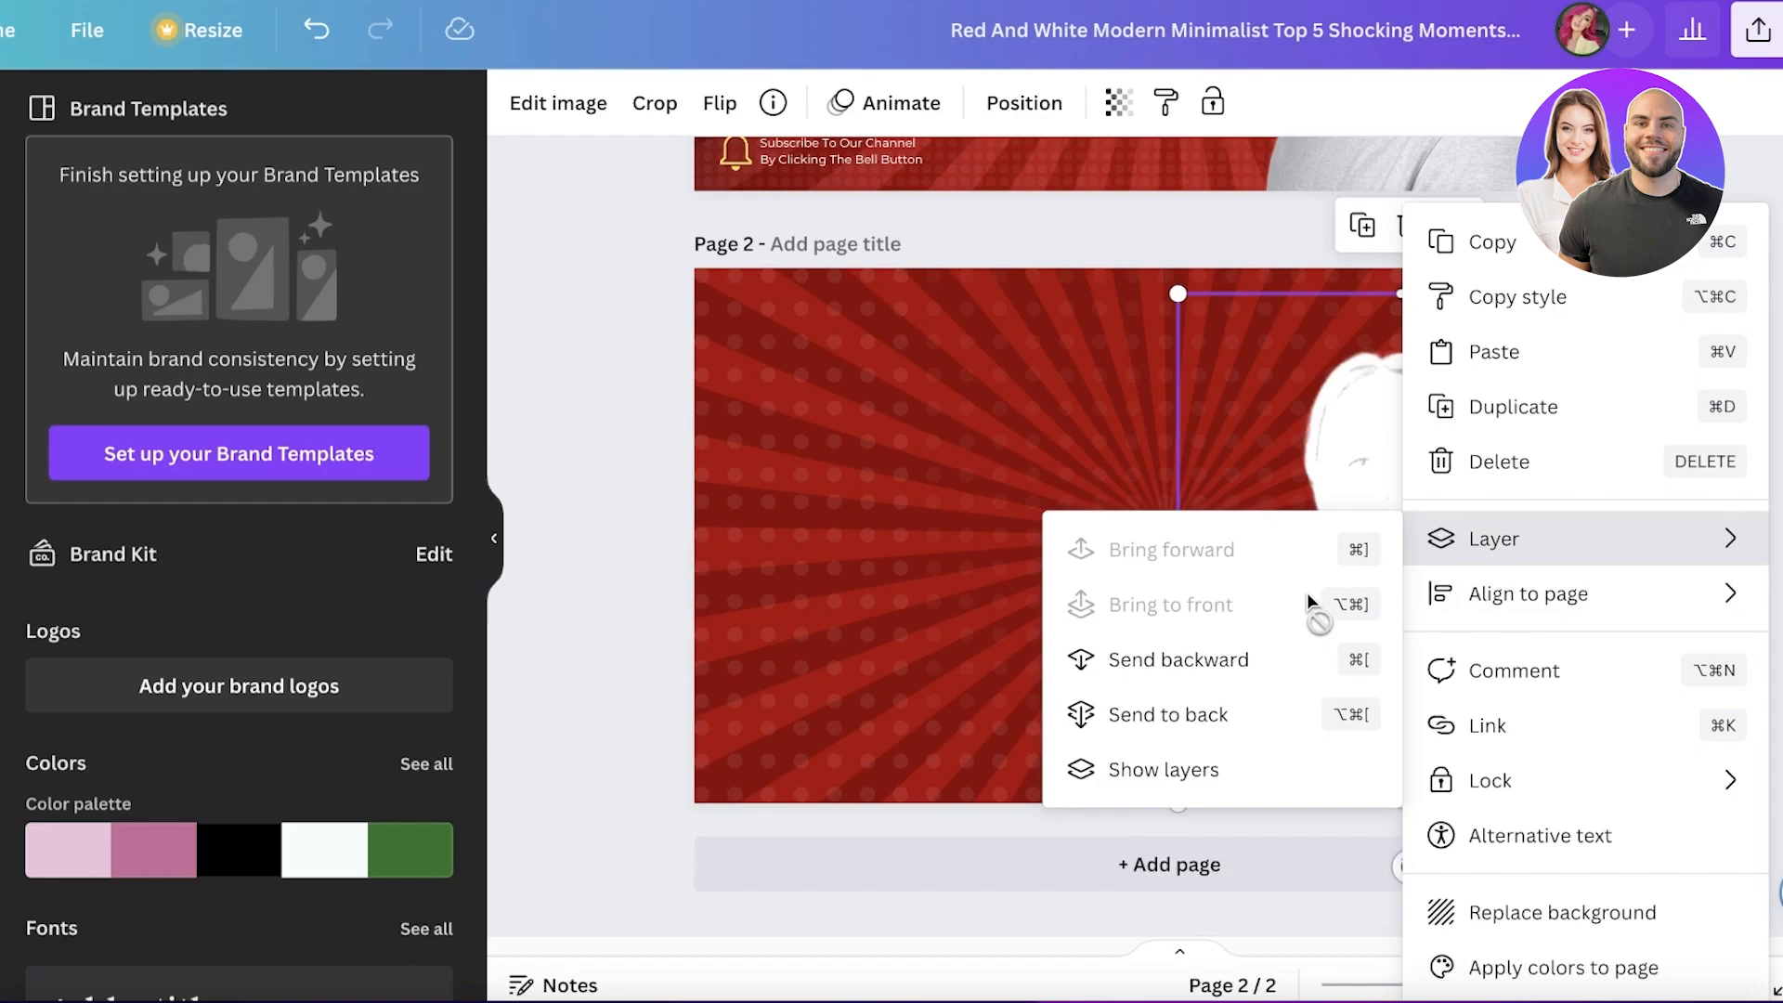
pyautogui.moveTo(1180, 659)
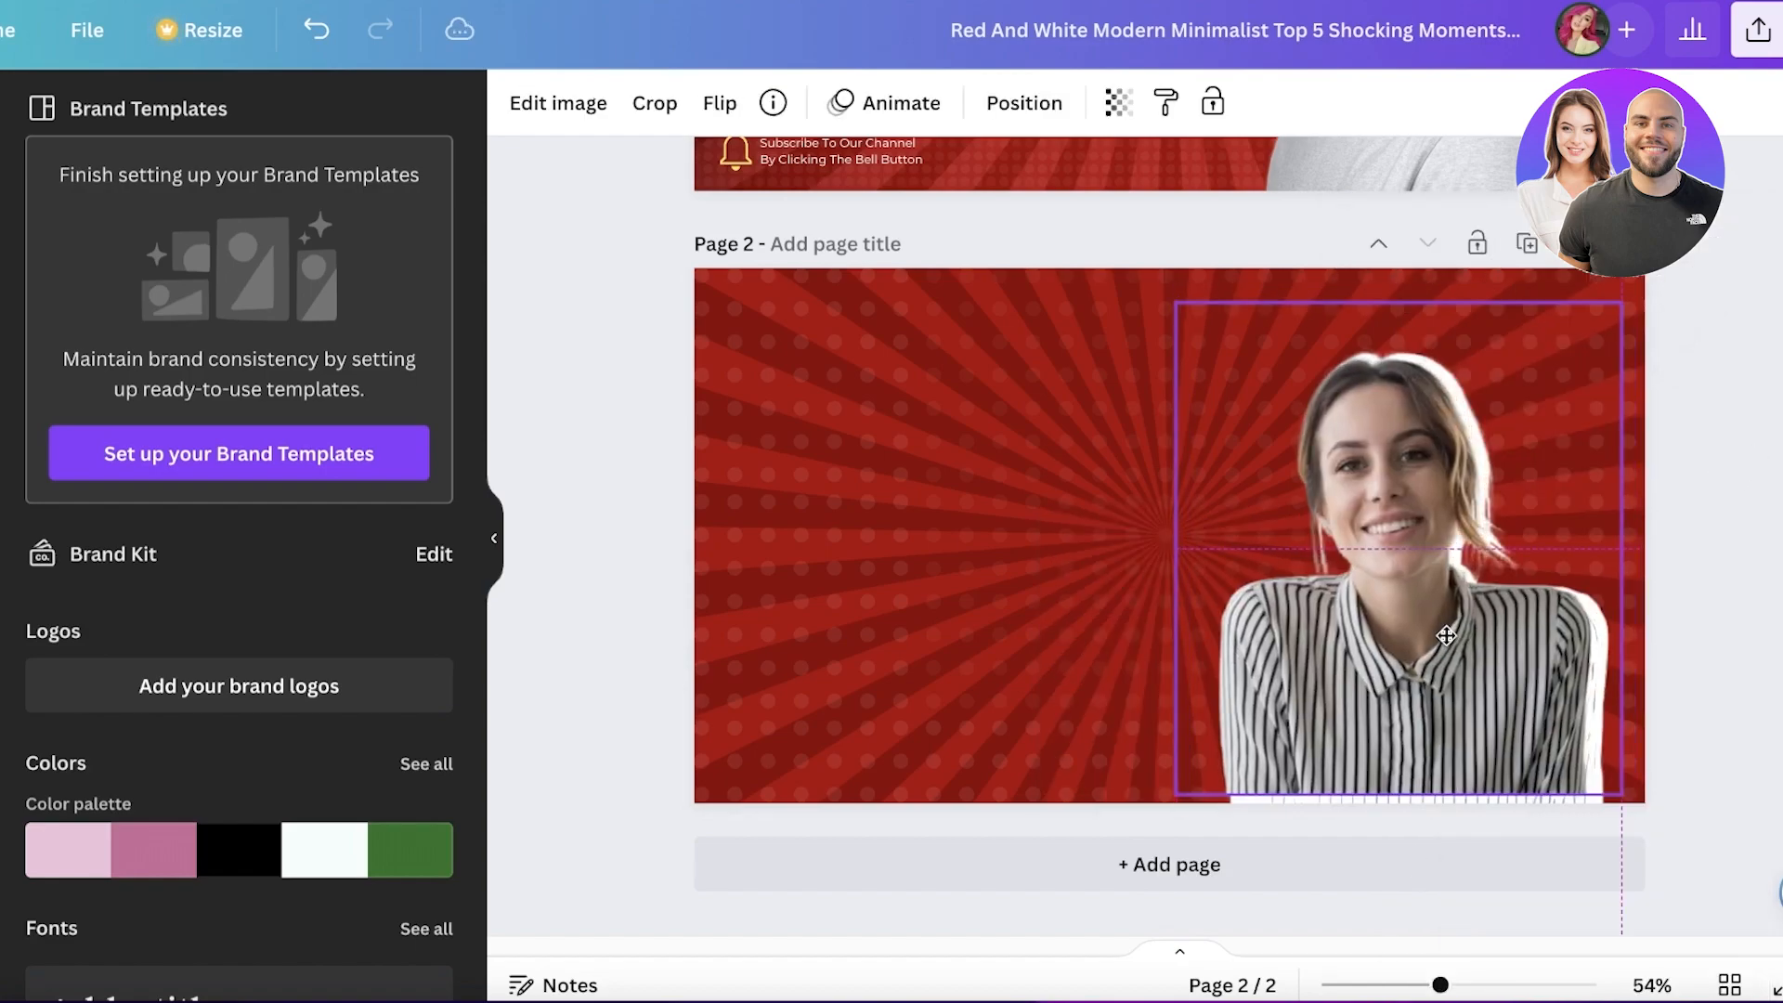
pyautogui.click(1444, 634)
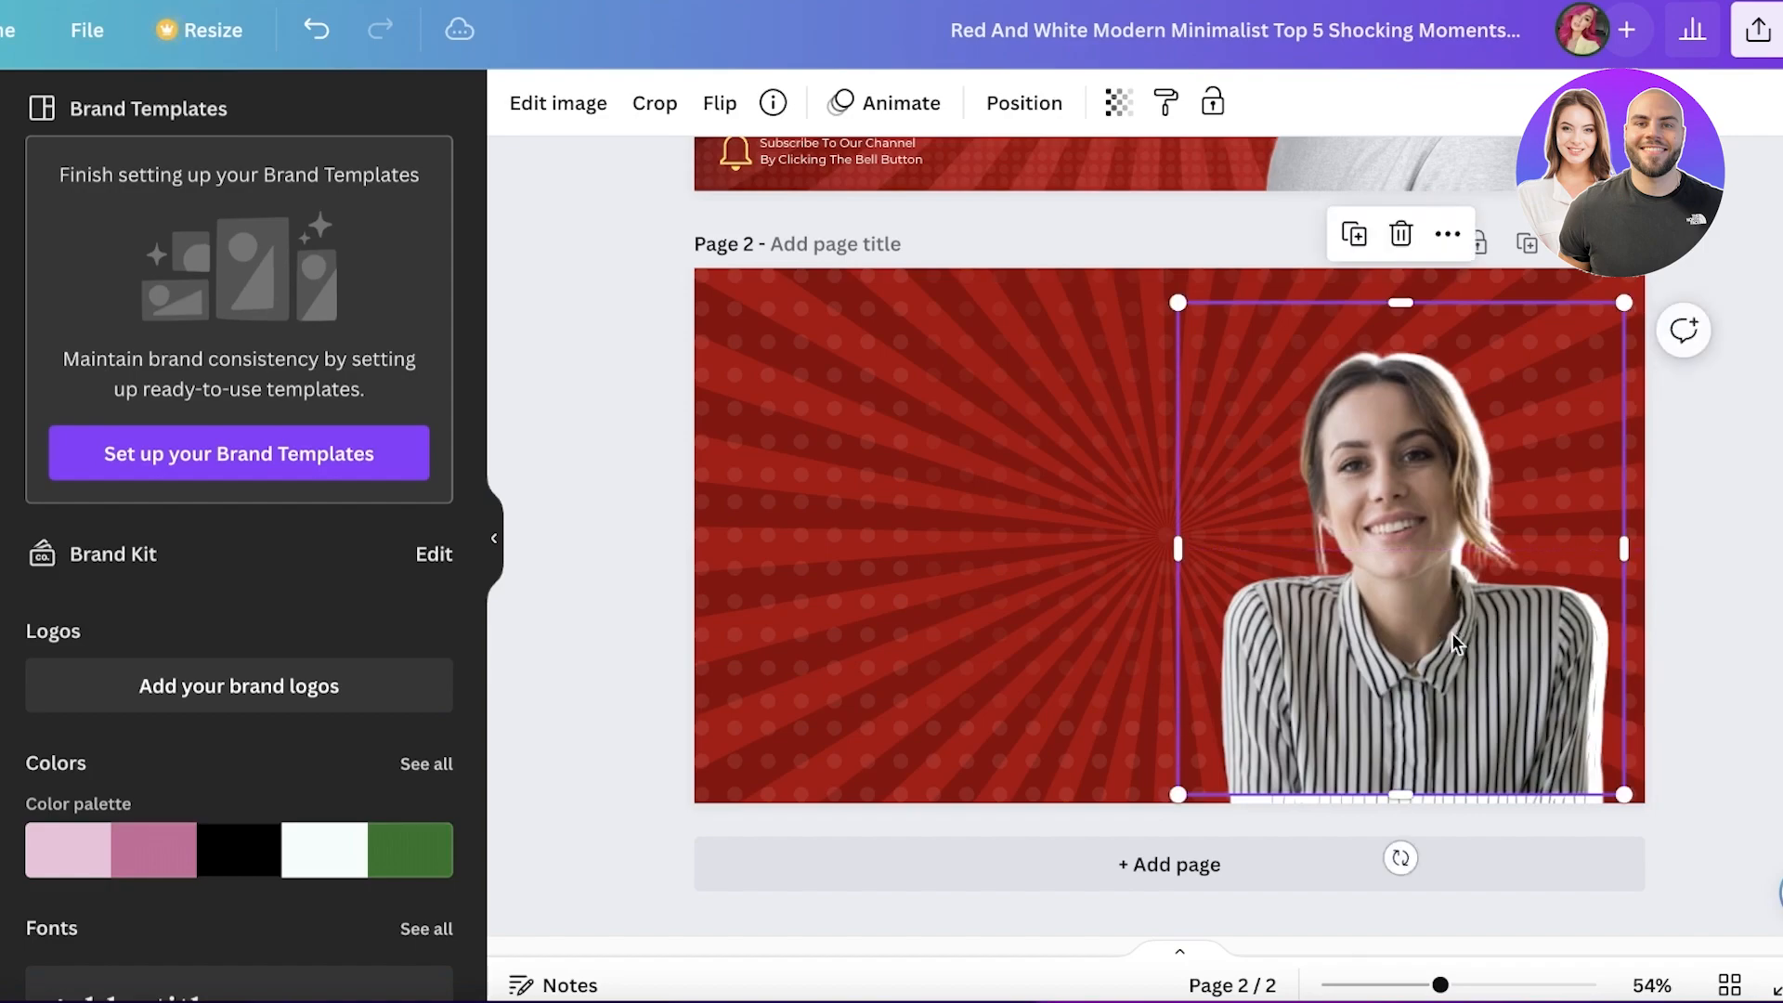
# - Deselect the woman and reset the 'circles grid' search in the Elements panel
pyautogui.click(728, 495)
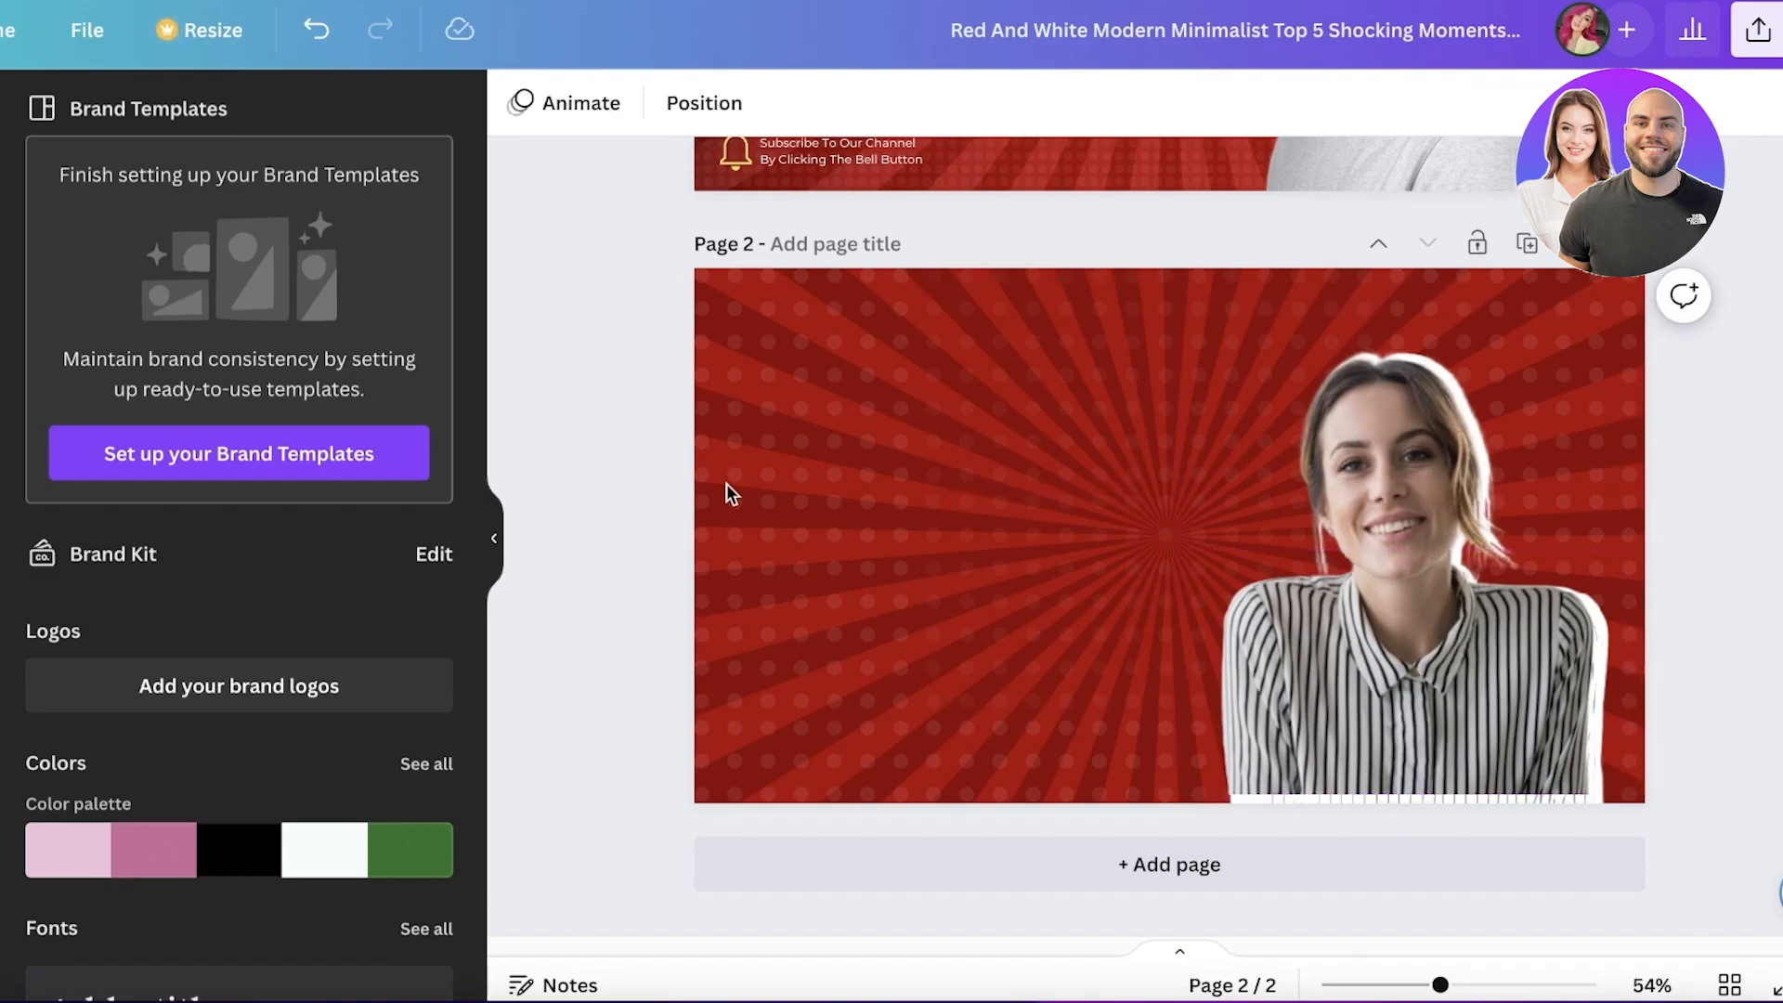
pyautogui.scroll(3)
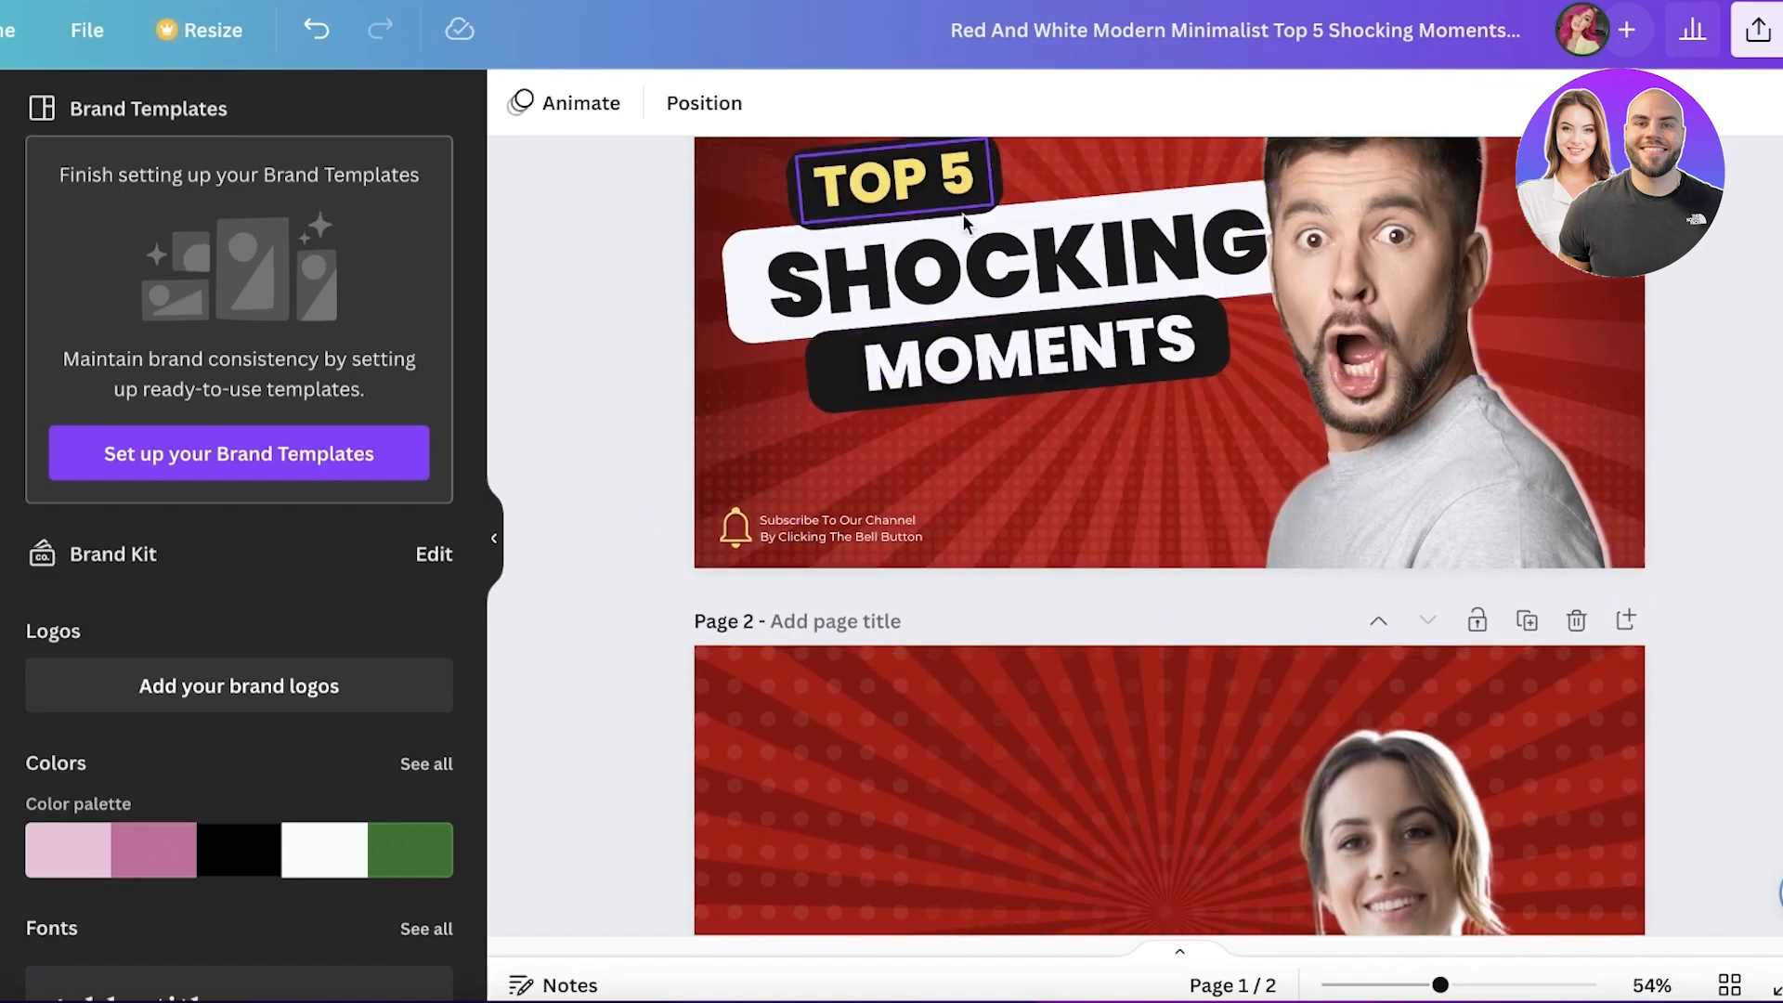
pyautogui.write('circles grid')
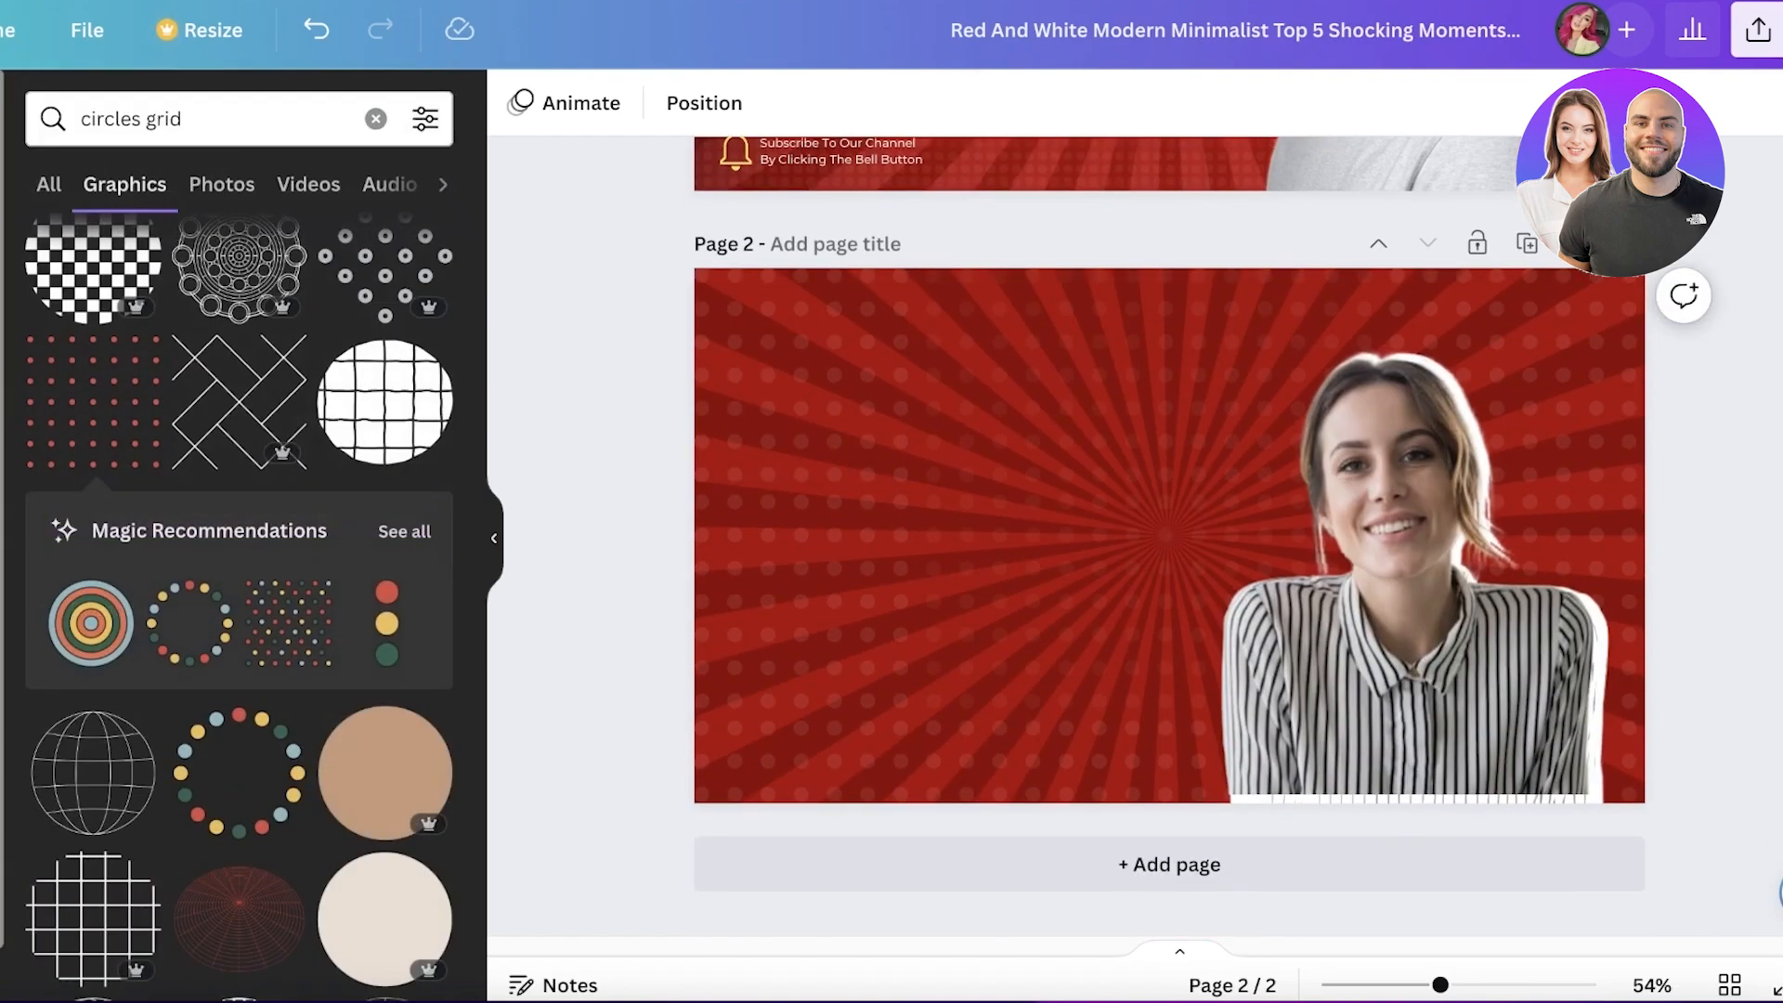
pyautogui.scroll(3)
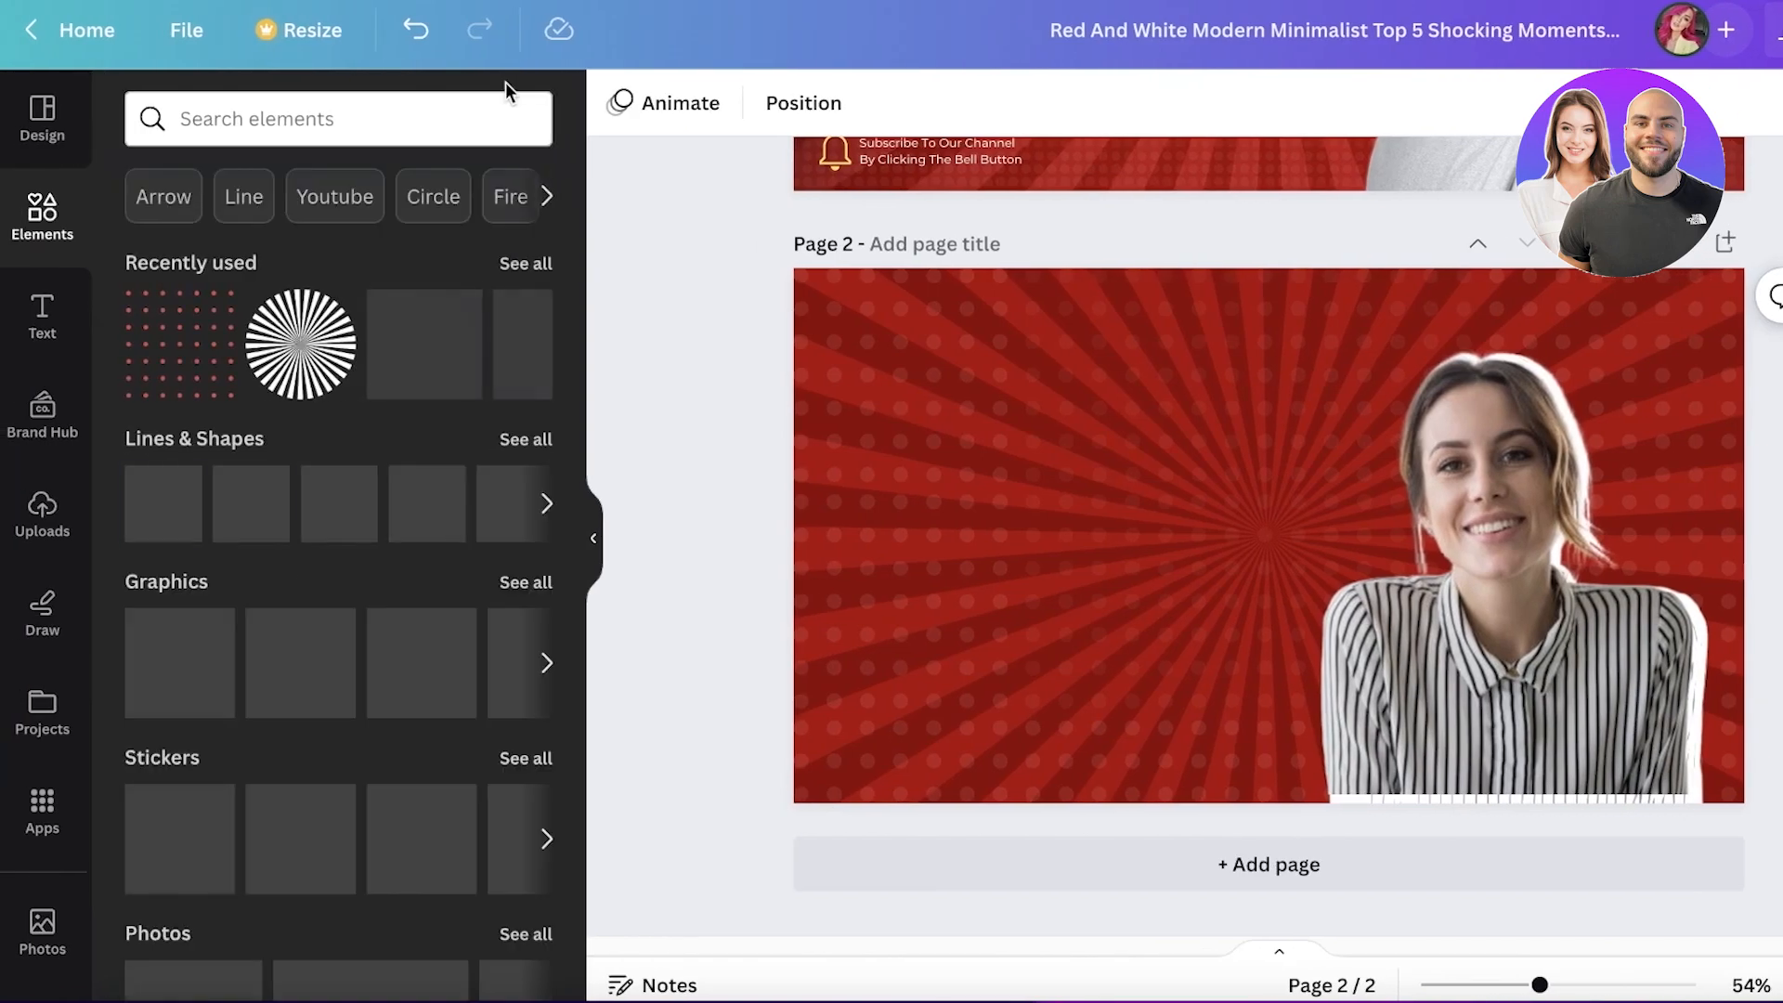
# - Add two dark maroon rounded rectangles from Shapes, stretching the lower one wider
pyautogui.click(526, 439)
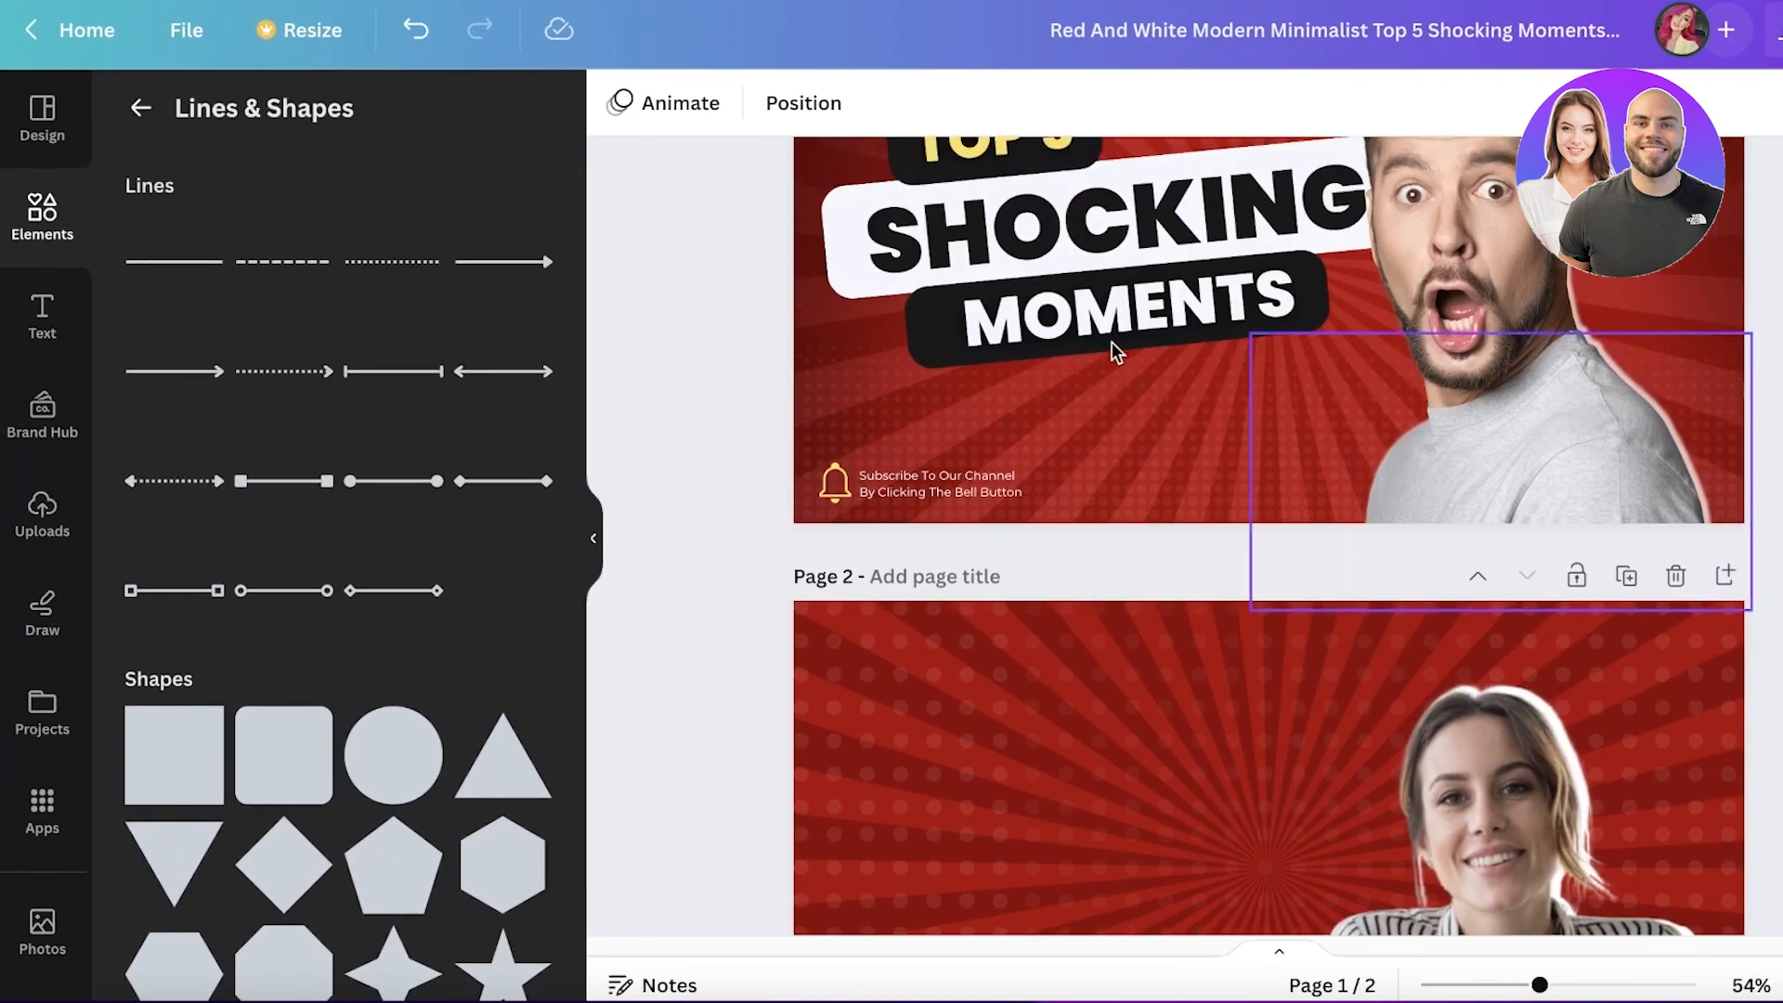
pyautogui.scroll(-3)
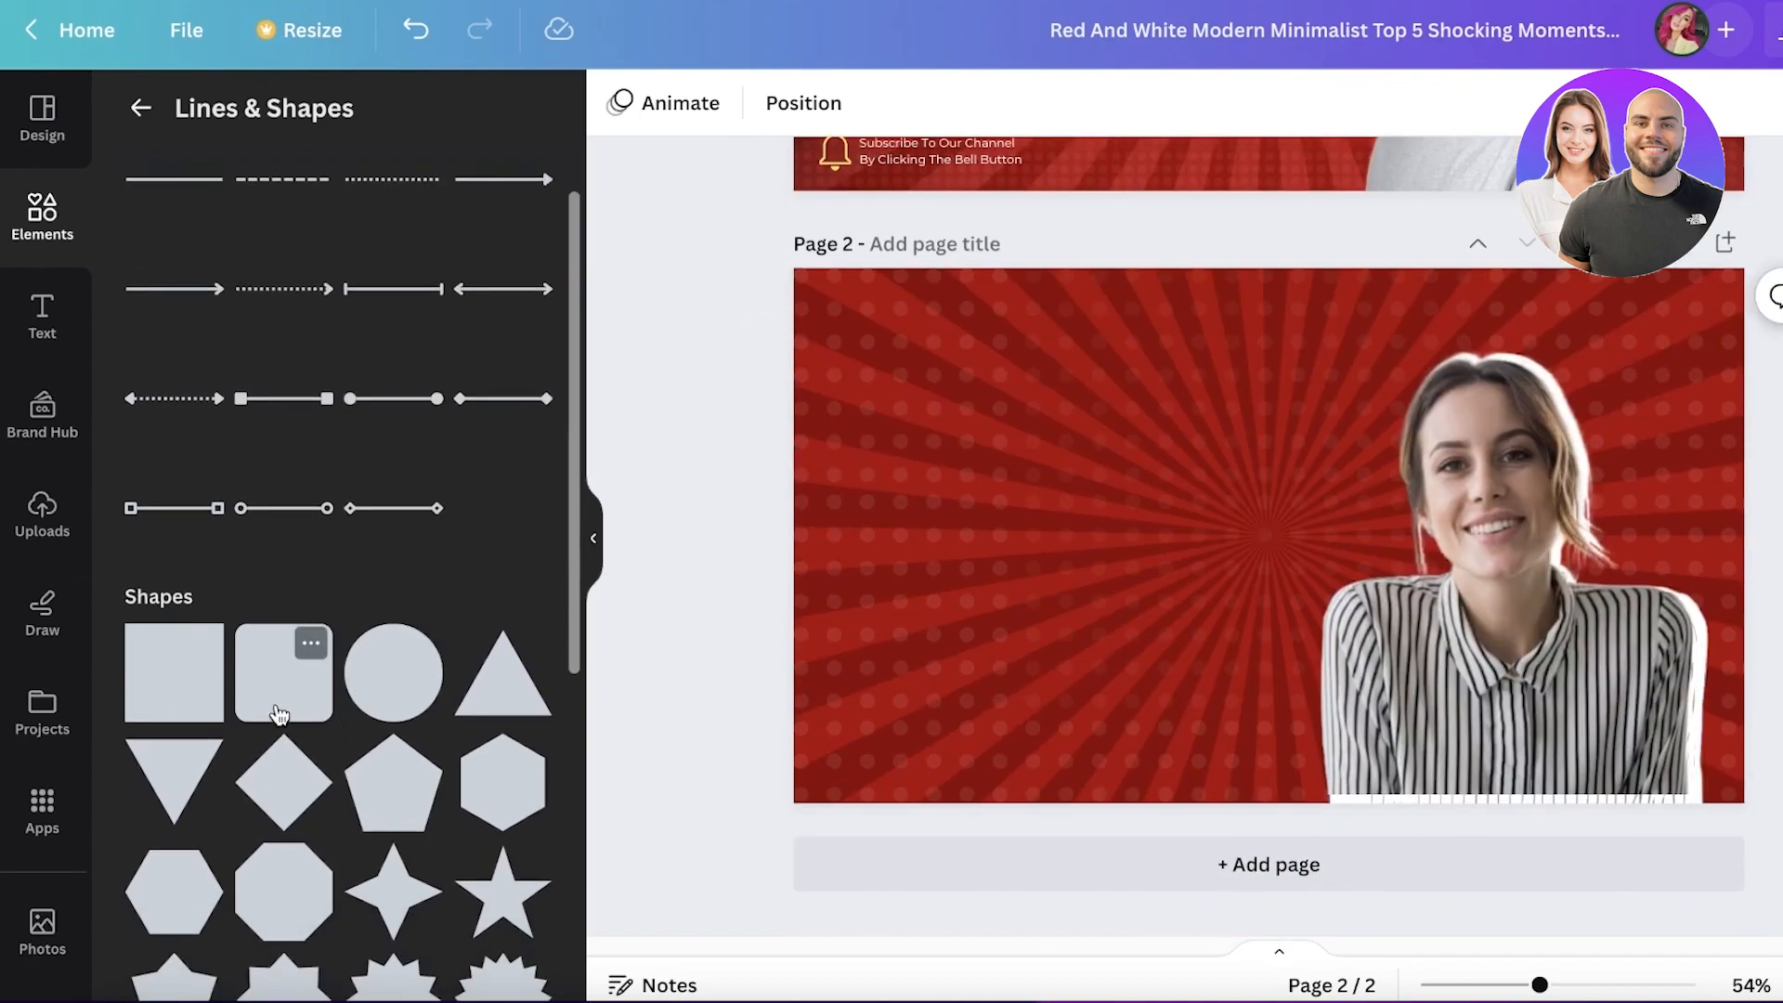
pyautogui.scroll(-3)
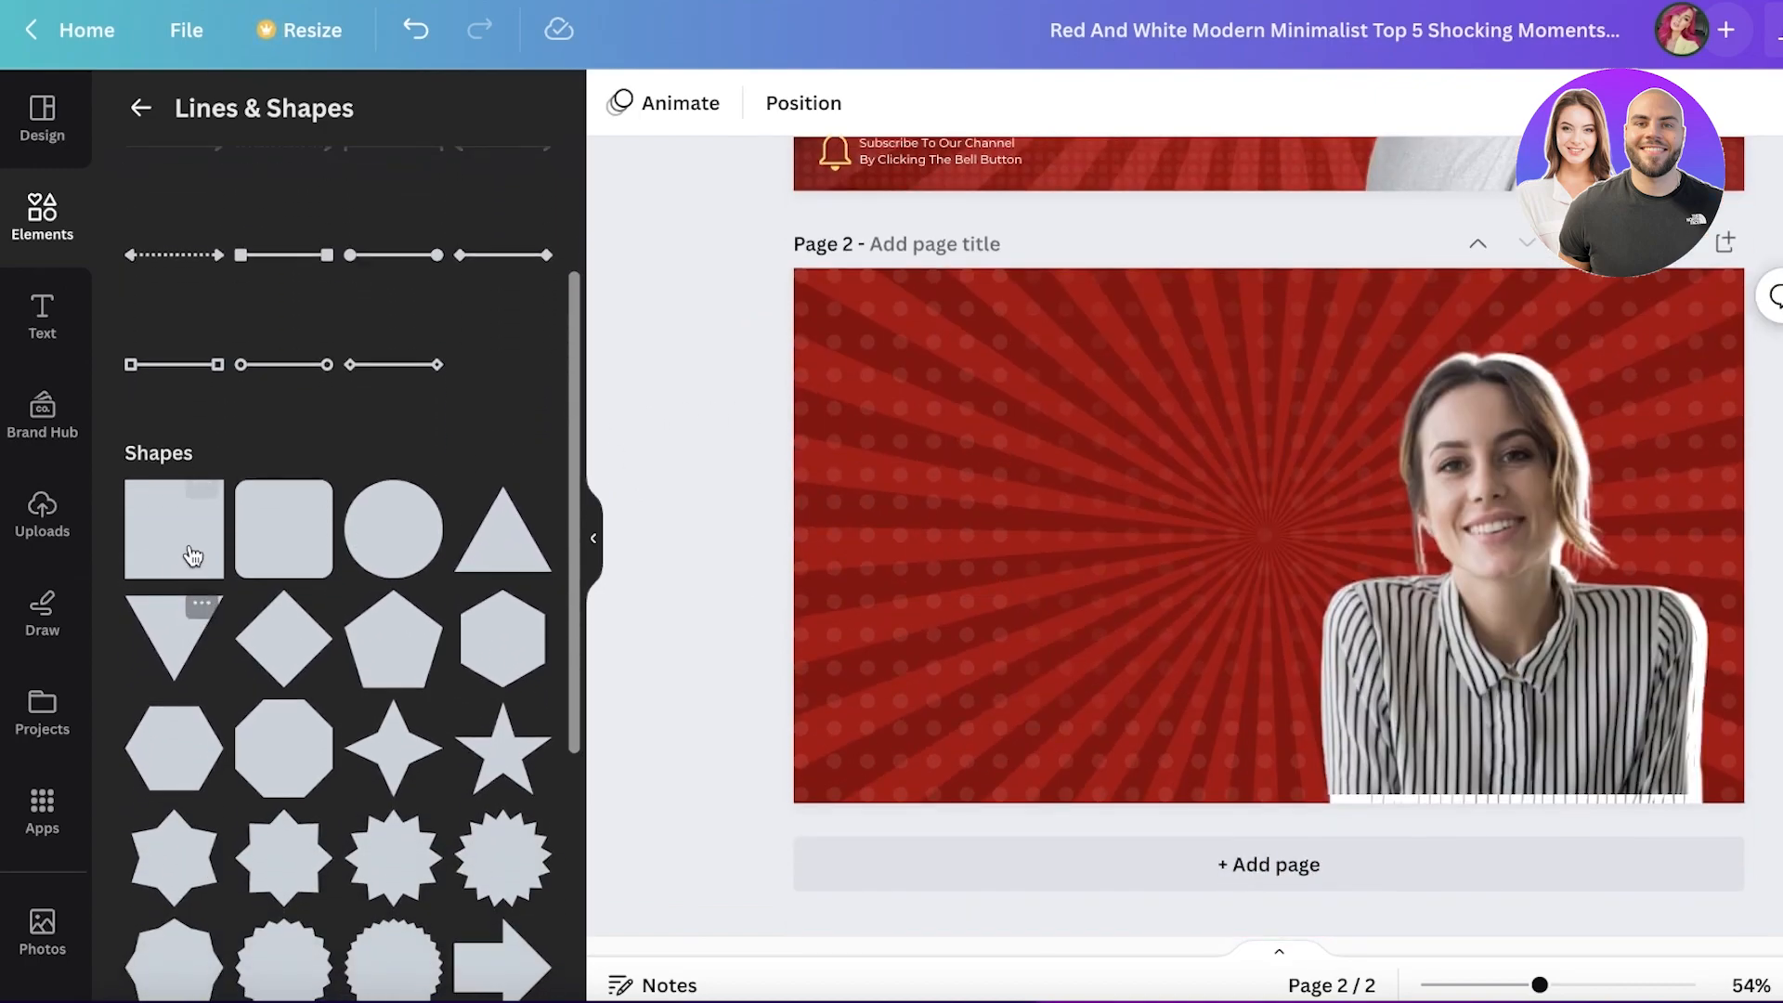
pyautogui.click(173, 528)
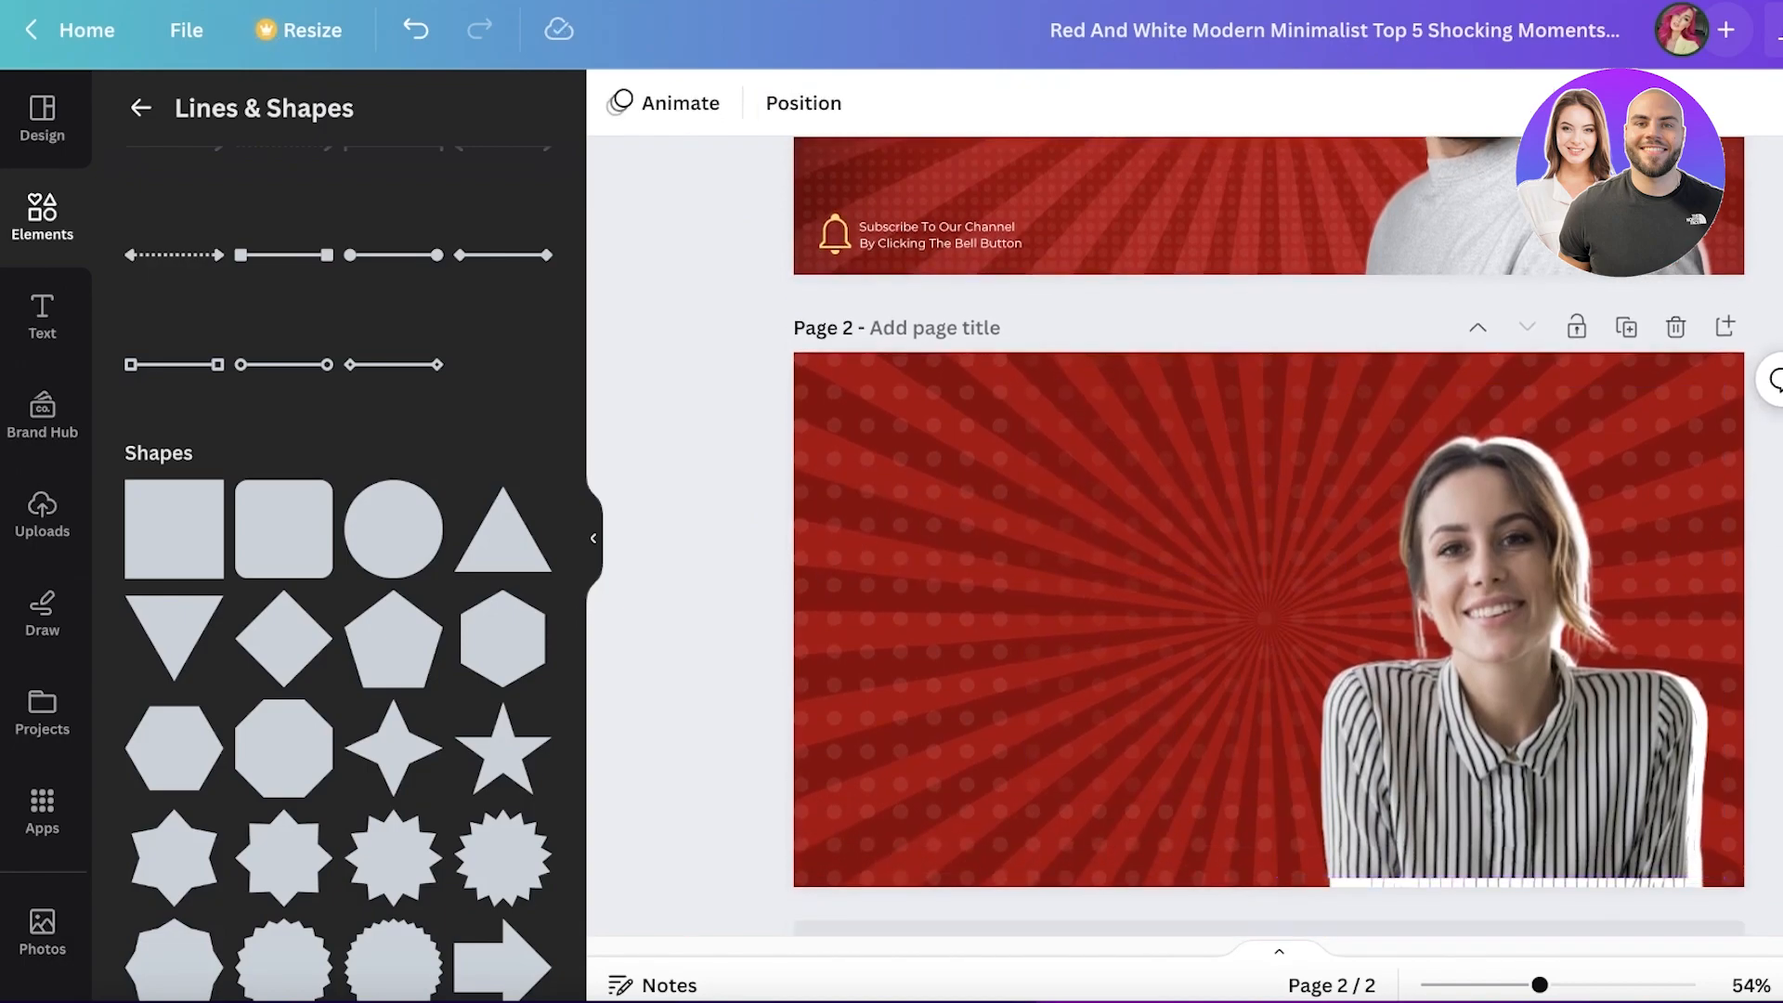
pyautogui.click(1137, 569)
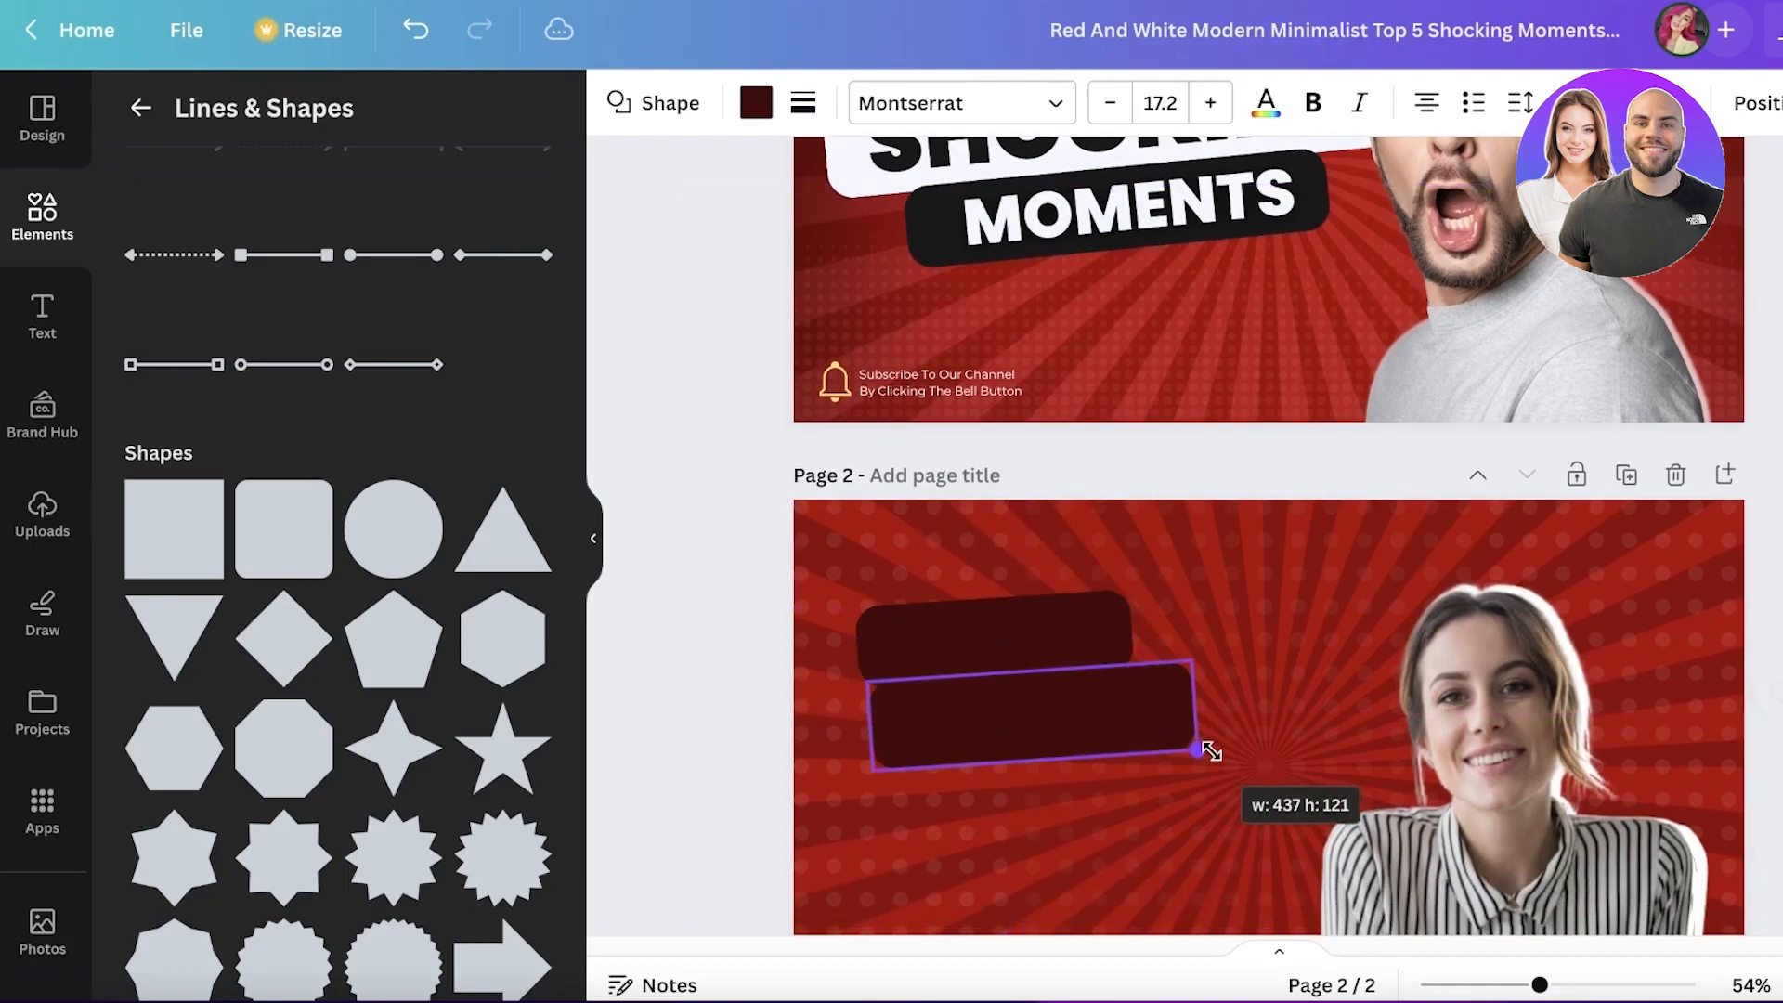
pyautogui.rightClick(1023, 705)
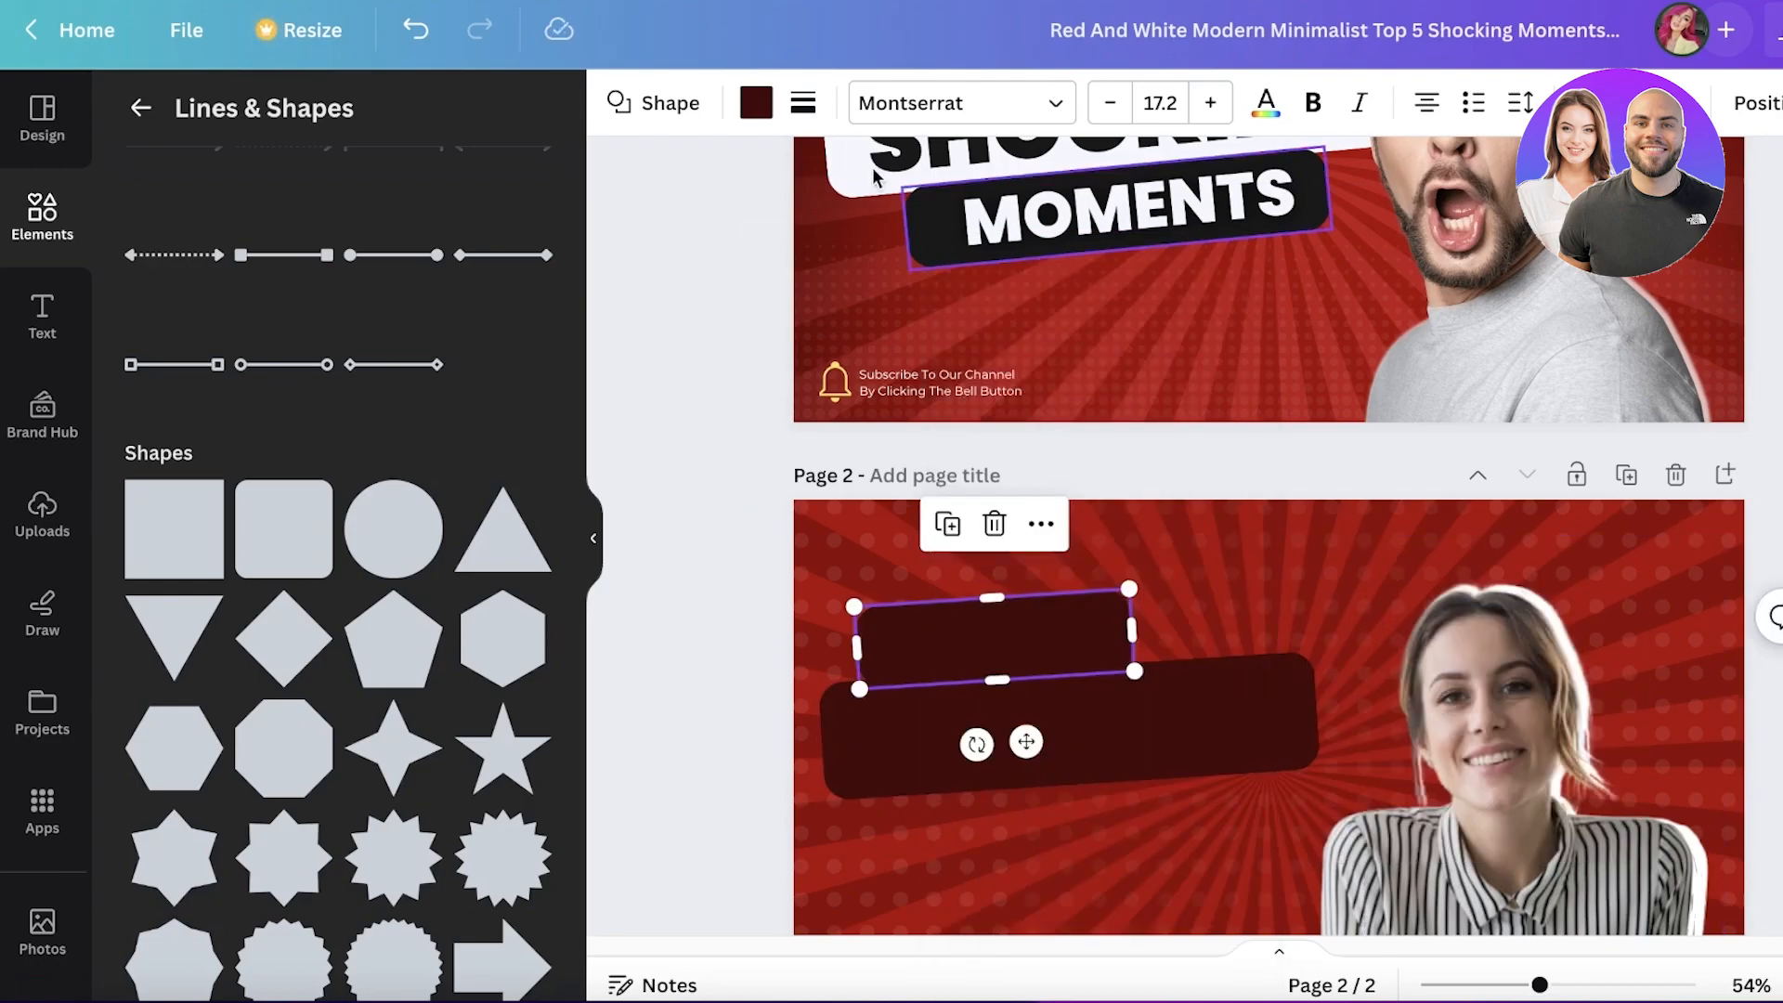
# - Colour the top block black, the wide block white, and place a black duplicate below
pyautogui.click(754, 102)
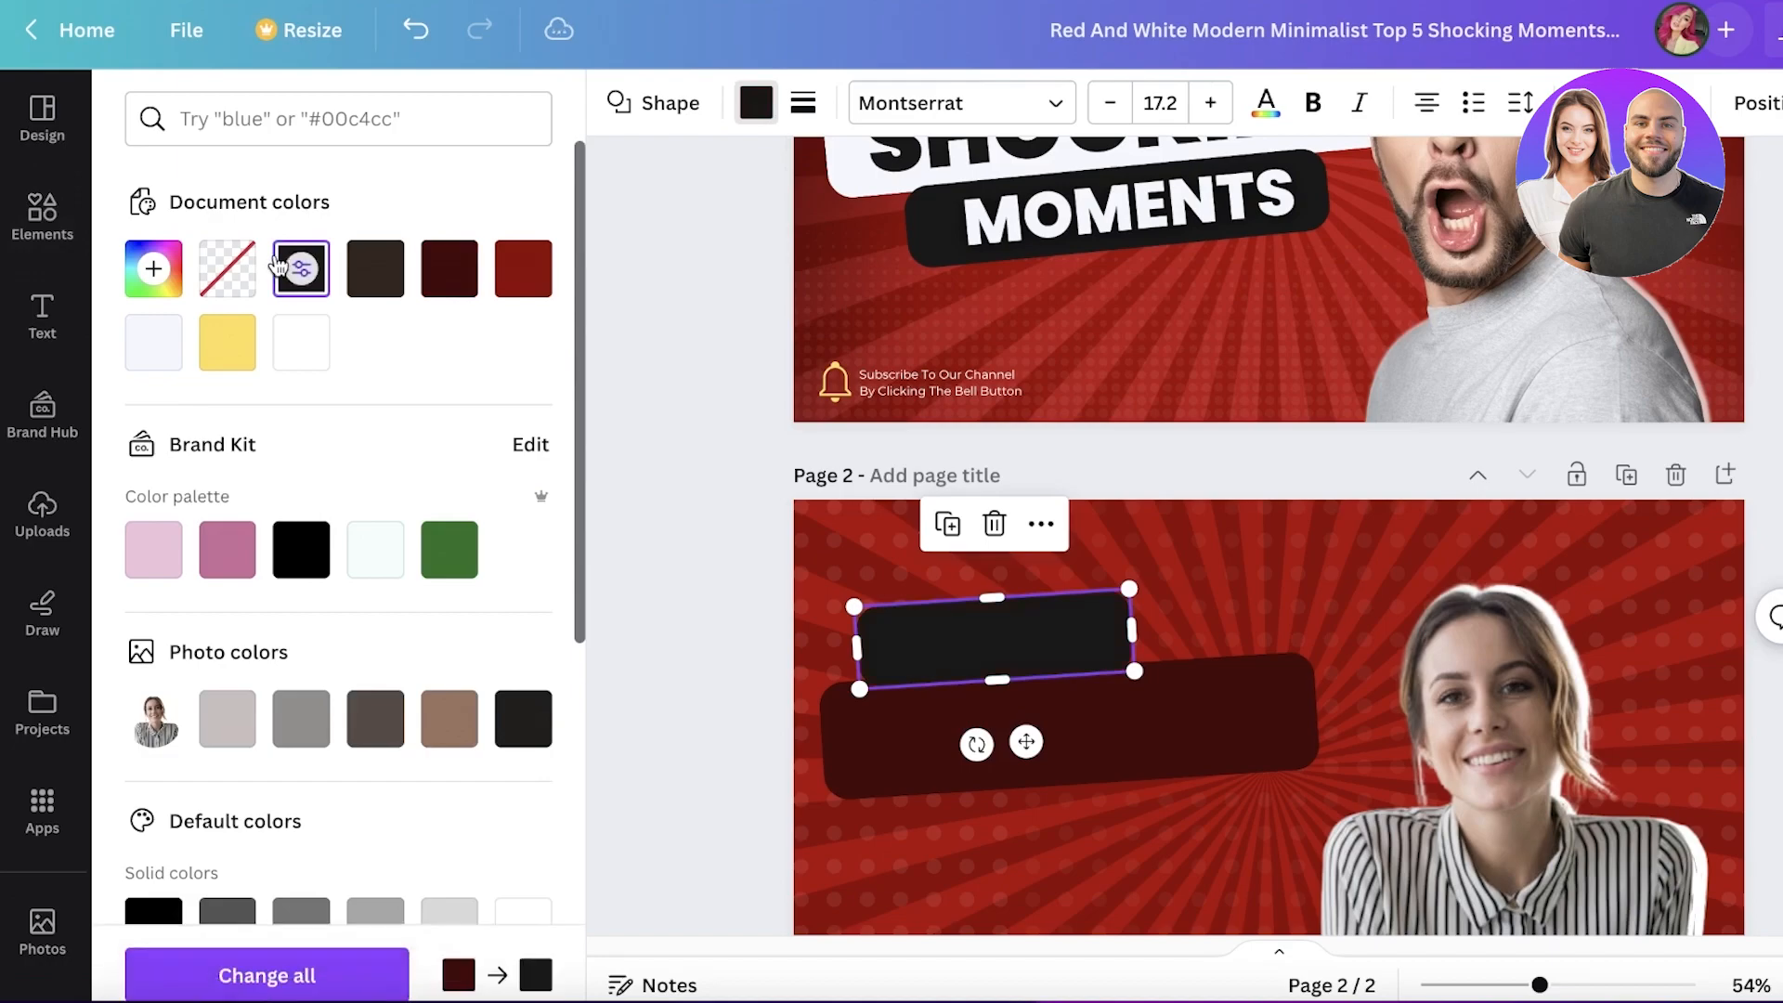
pyautogui.scroll(-3)
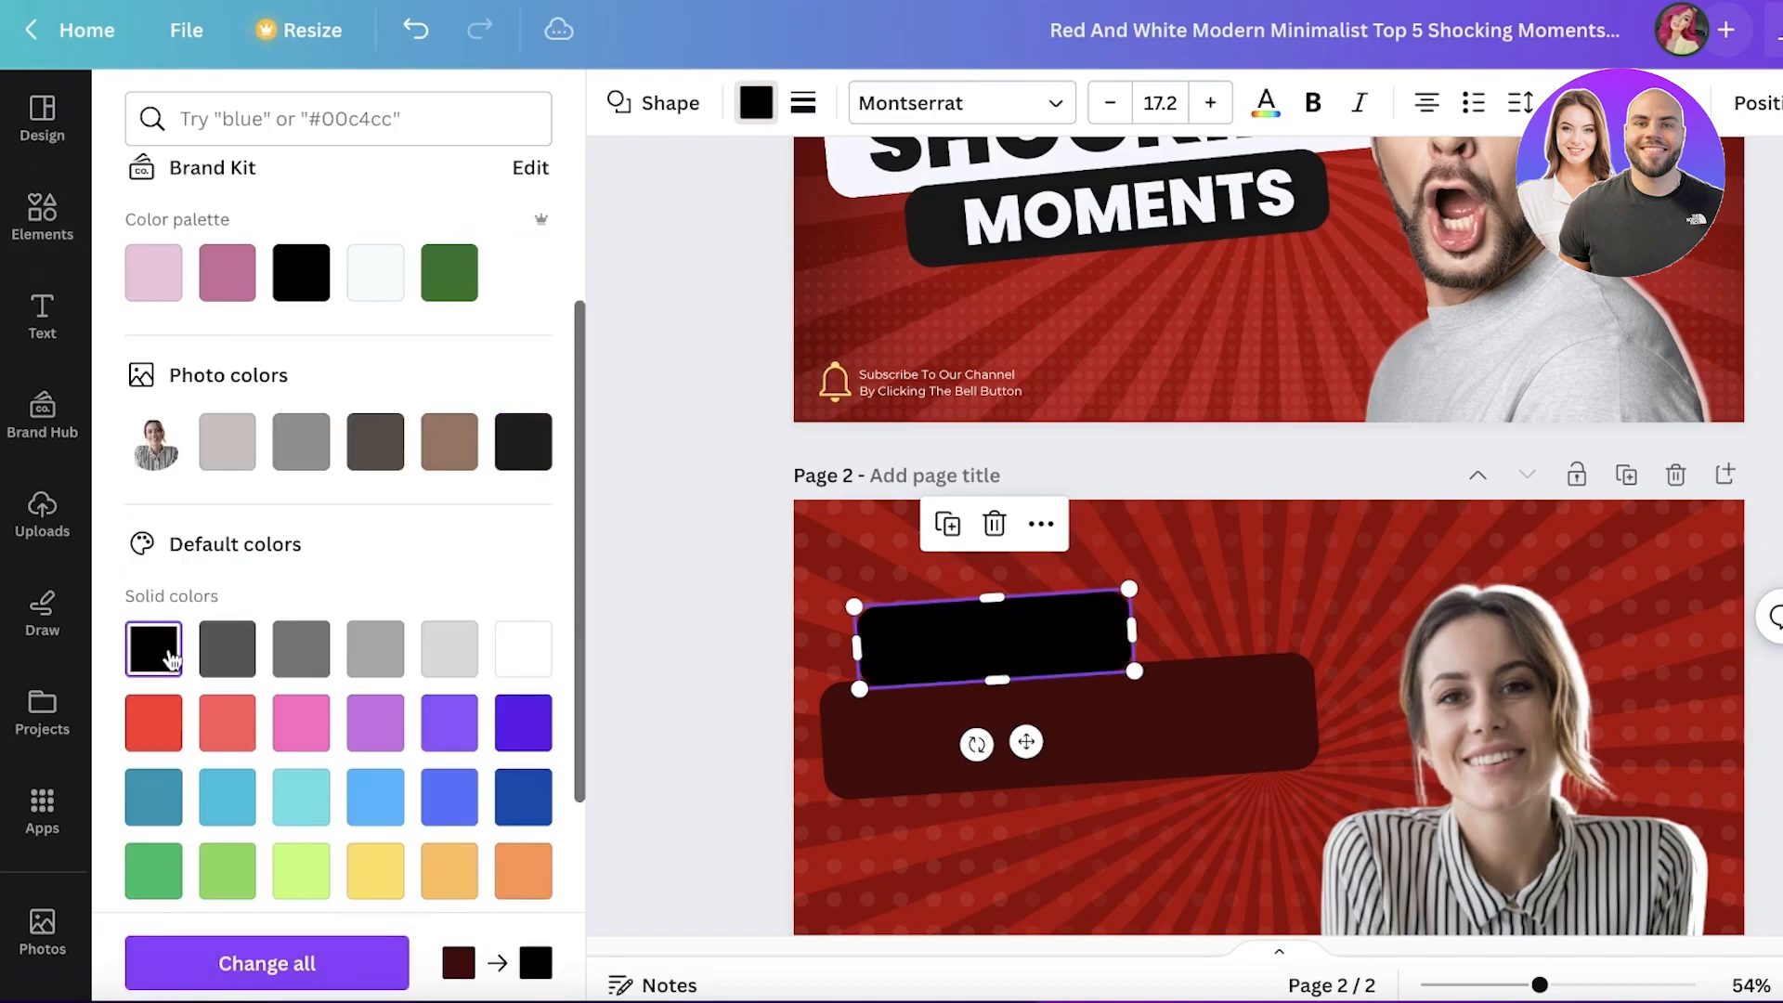
pyautogui.rightClick(989, 637)
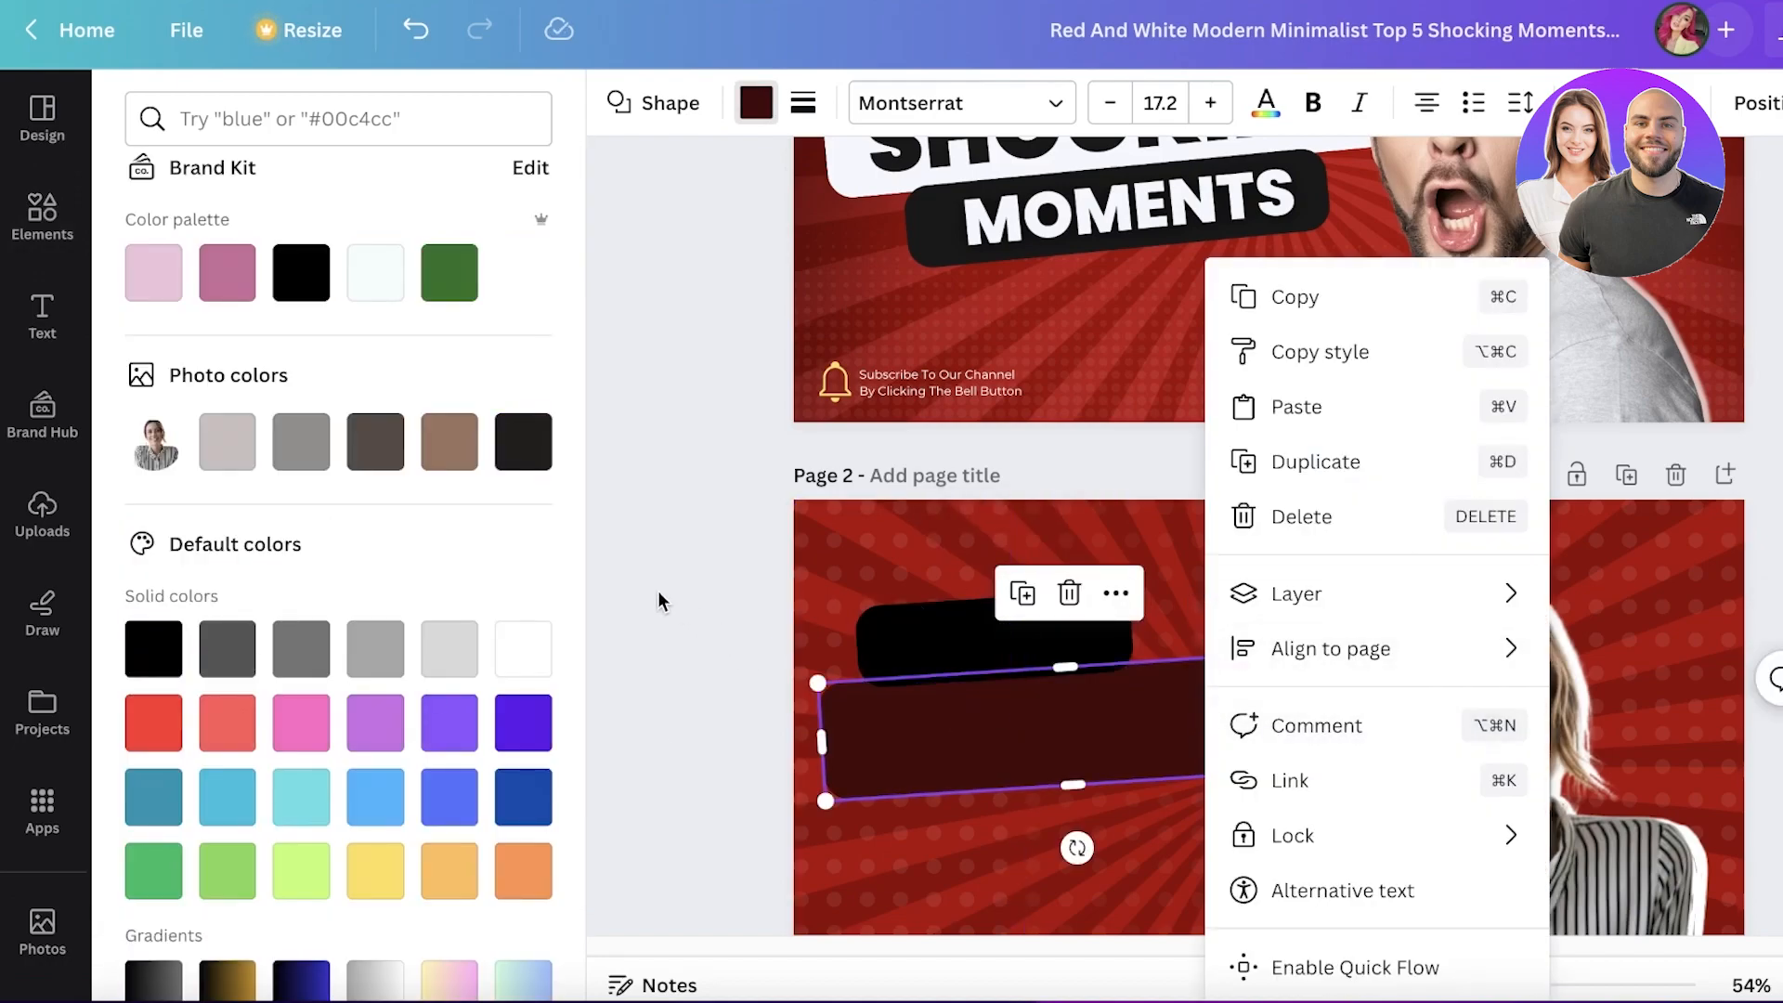
pyautogui.click(522, 649)
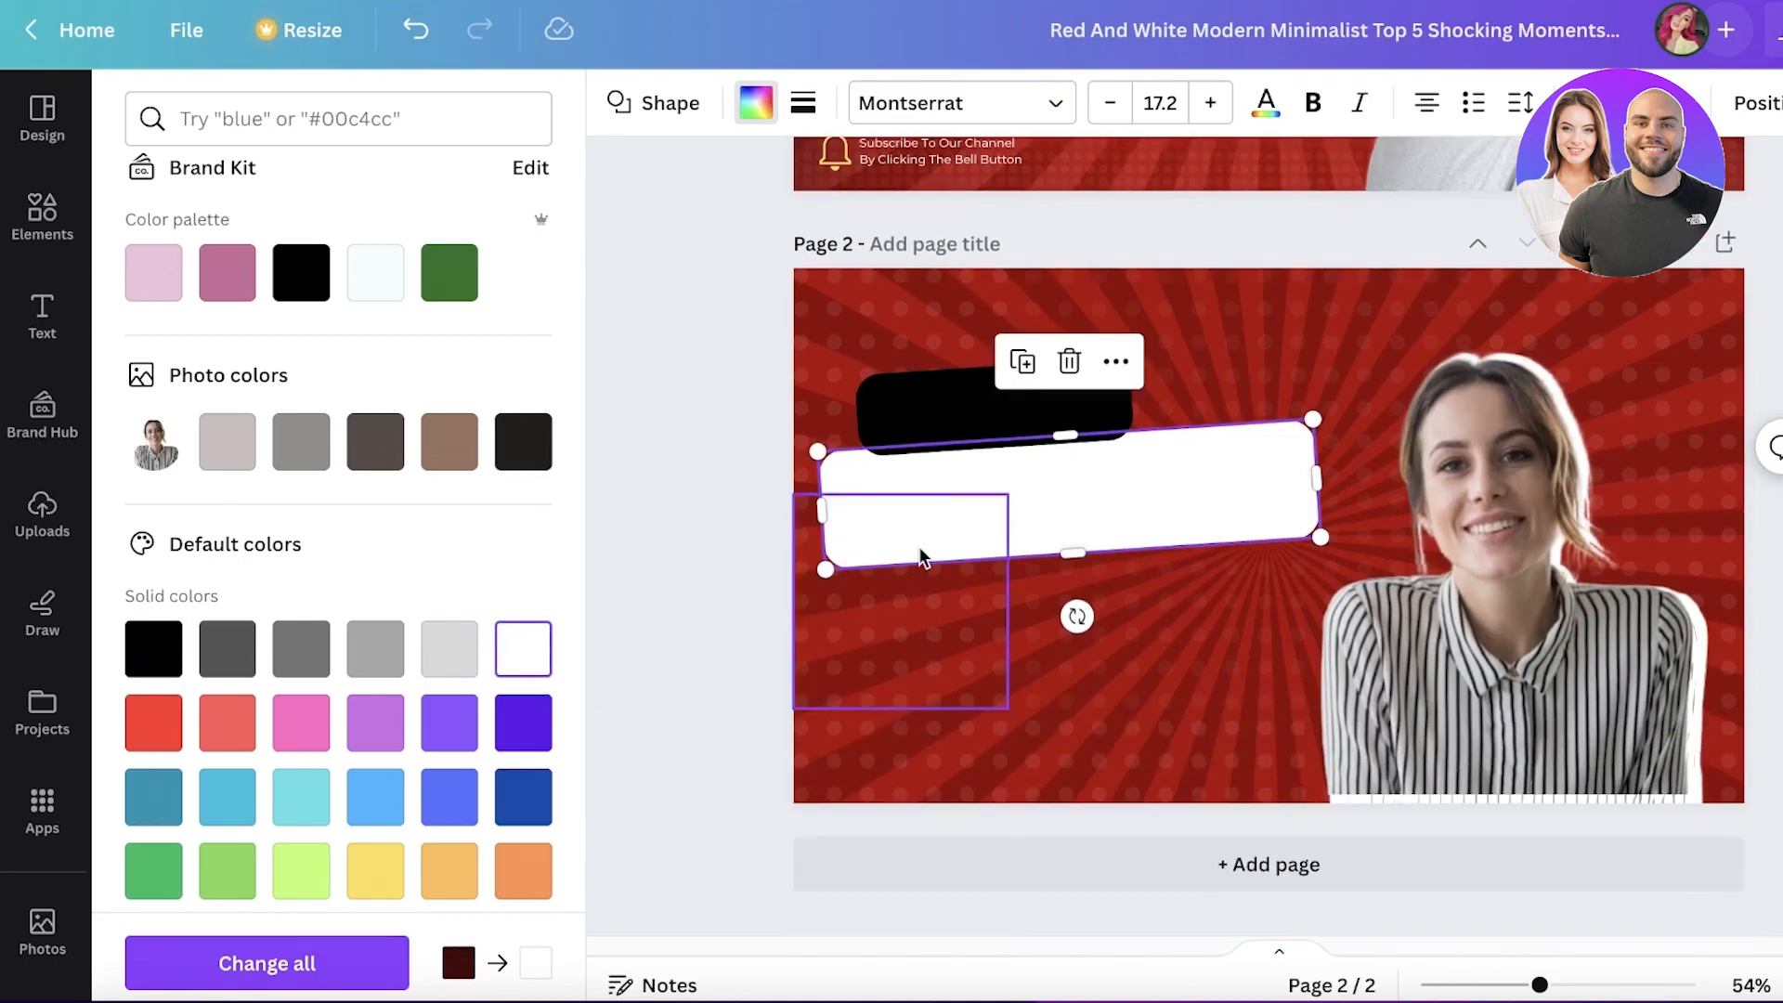
pyautogui.click(152, 648)
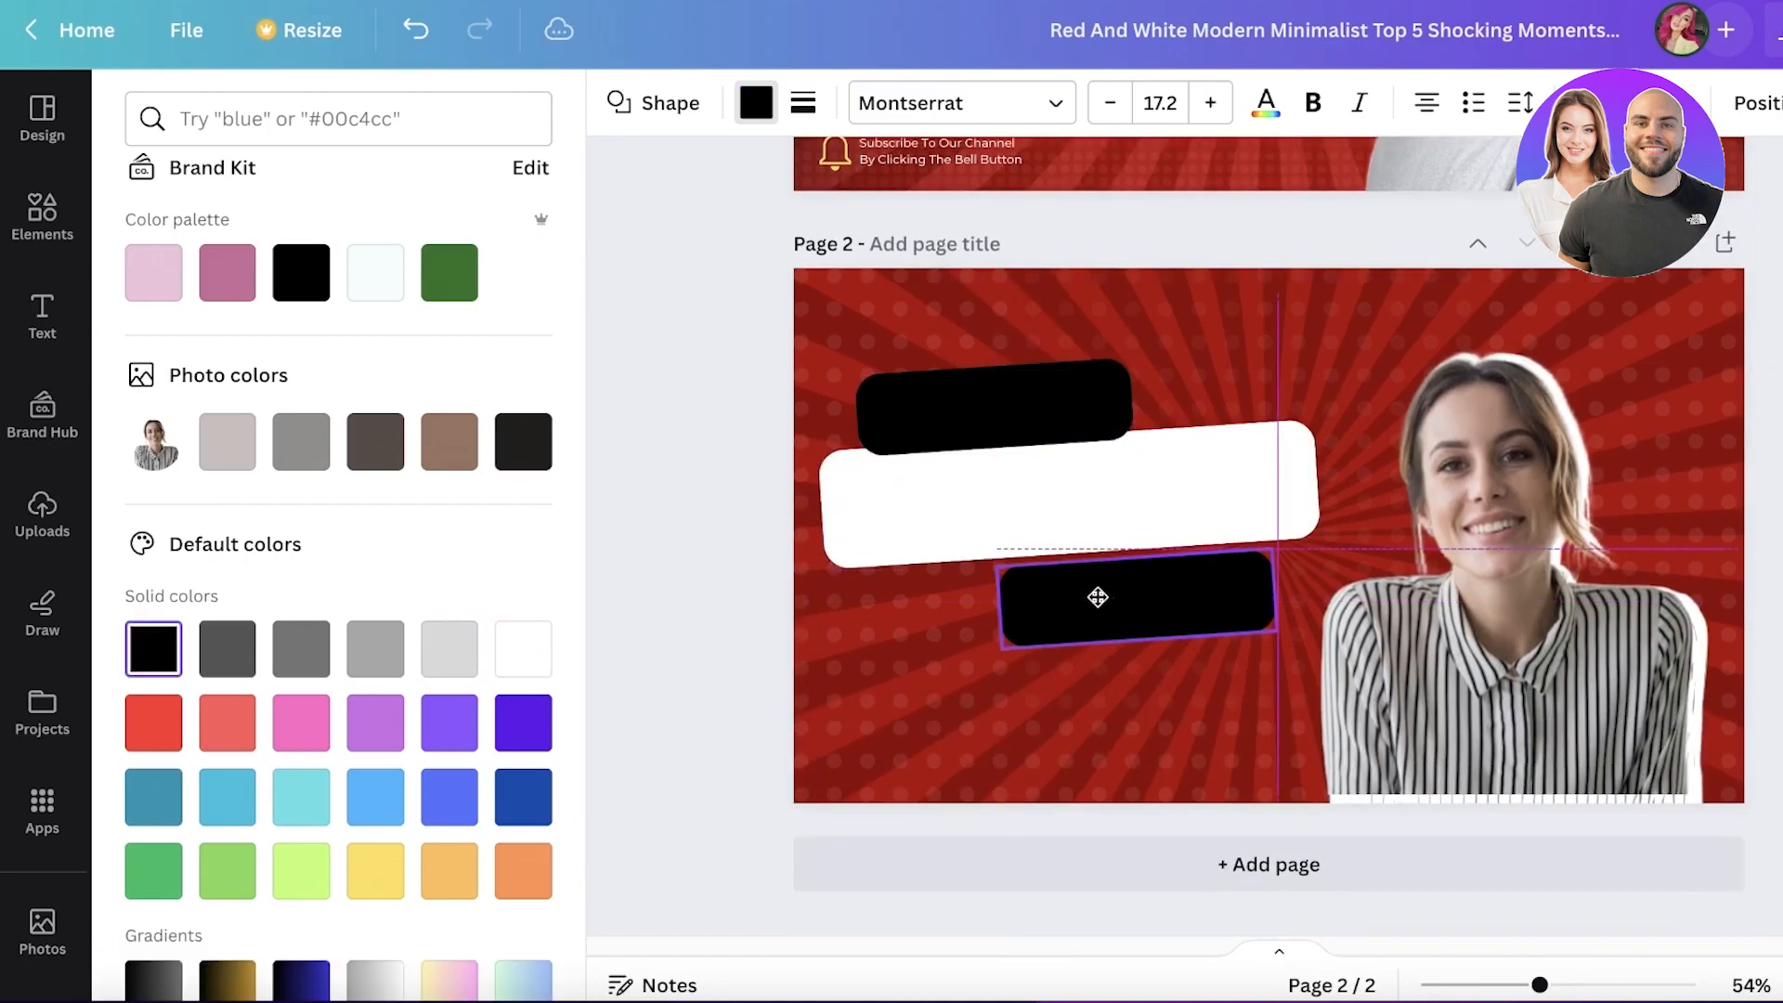
pyautogui.click(1098, 597)
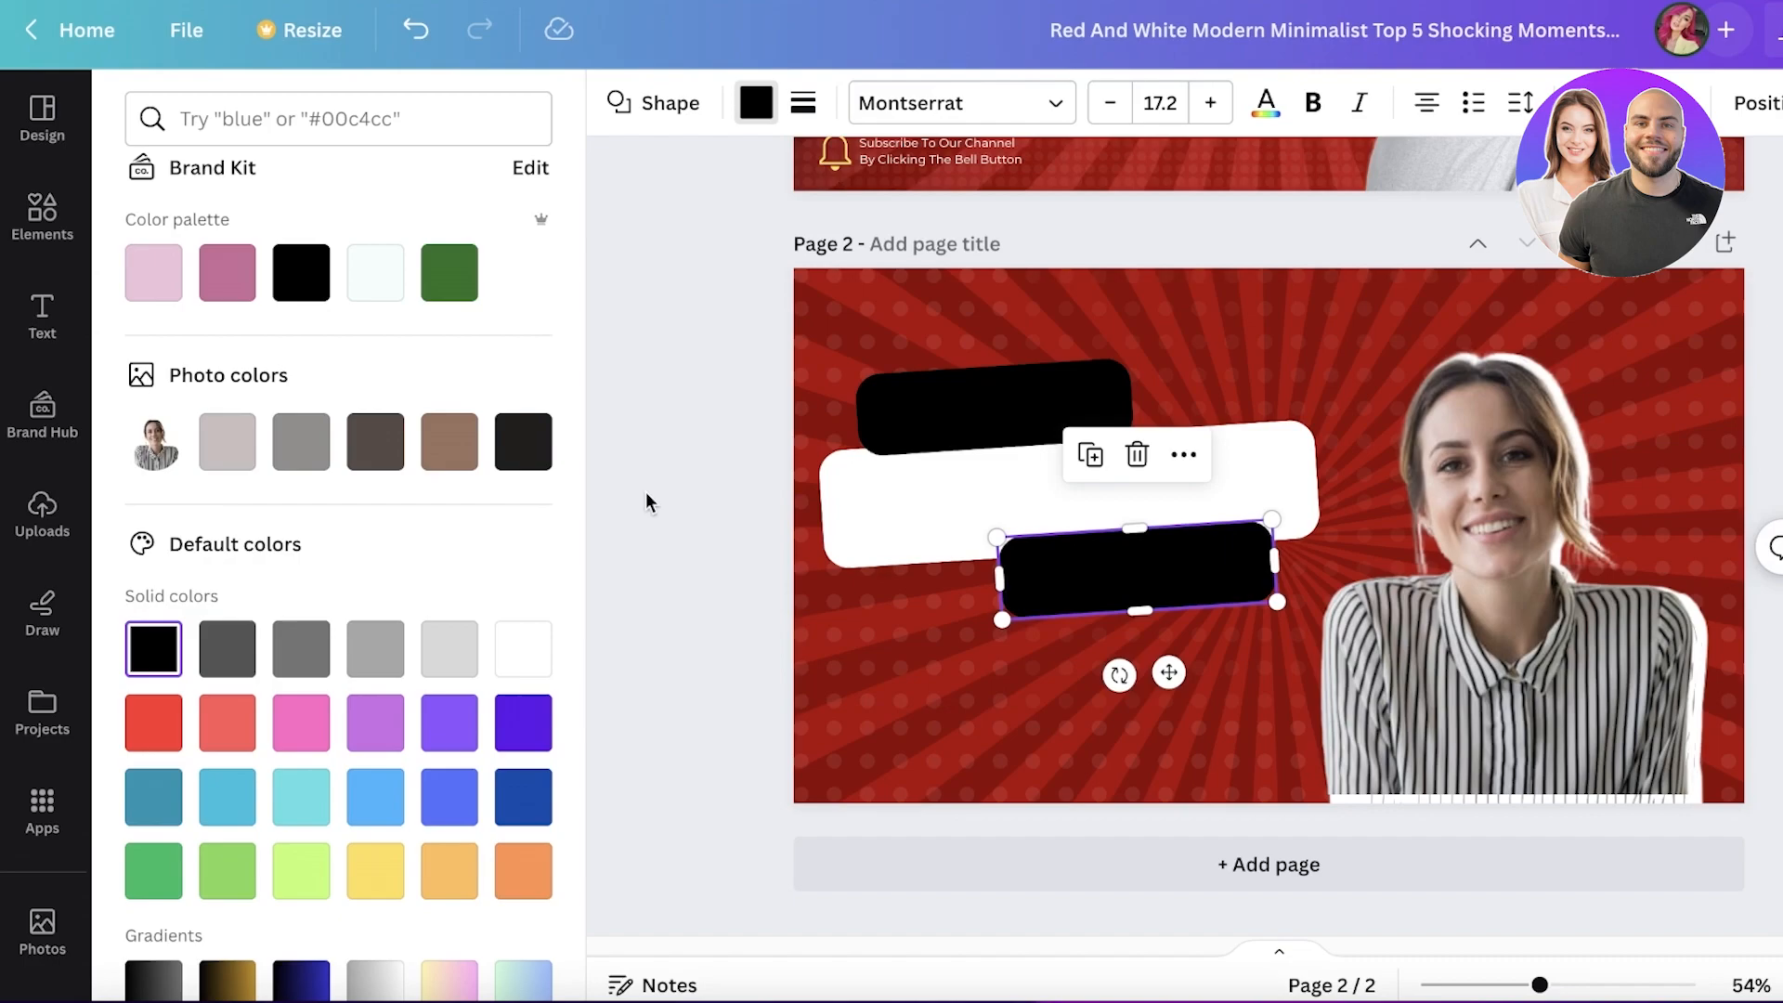
pyautogui.click(41, 316)
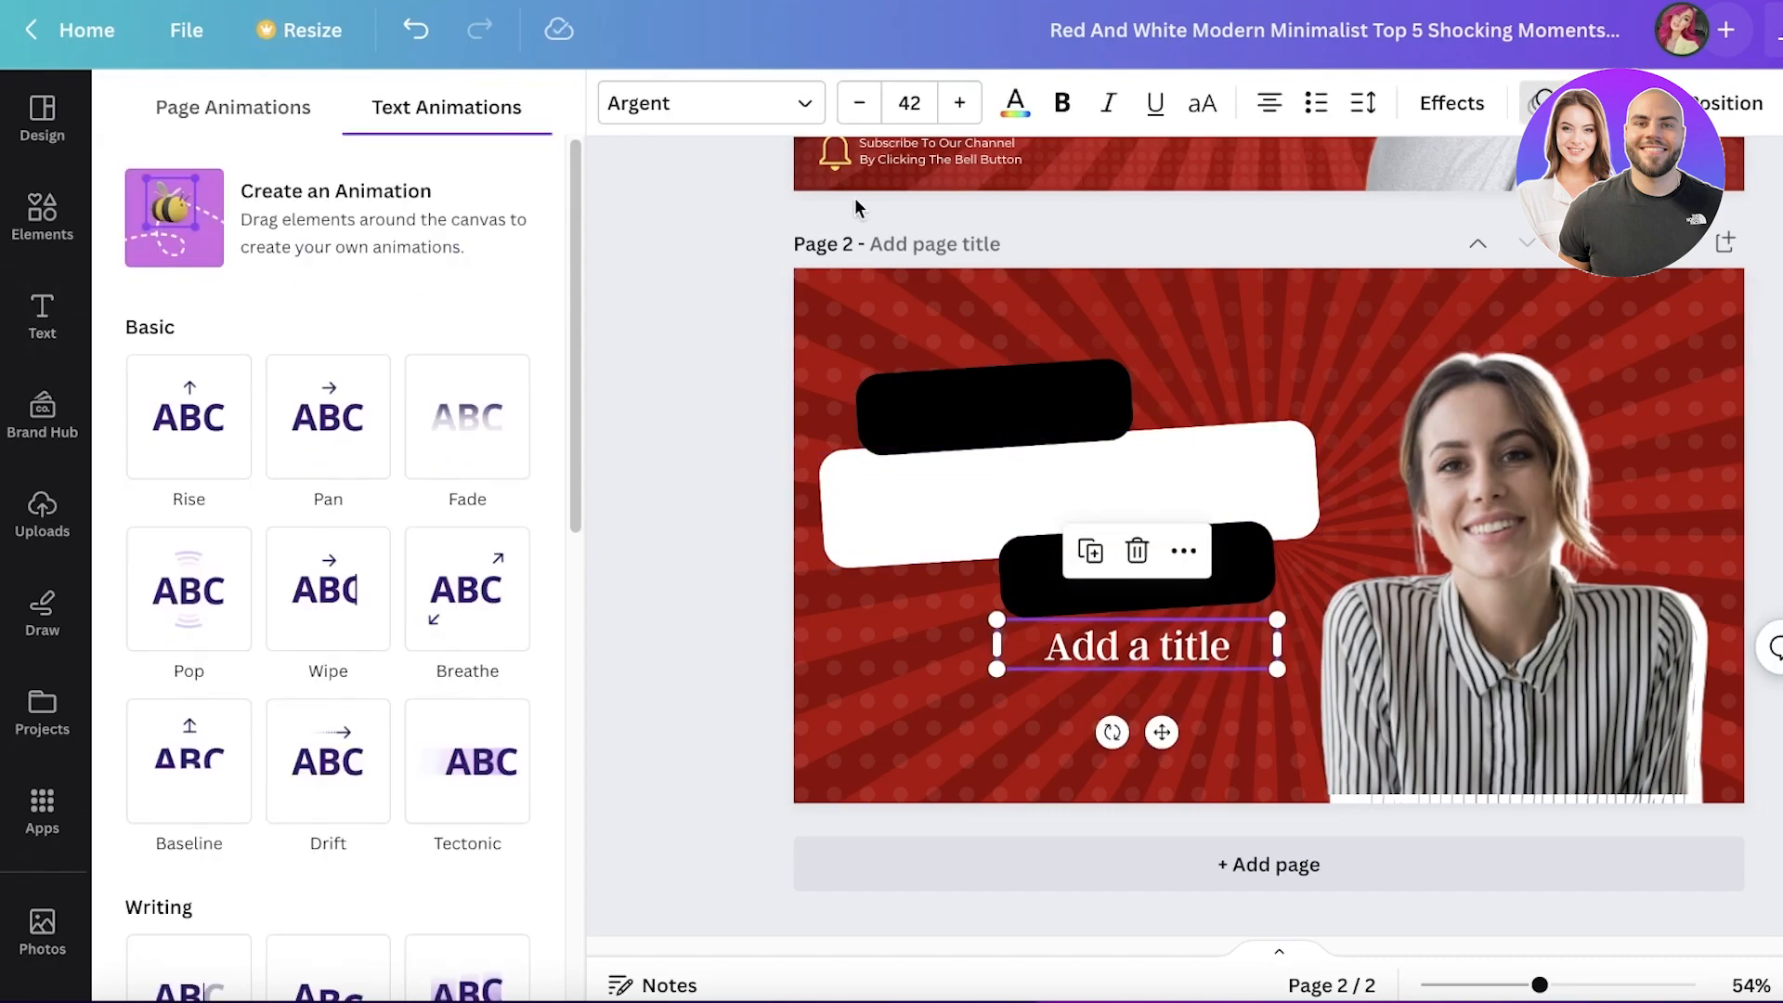
# - Set League Spartan titles reading Top 5, Shocking and tips, with larger black Shocking text
pyautogui.click(705, 102)
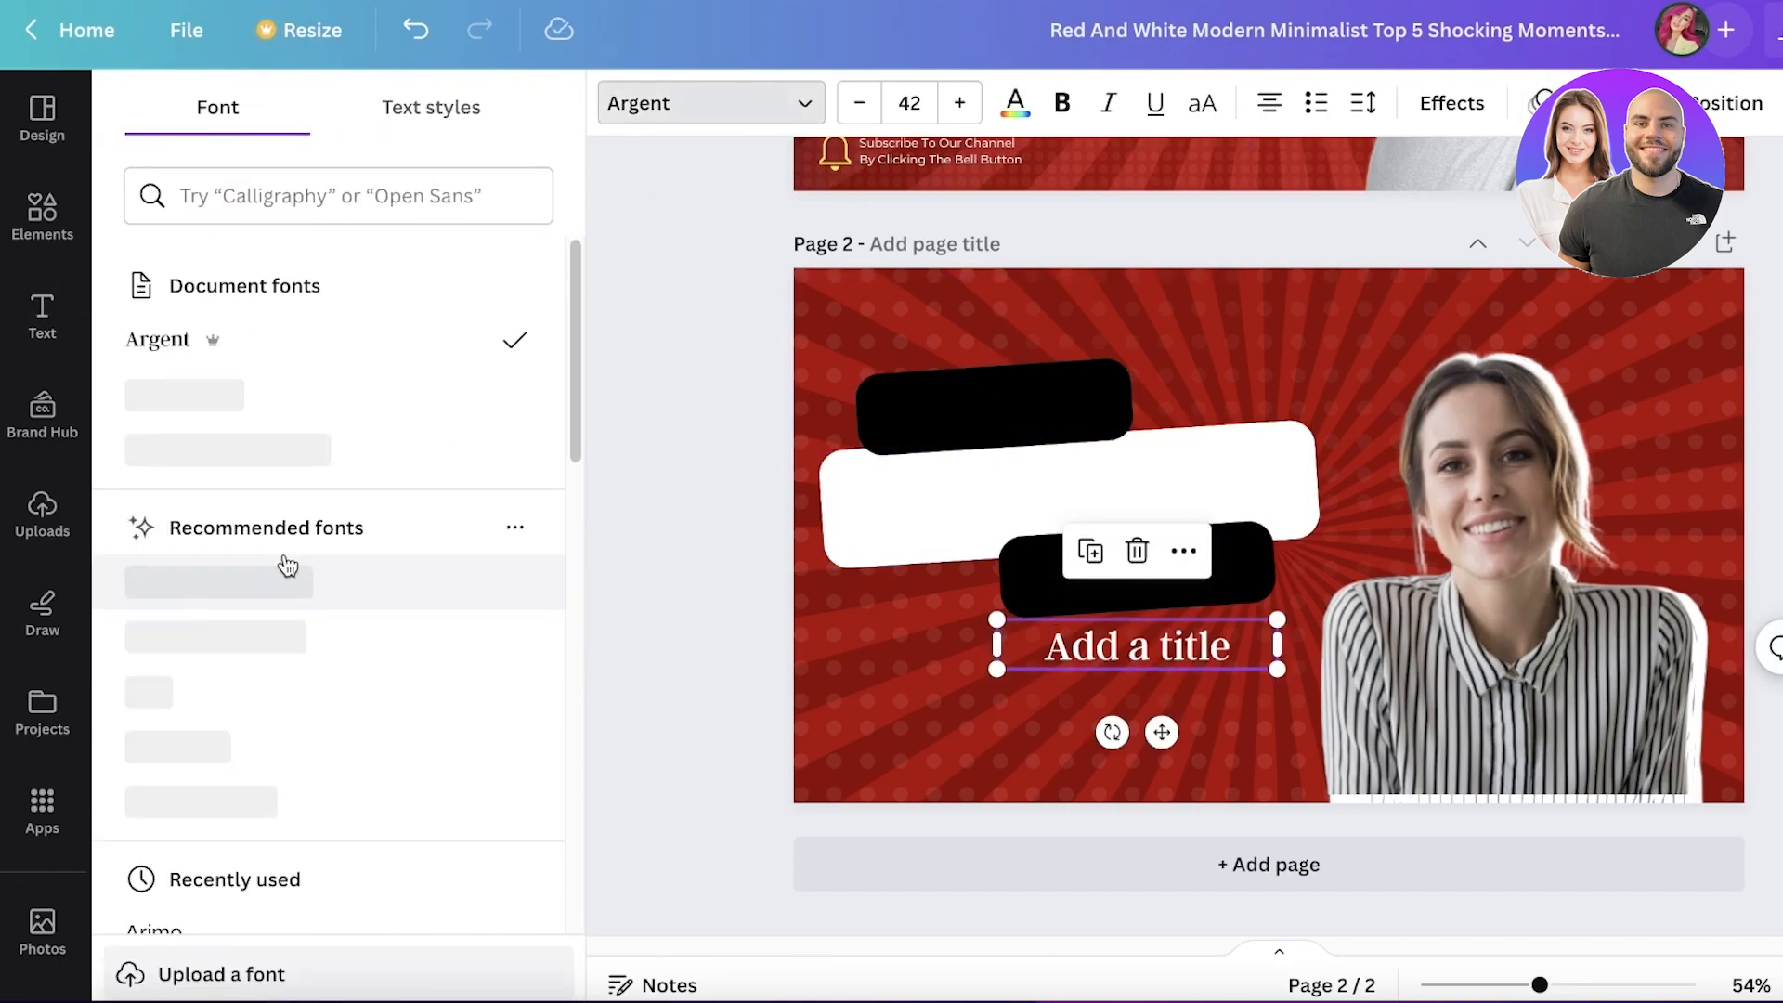
pyautogui.scroll(-3)
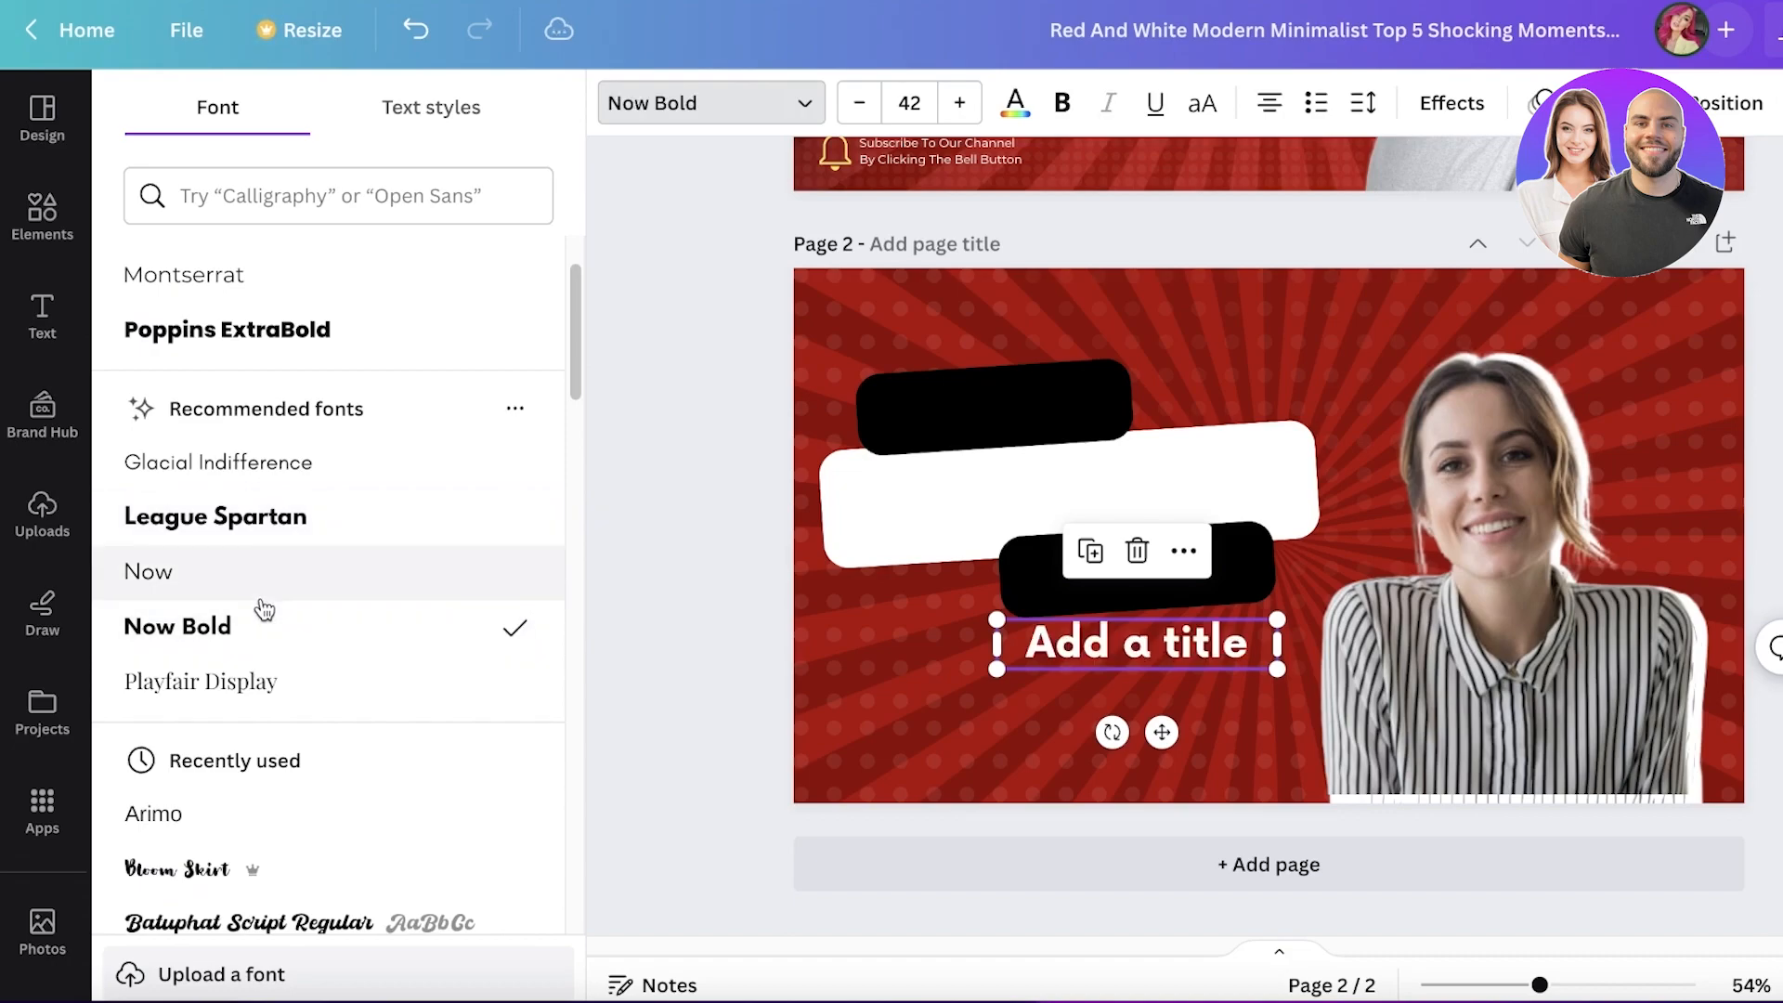
pyautogui.click(215, 515)
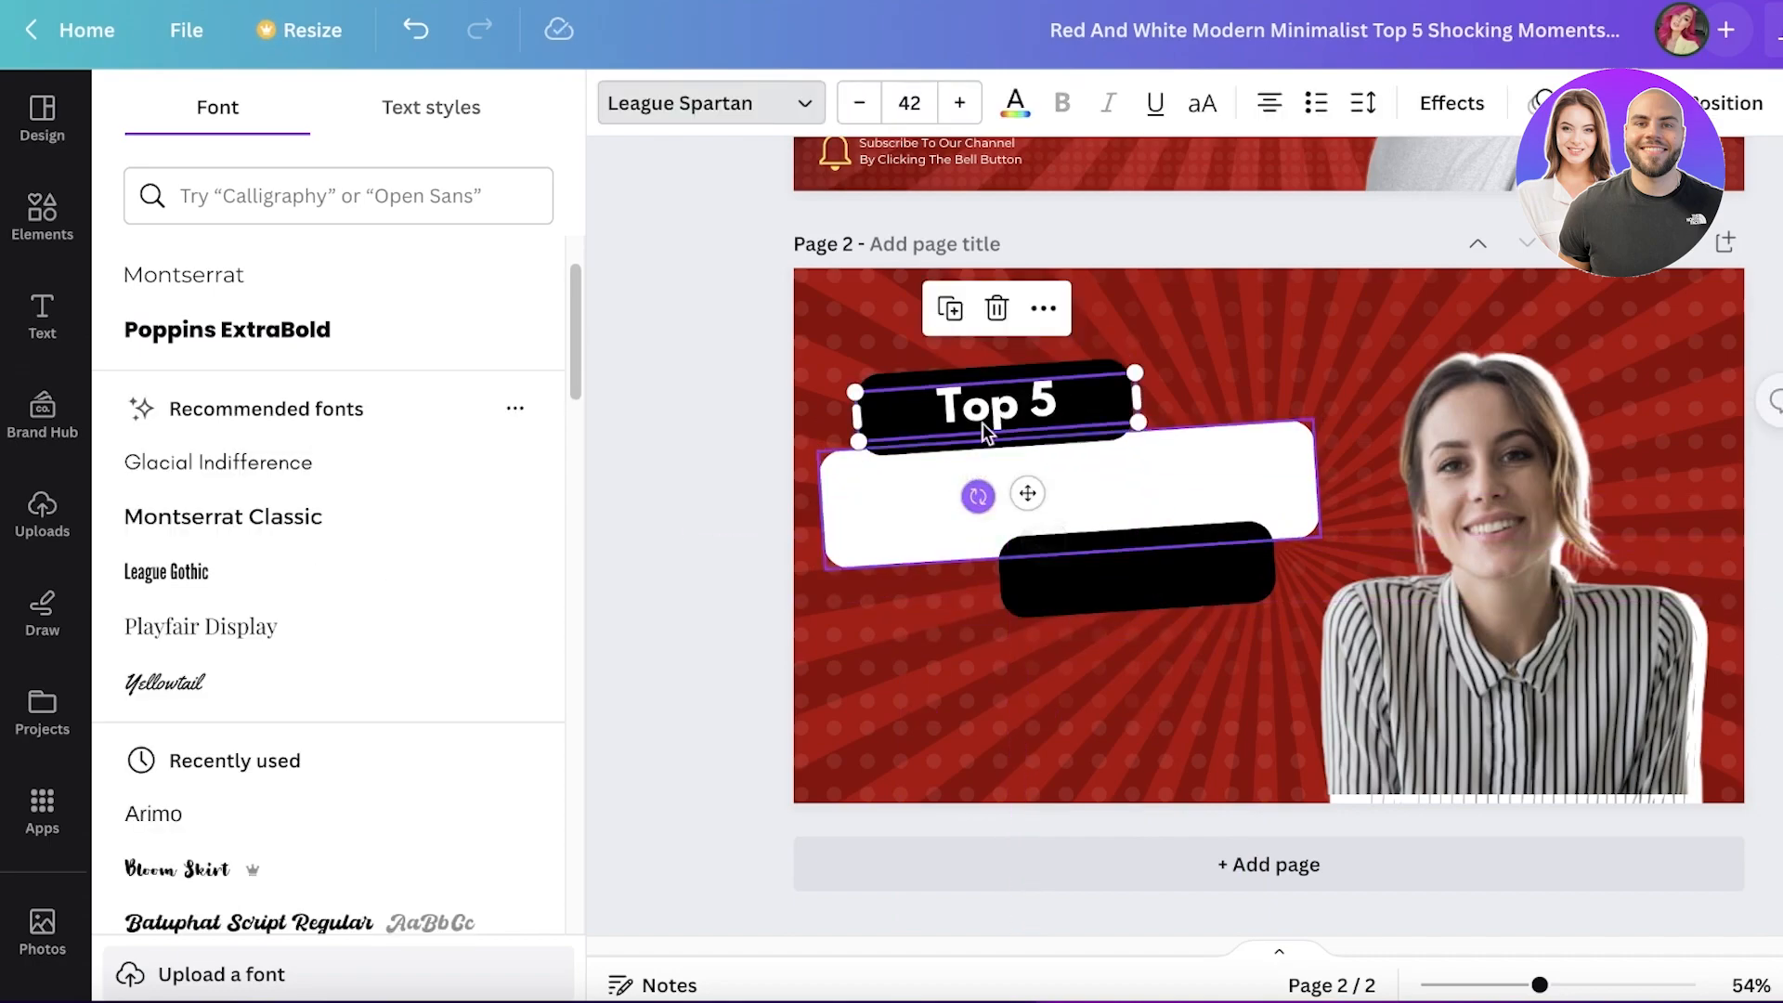
pyautogui.click(1014, 103)
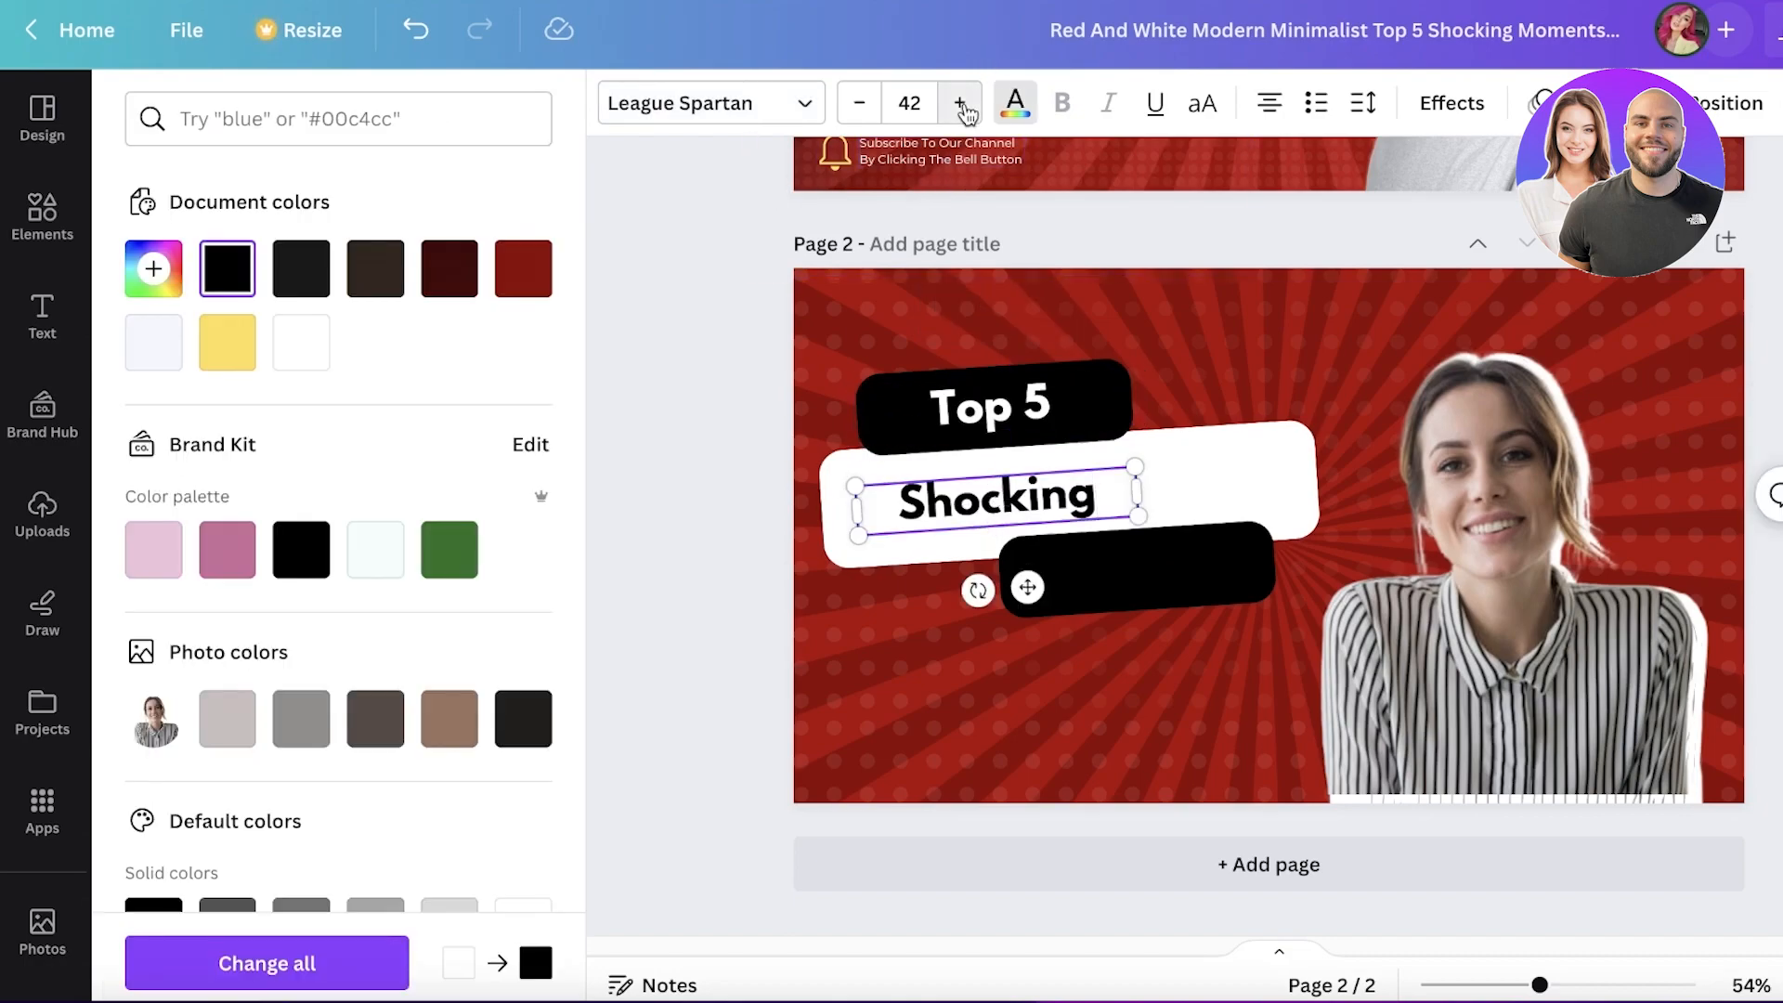
pyautogui.click(959, 103)
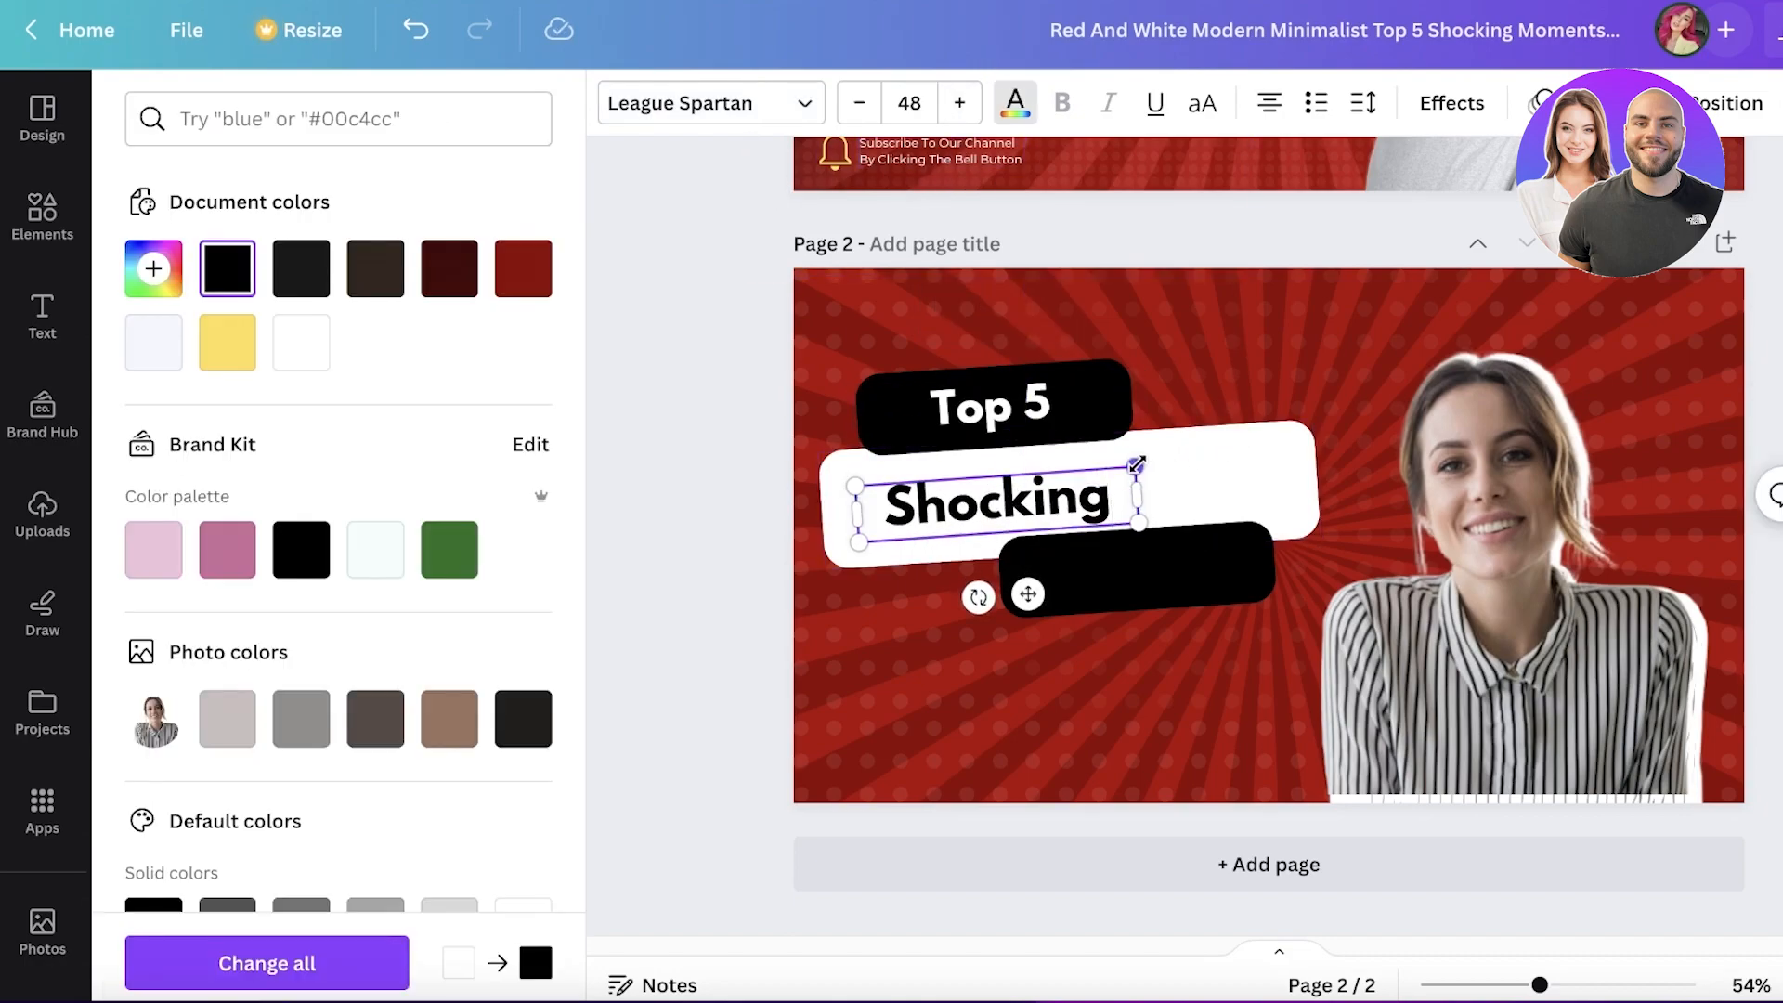
pyautogui.click(42, 315)
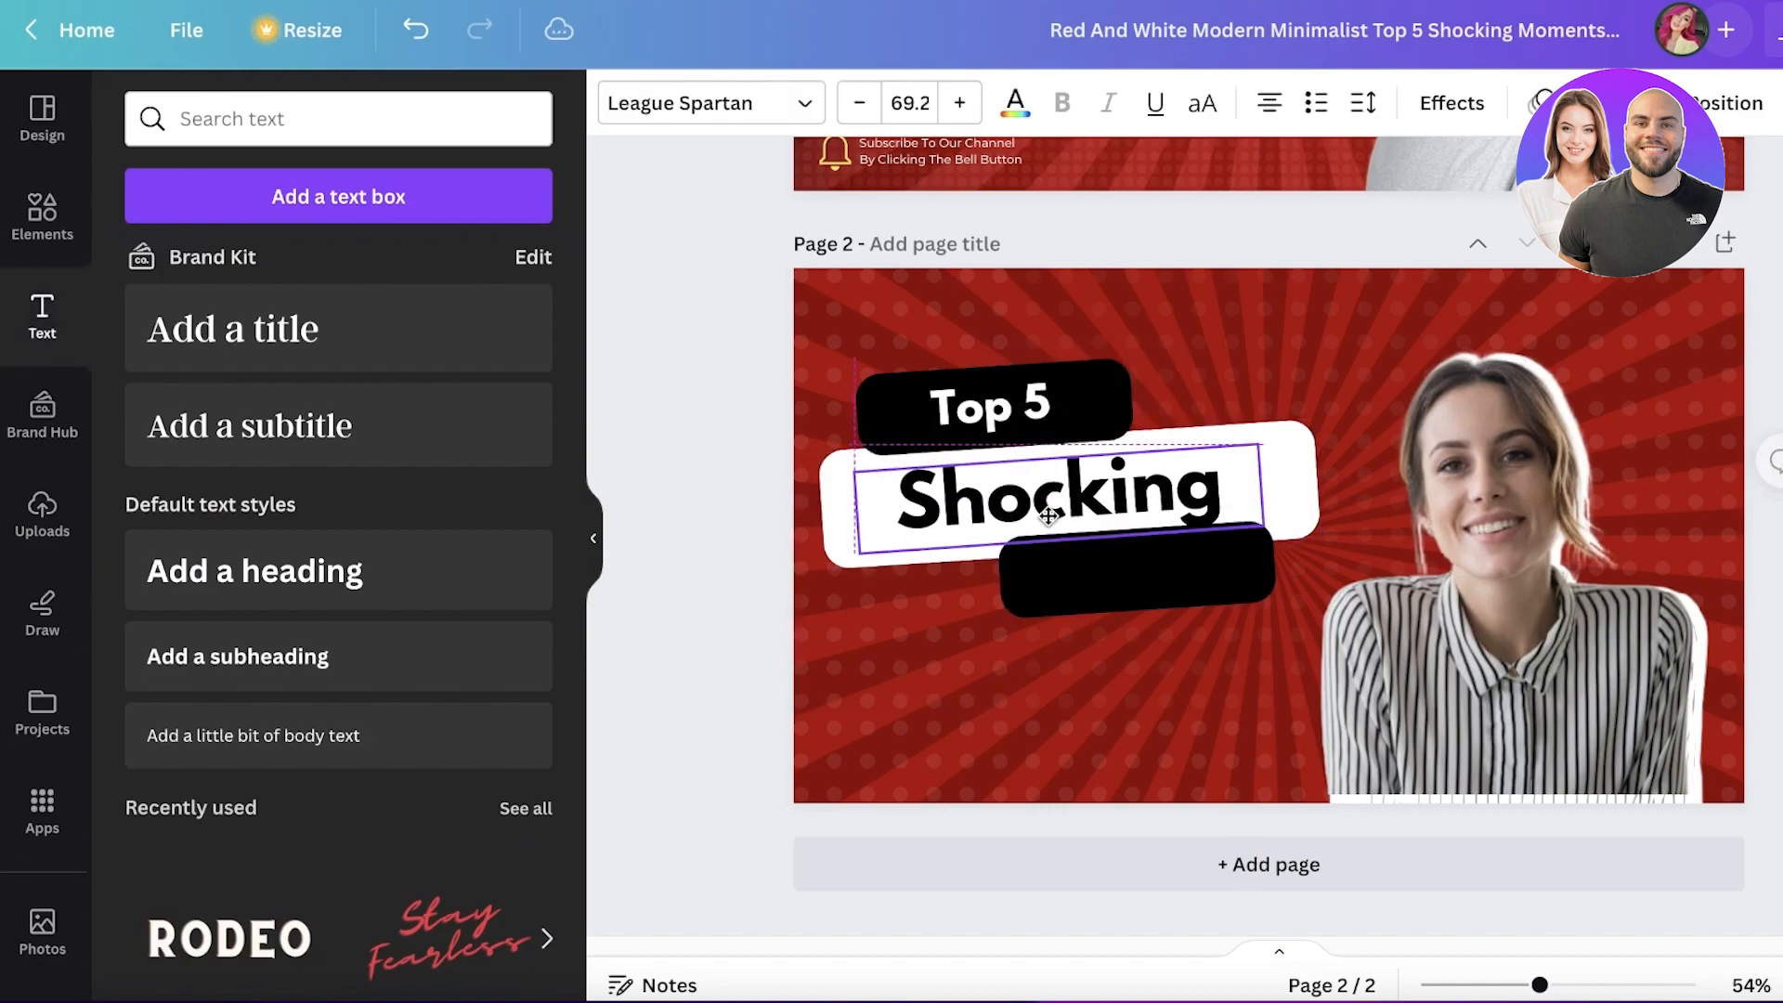
pyautogui.scroll(3)
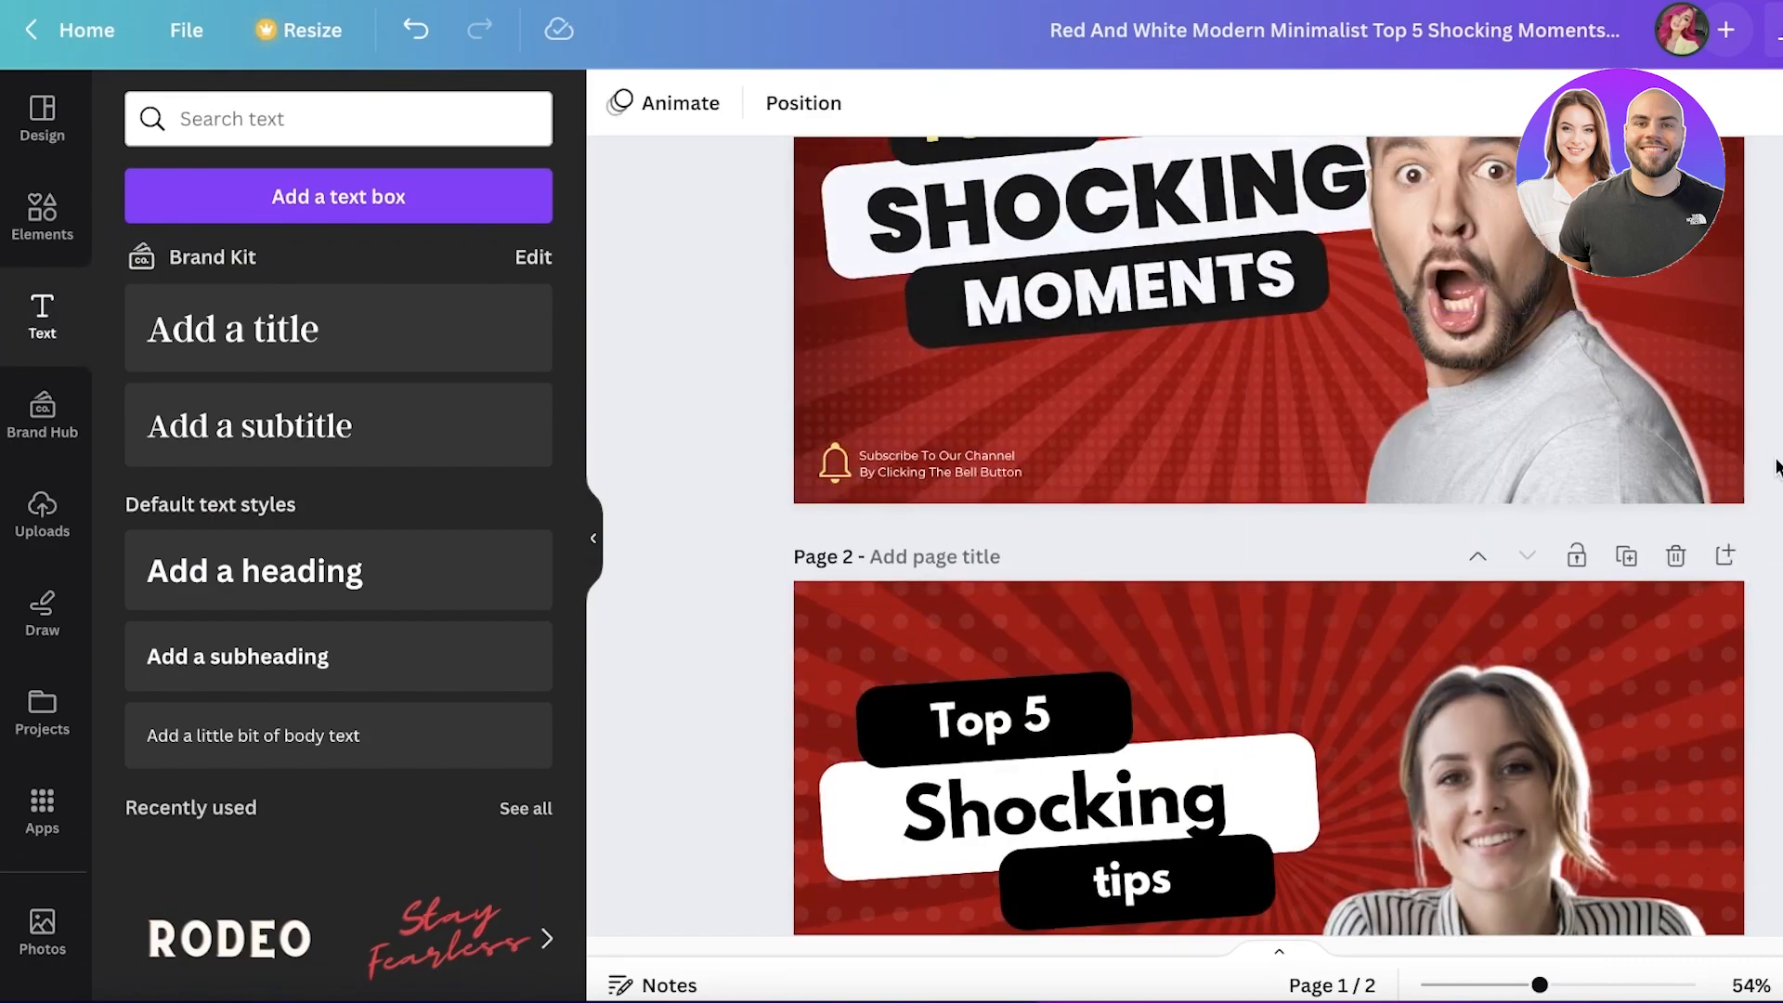
# - Scroll up to compare page 2 with page 1, then back down
pyautogui.scroll(3)
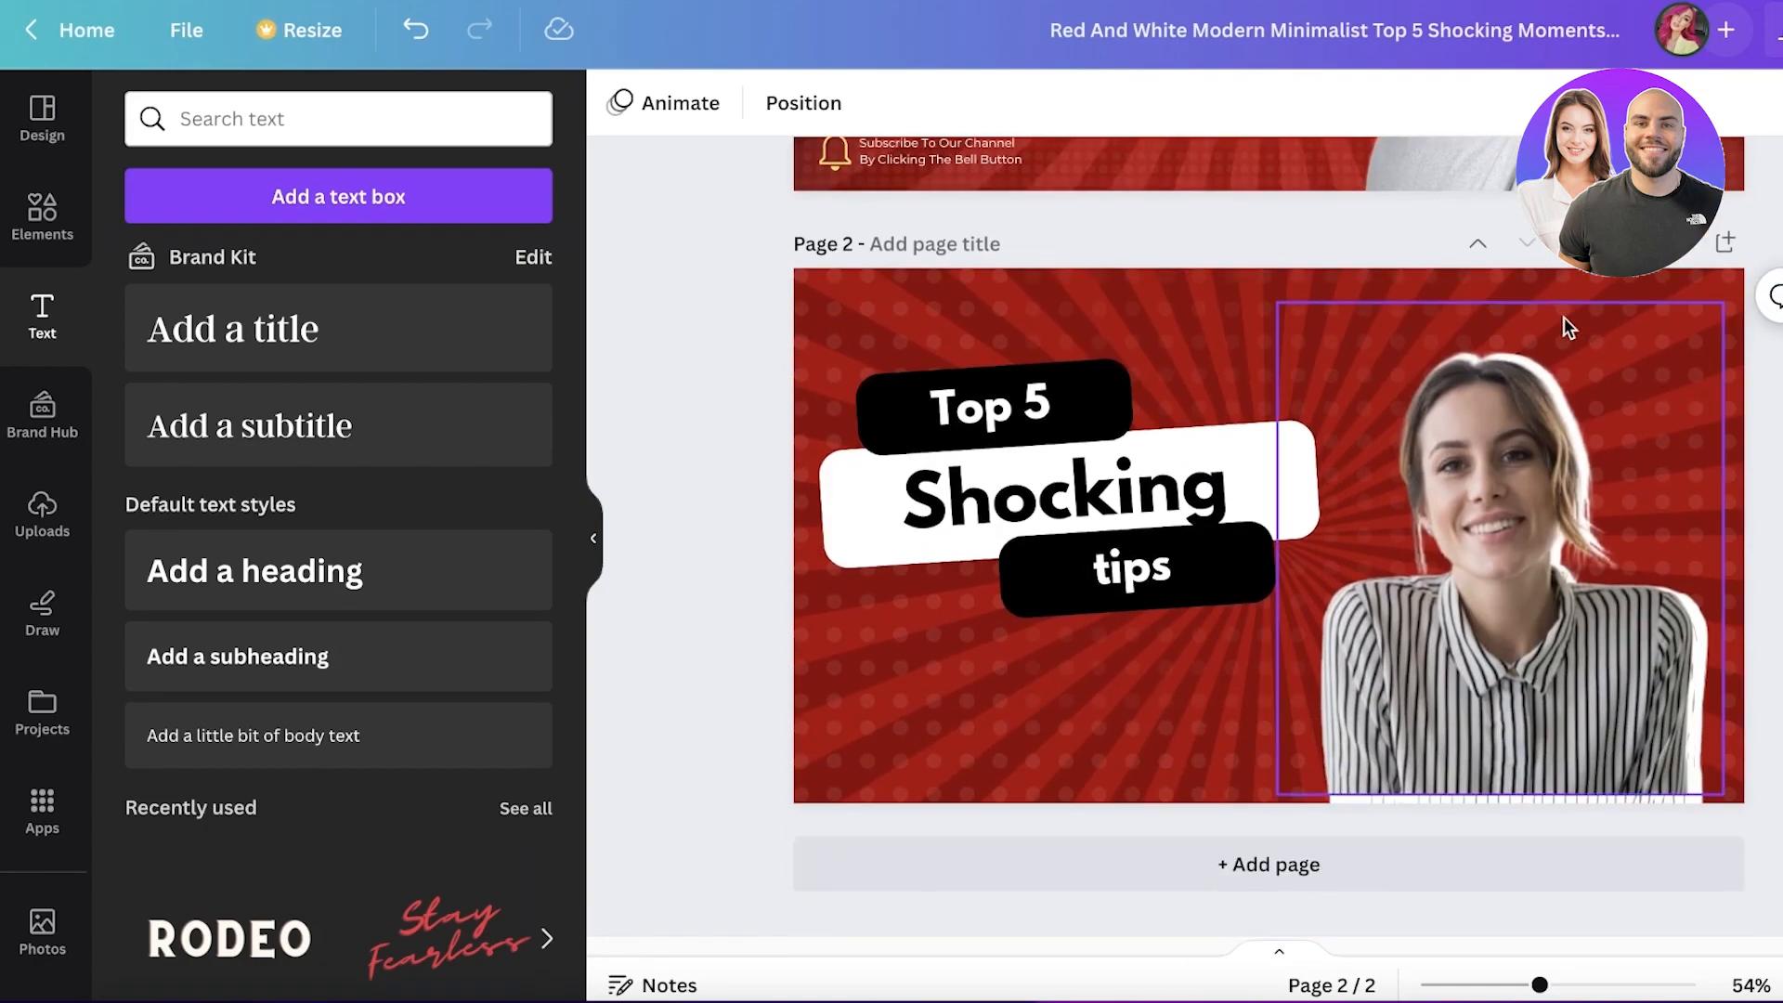
pyautogui.scroll(3)
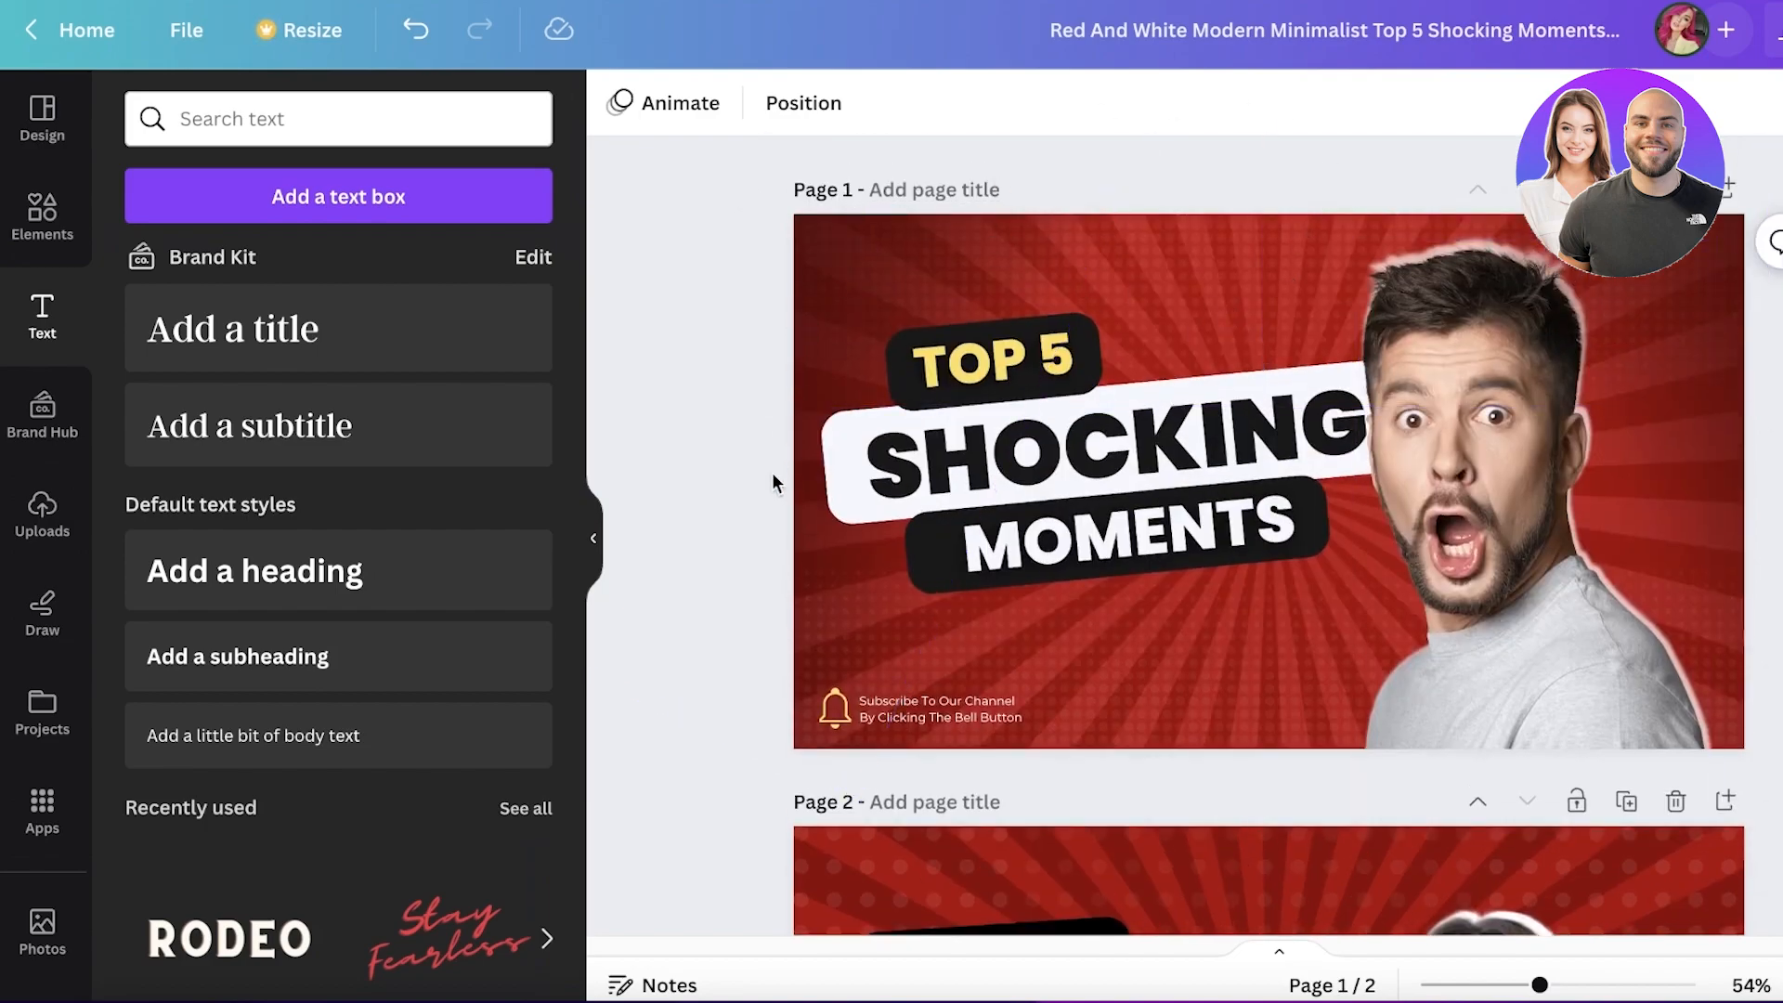
pyautogui.scroll(-3)
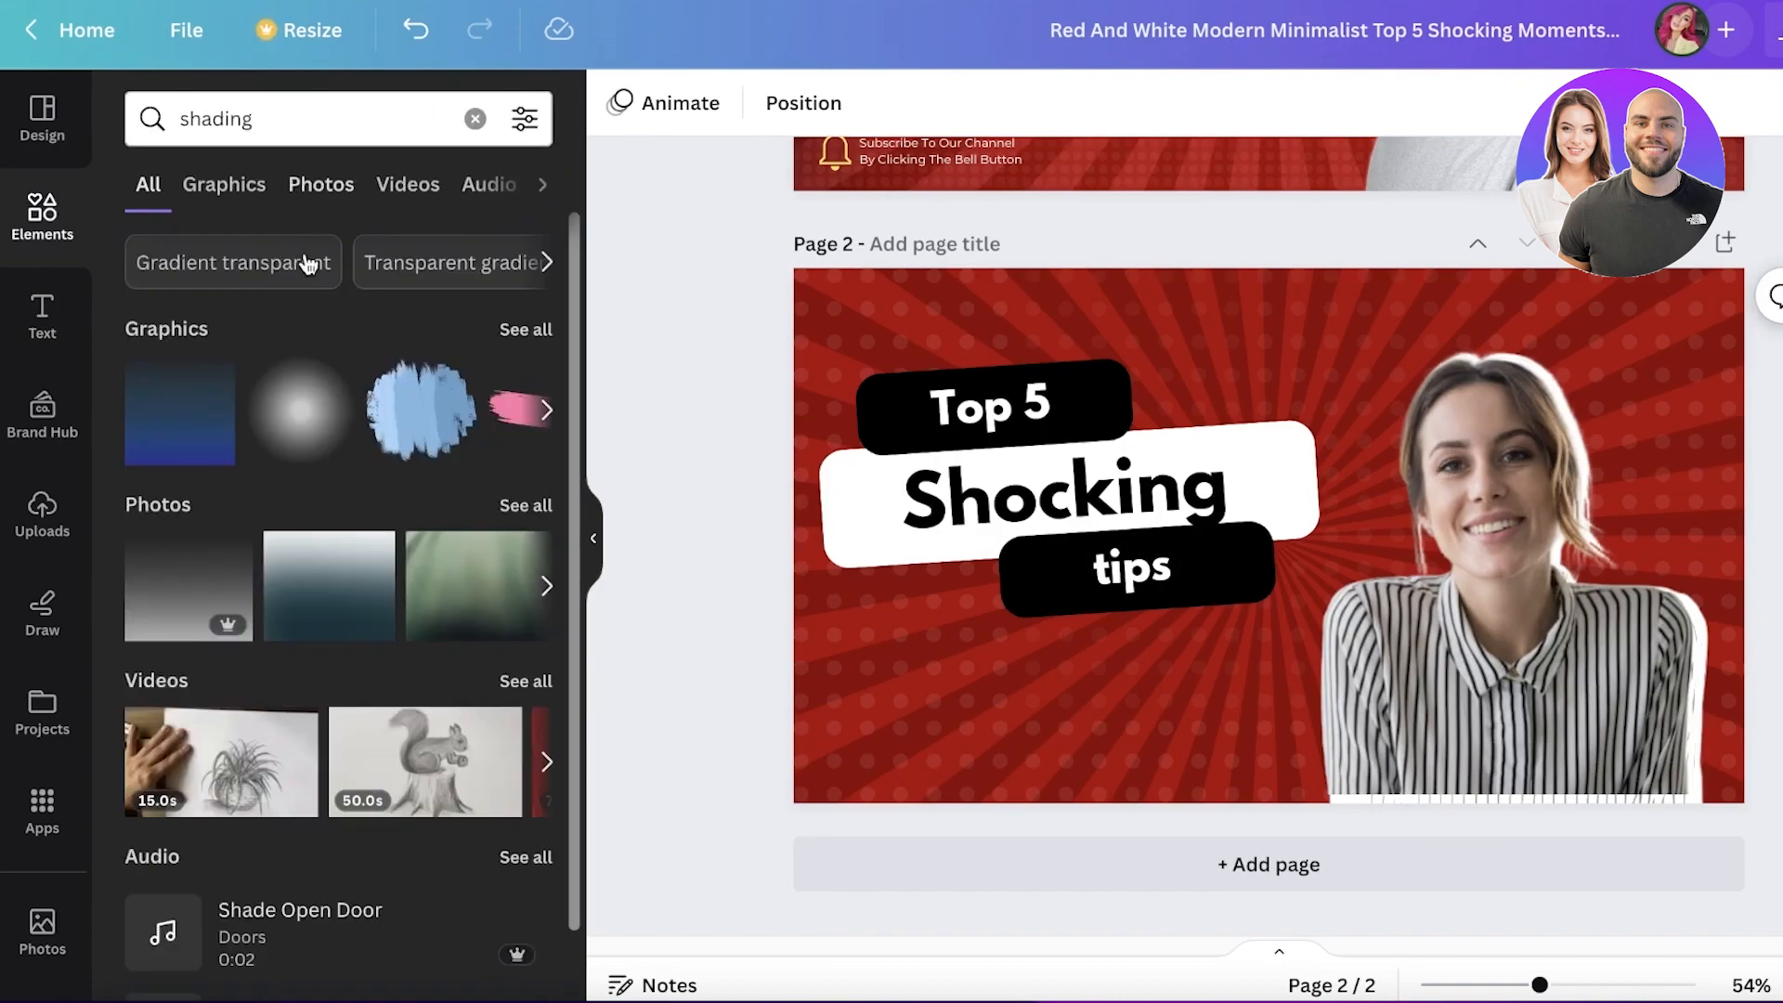
# - Add the first dark gradient shading graphic to page 2 and recolour it dark grey
pyautogui.click(224, 183)
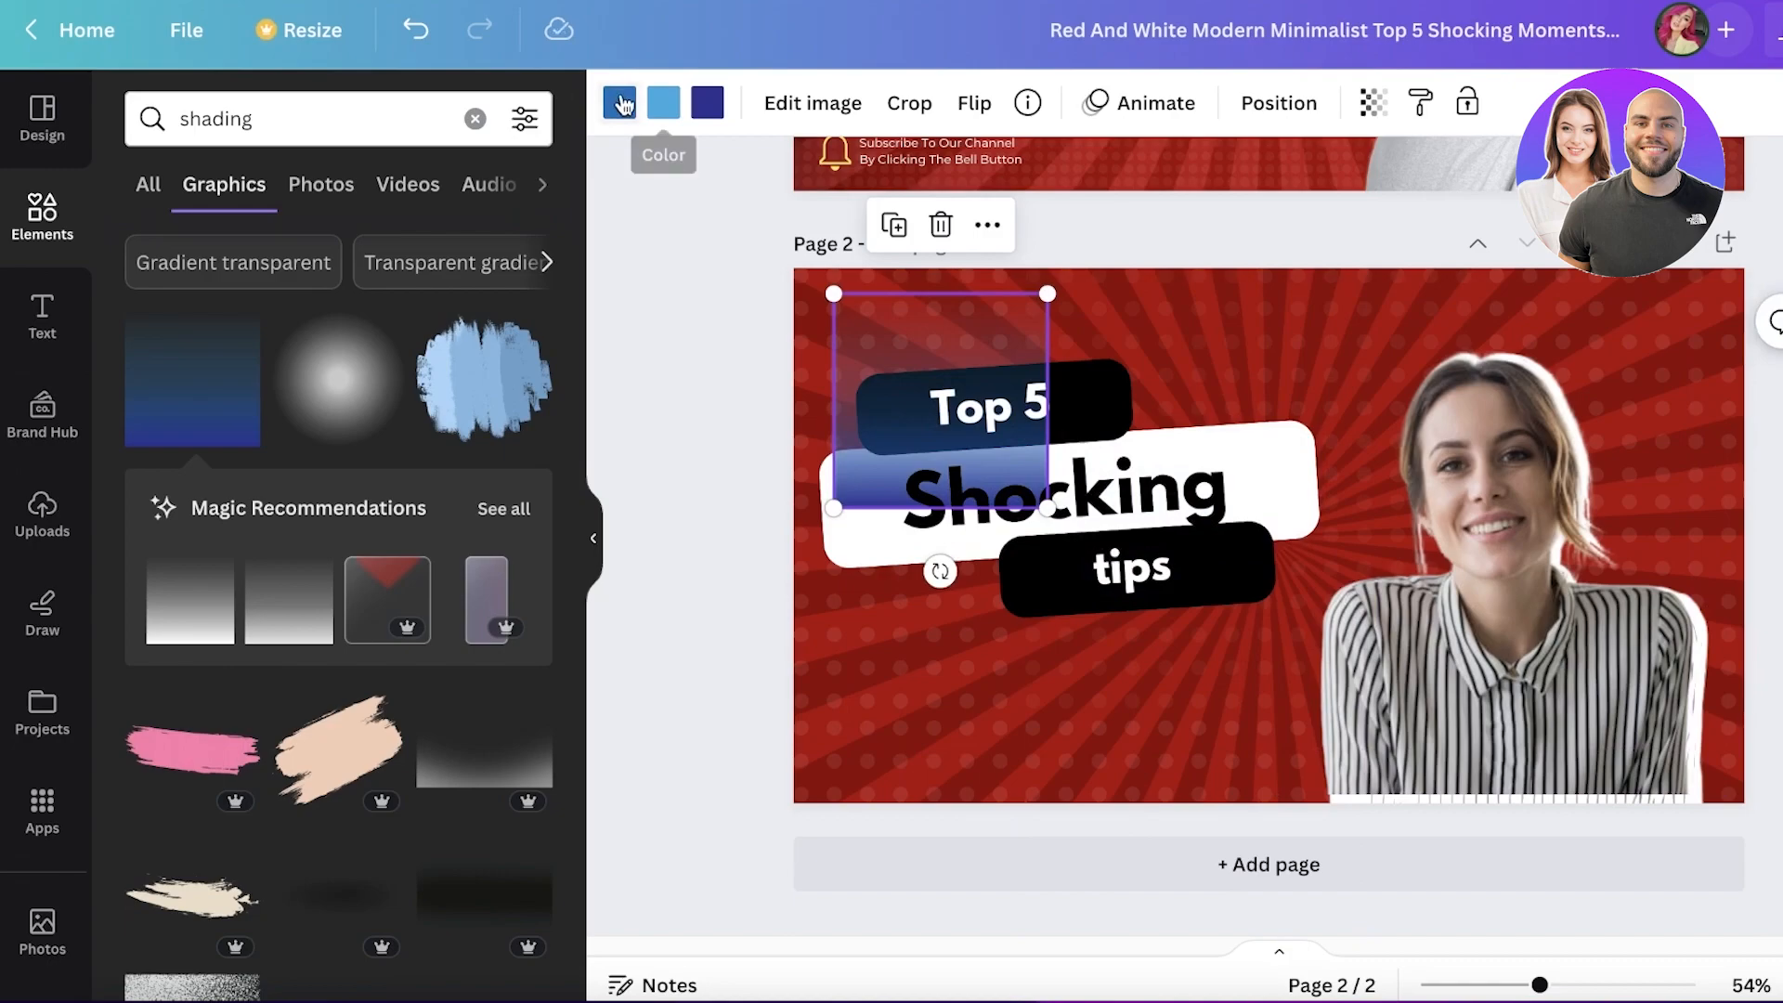
pyautogui.click(618, 102)
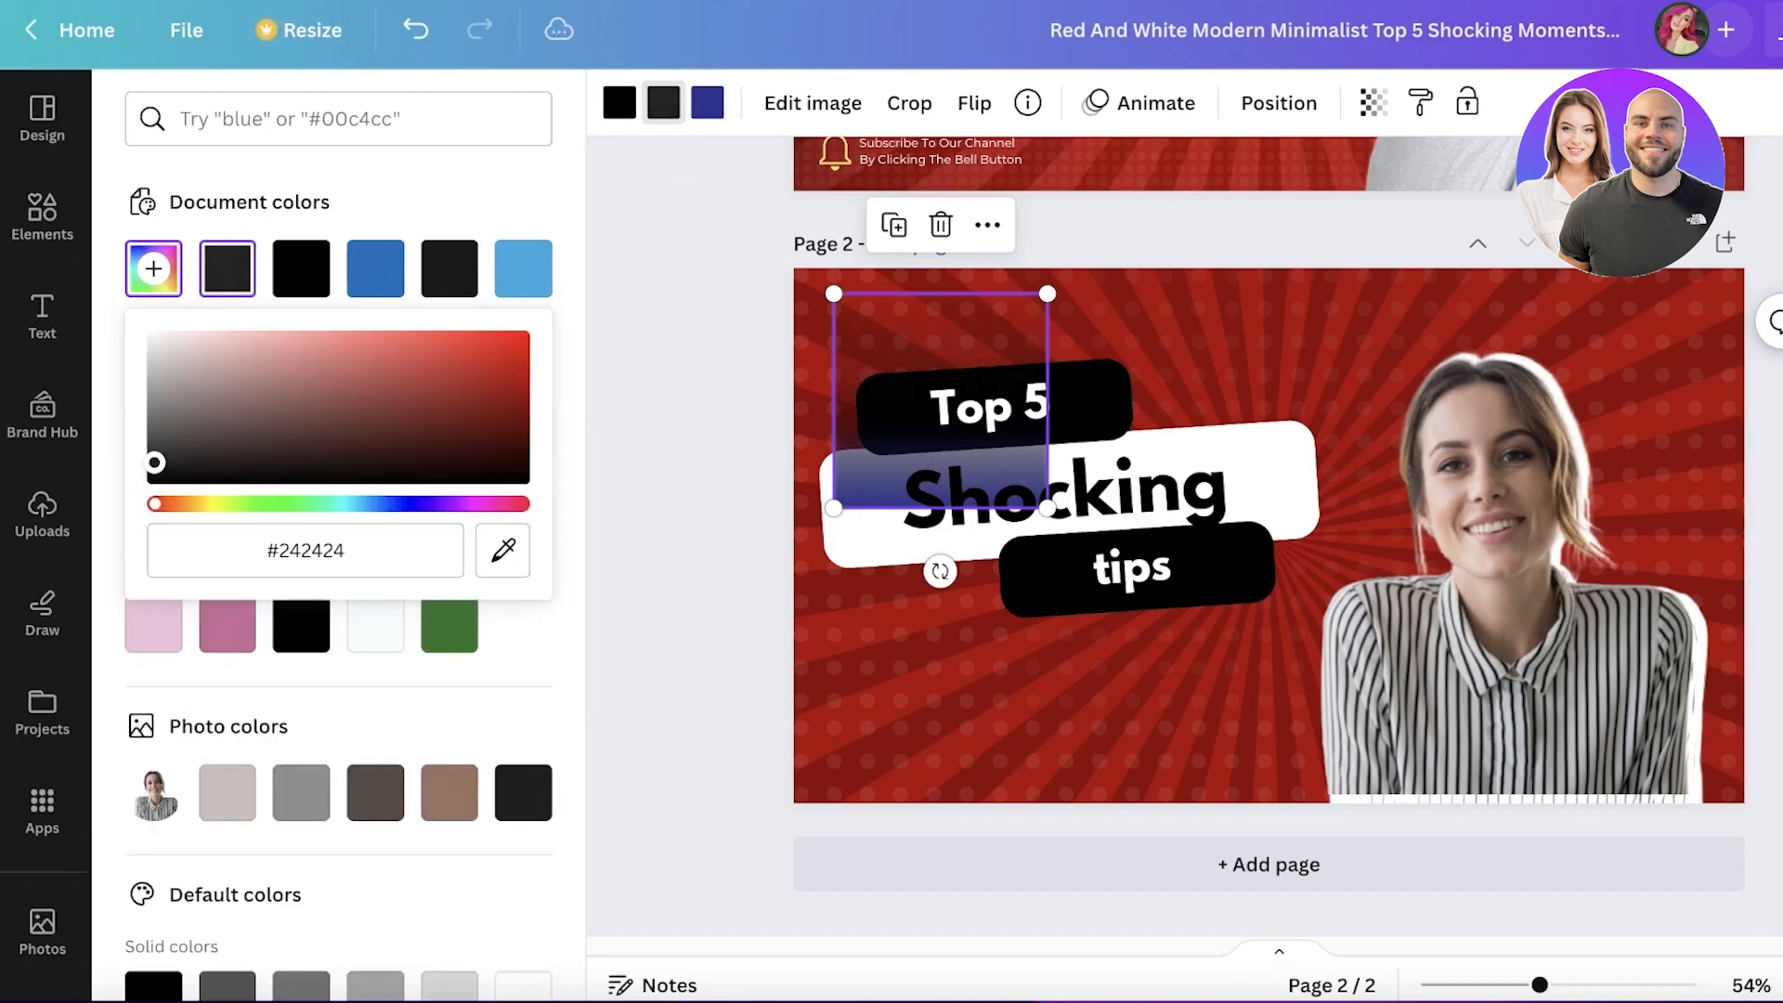
pyautogui.click(706, 102)
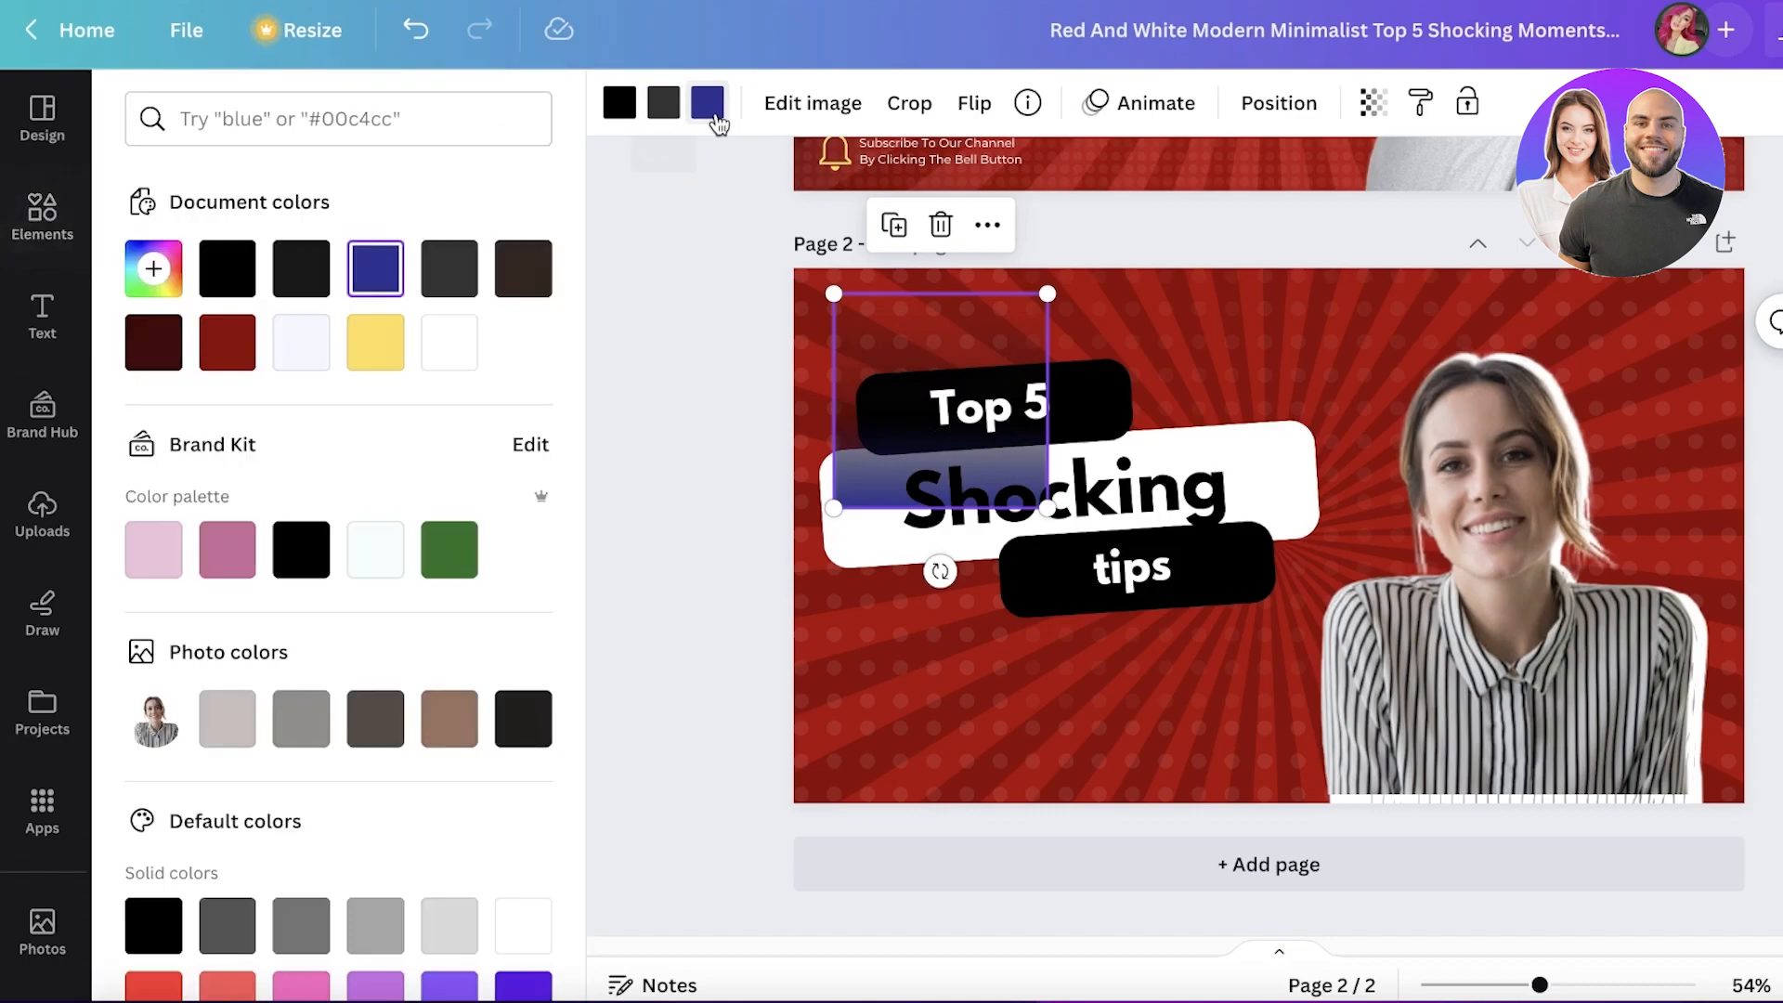
pyautogui.click(300, 550)
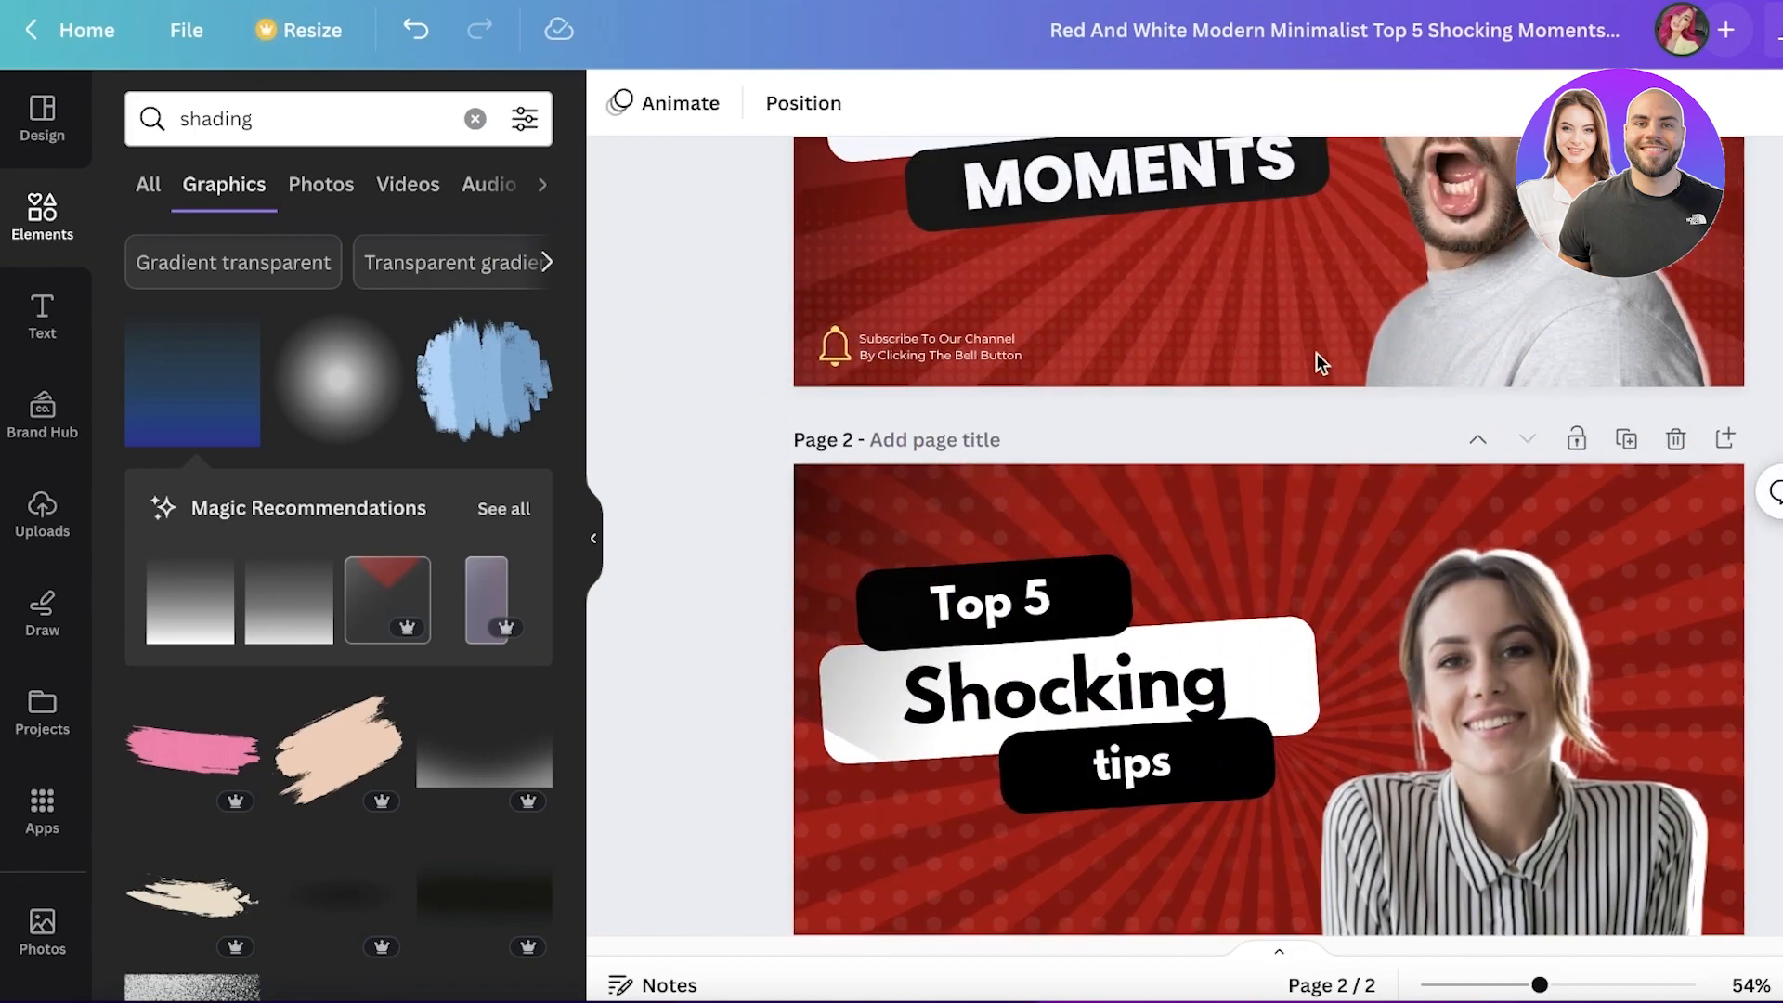
pyautogui.scroll(-3)
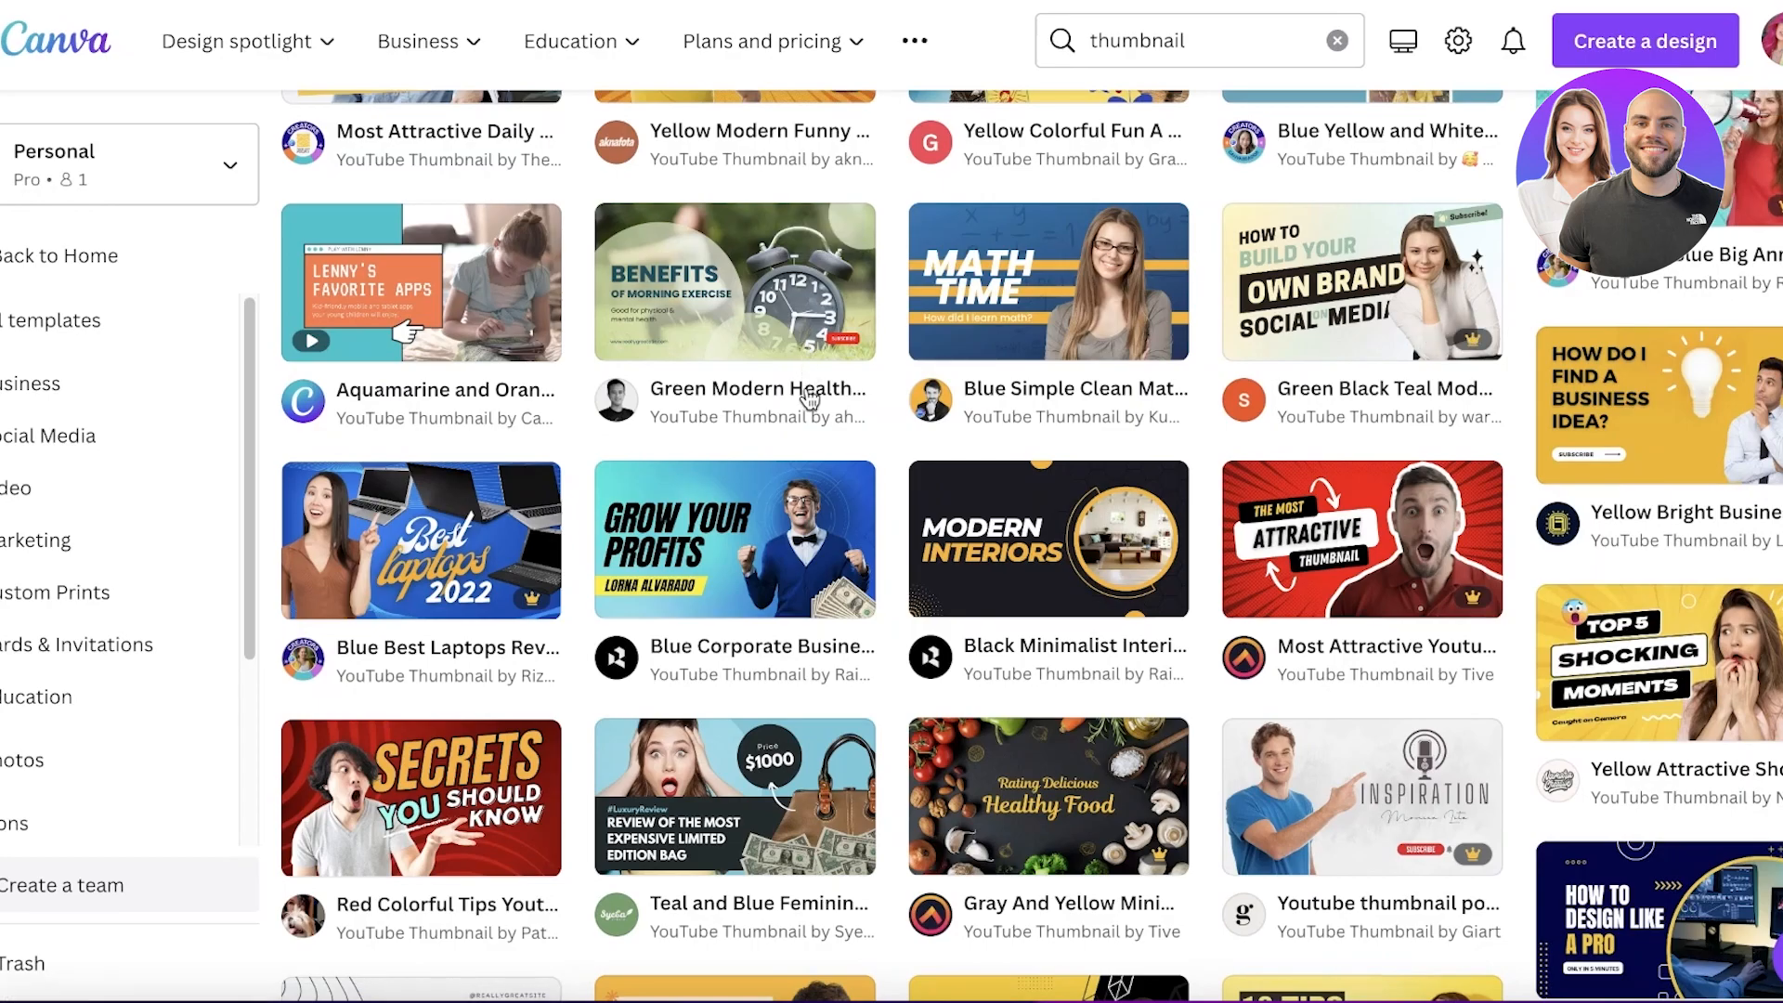
pyautogui.scroll(-3)
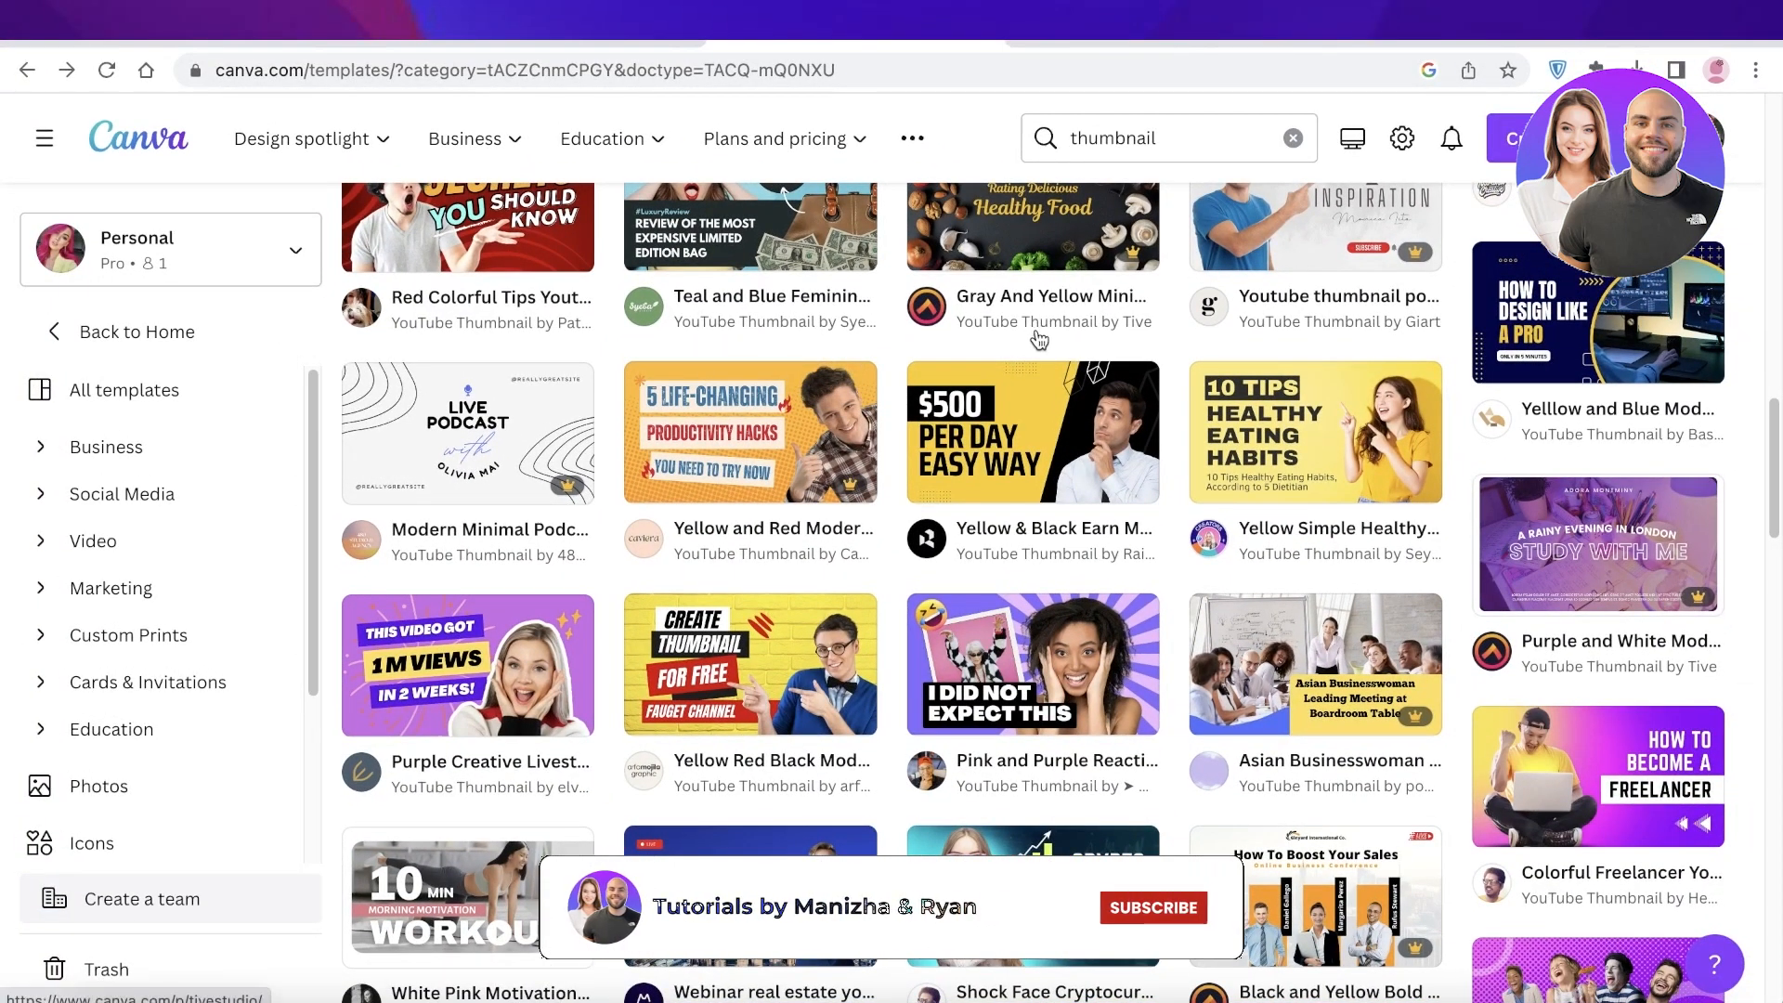
pyautogui.click(1032, 663)
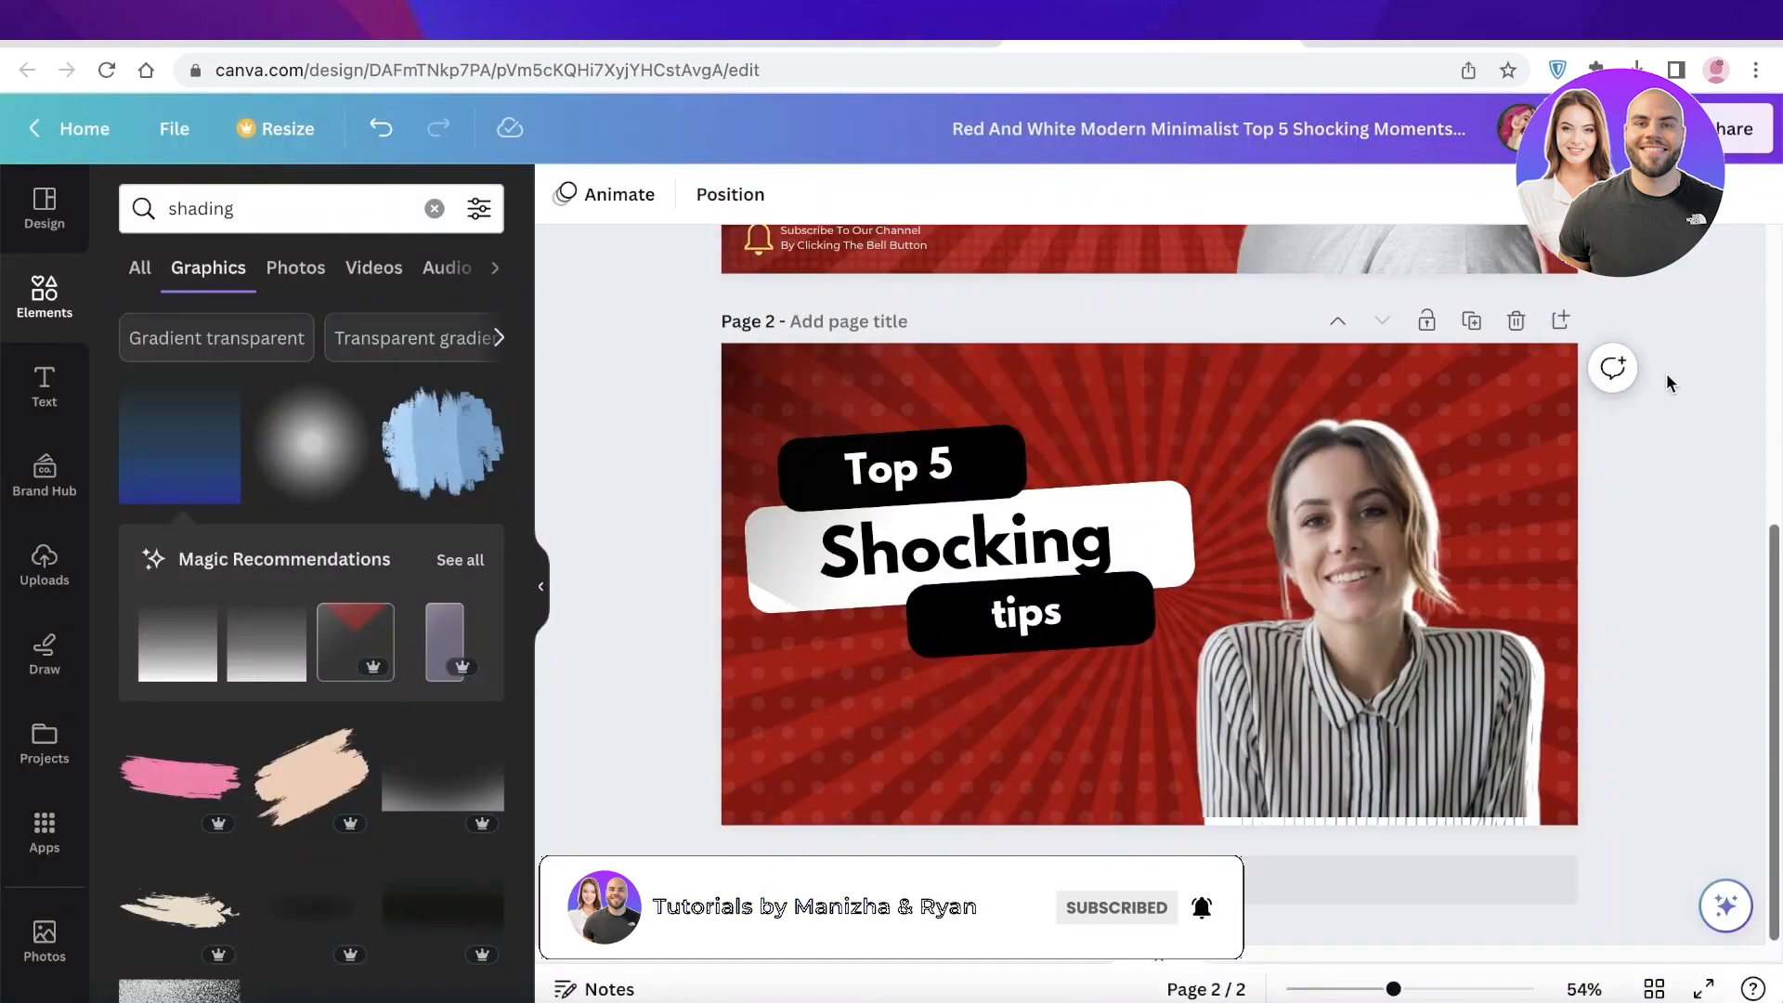